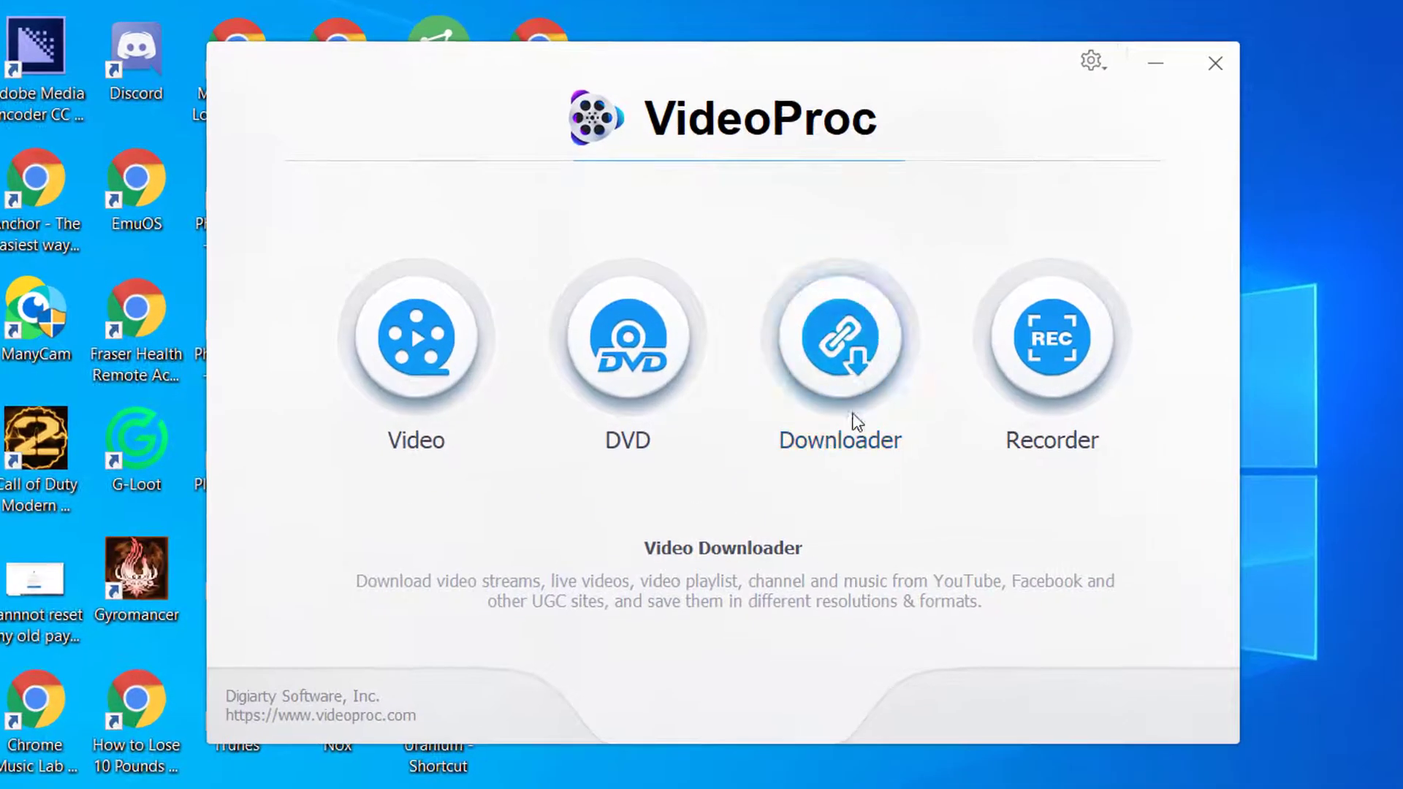
pyautogui.moveTo(868, 624)
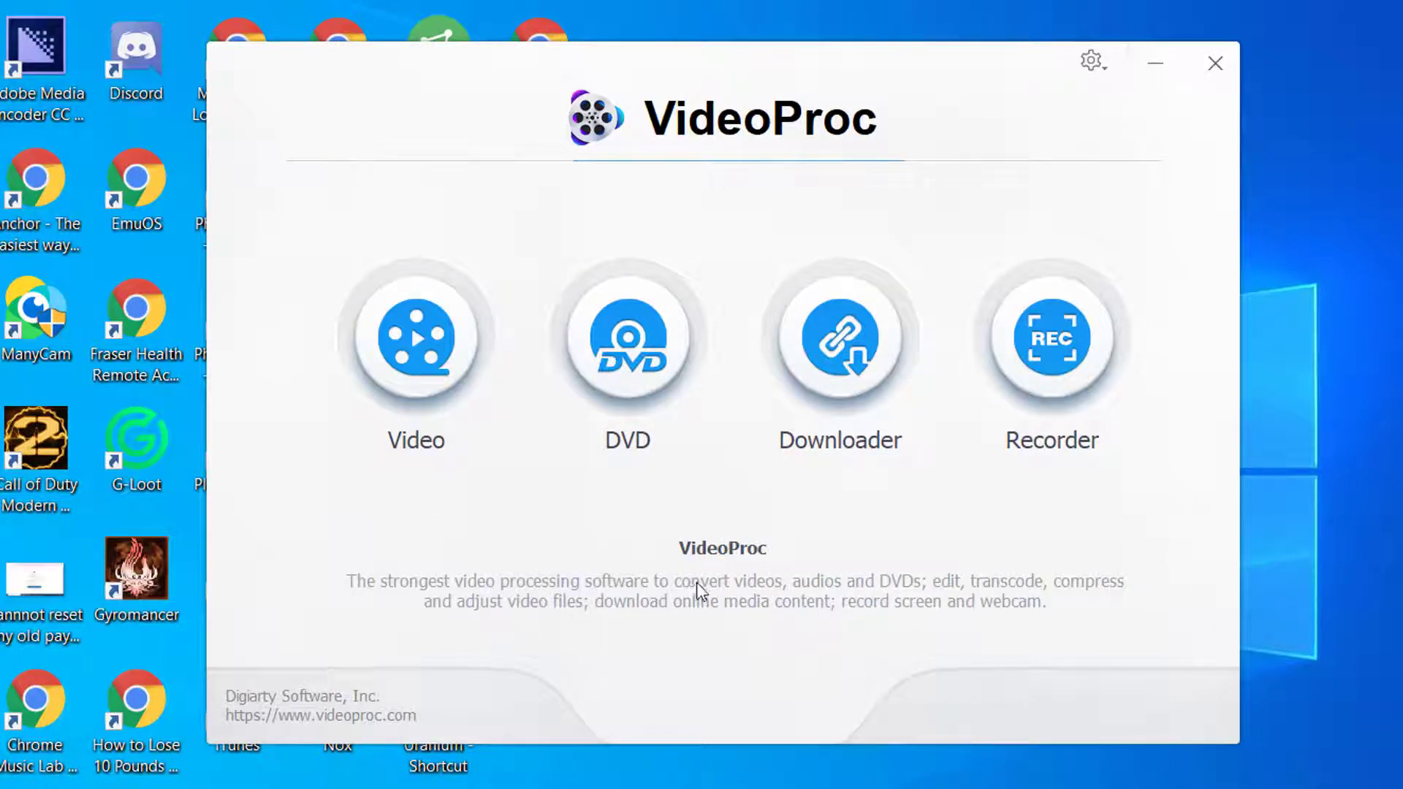
pyautogui.moveTo(830, 643)
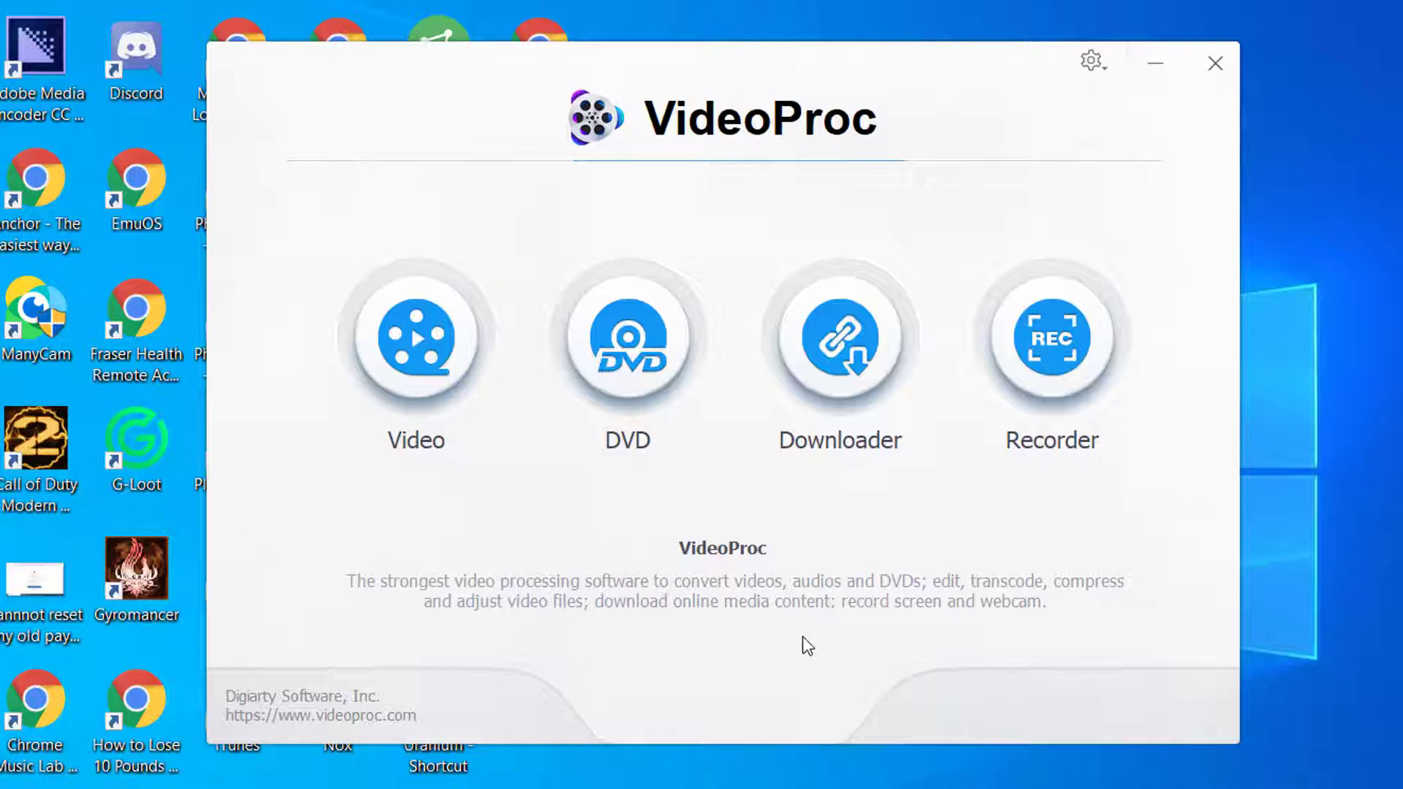
pyautogui.moveTo(806, 643)
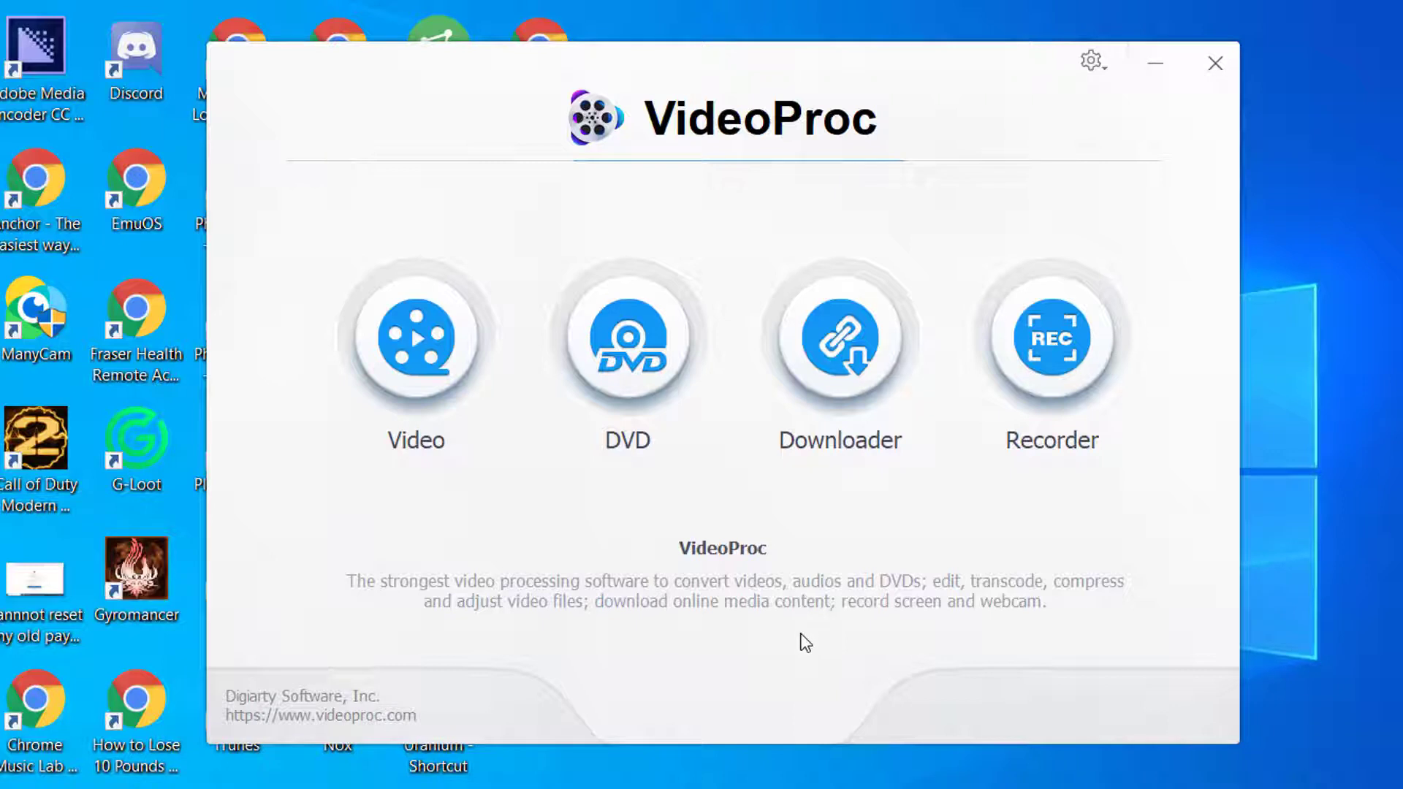
pyautogui.moveTo(862, 624)
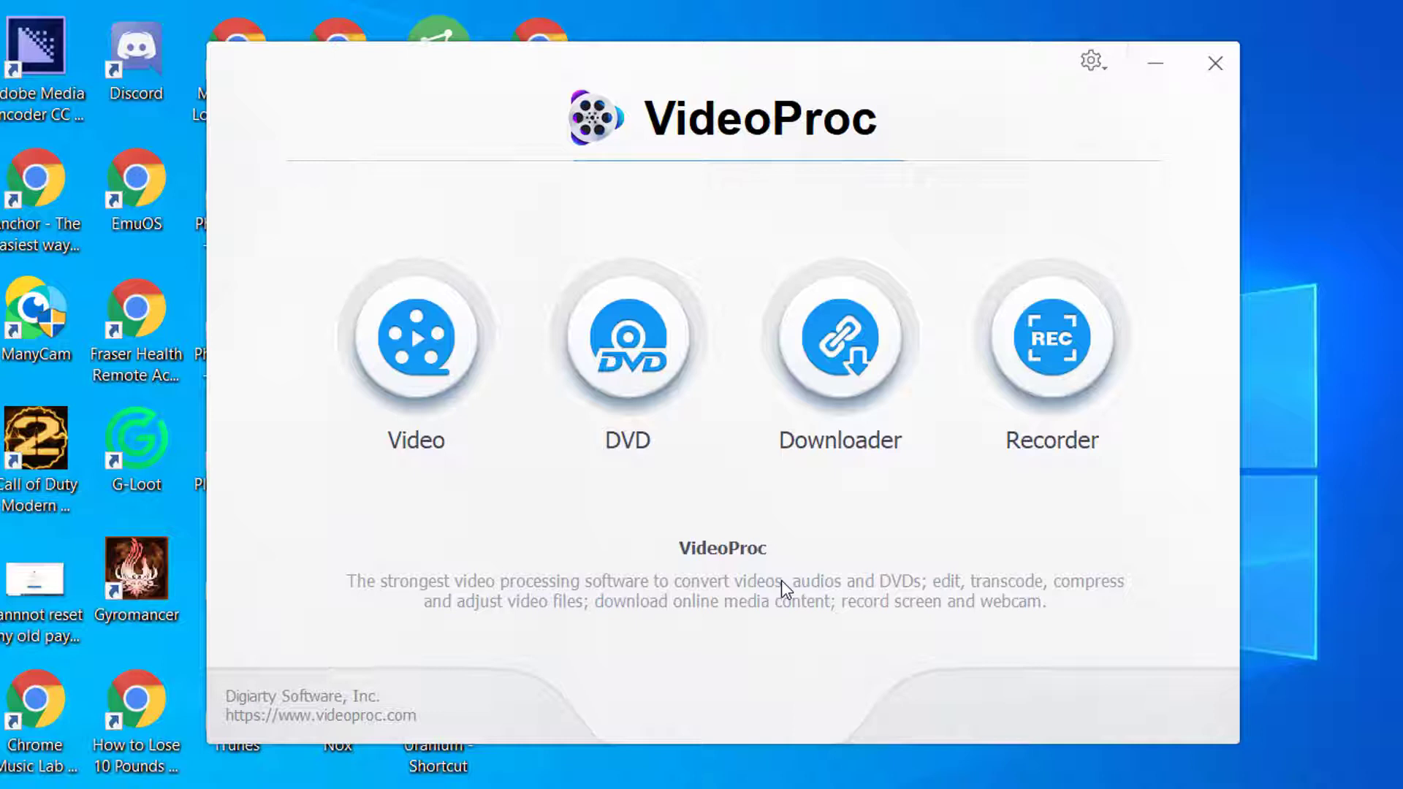
pyautogui.moveTo(827, 629)
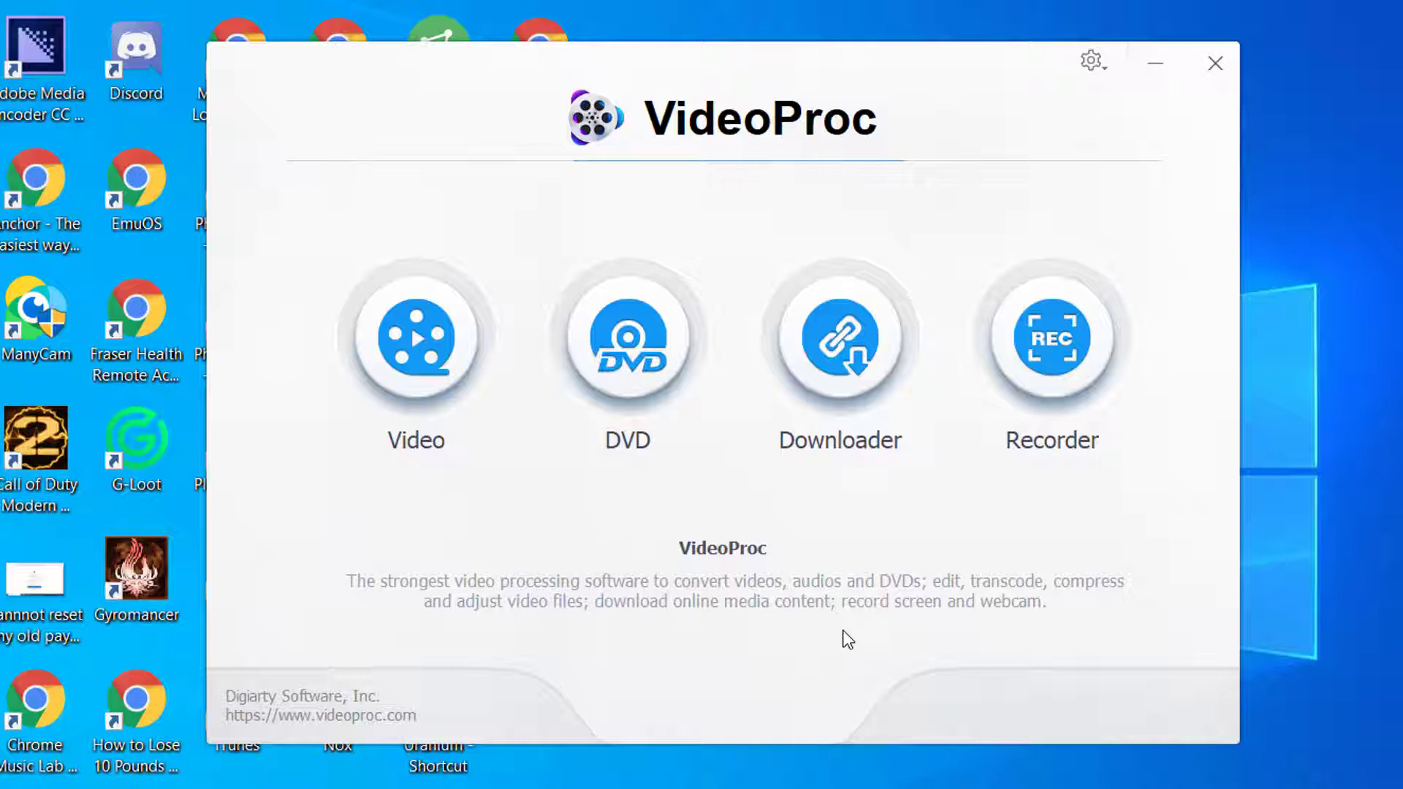
pyautogui.moveTo(831, 624)
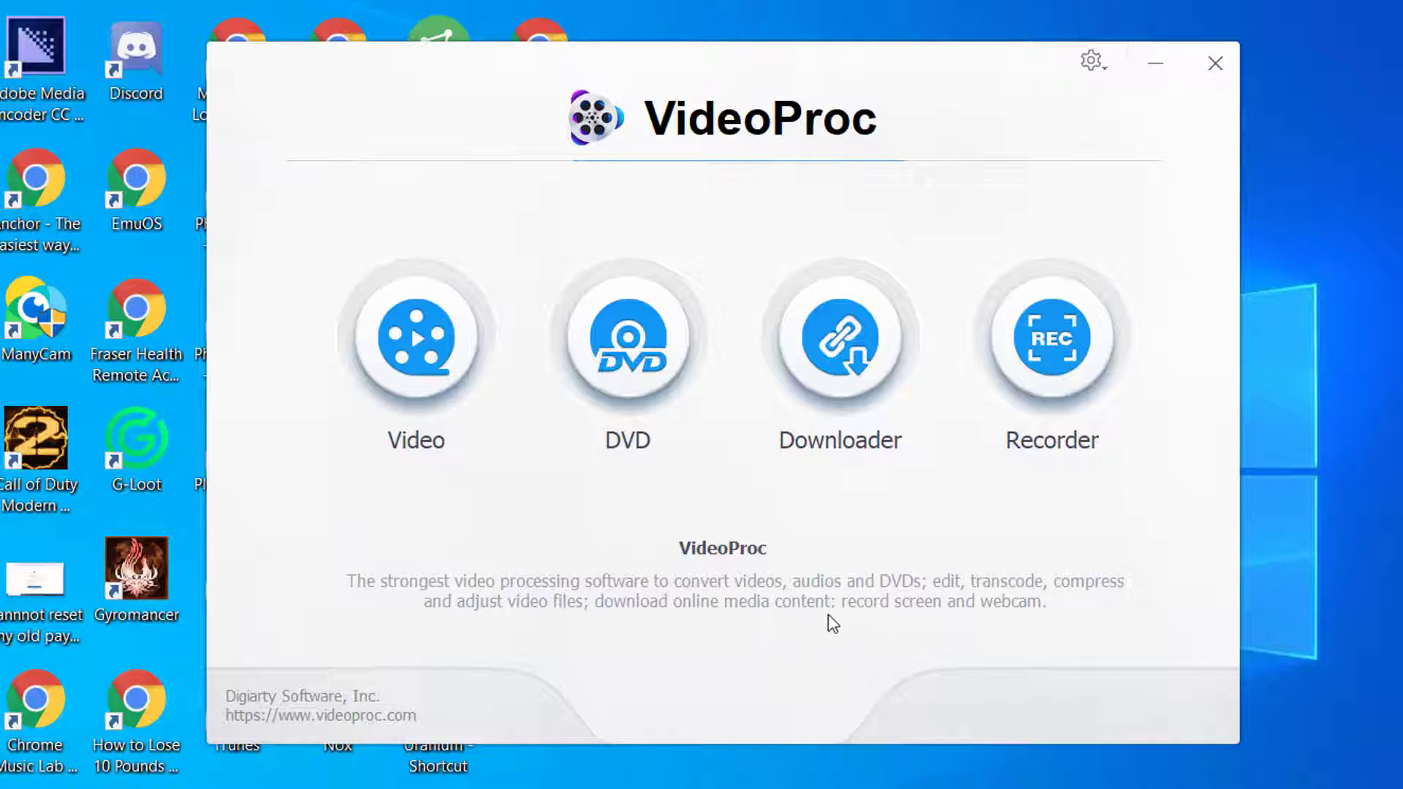
pyautogui.moveTo(737, 620)
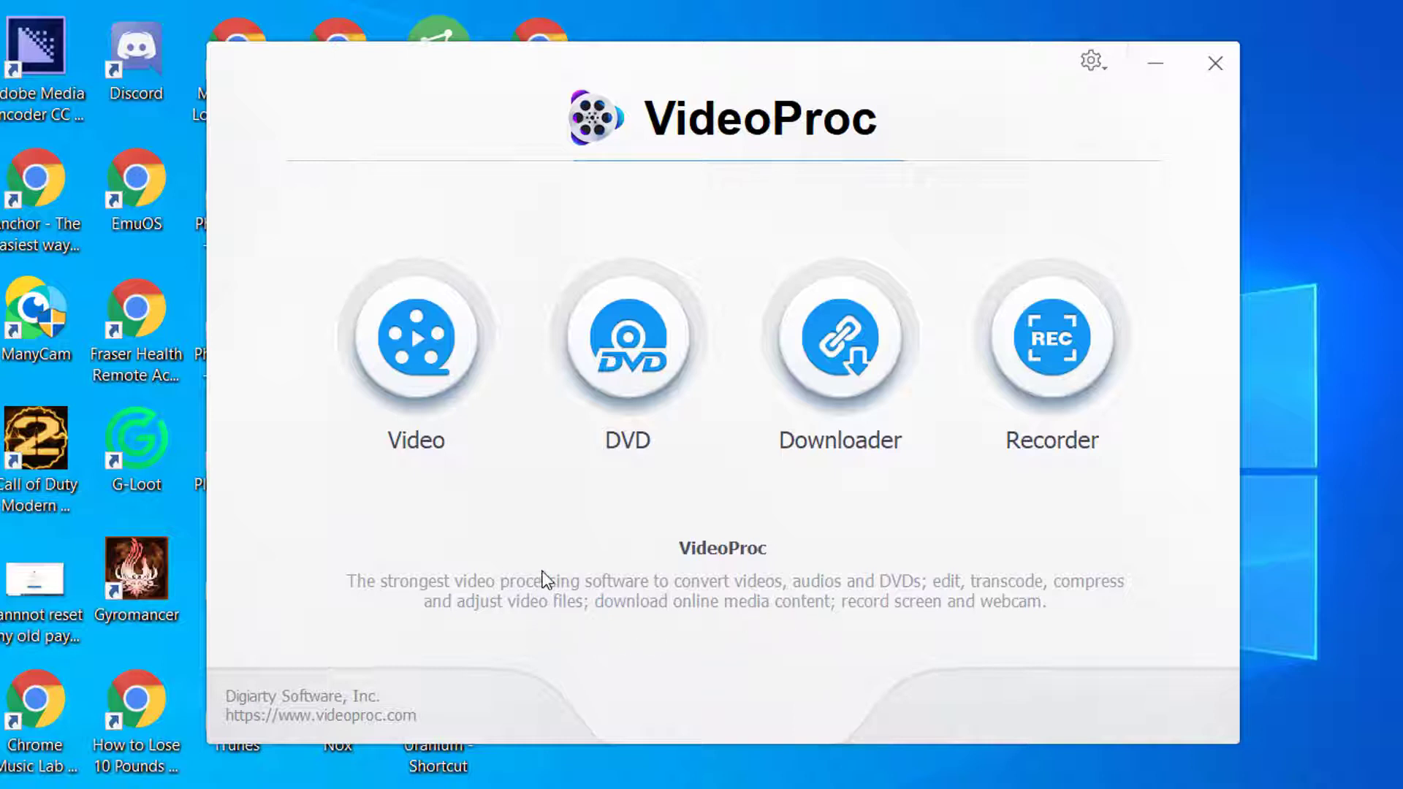
pyautogui.moveTo(515, 555)
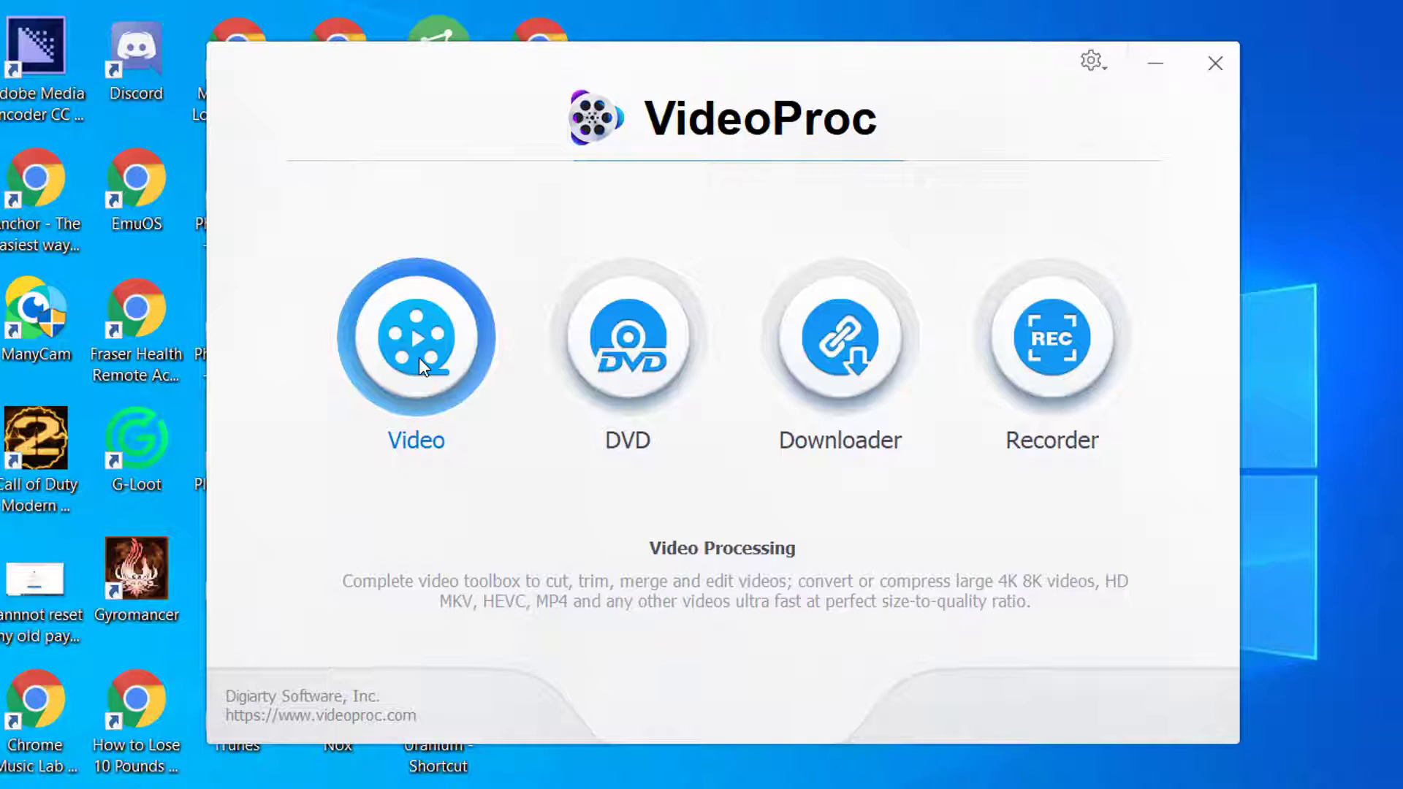
# - Load the AskDom.mp4 clip (1920x1080 H264, about 1:16) into the Video workspace
pyautogui.click(413, 337)
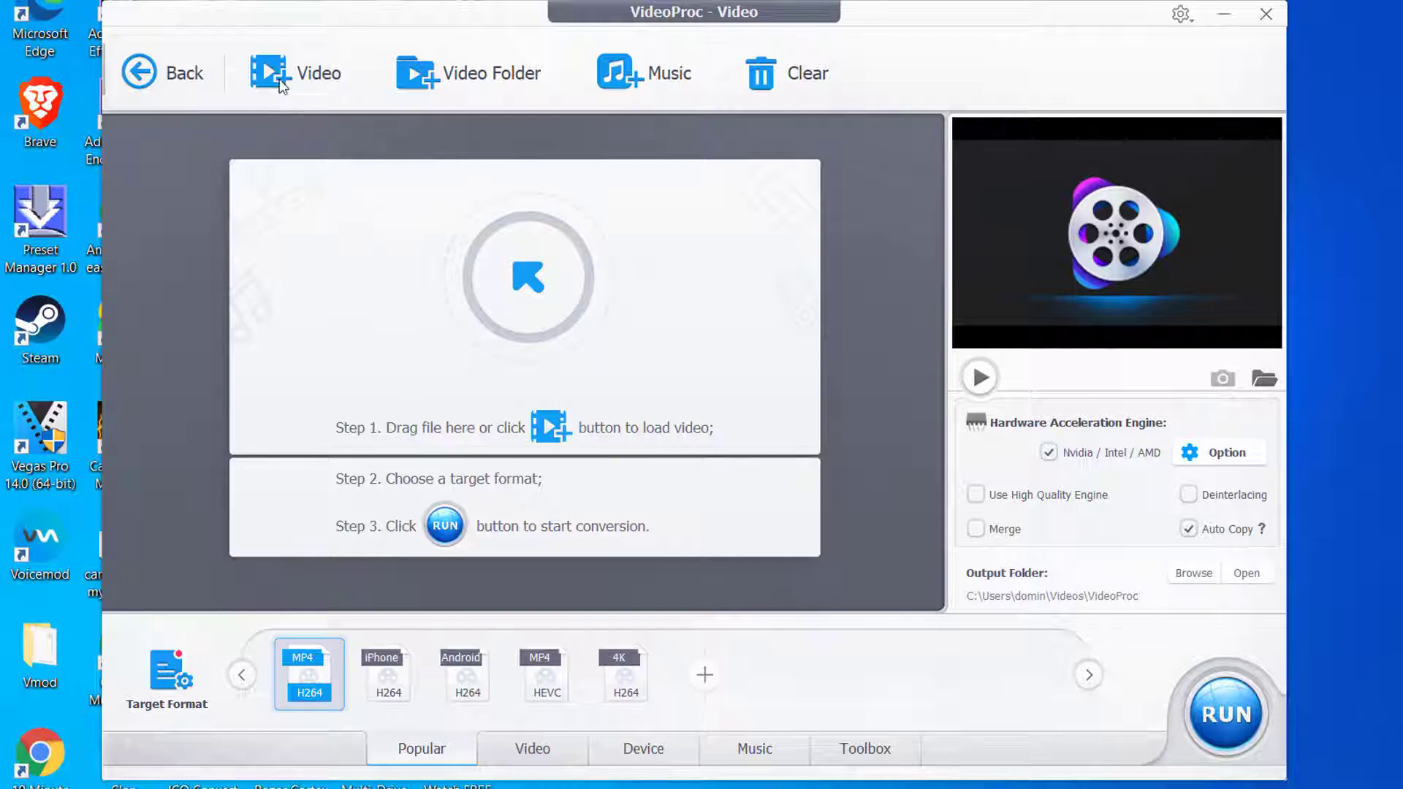
pyautogui.moveTo(295, 73)
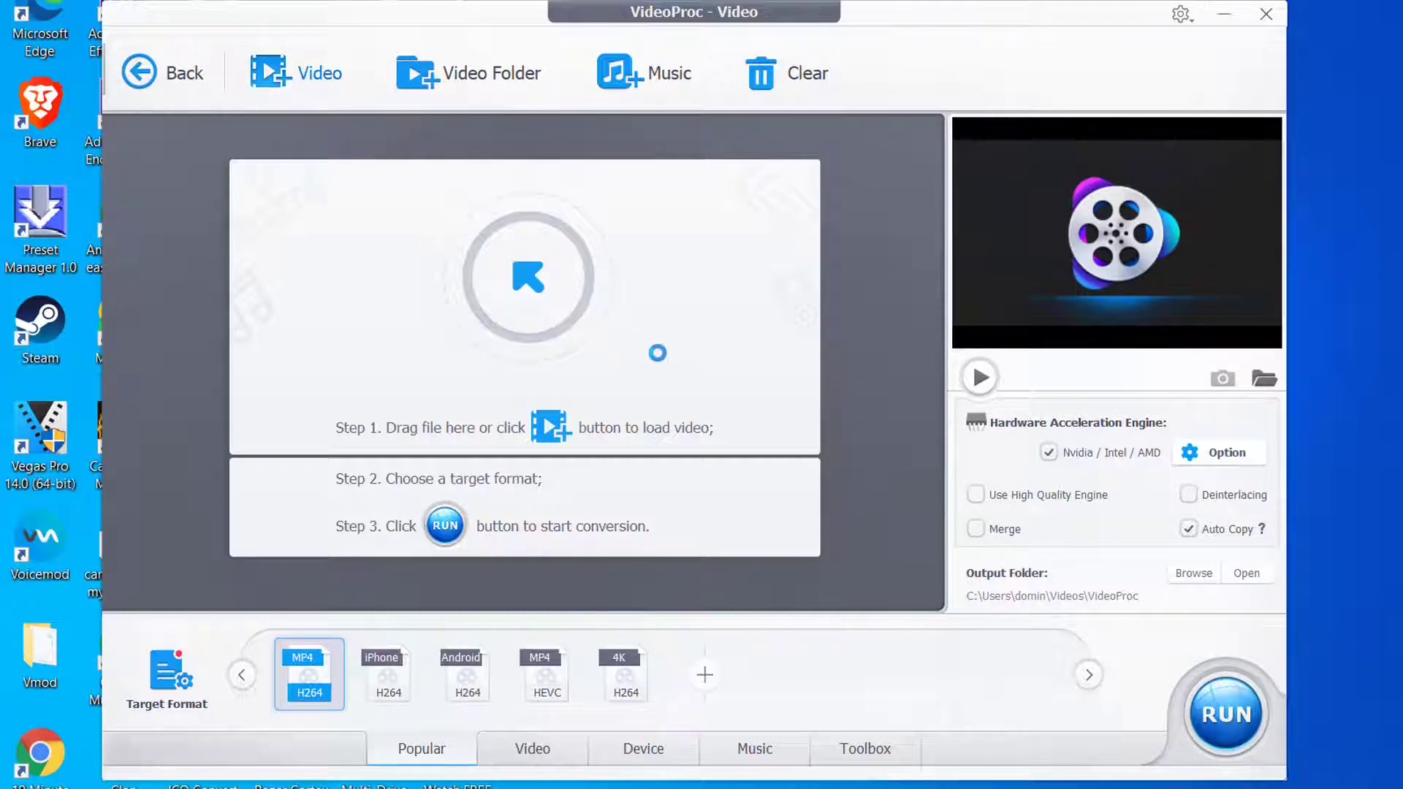
pyautogui.click(295, 73)
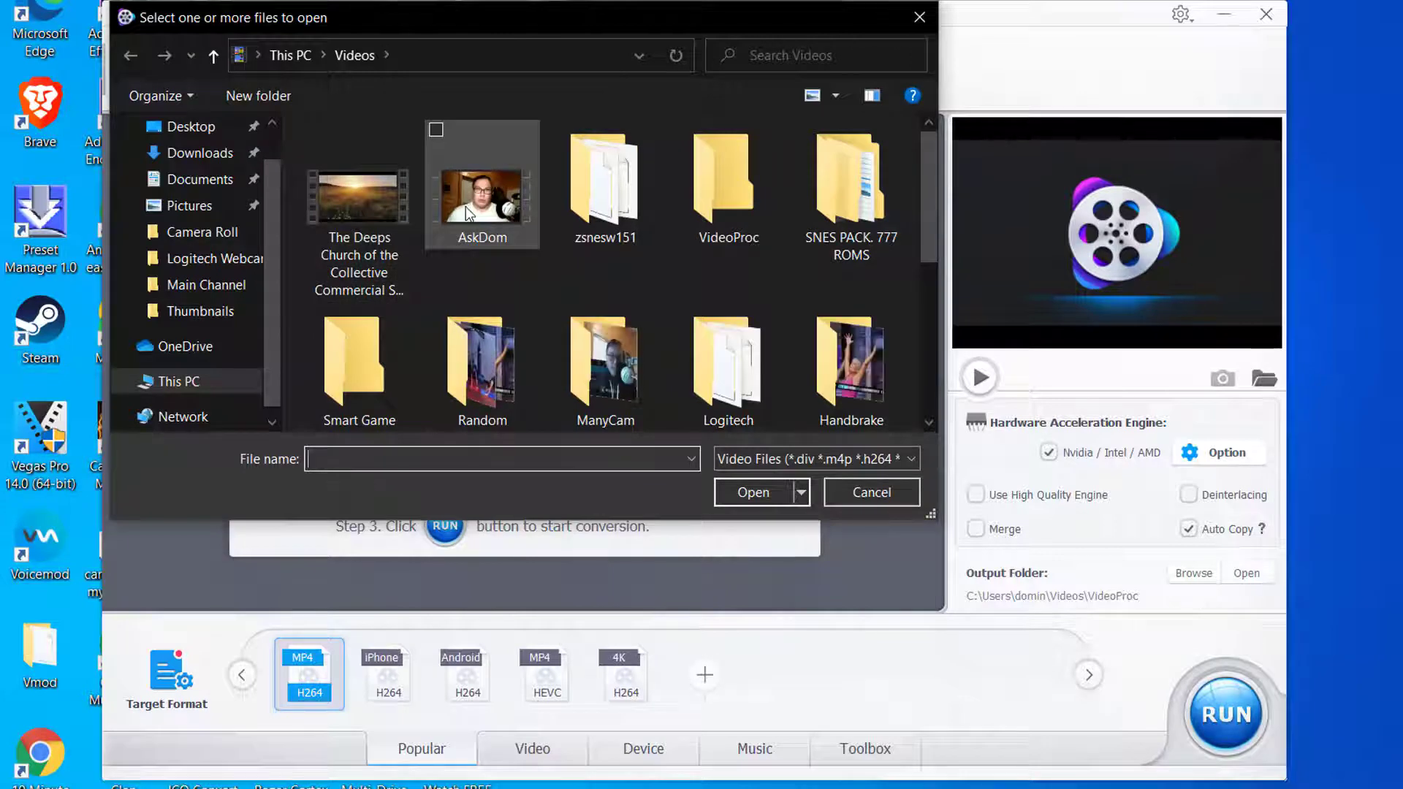
pyautogui.click(481, 189)
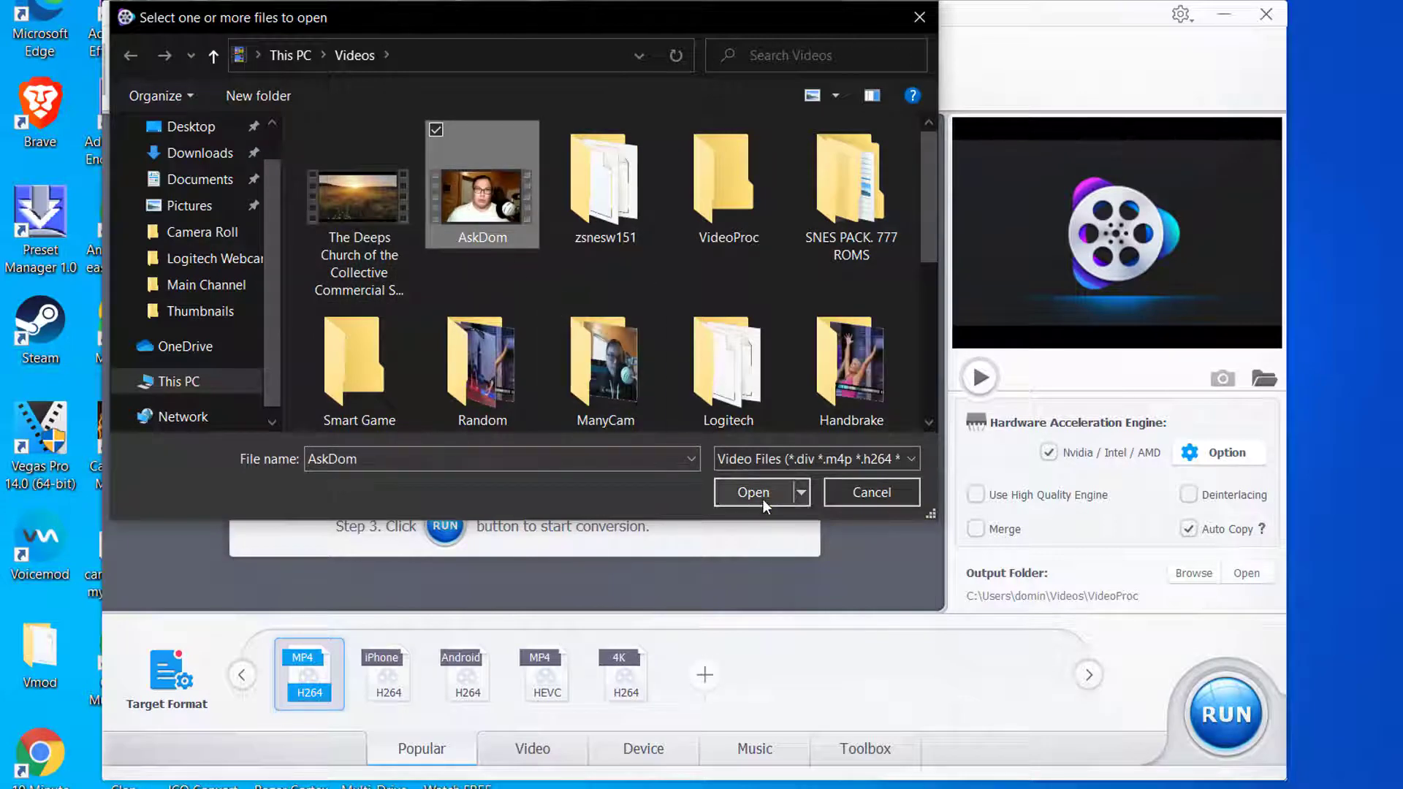
pyautogui.click(752, 492)
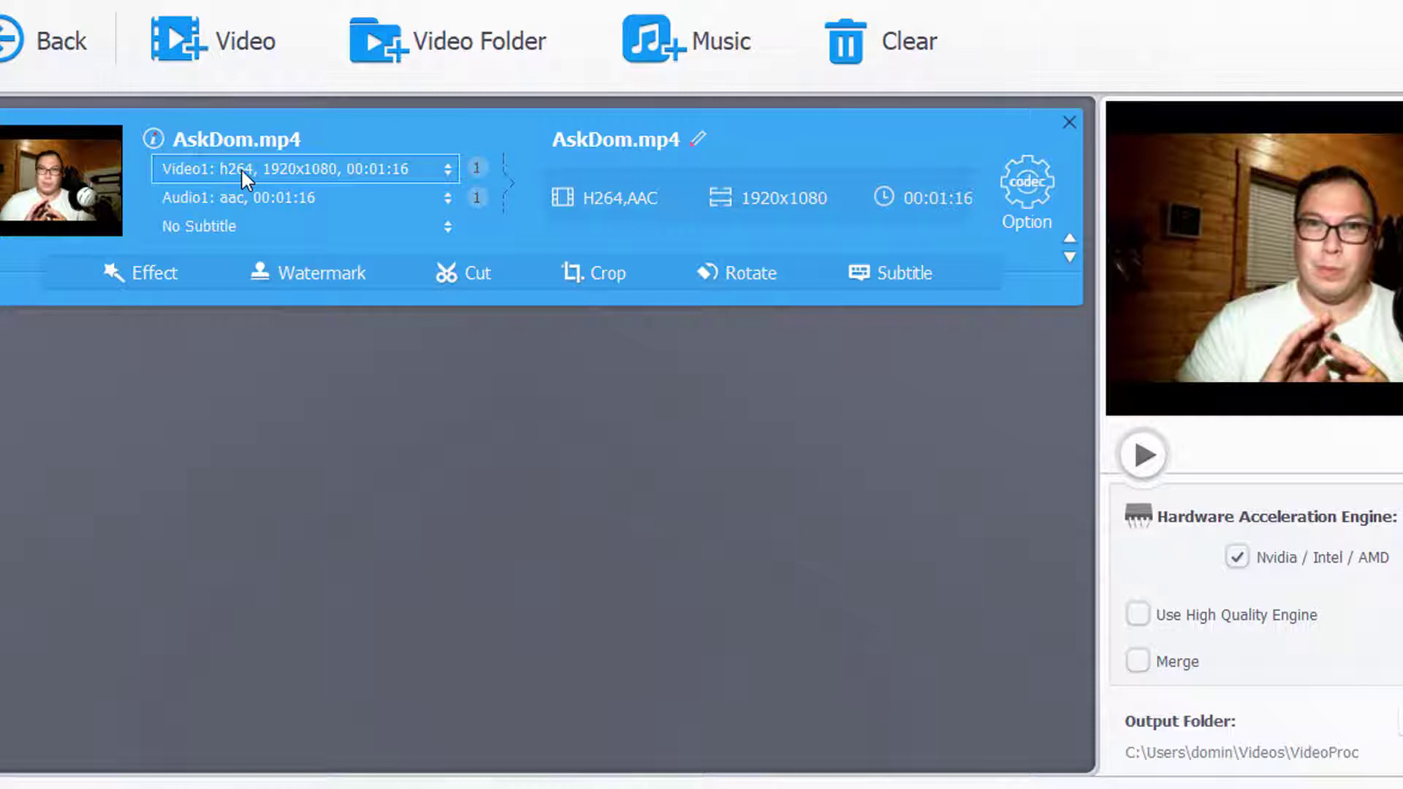
# - Show the MP4 output's Format settings with default quality, H.264 video and AAC audio
pyautogui.click(304, 197)
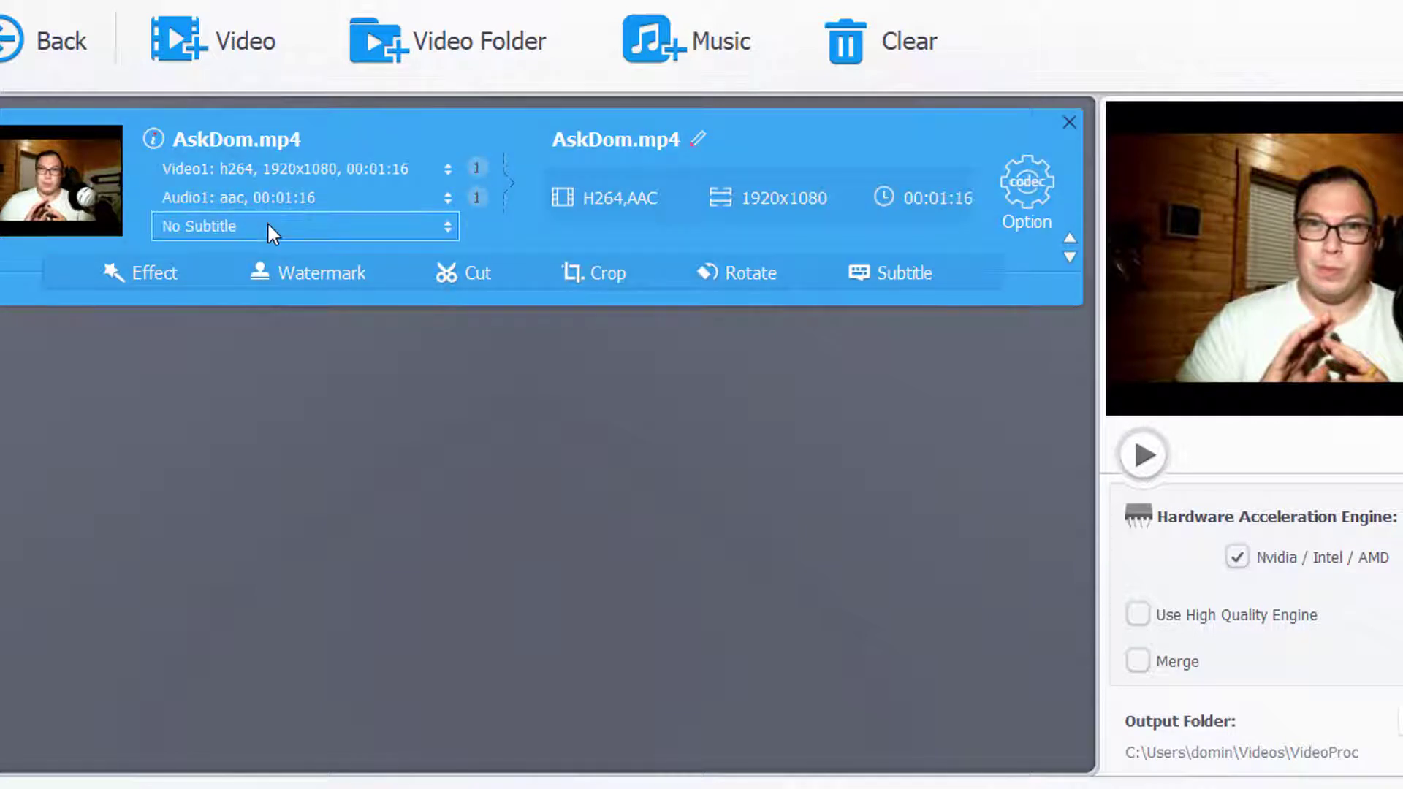
pyautogui.moveTo(514, 202)
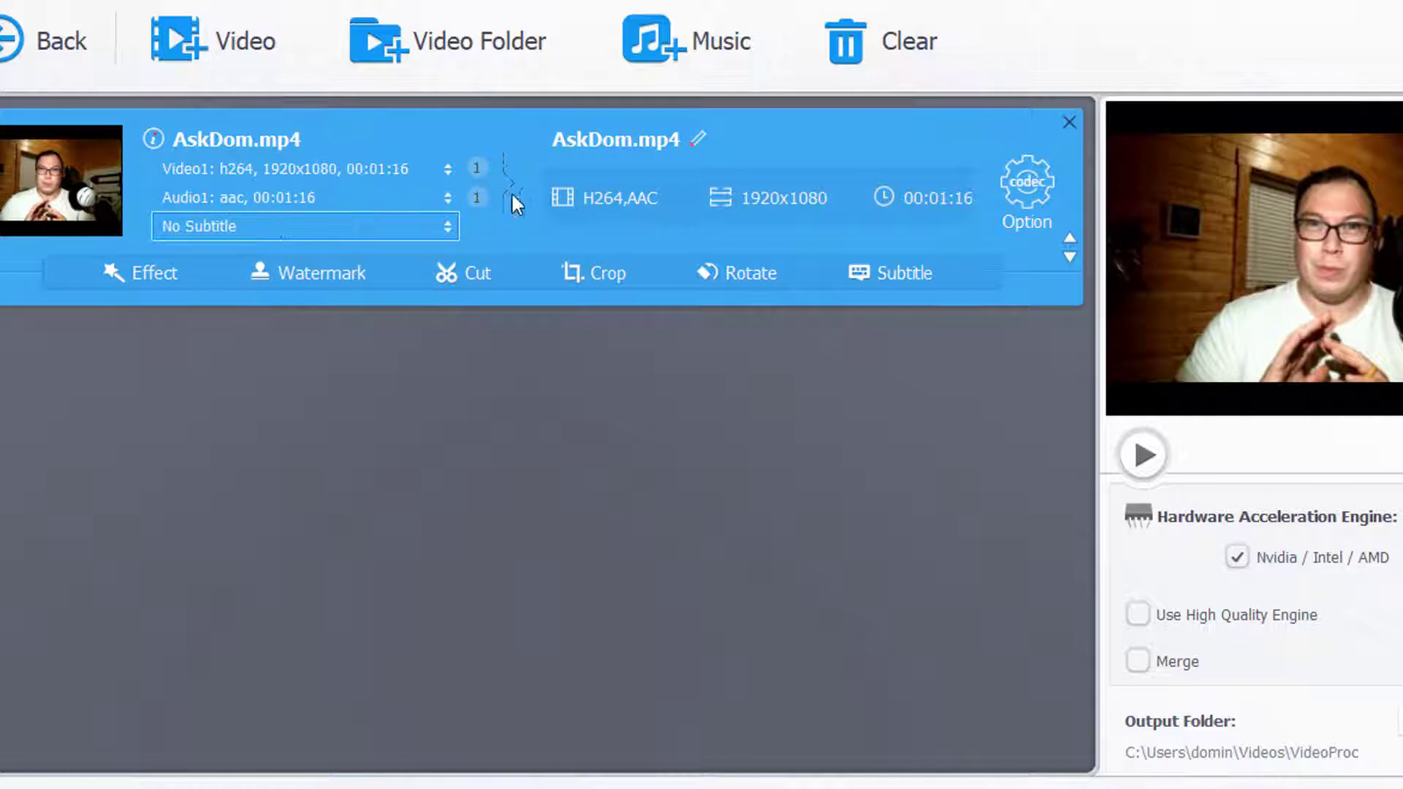
pyautogui.moveTo(722, 205)
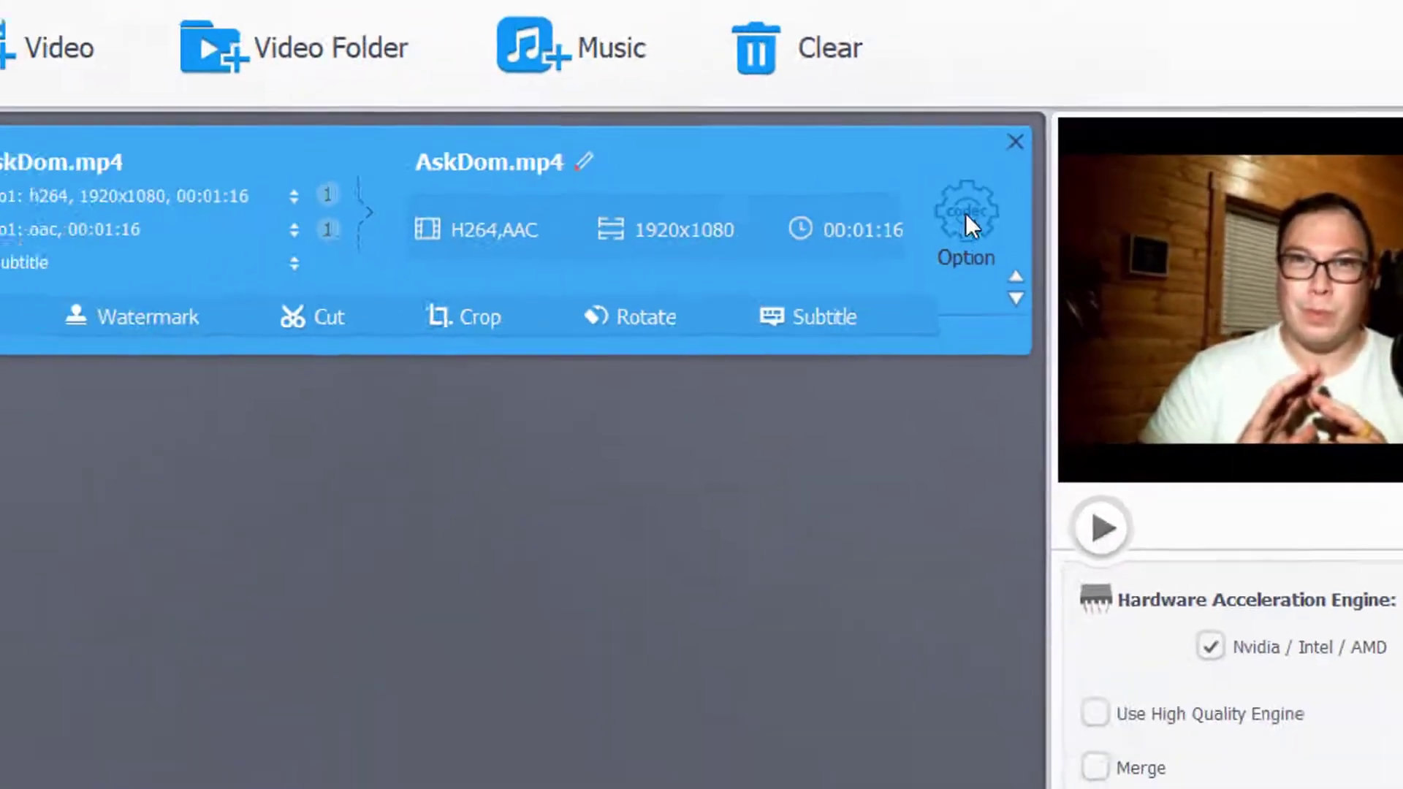
pyautogui.click(966, 215)
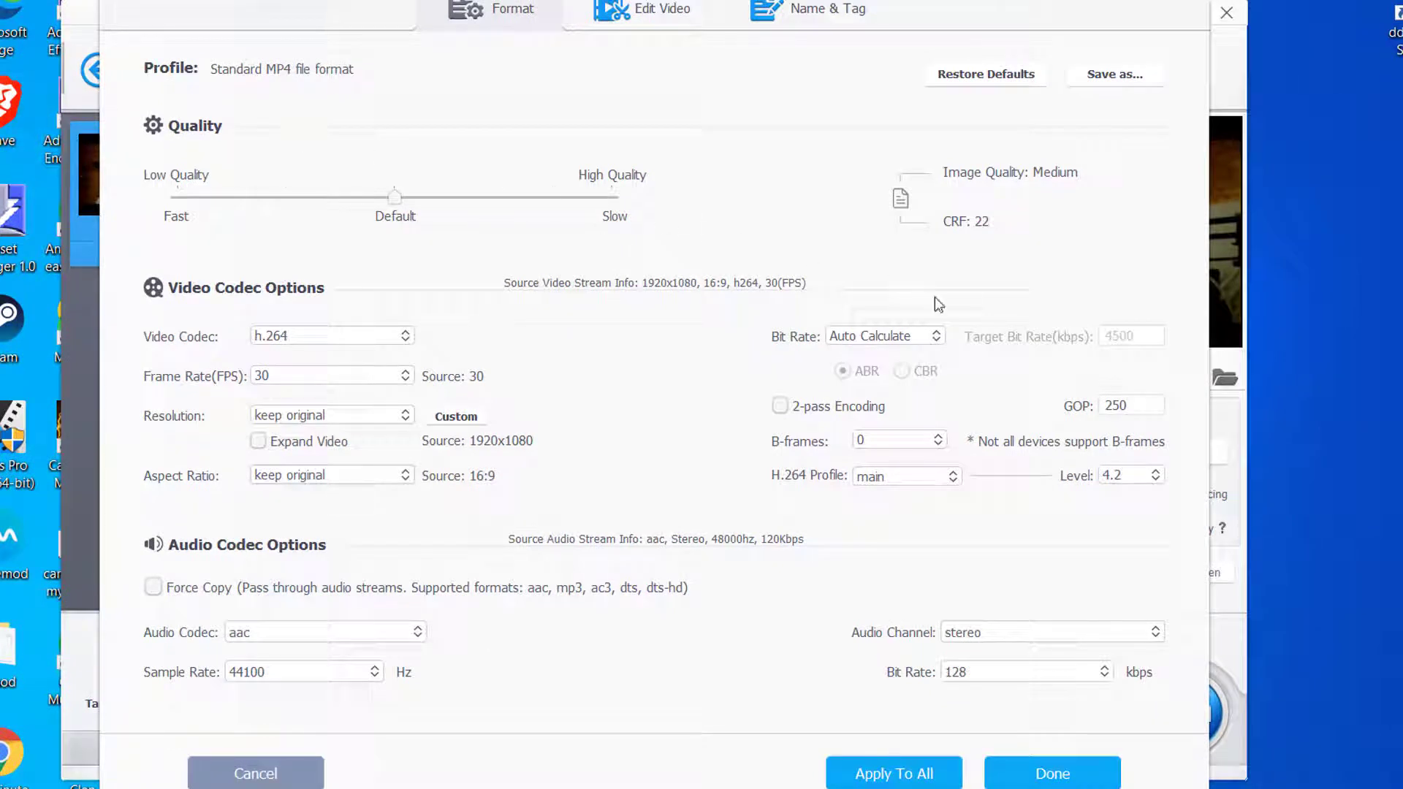
pyautogui.moveTo(474, 348)
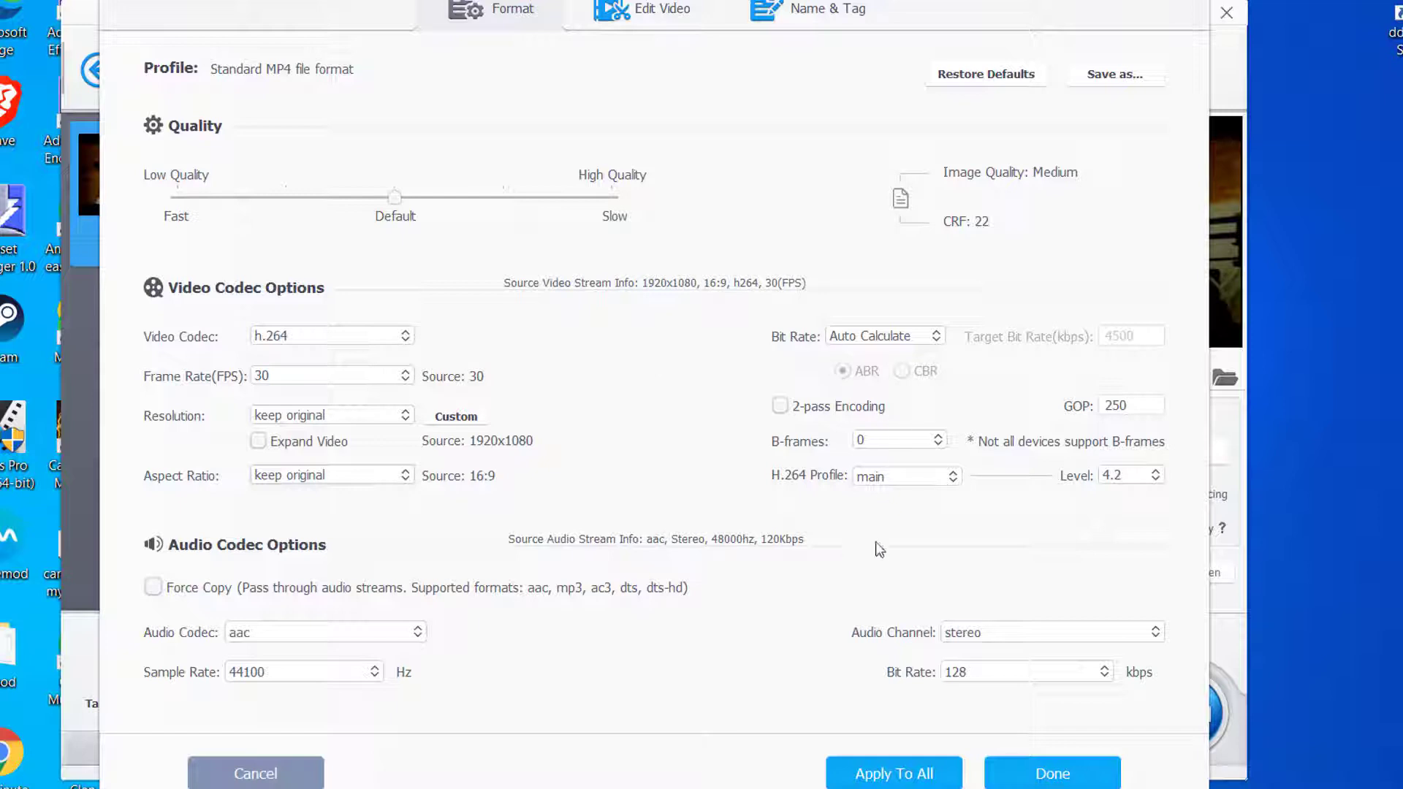
pyautogui.moveTo(452, 393)
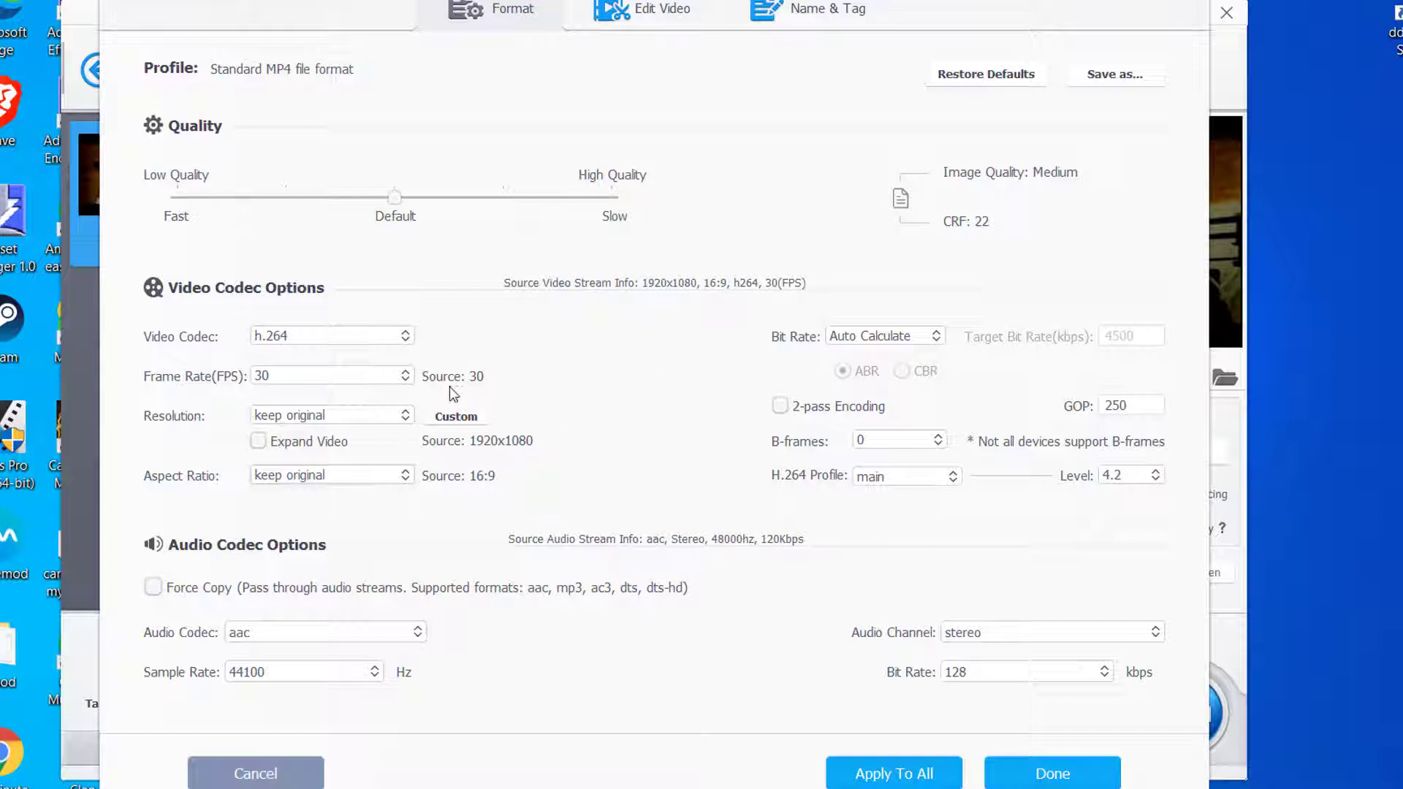
pyautogui.moveTo(250, 259)
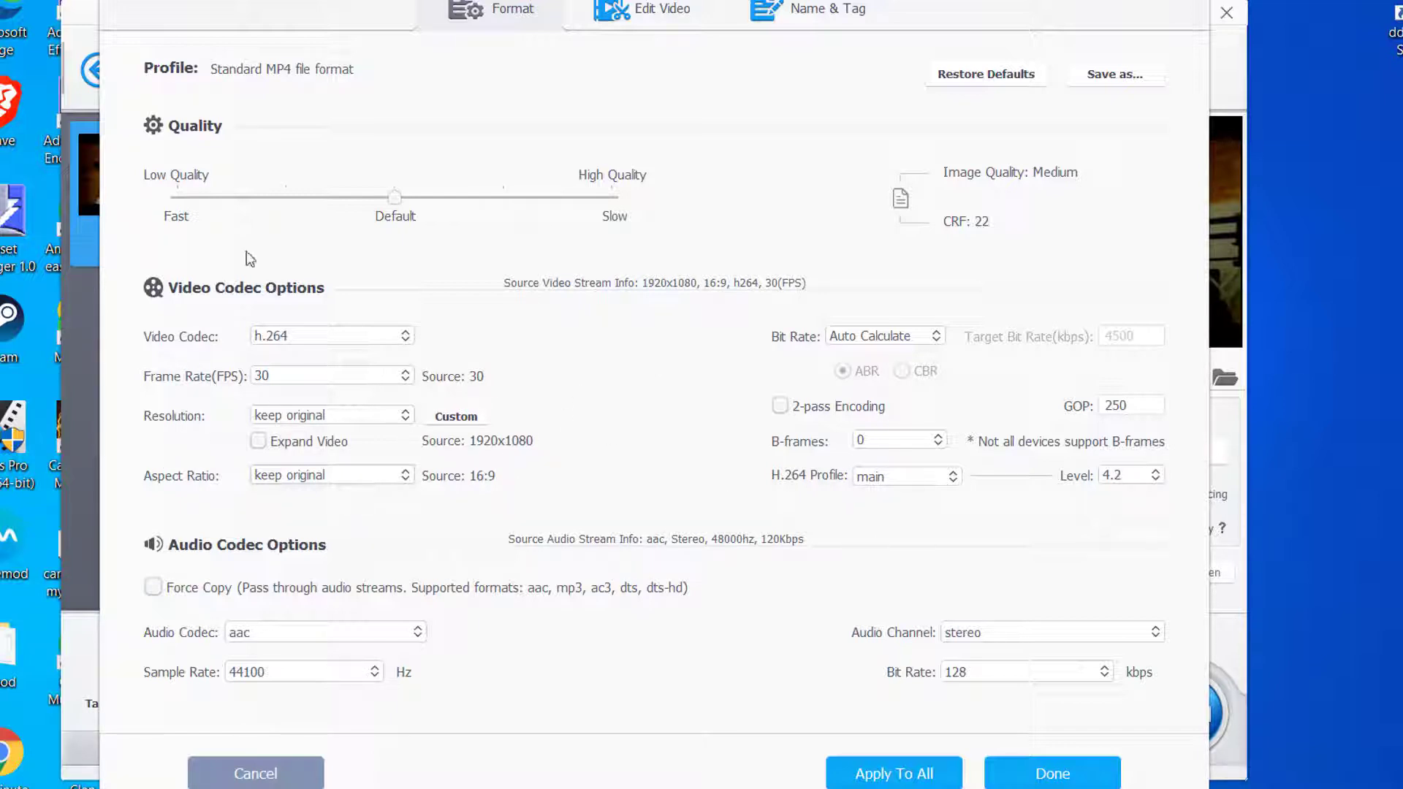
pyautogui.moveTo(657, 606)
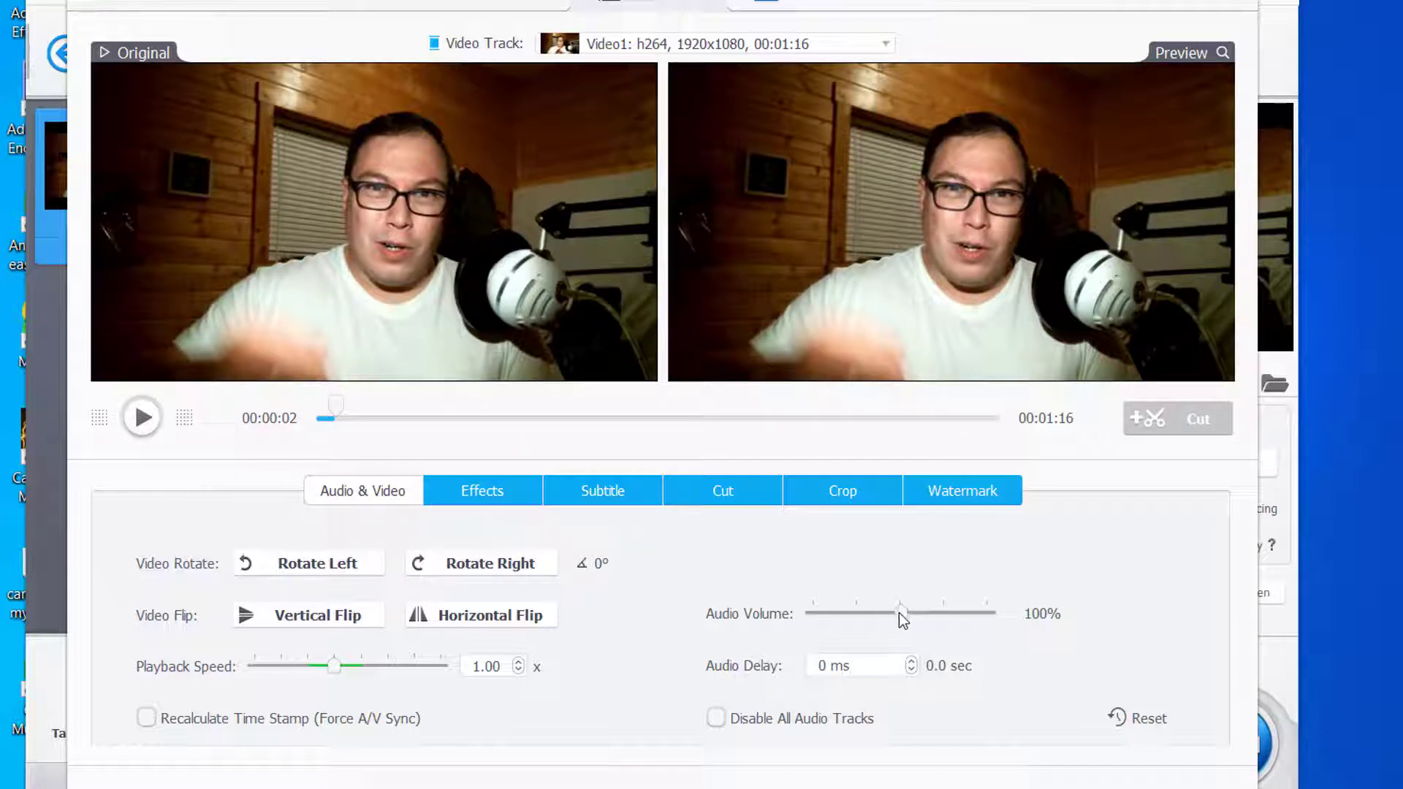
# - Lower the Audio Volume to 25% and preview the clip
pyautogui.moveTo(899, 612); pyautogui.dragTo(813, 612)
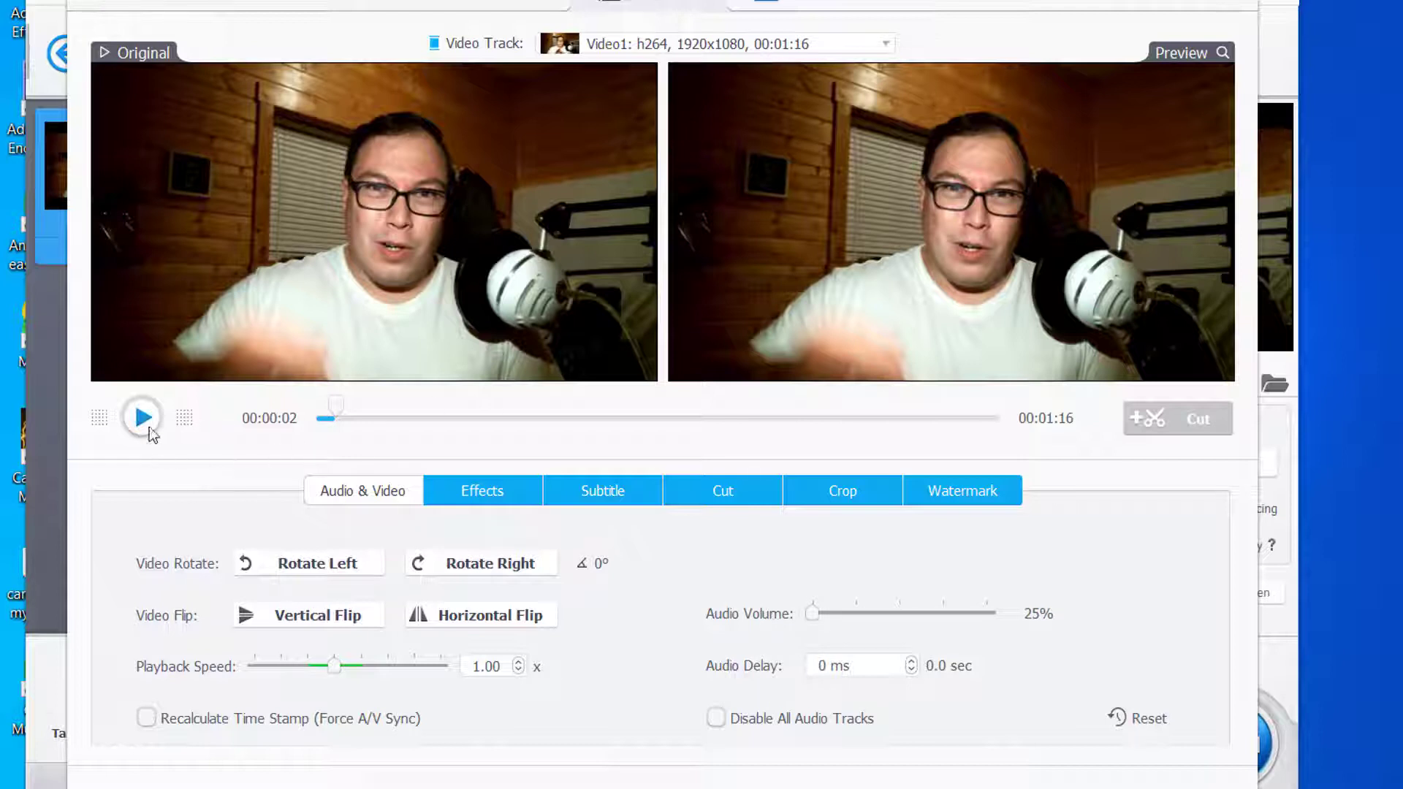
pyautogui.click(140, 417)
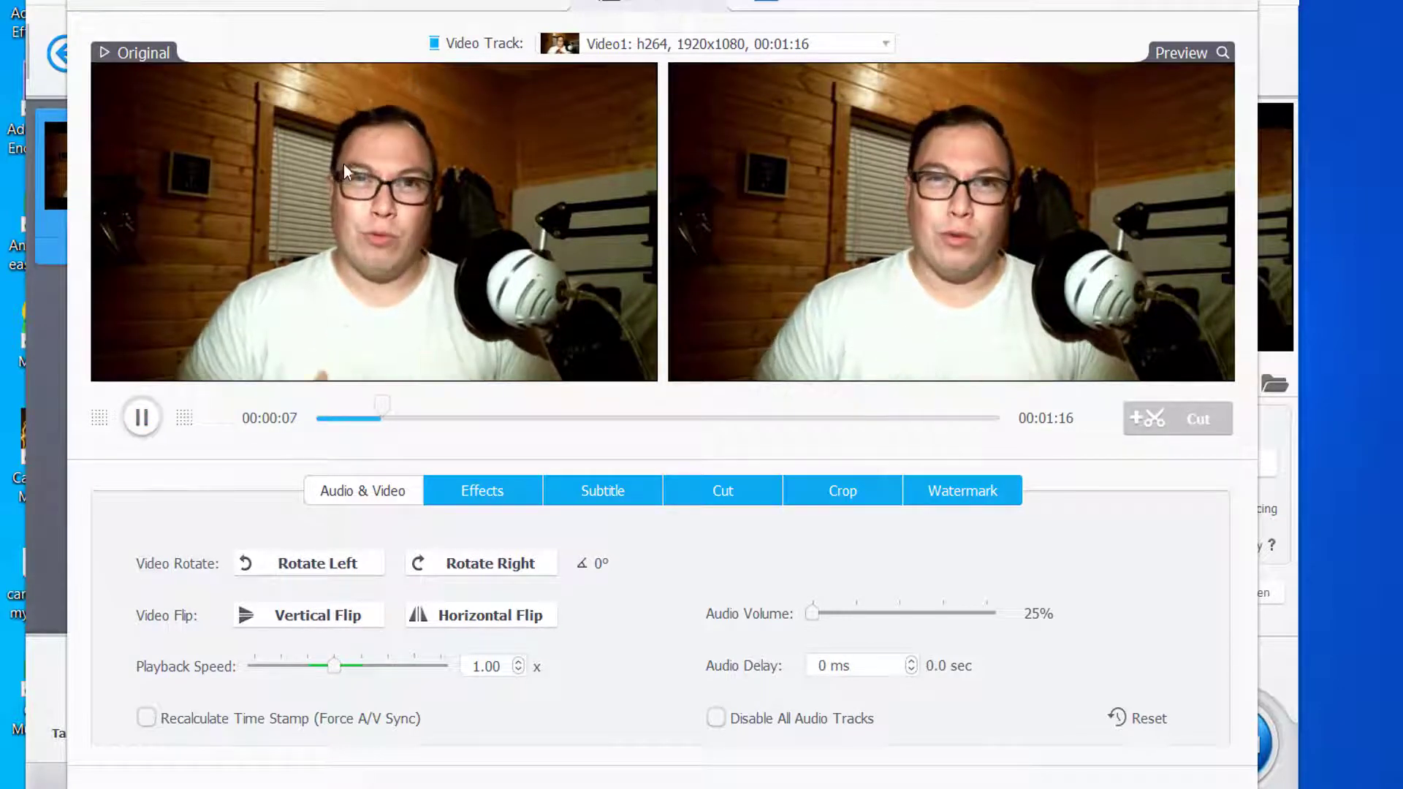
pyautogui.click(141, 417)
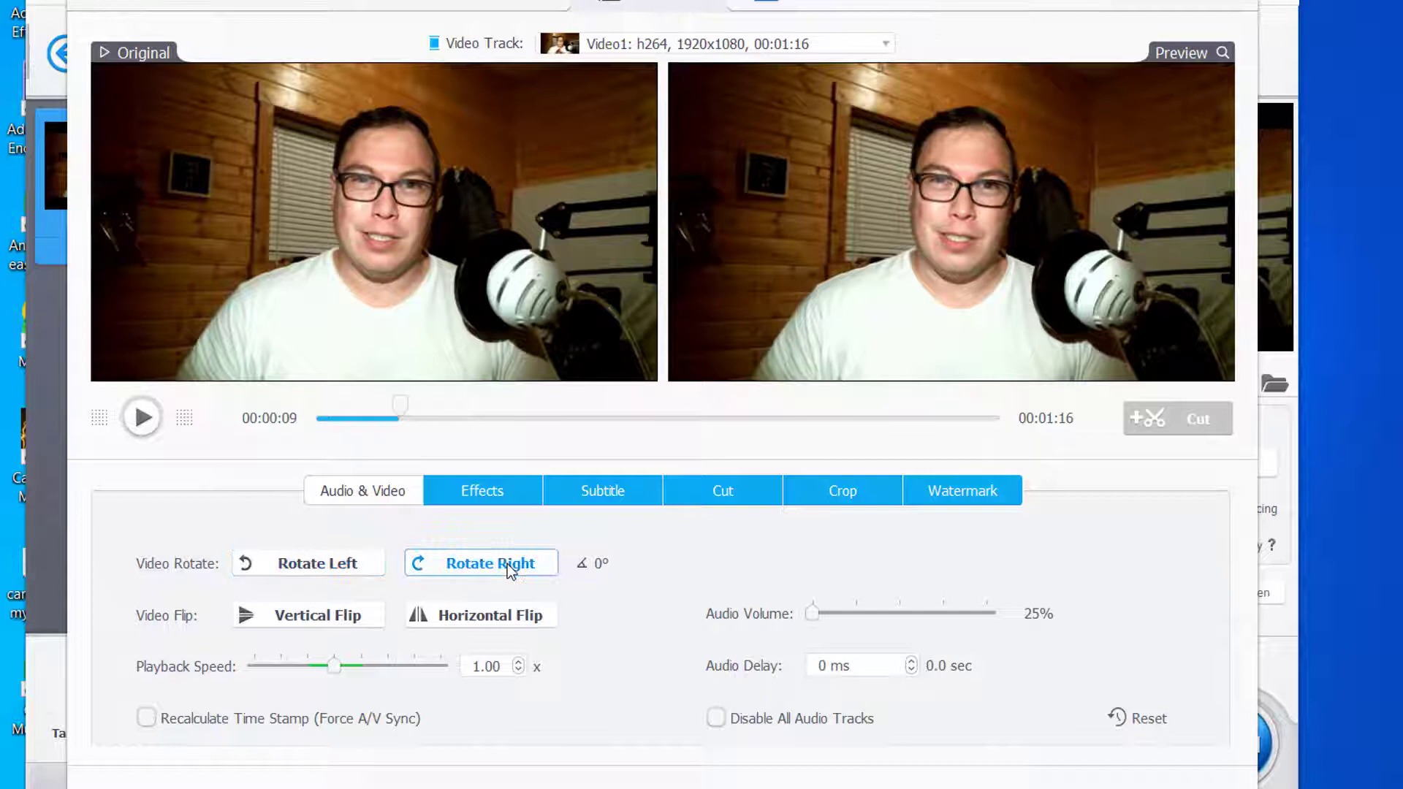
# - Try Vertical Flip, then settle on Horizontal Flip to mirror the picture
pyautogui.click(480, 563)
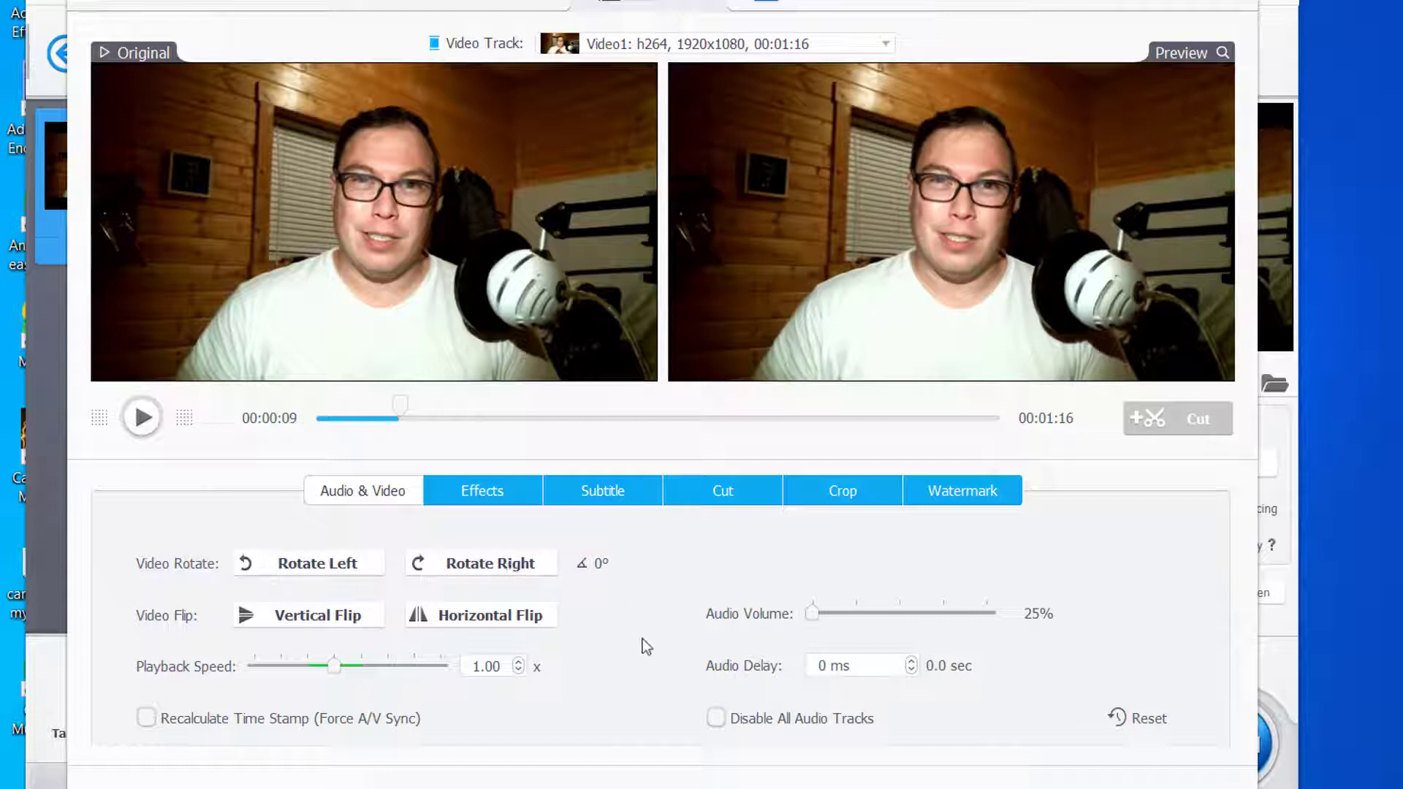
pyautogui.moveTo(633, 624)
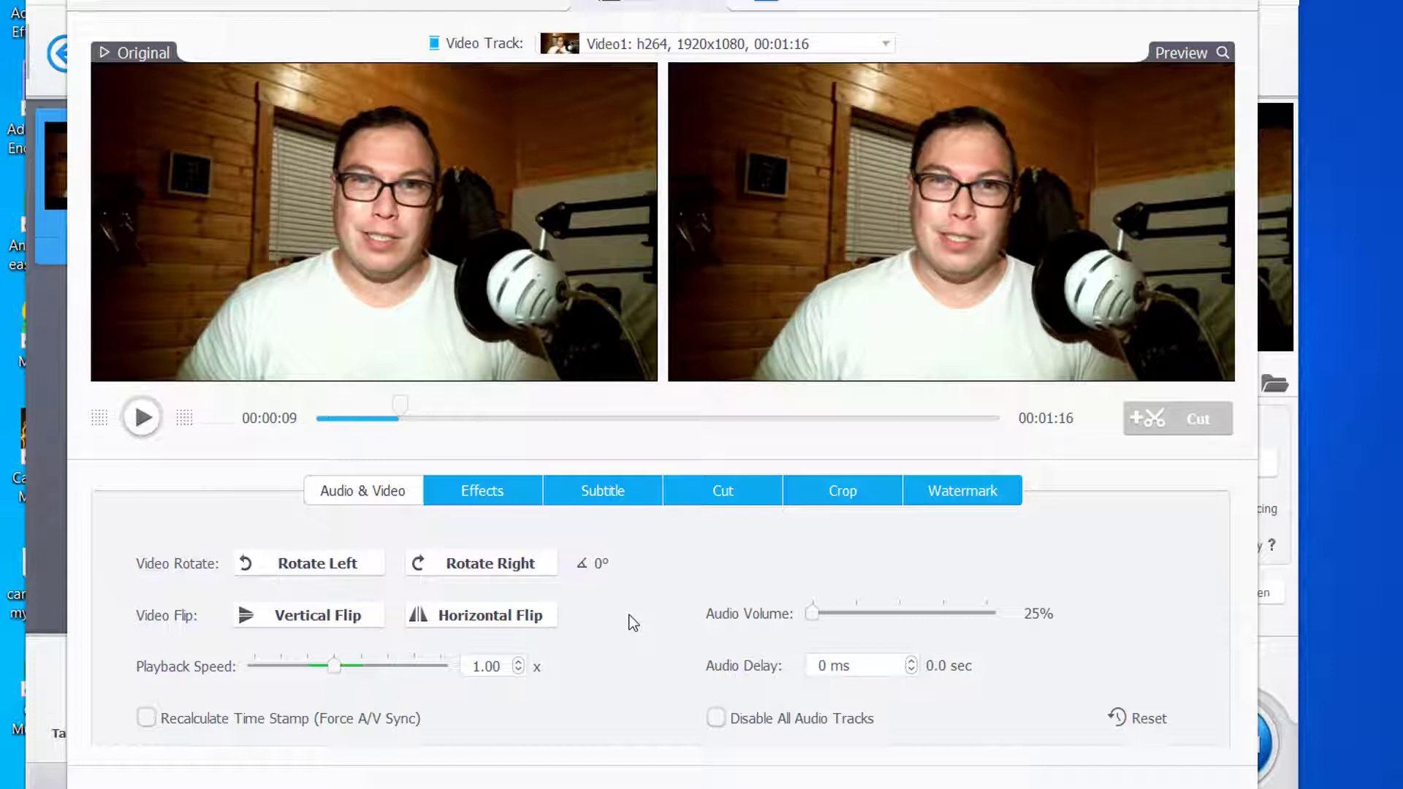
pyautogui.click(307, 615)
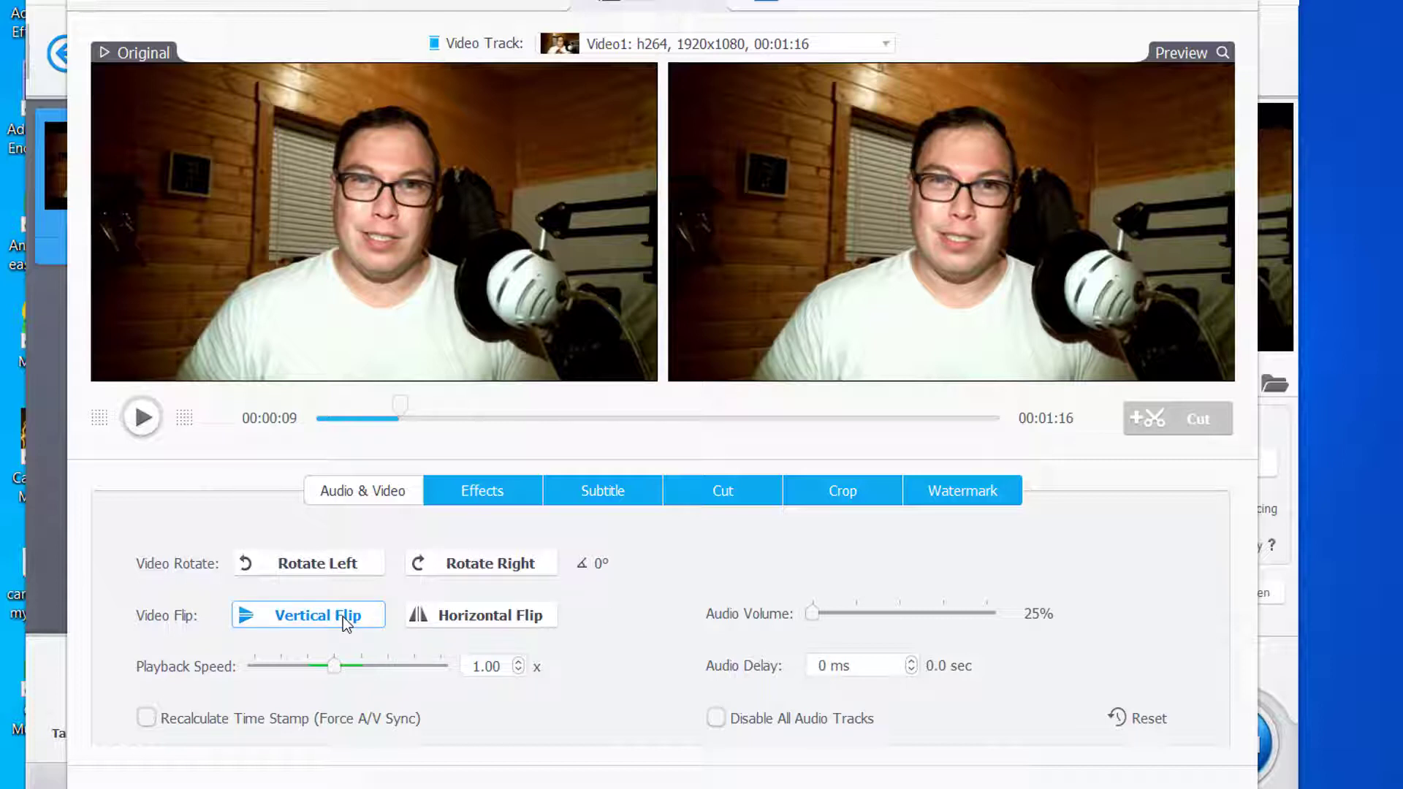
pyautogui.click(307, 615)
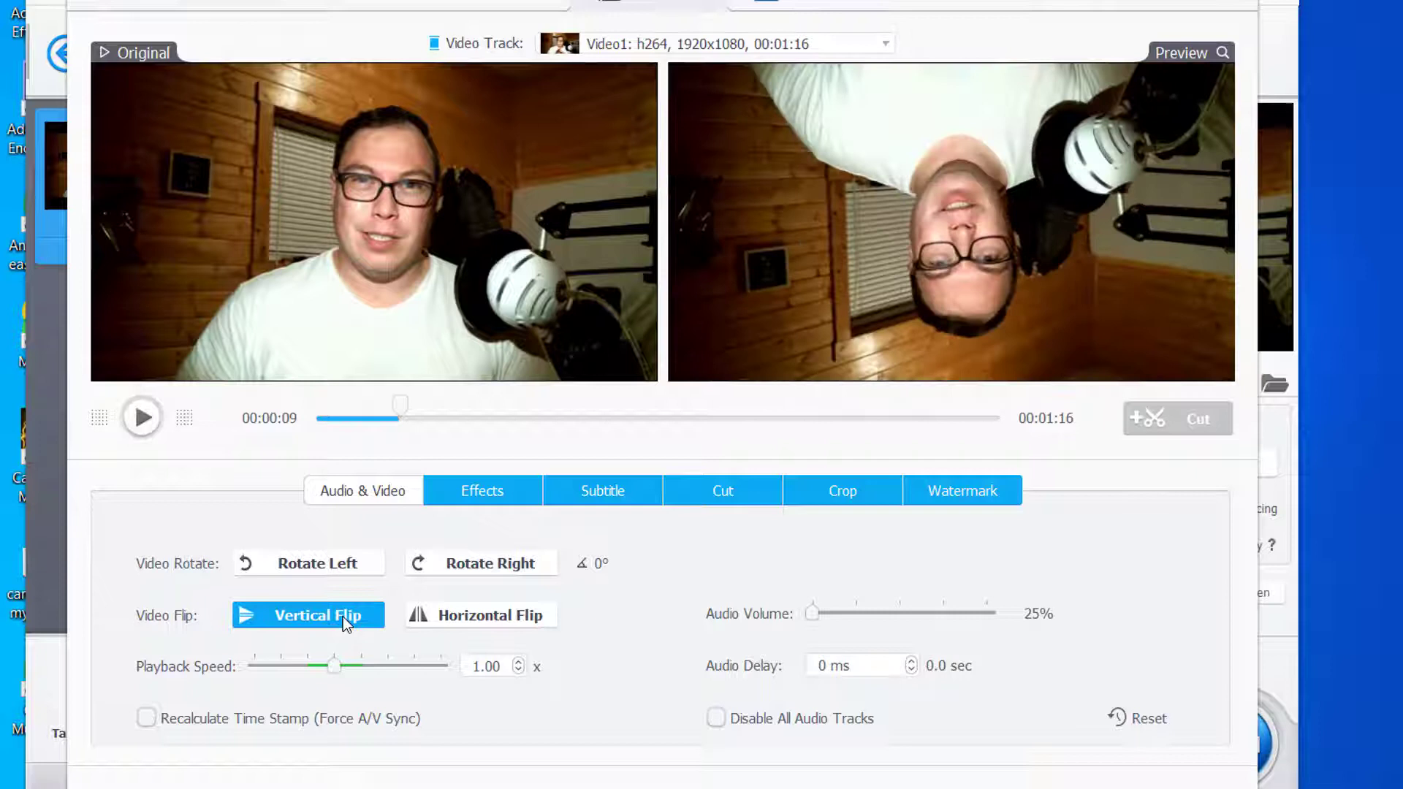
pyautogui.click(479, 615)
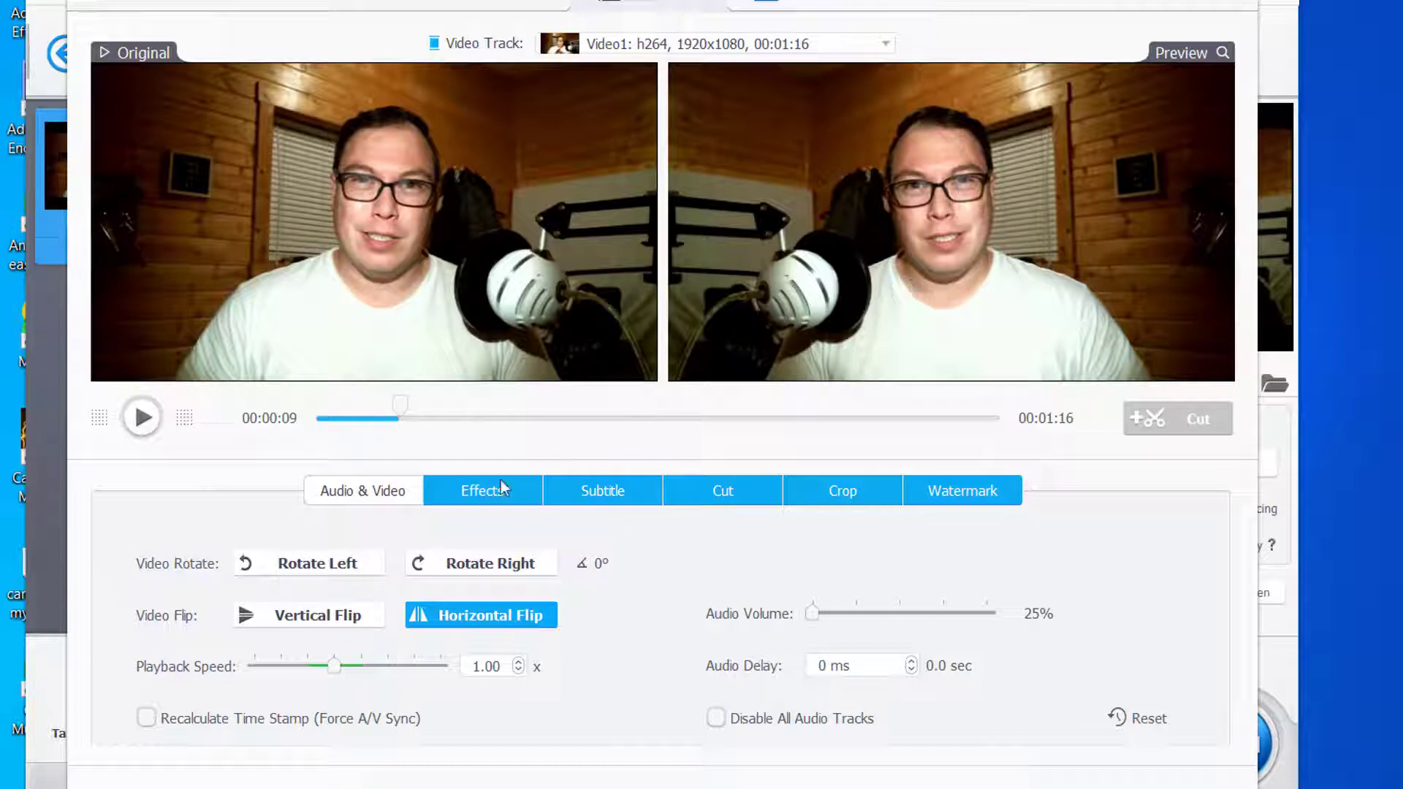
# - Apply the Negate effect and return to the file list with Horizontal Flip and Negate listed
pyautogui.click(481, 491)
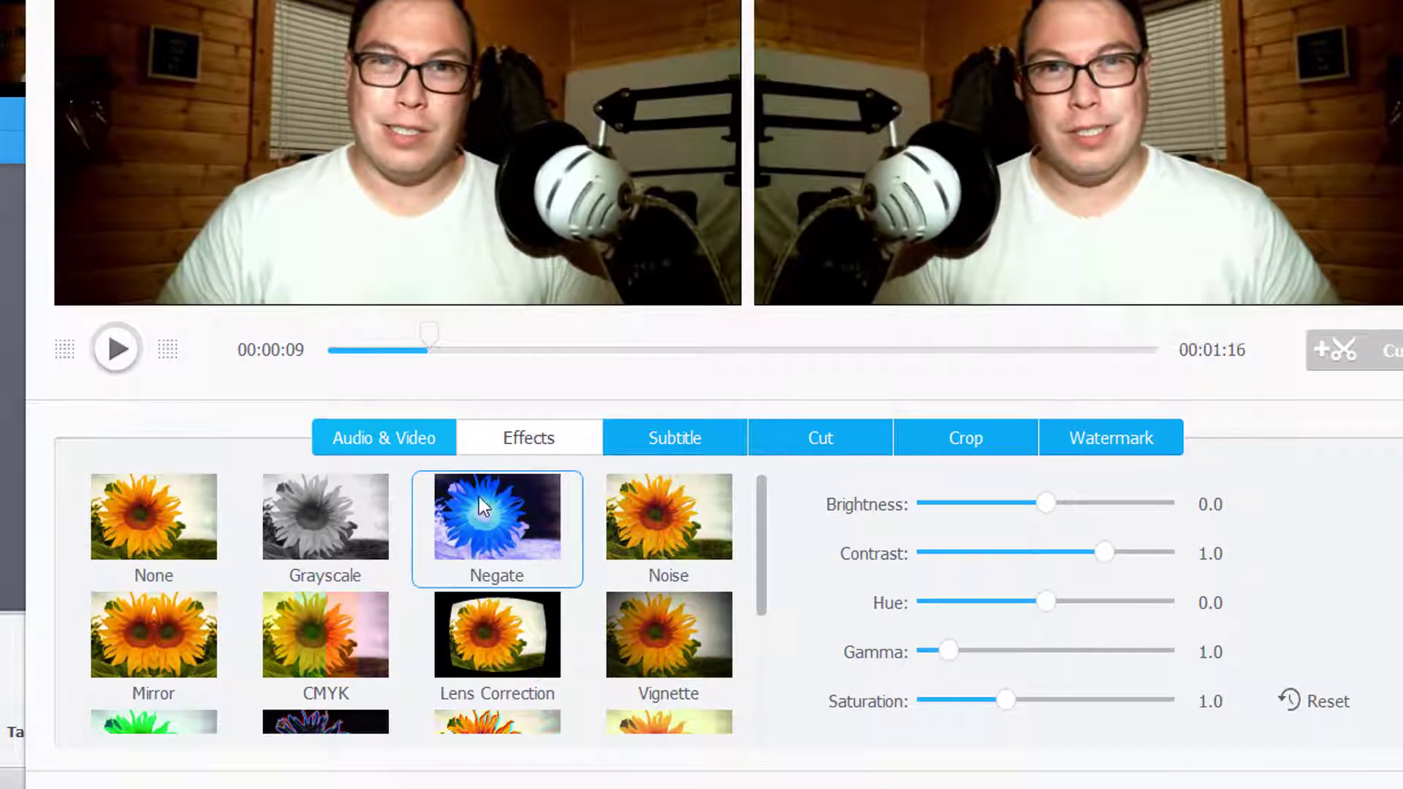
pyautogui.moveTo(698, 548)
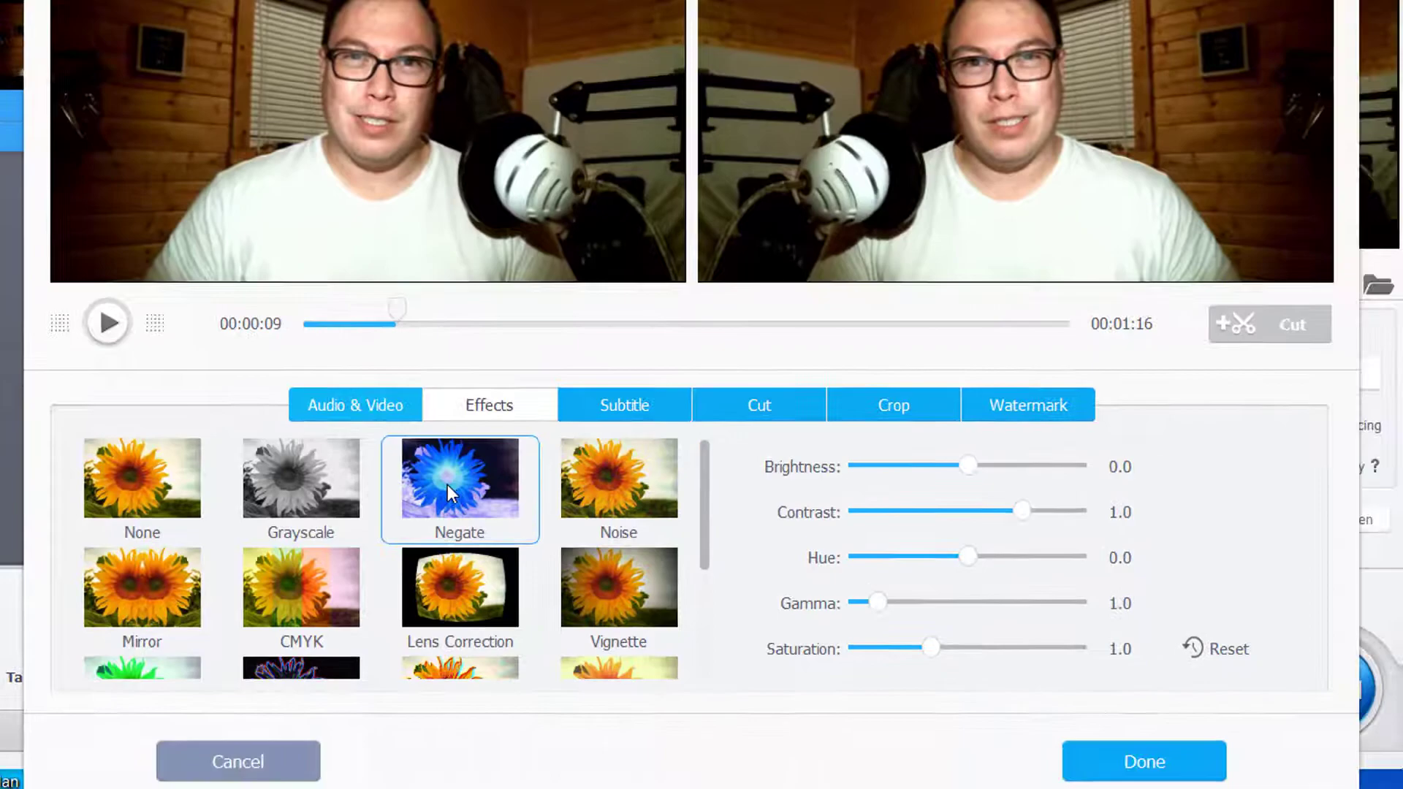
pyautogui.click(1142, 761)
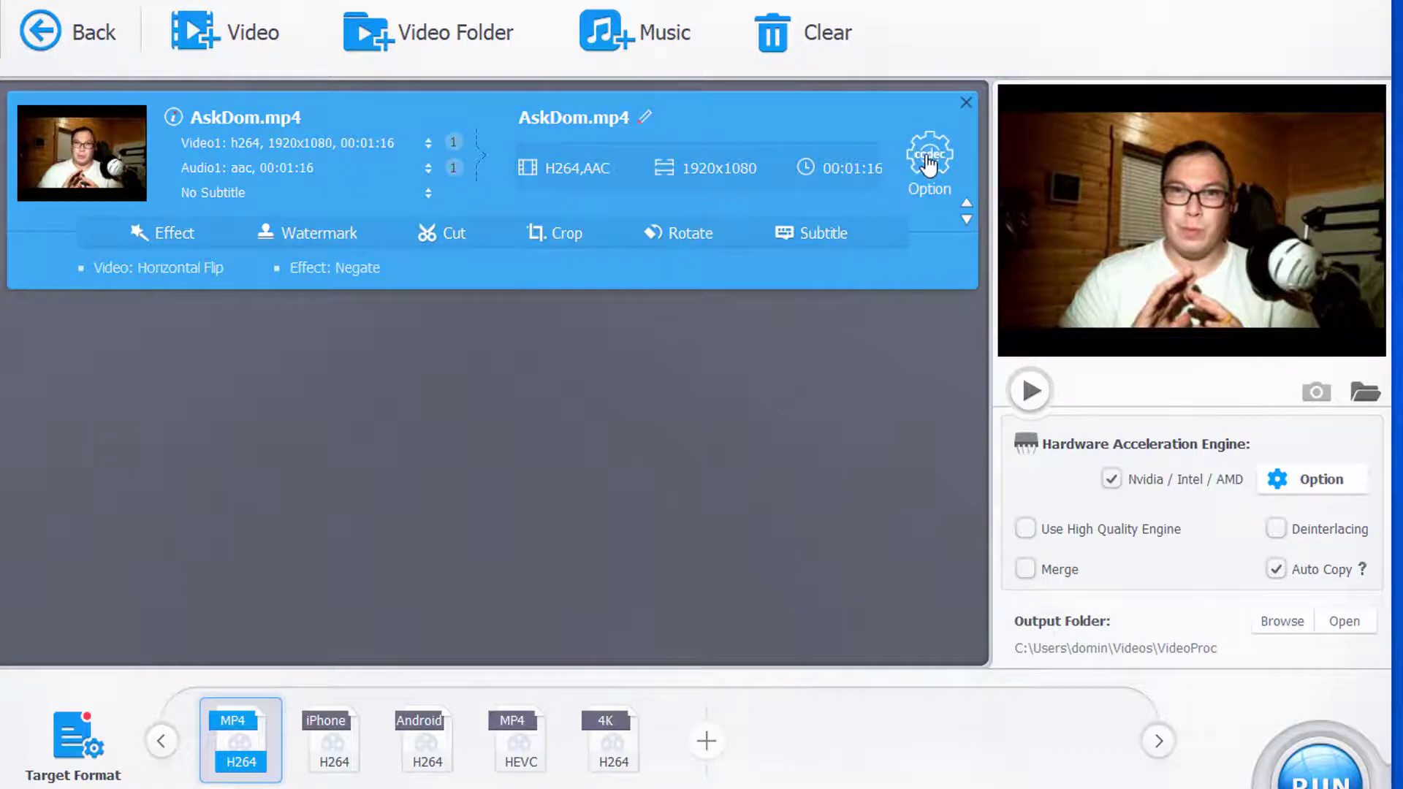
# - Reopen the AskDom.mp4 editor and switch the effect from Negate to Noise
pyautogui.click(929, 157)
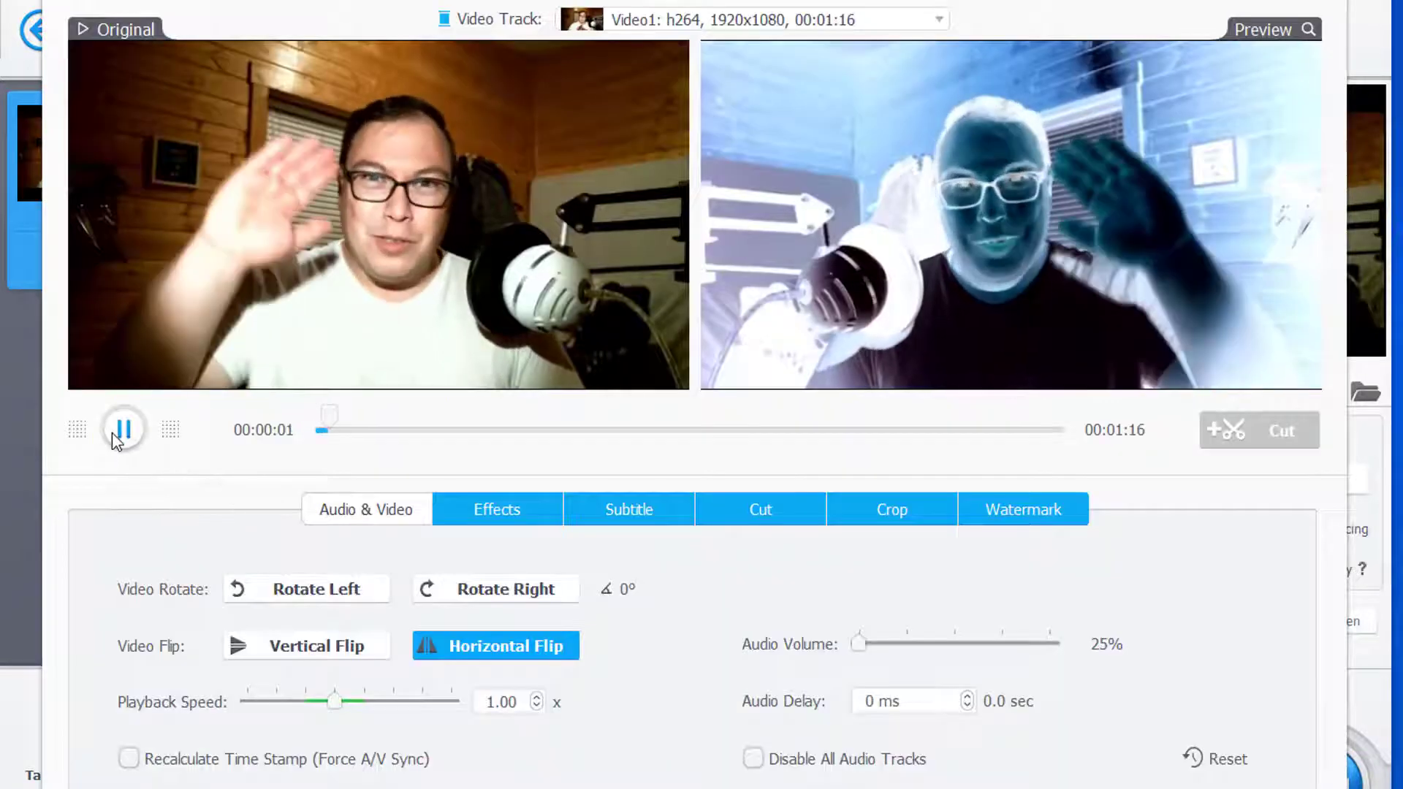
pyautogui.click(123, 430)
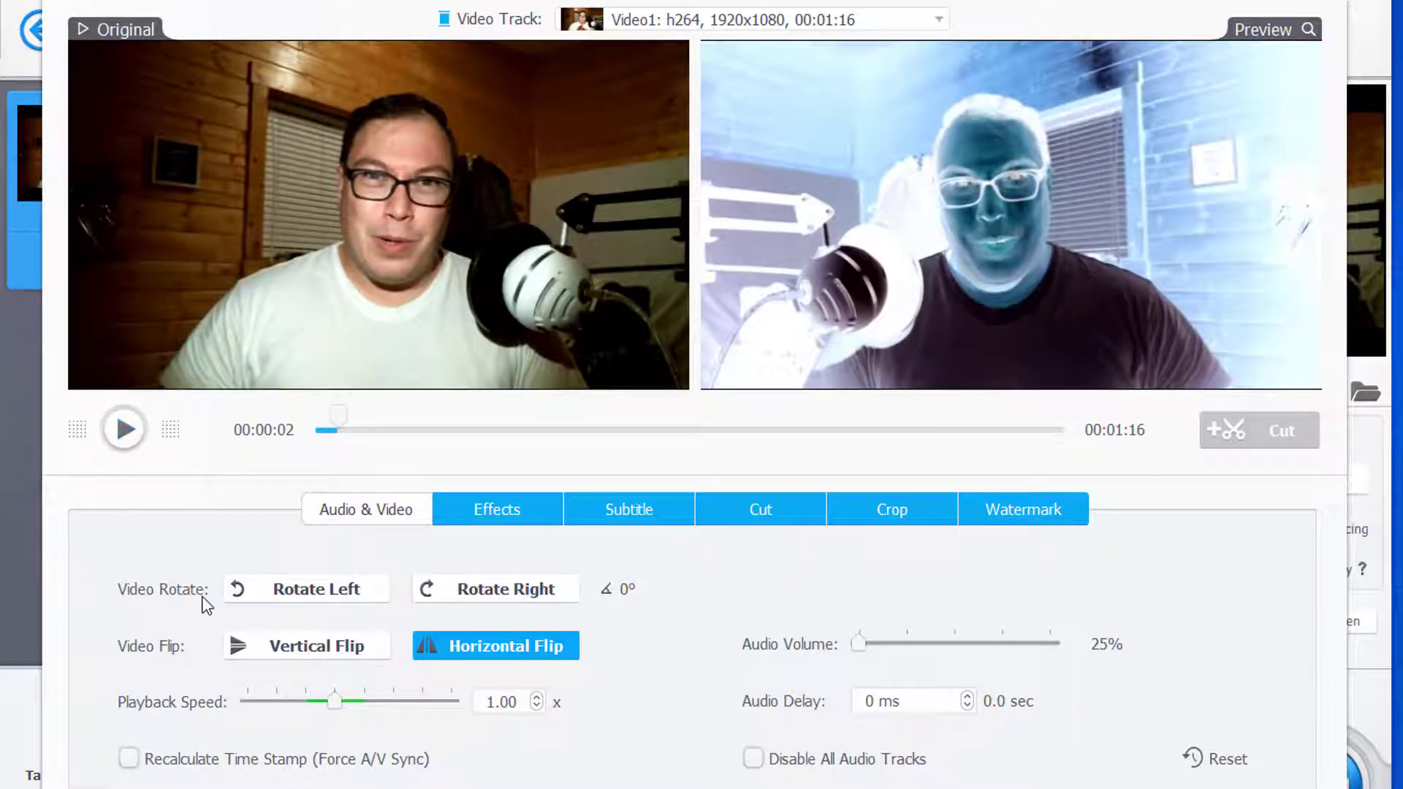
pyautogui.click(495, 509)
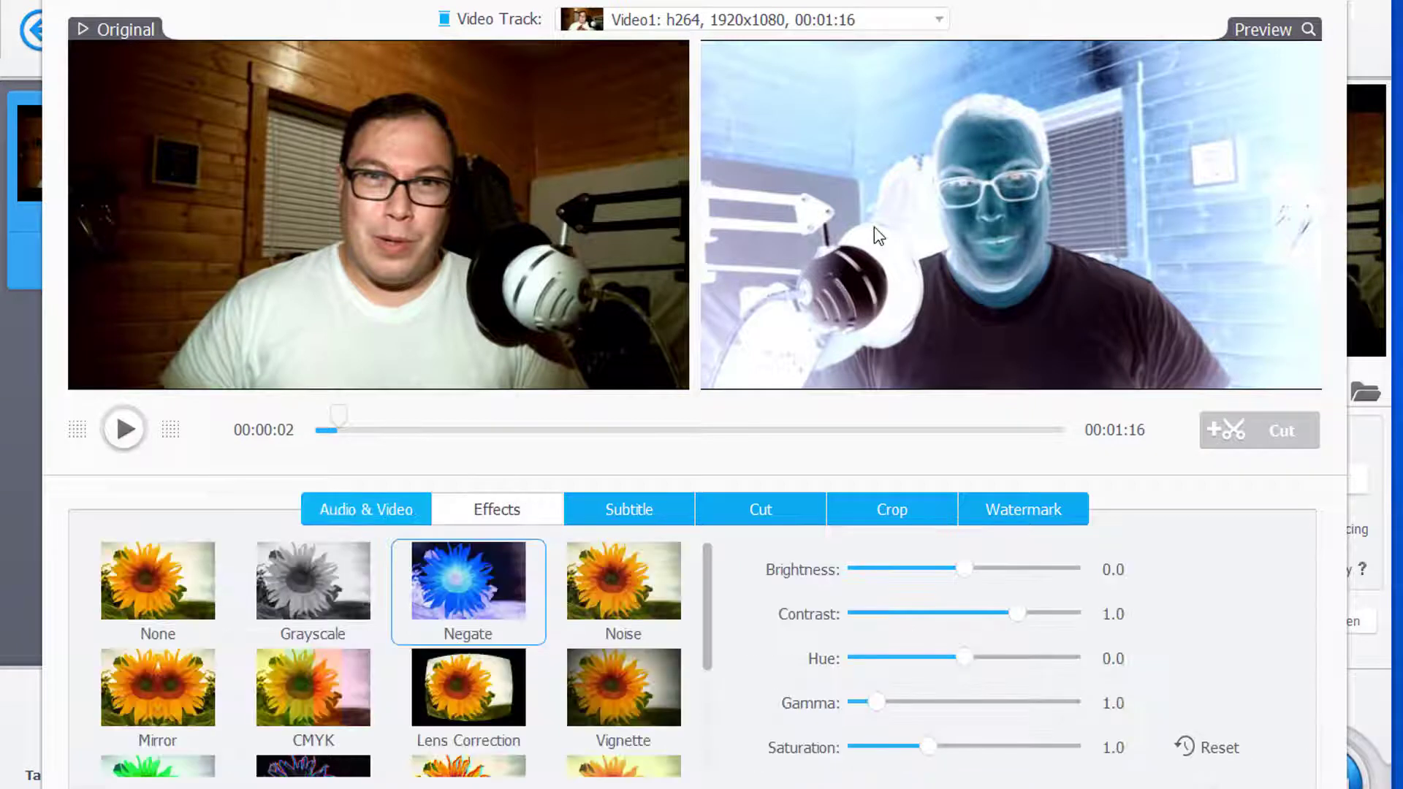
pyautogui.click(622, 591)
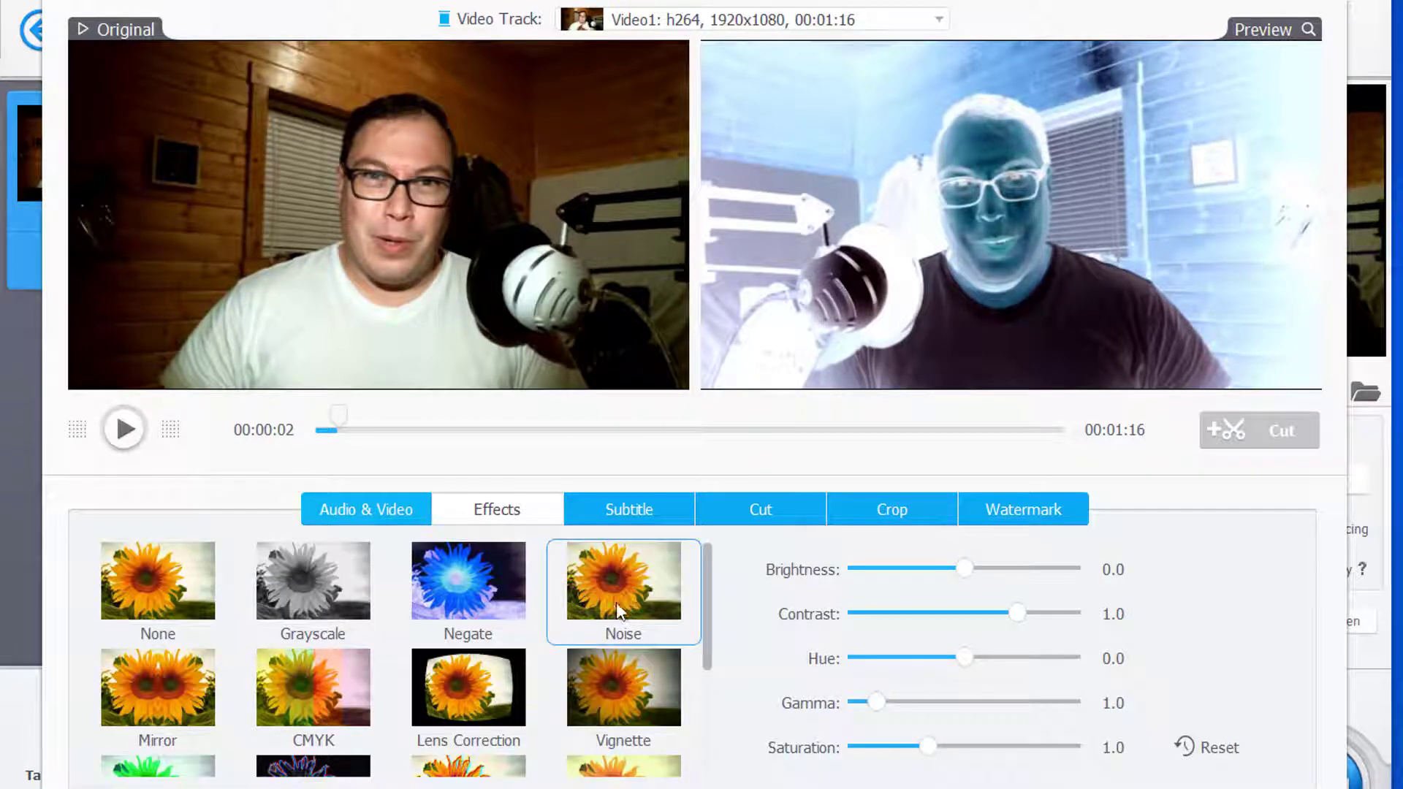
pyautogui.moveTo(725, 695)
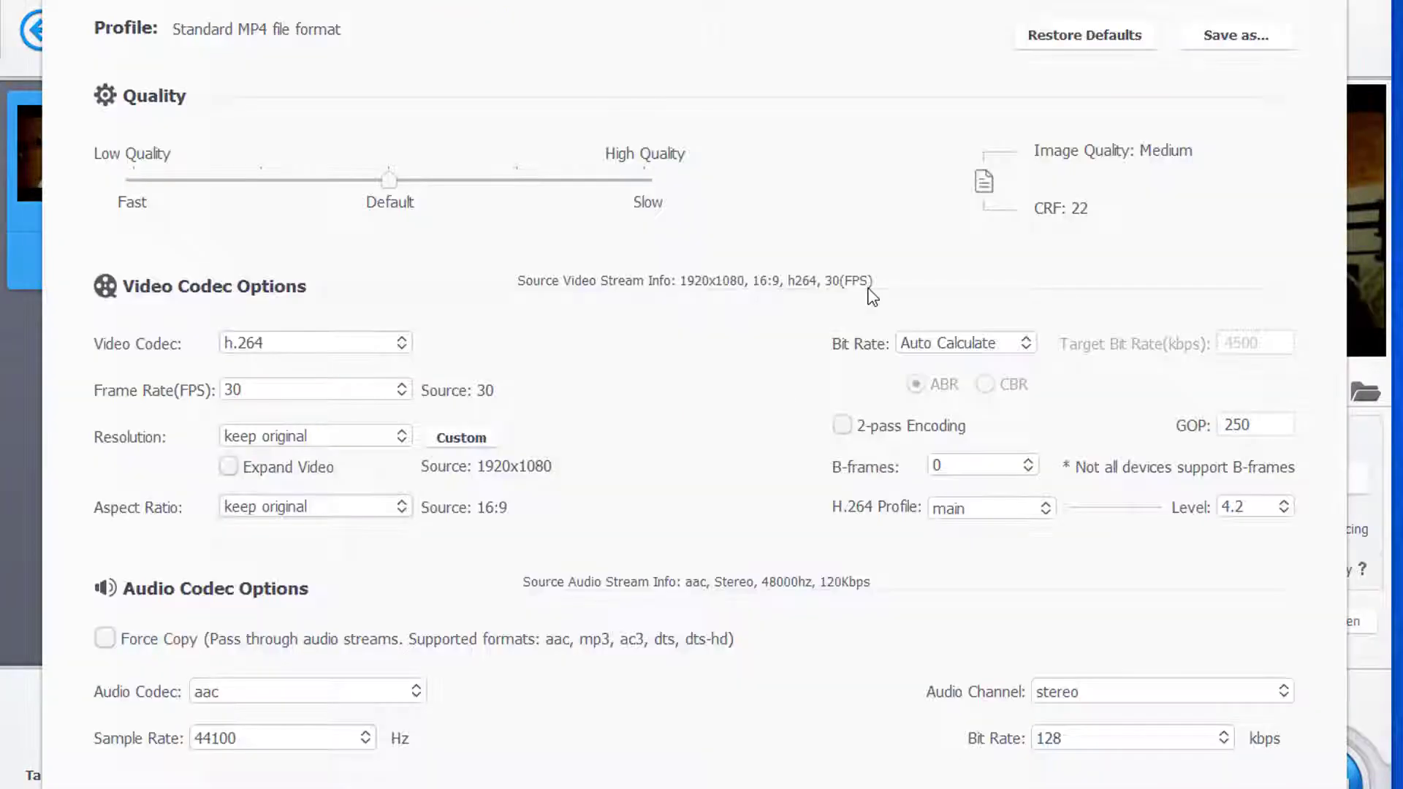
# - Return to video editing, review the effects list and show the subtitle options
pyautogui.click(707, 38)
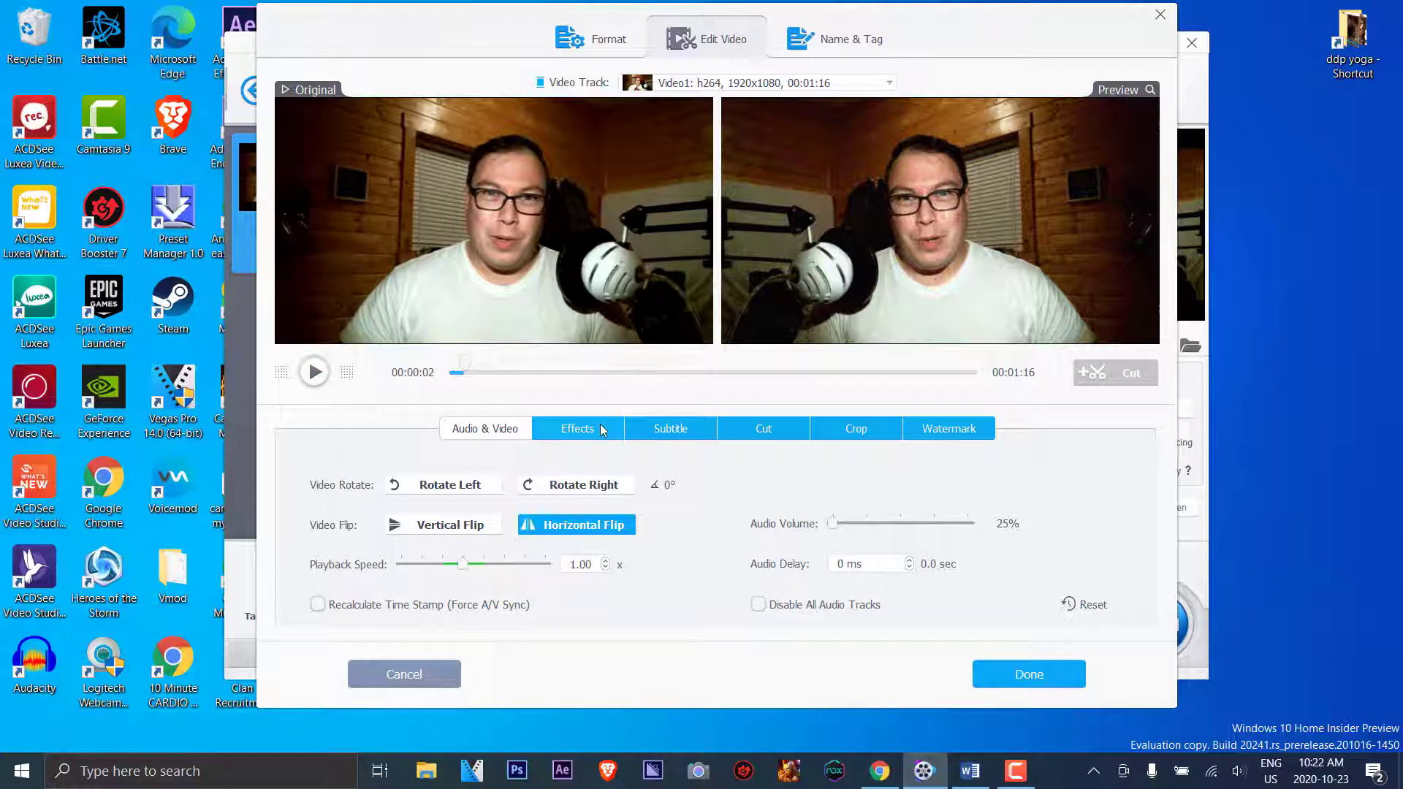
pyautogui.click(577, 428)
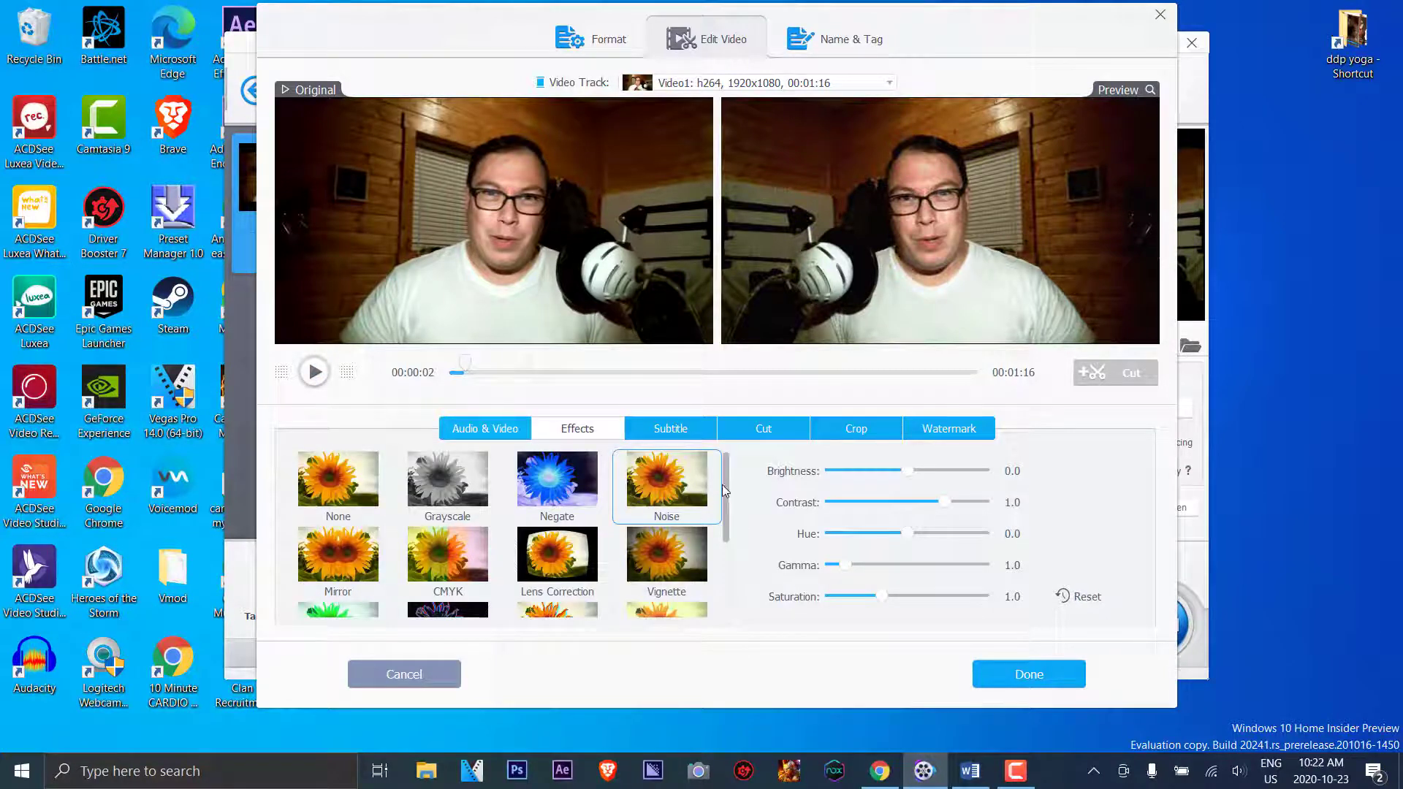
pyautogui.scroll(-3)
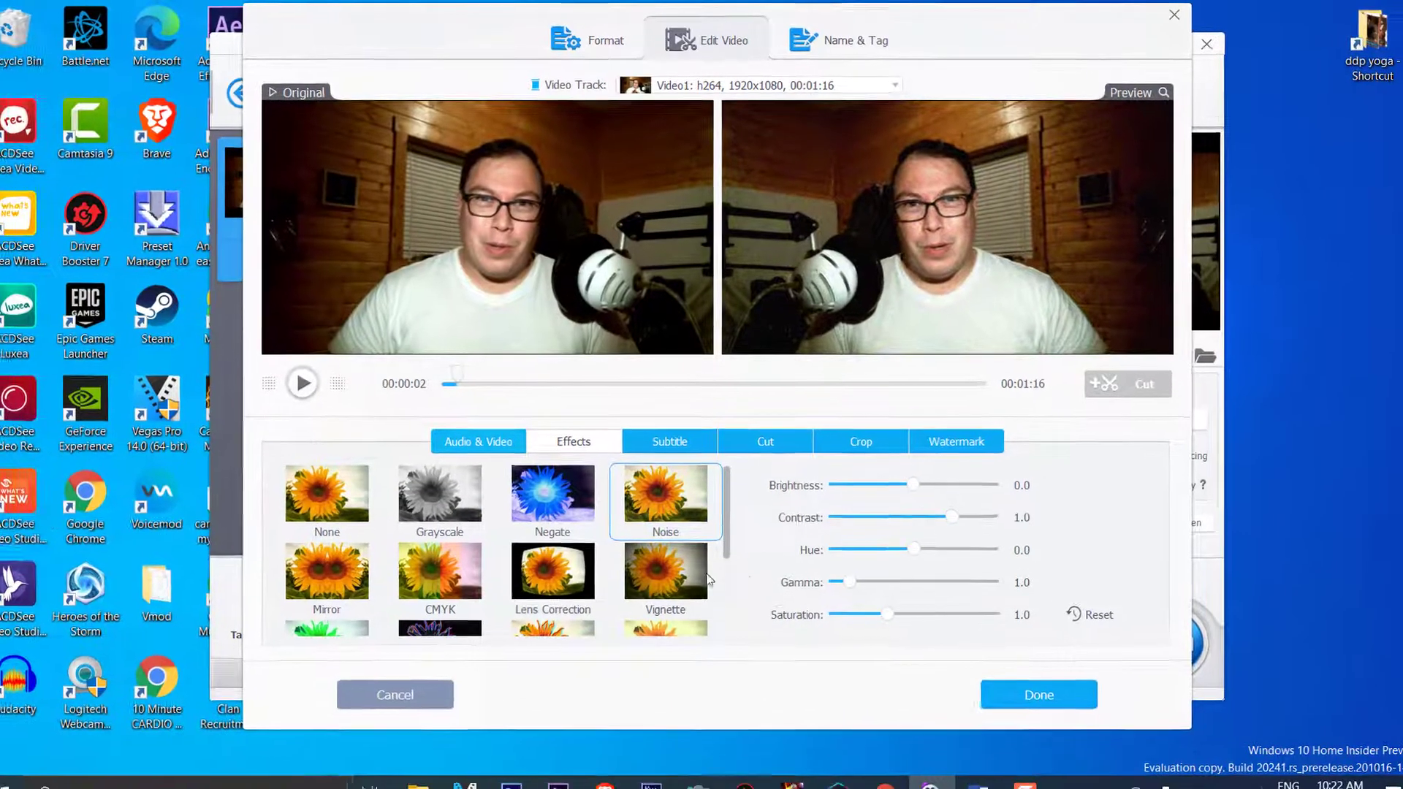
pyautogui.click(670, 441)
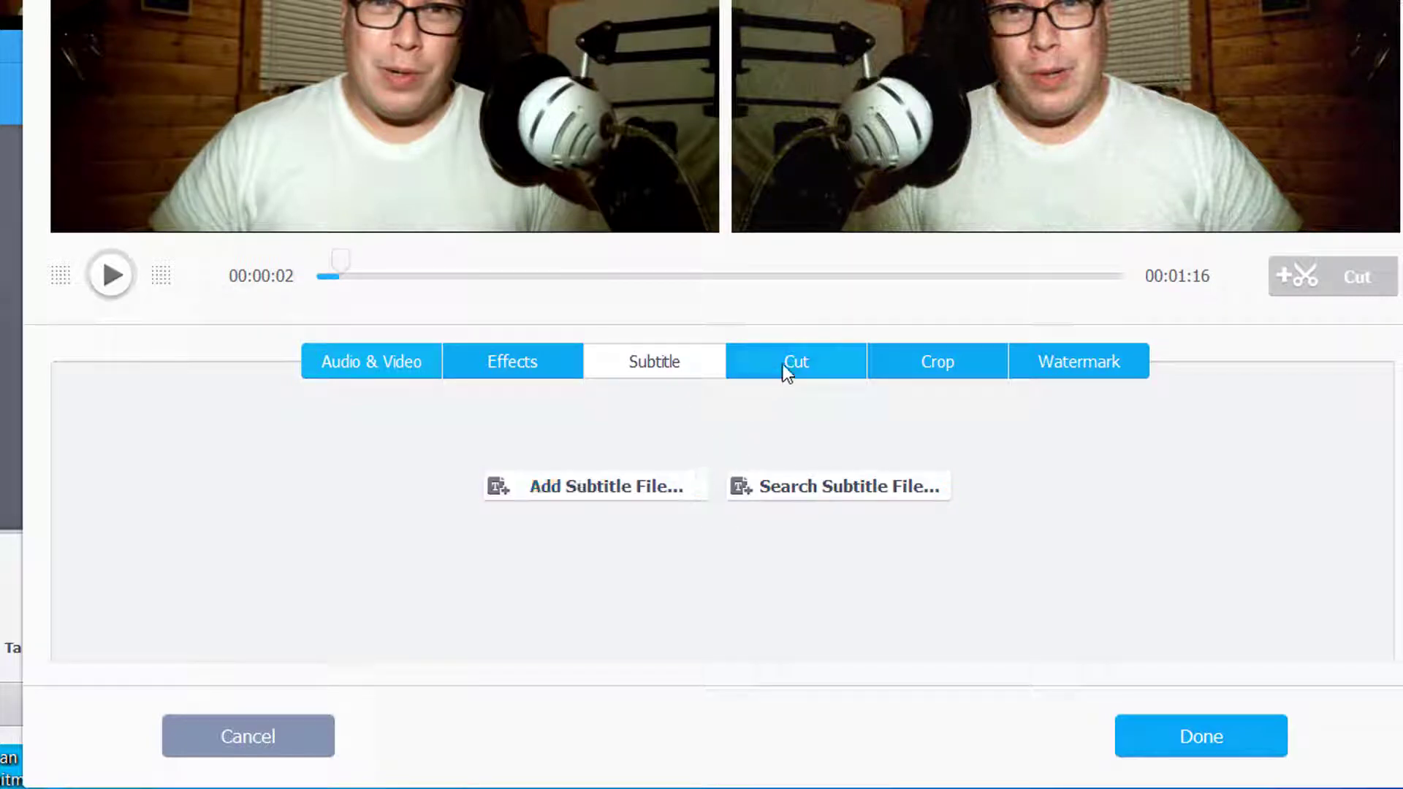
# - Set the cut start to 00:00:26 in the Cut settings
pyautogui.click(793, 360)
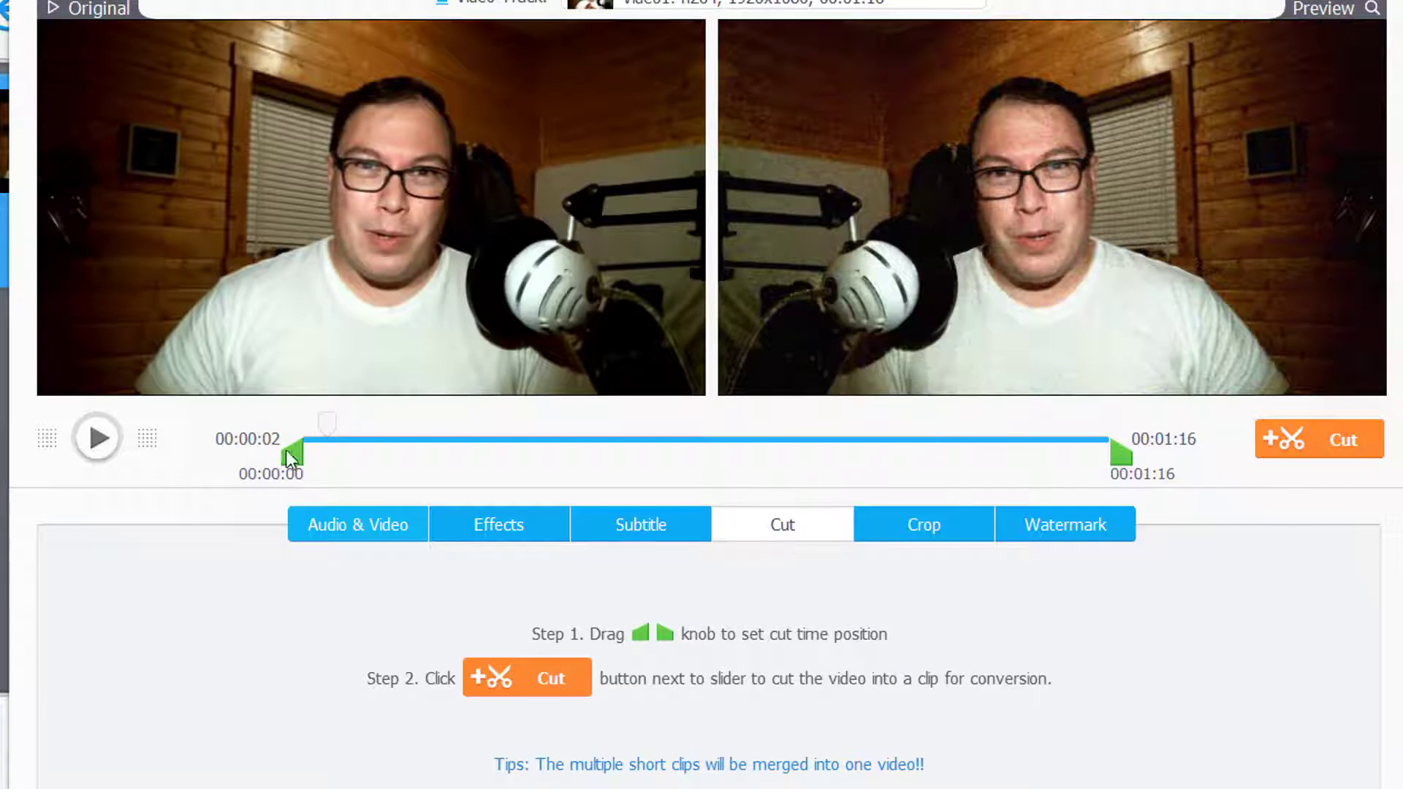
pyautogui.moveTo(293, 447); pyautogui.dragTo(526, 447)
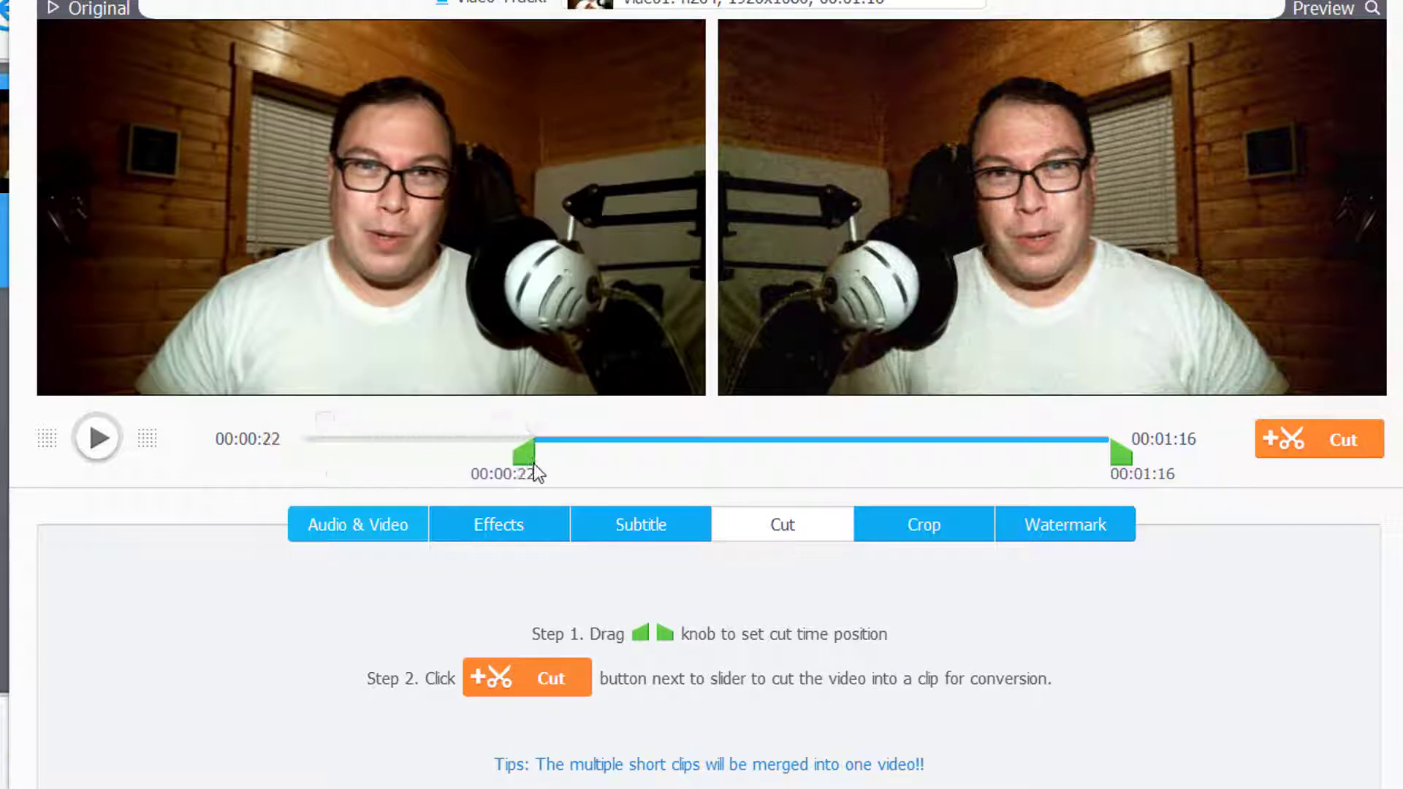
pyautogui.moveTo(528, 448); pyautogui.dragTo(569, 450)
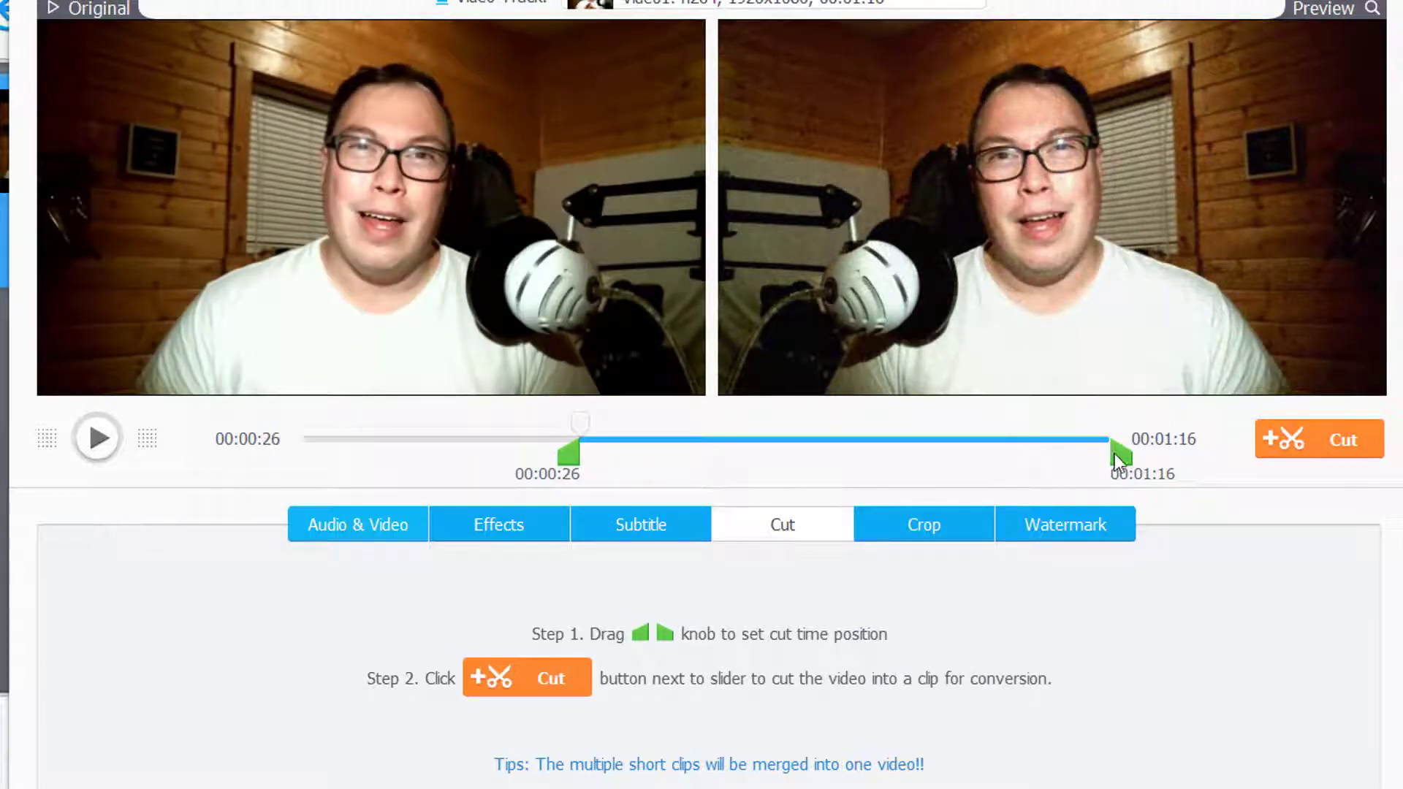
pyautogui.scroll(-3)
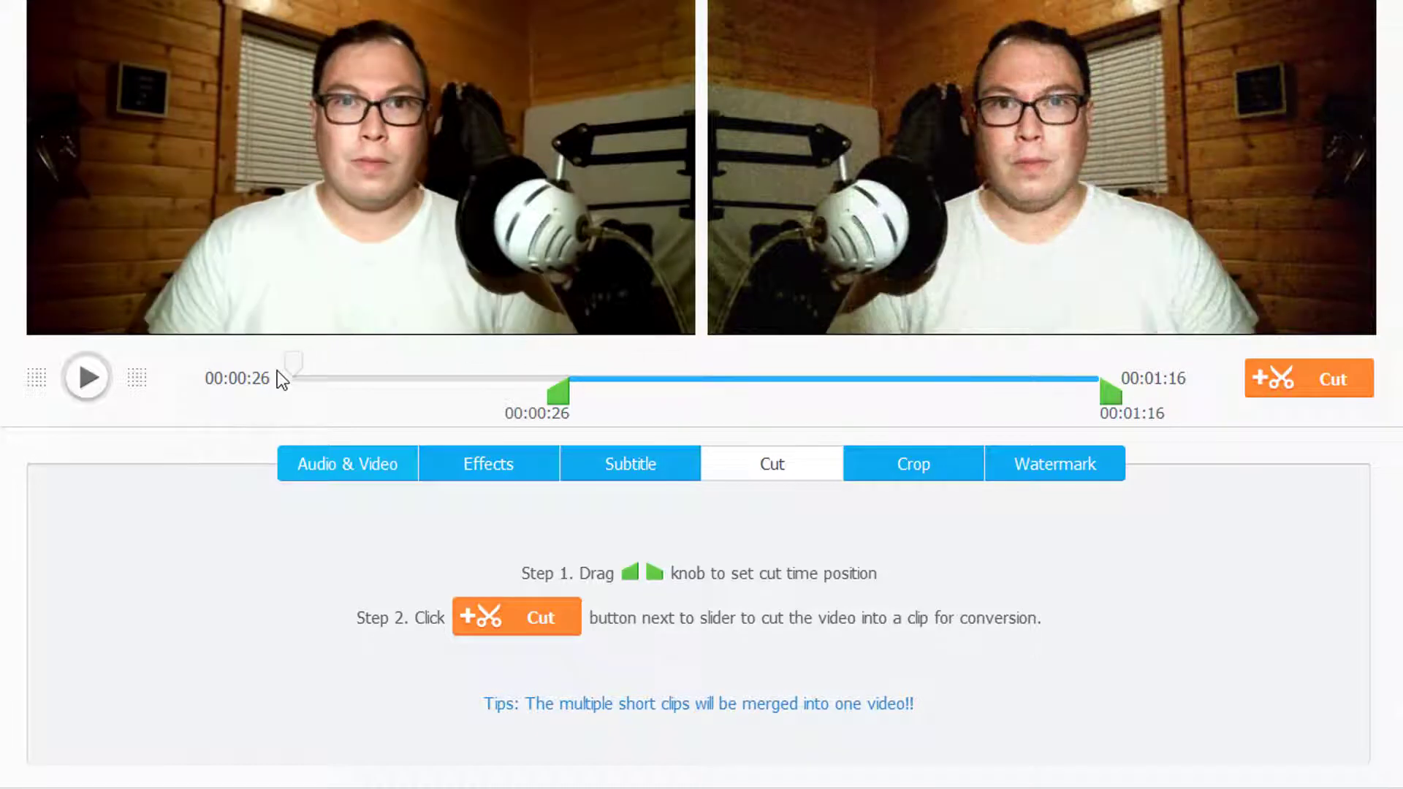
# - Set the cut end to 00:00:28 and show the crop settings
pyautogui.click(86, 377)
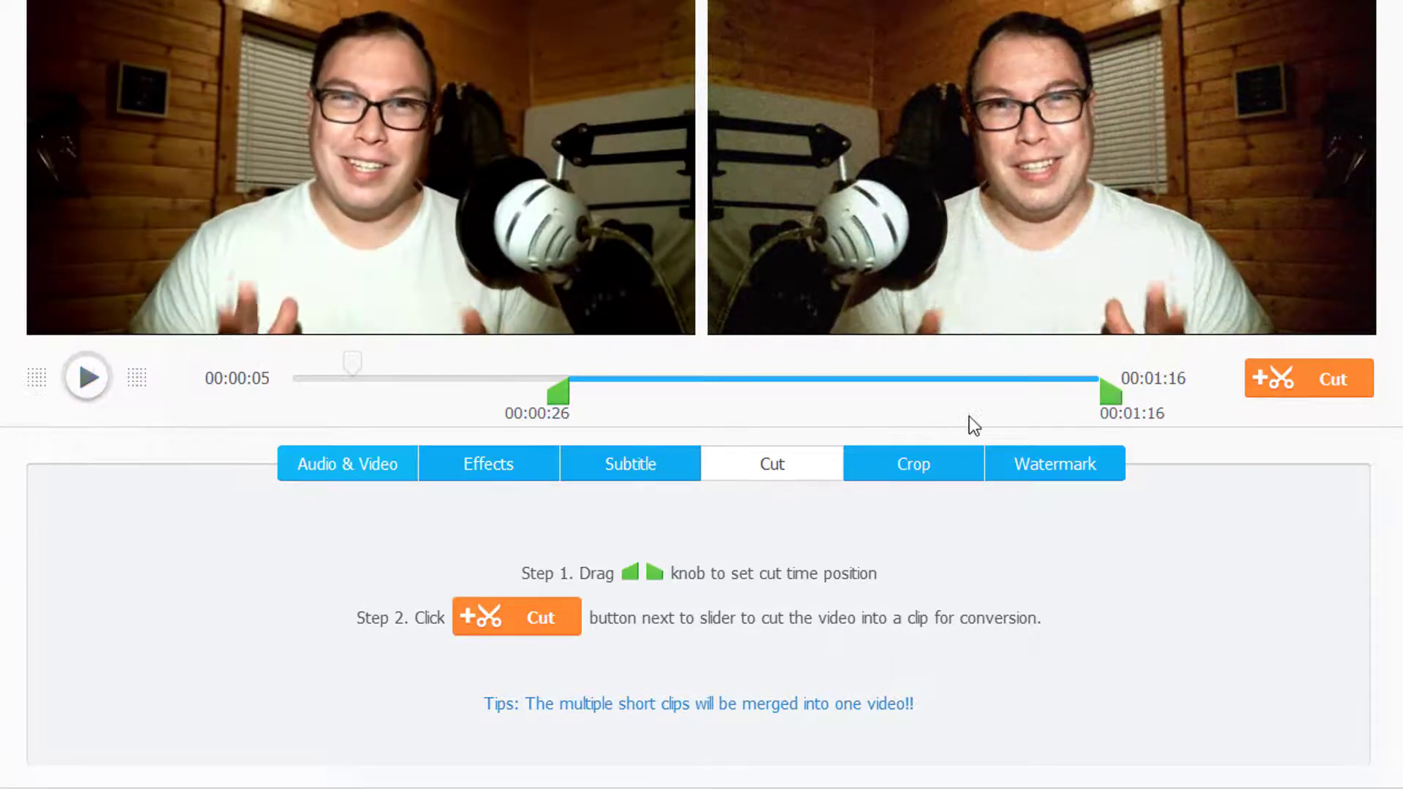
pyautogui.moveTo(1106, 392); pyautogui.dragTo(615, 392)
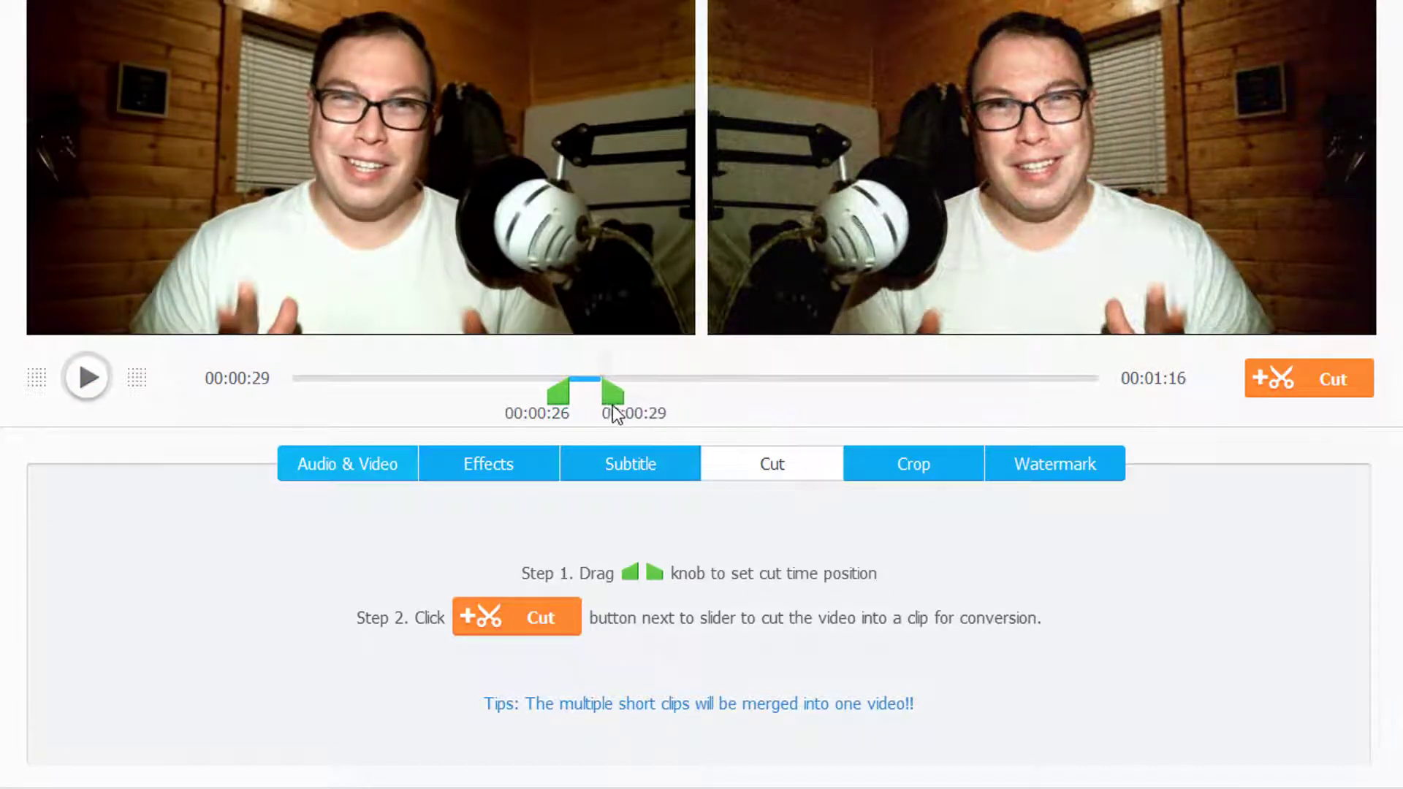
pyautogui.moveTo(615, 392); pyautogui.dragTo(595, 392)
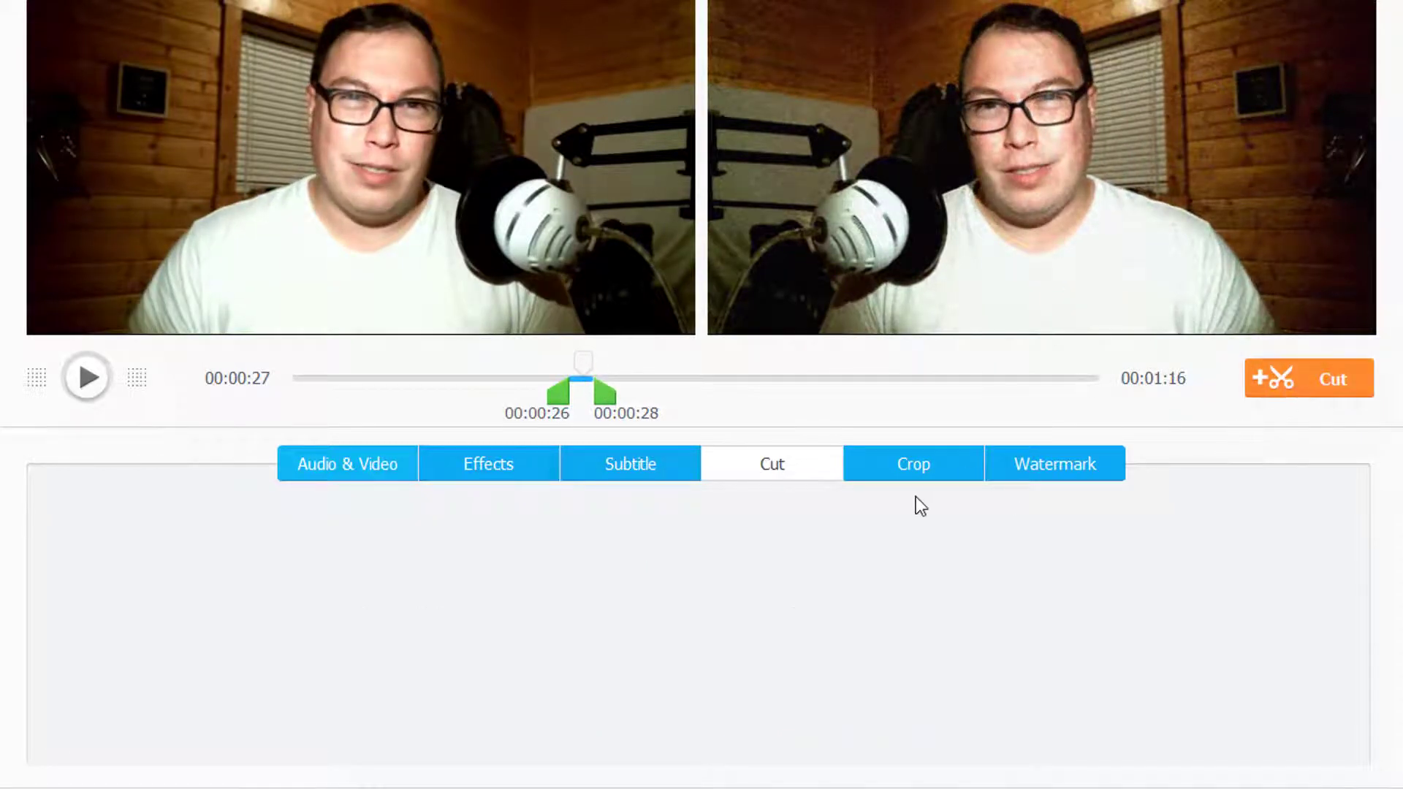
pyautogui.click(1306, 377)
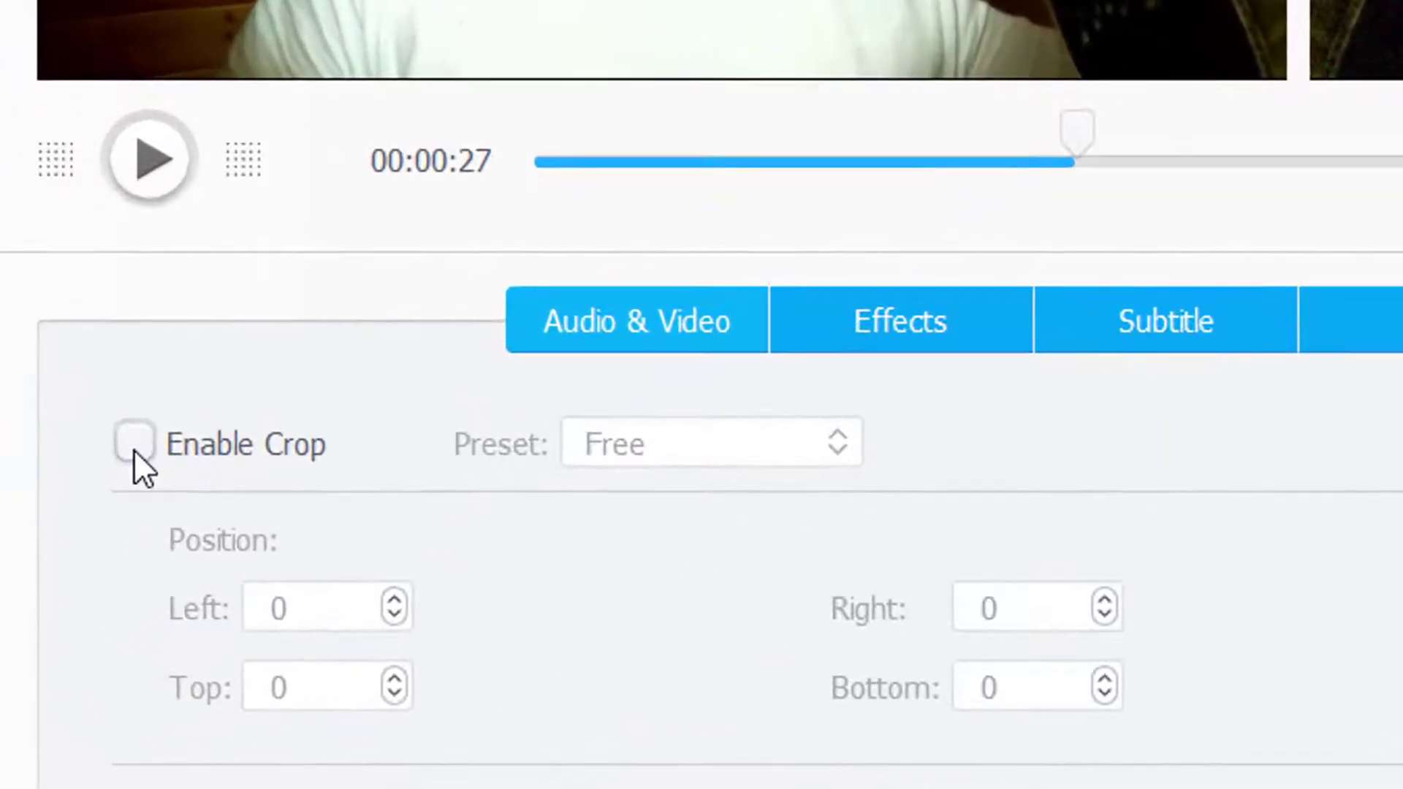
# - Enable Free cropping to 1314x738 (left 310, right 295, top 141, bottom 200) and preview it
pyautogui.click(134, 444)
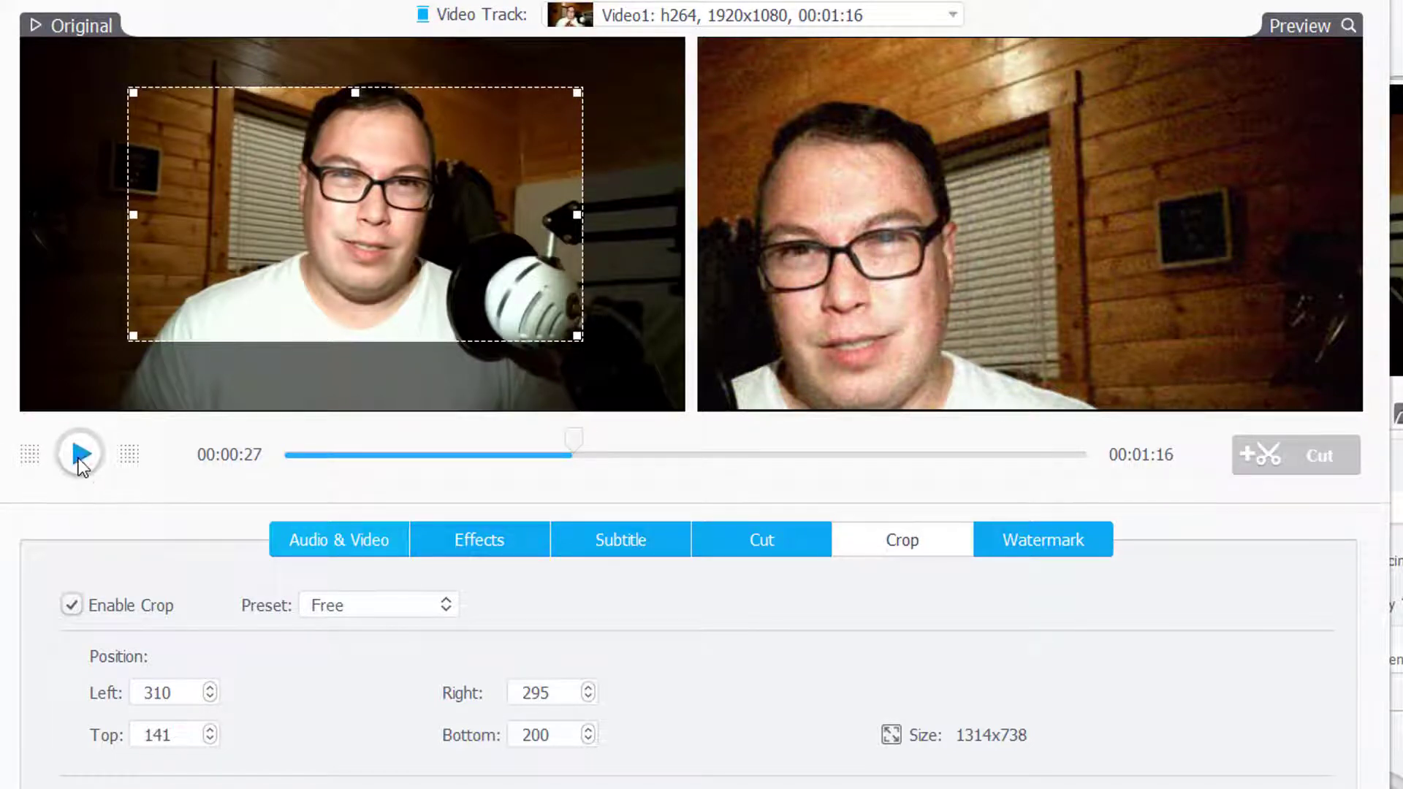
pyautogui.click(79, 454)
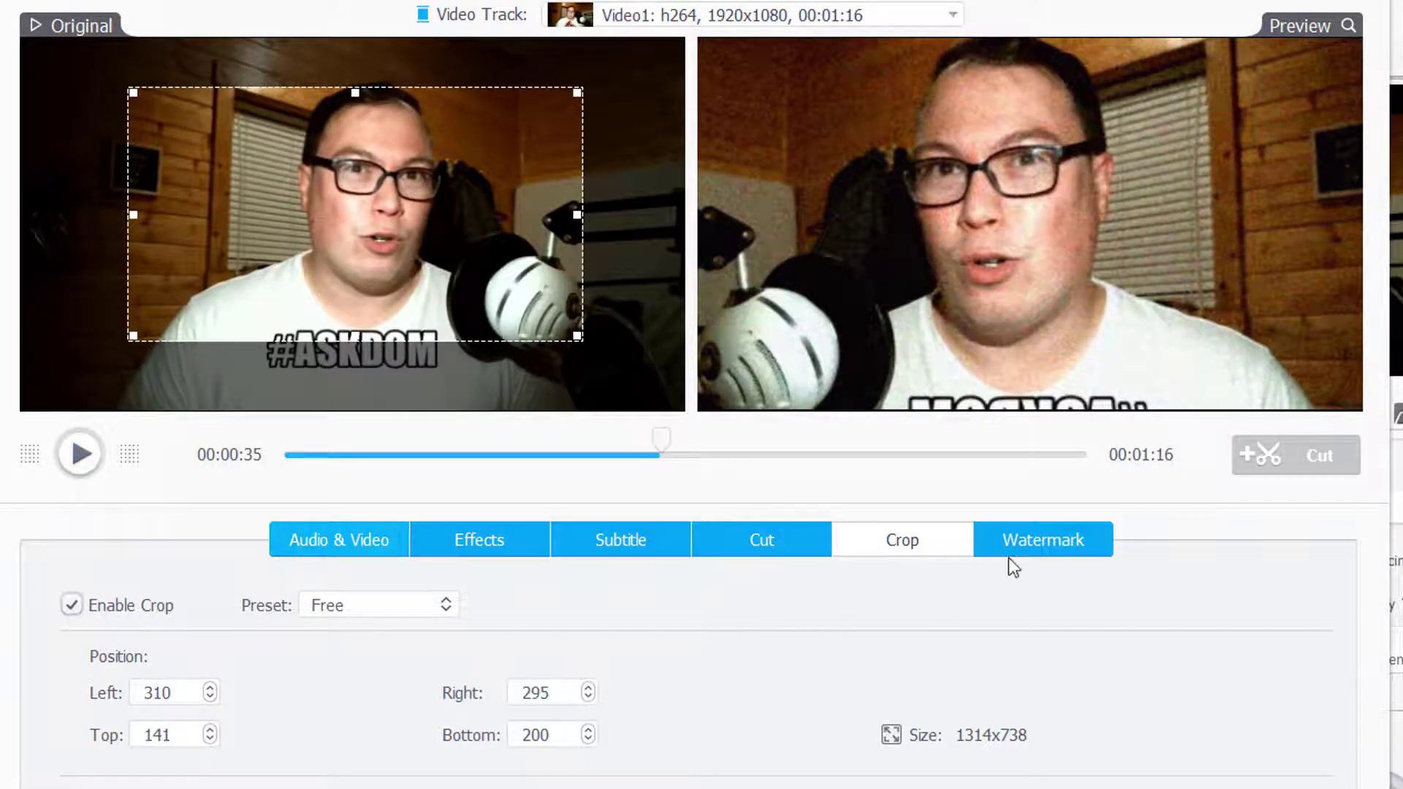
# - Enable a text watermark reading 'Domingo' in the Road Rage font
pyautogui.click(1040, 539)
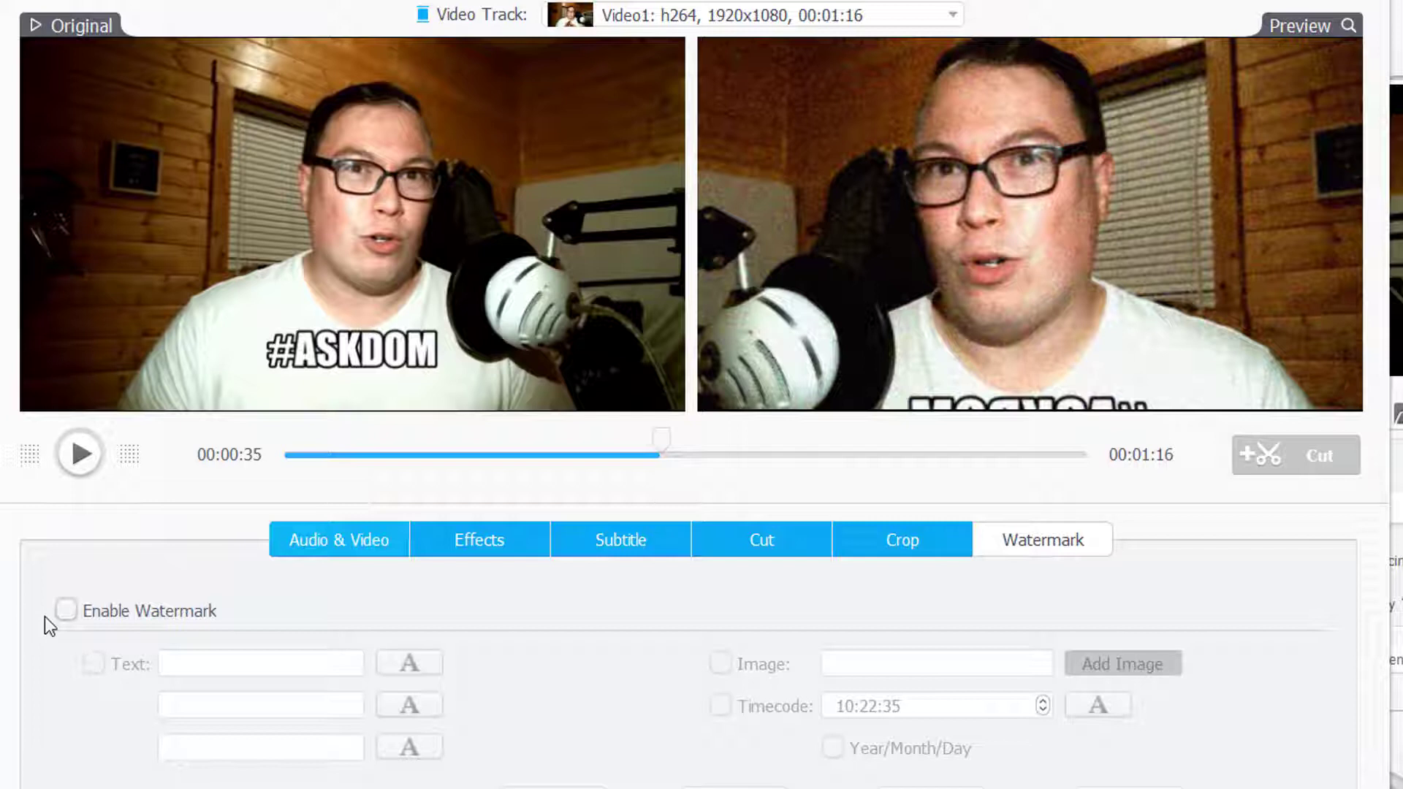
pyautogui.click(65, 611)
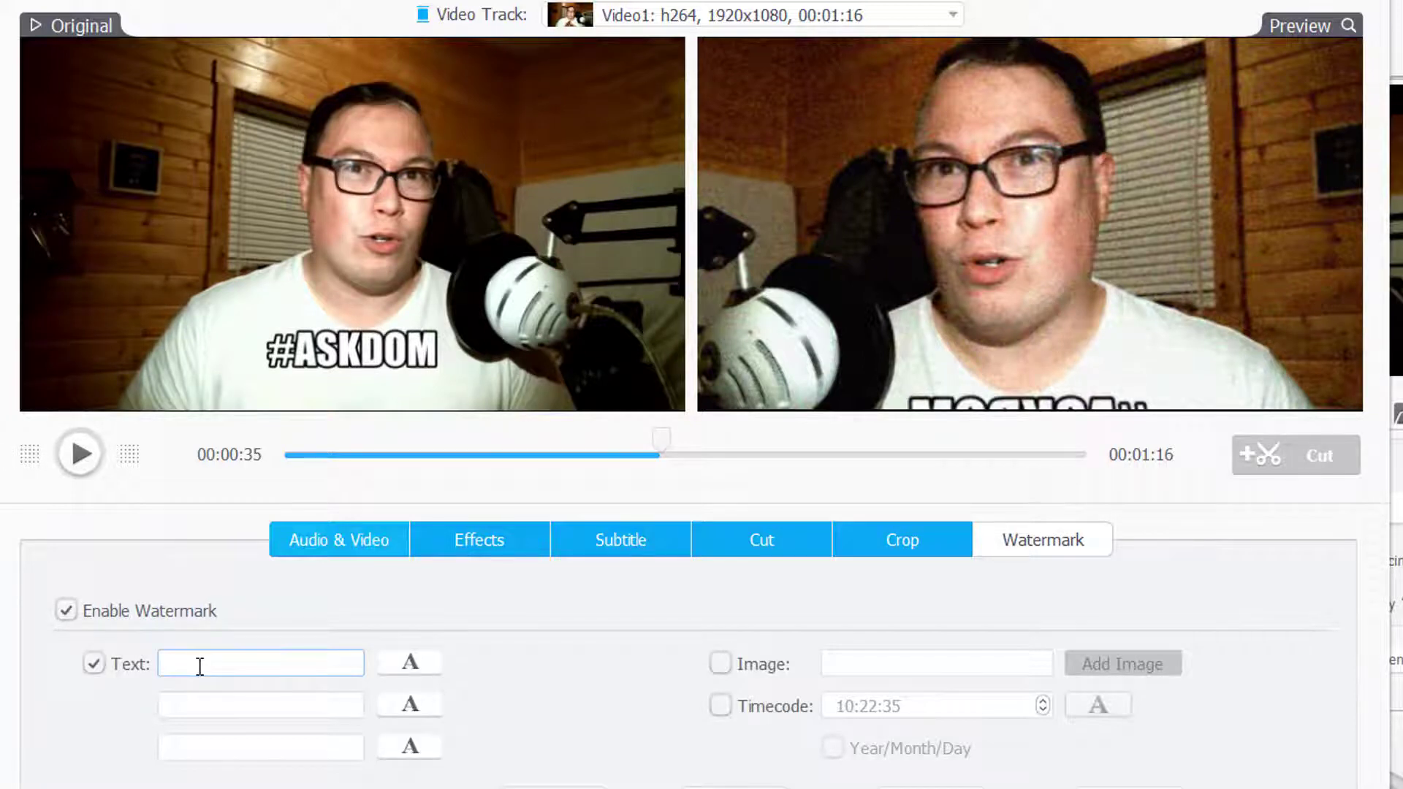
pyautogui.write('D')
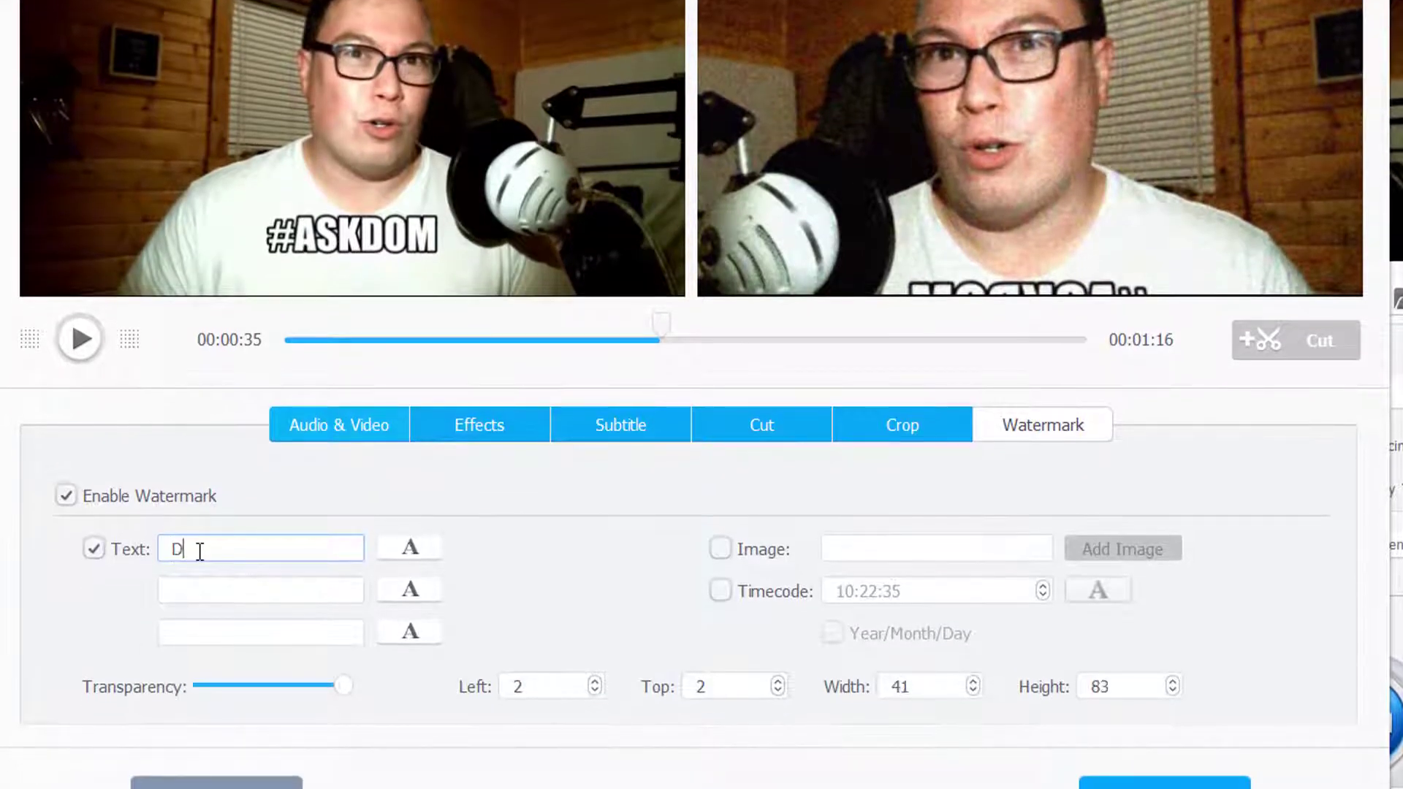
pyautogui.write('omingo')
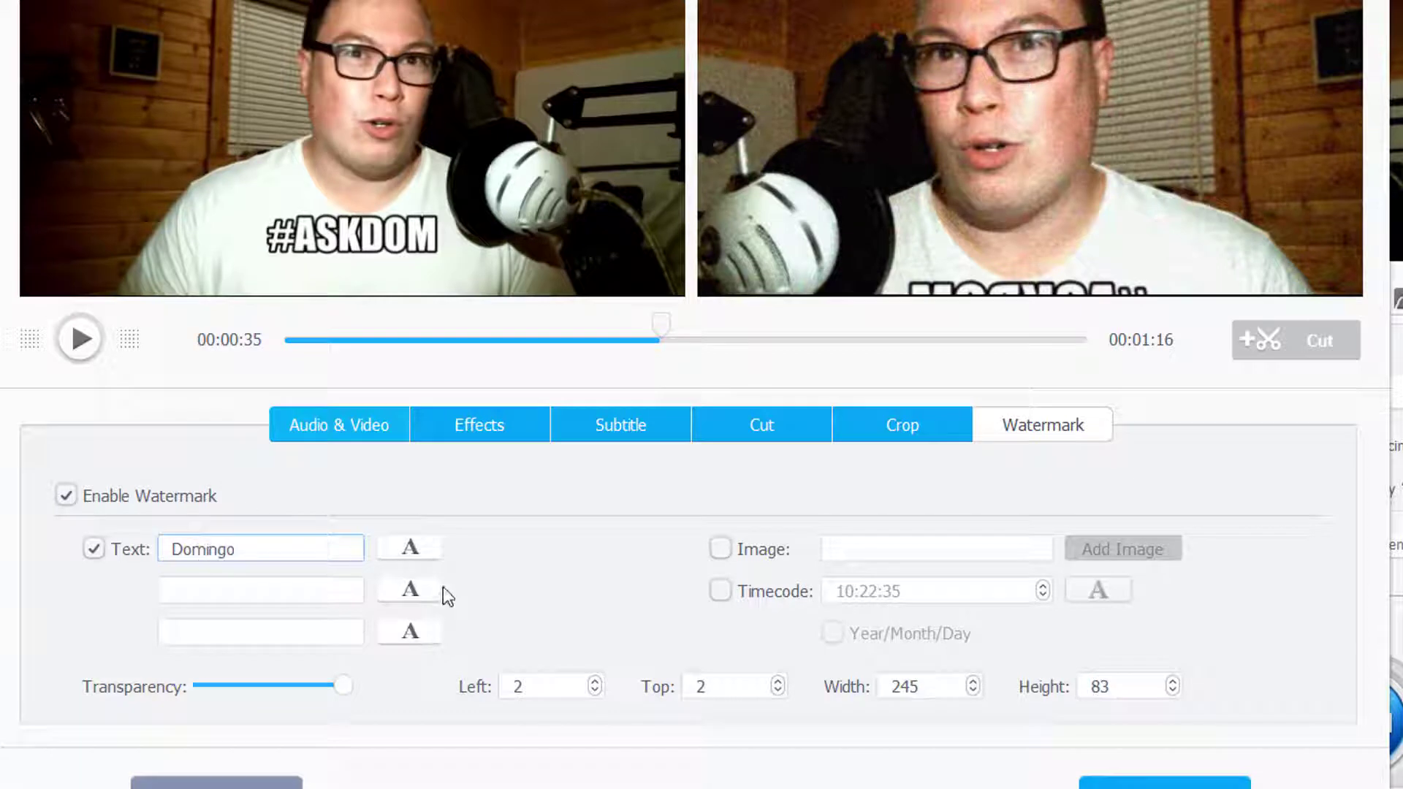
pyautogui.click(409, 547)
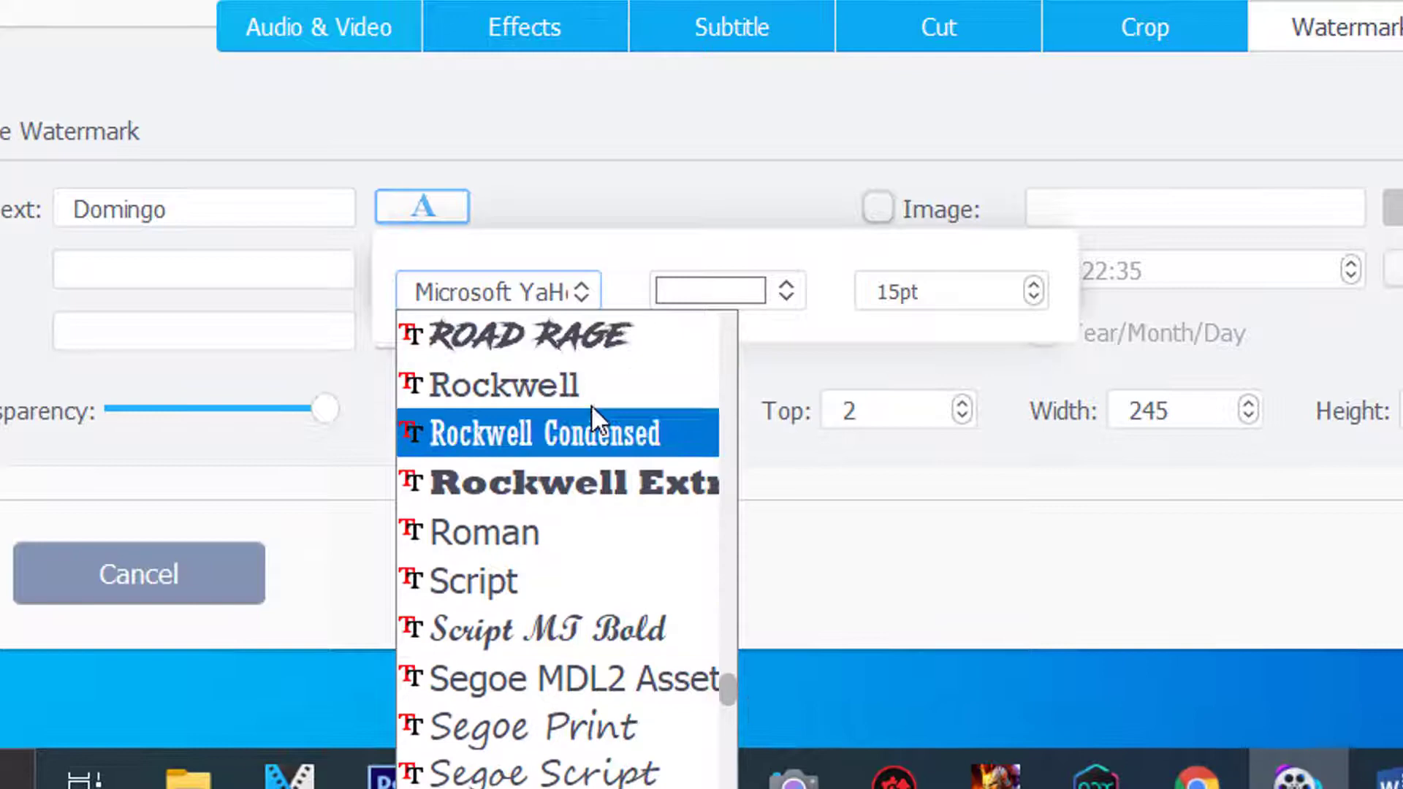
pyautogui.click(542, 433)
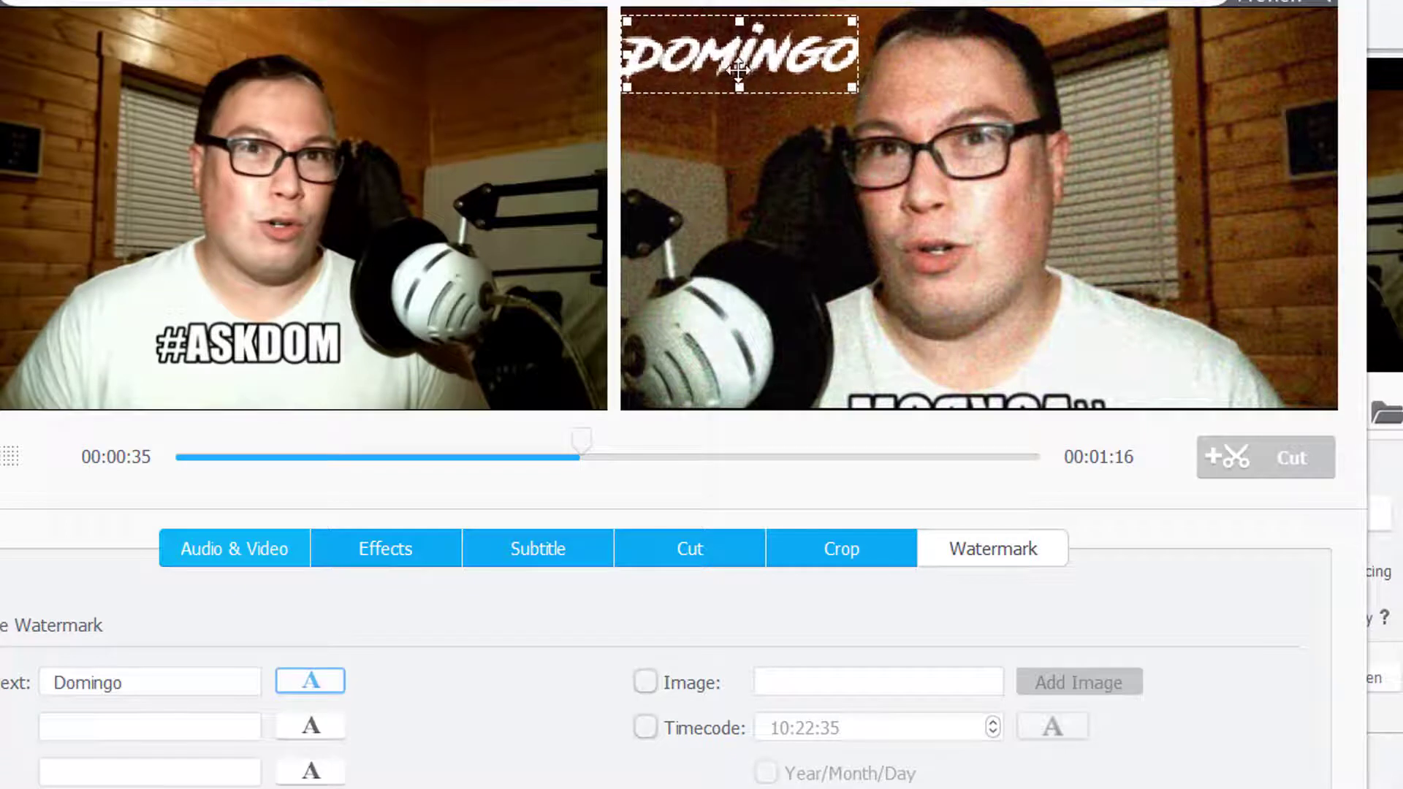
# - Move the Domingo watermark to the top right and colour it pink
pyautogui.moveTo(735, 53); pyautogui.dragTo(1218, 52)
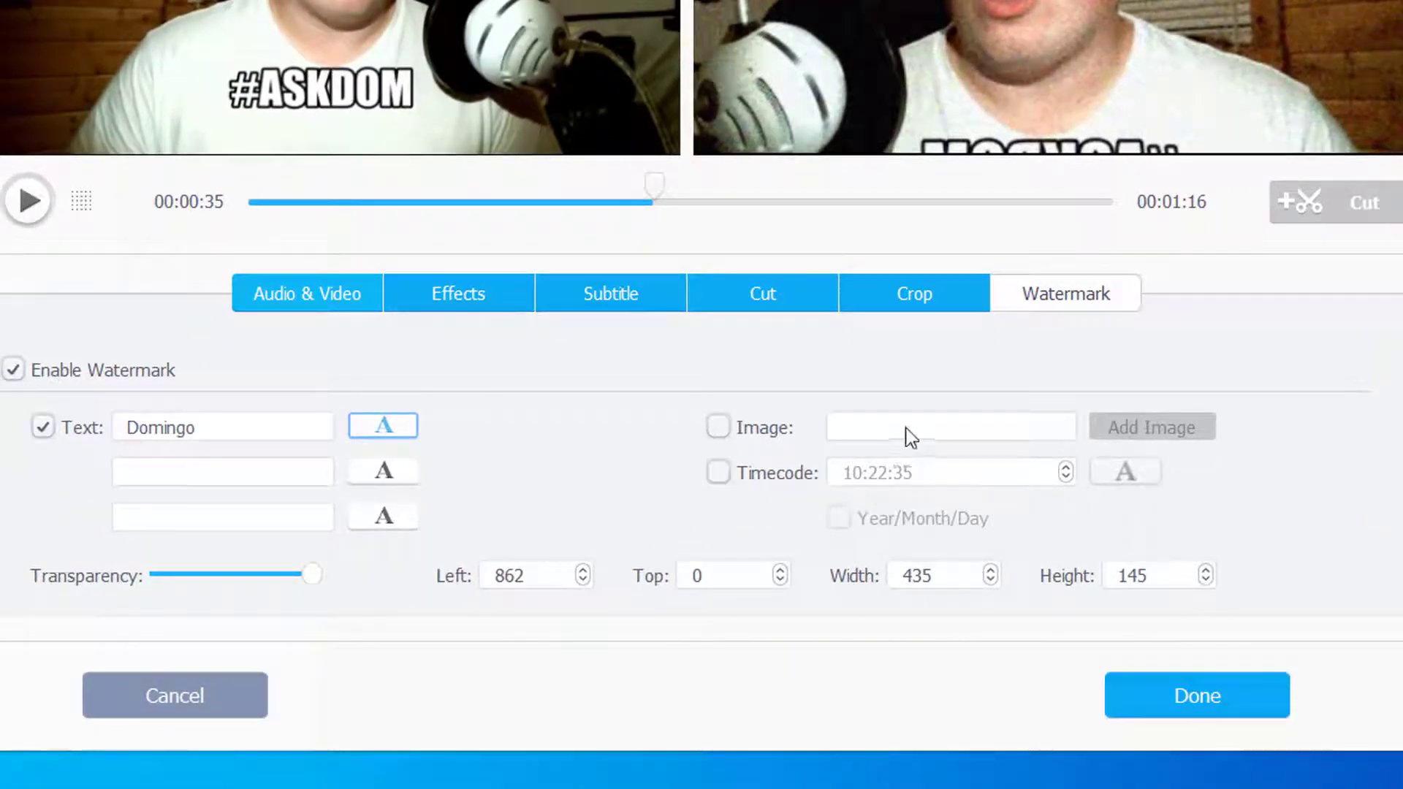
pyautogui.click(381, 425)
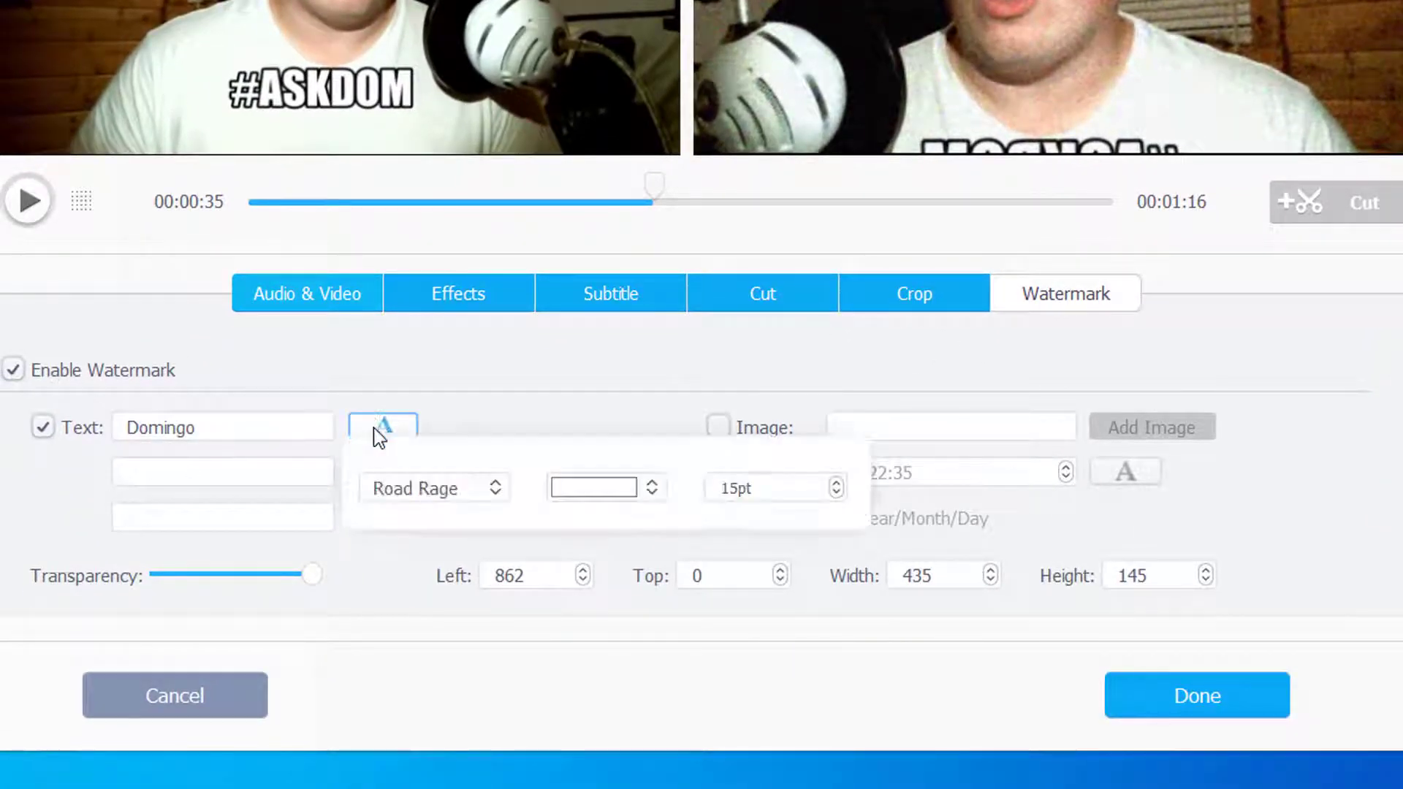
pyautogui.click(653, 486)
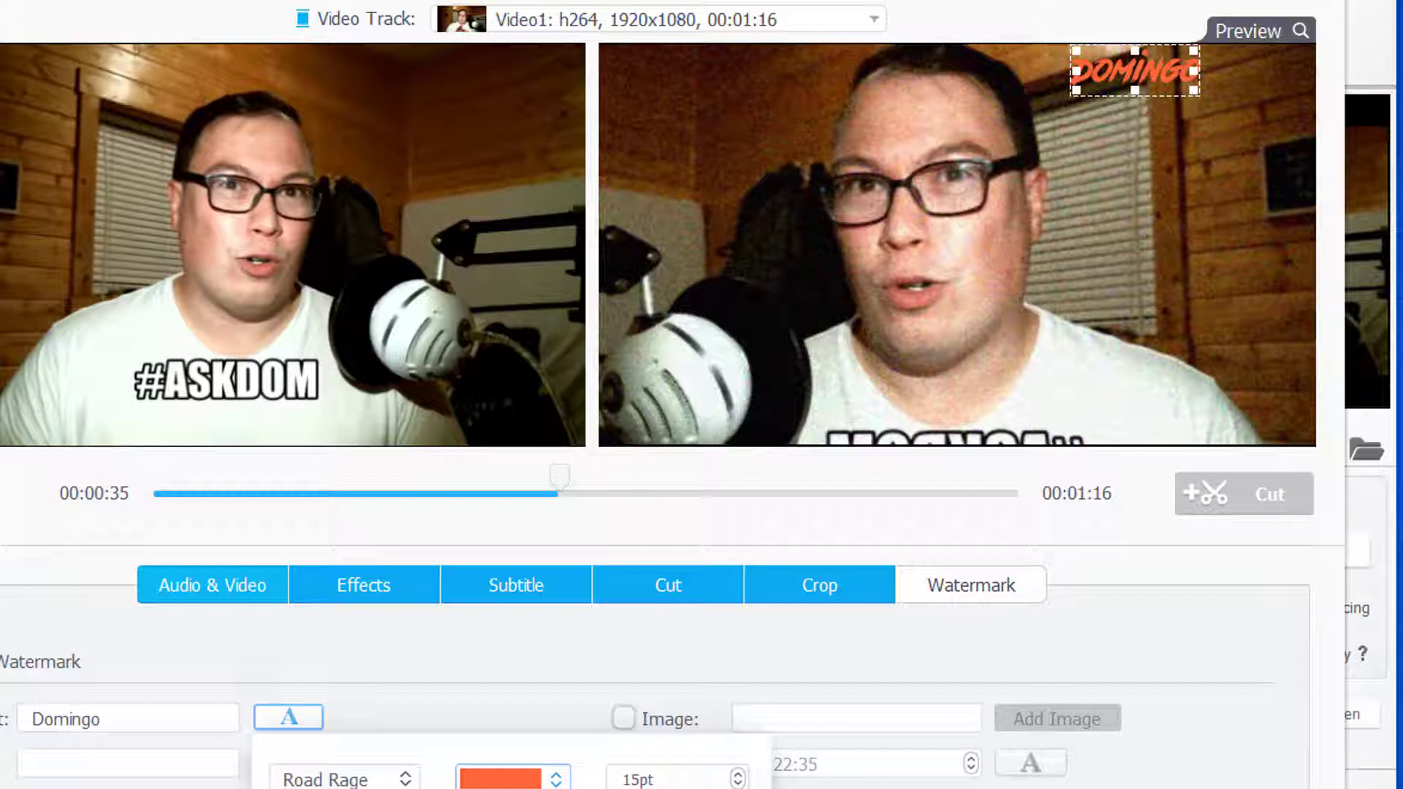
pyautogui.click(513, 775)
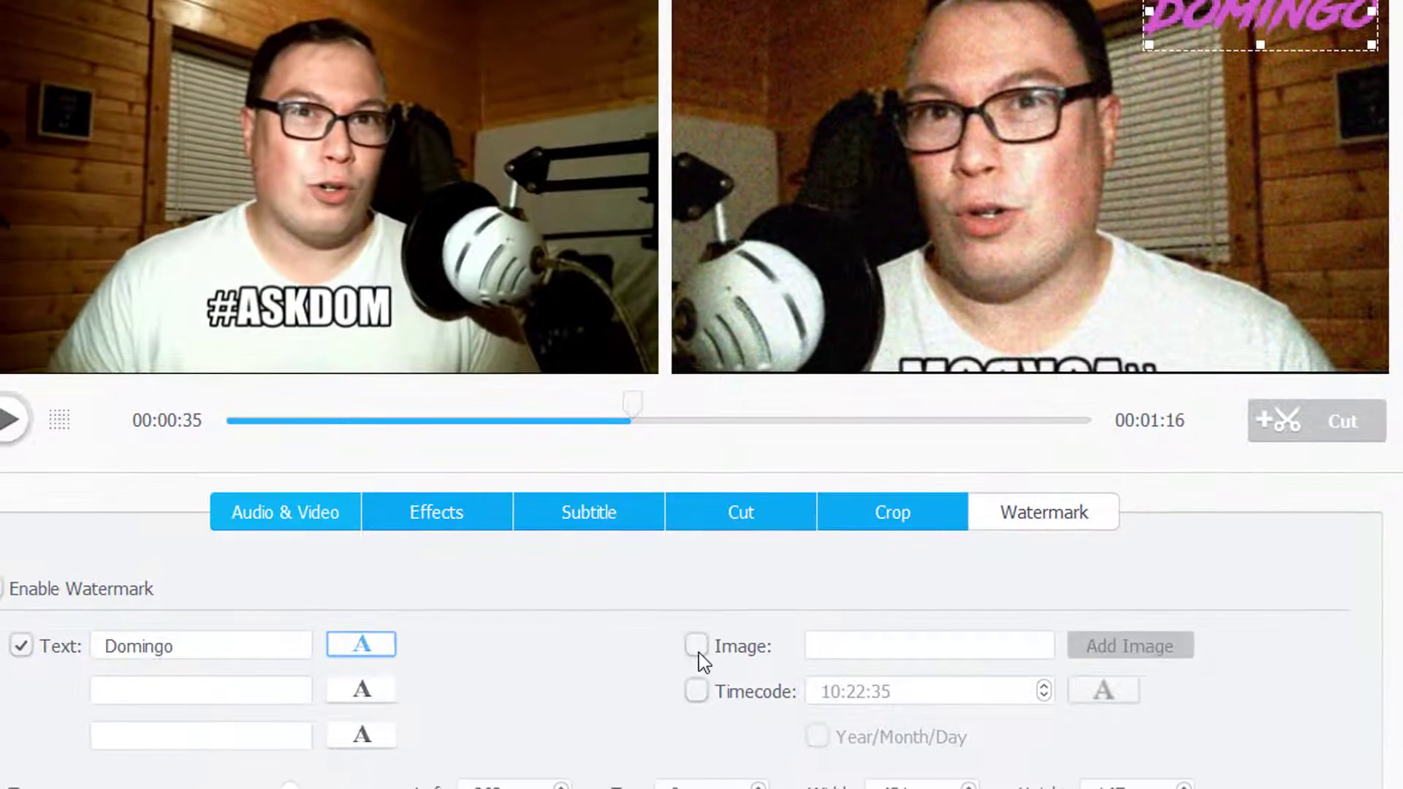
# - Switch to an image watermark using domingo.jpg, 219x219 at left 1088, top 0
pyautogui.click(697, 646)
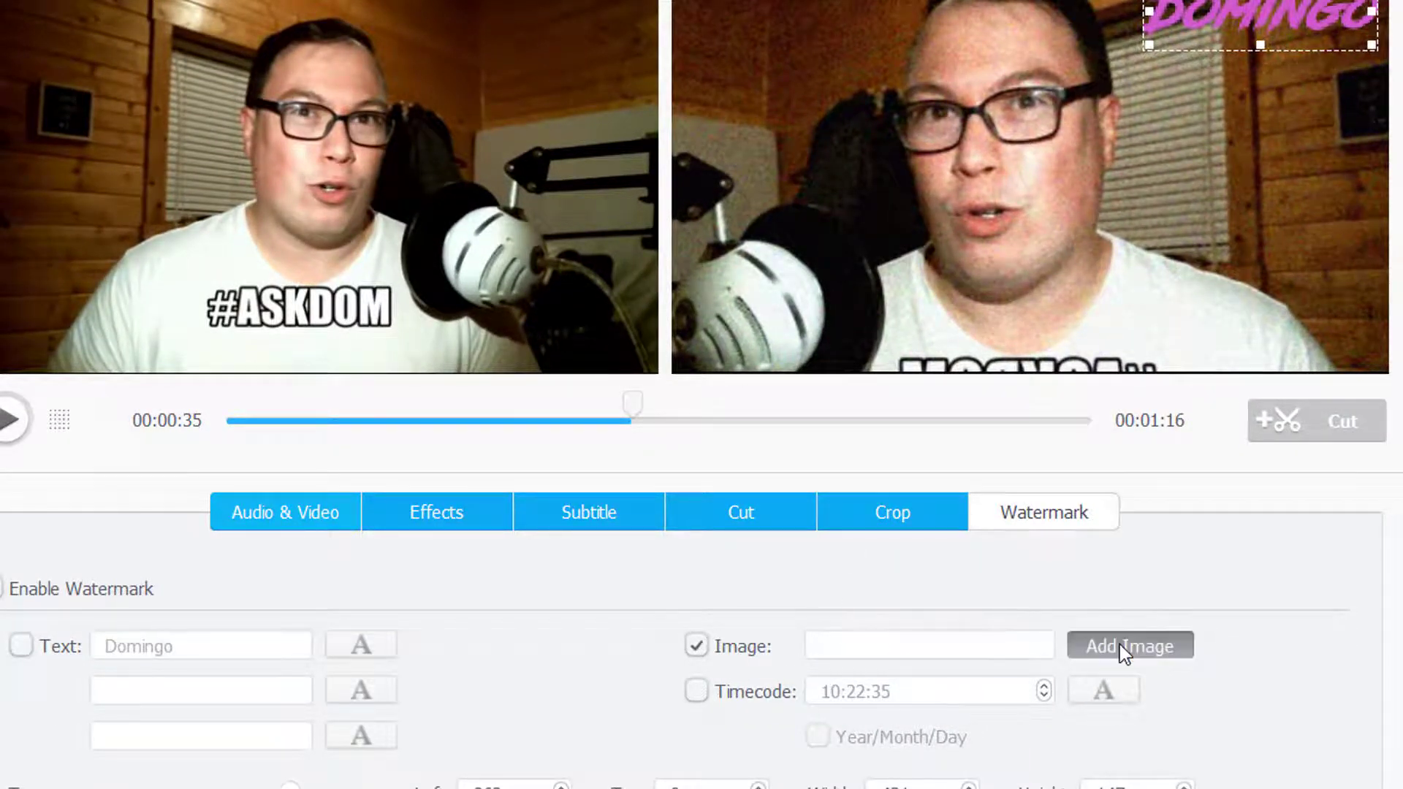
pyautogui.click(1128, 644)
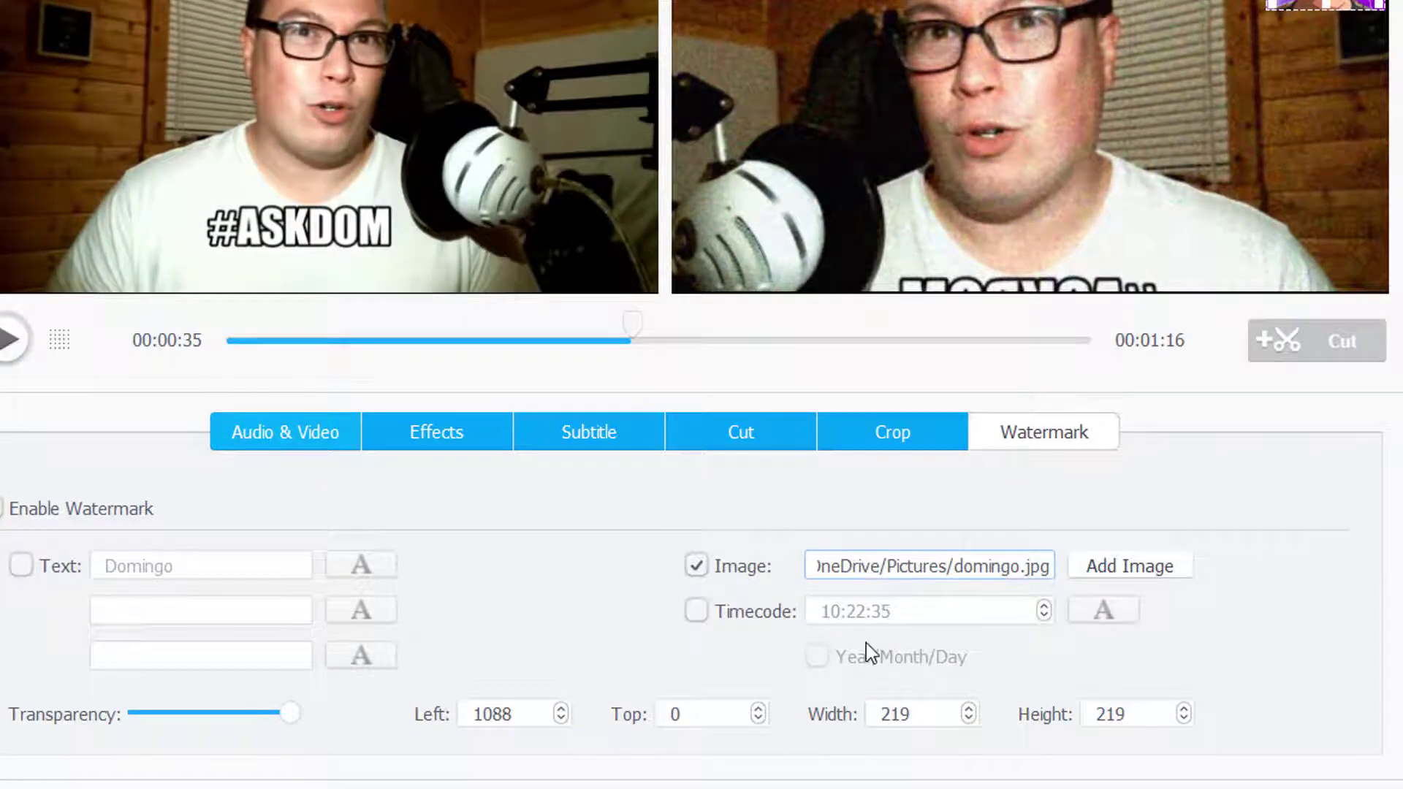
pyautogui.click(8, 509)
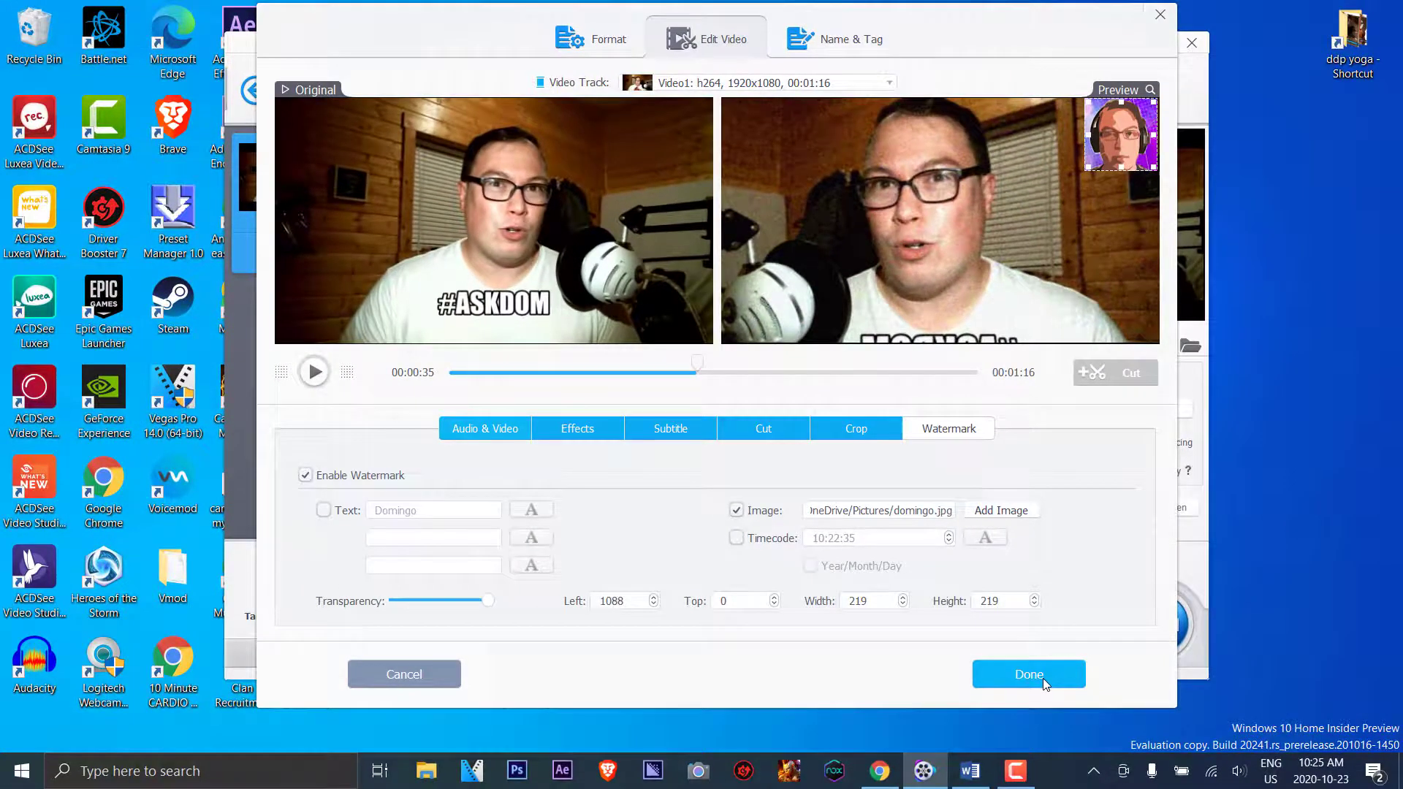
# - Apply the edits so AskDom.mp4 lists cut, flip, noise, crop and image watermark
pyautogui.click(1028, 674)
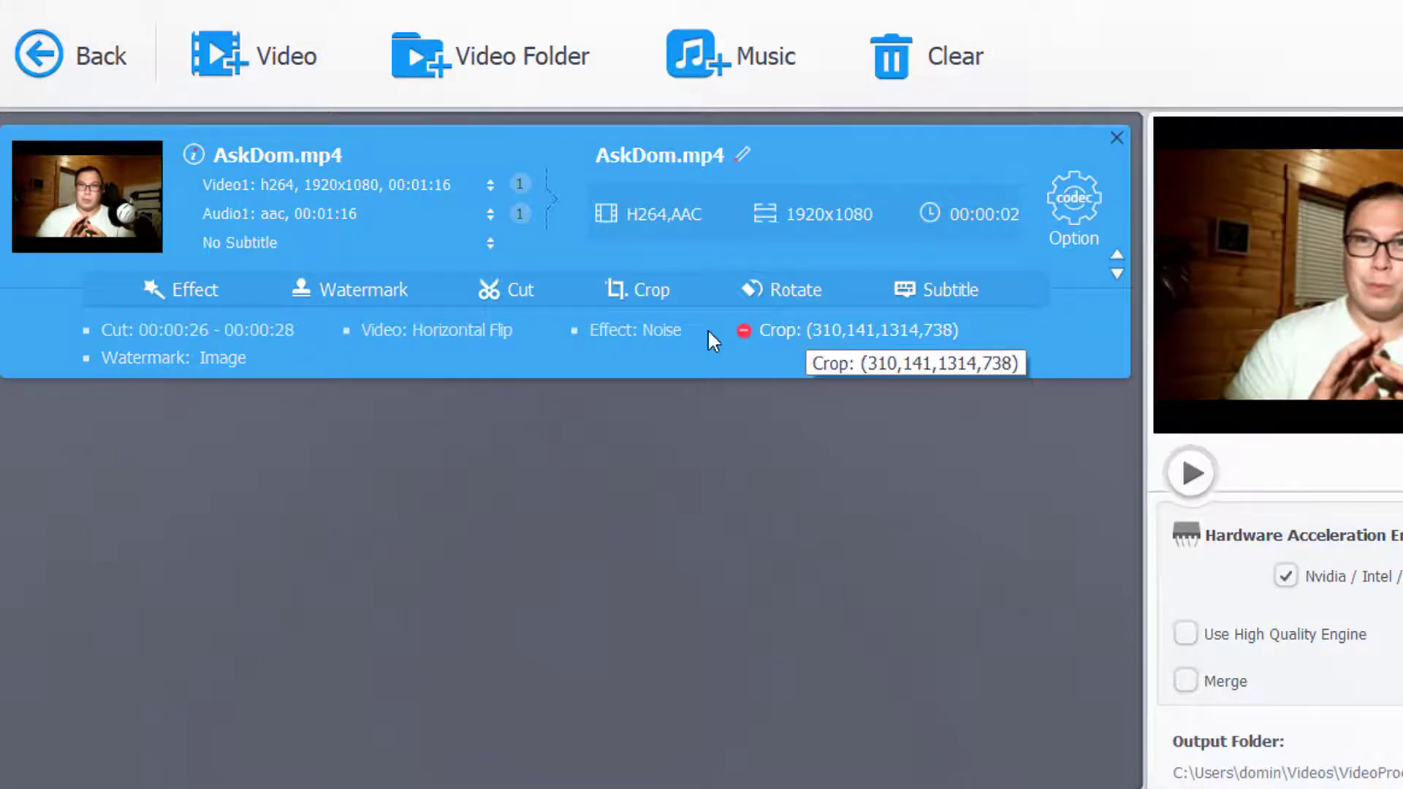
pyautogui.moveTo(451, 341)
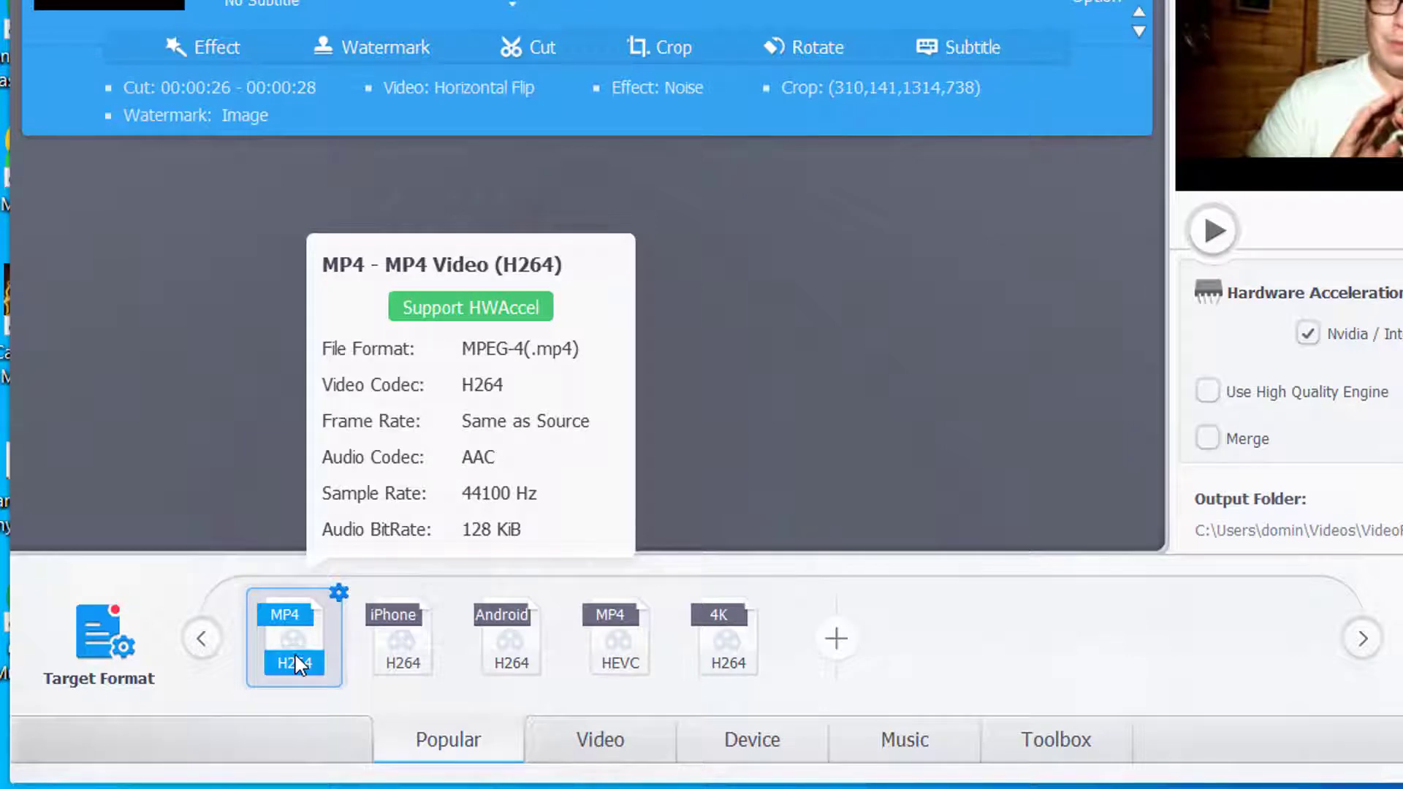
pyautogui.moveTo(110, 653)
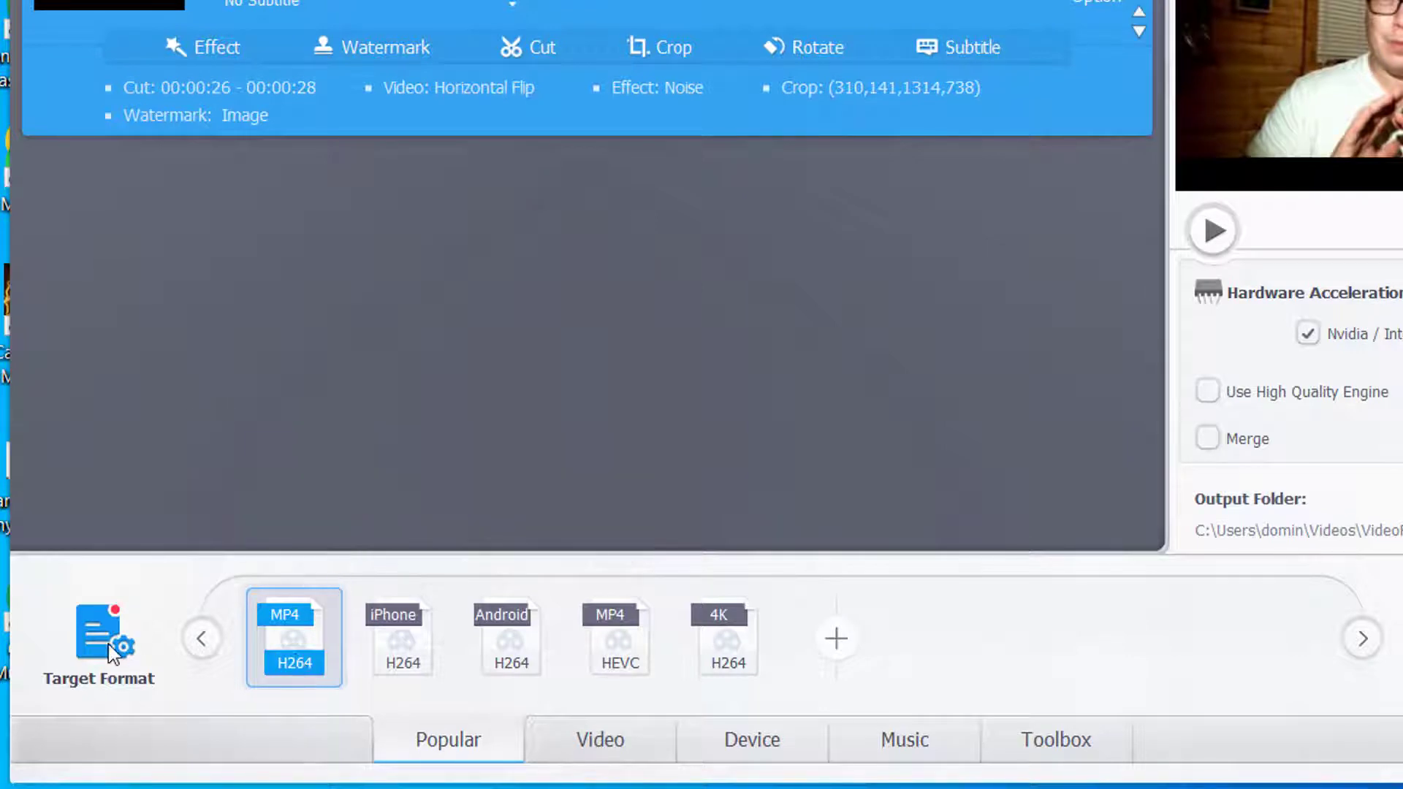
# - Browse the General Profiles, Music and Apple Device lists in the output profile chooser
pyautogui.click(98, 644)
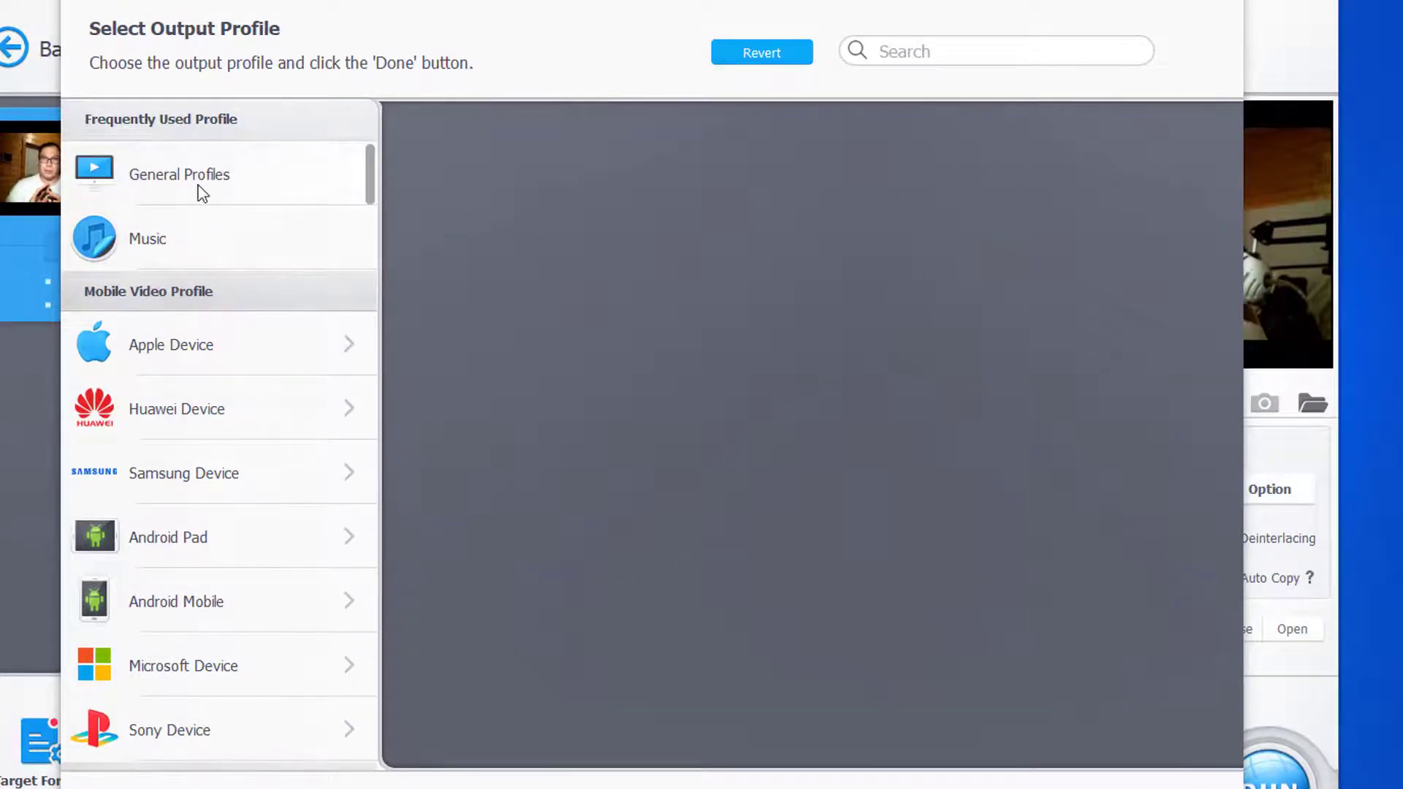
pyautogui.click(178, 174)
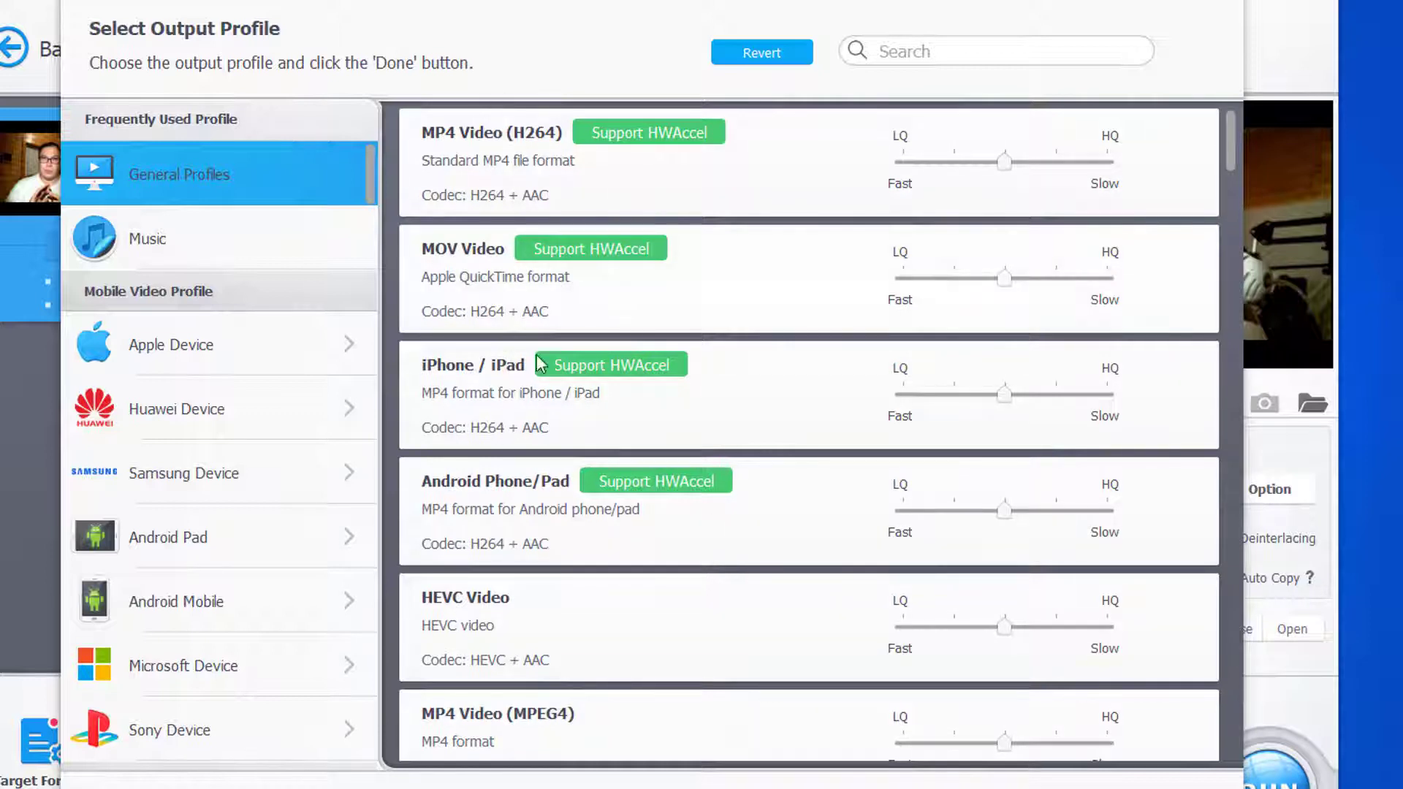
pyautogui.moveTo(566, 638)
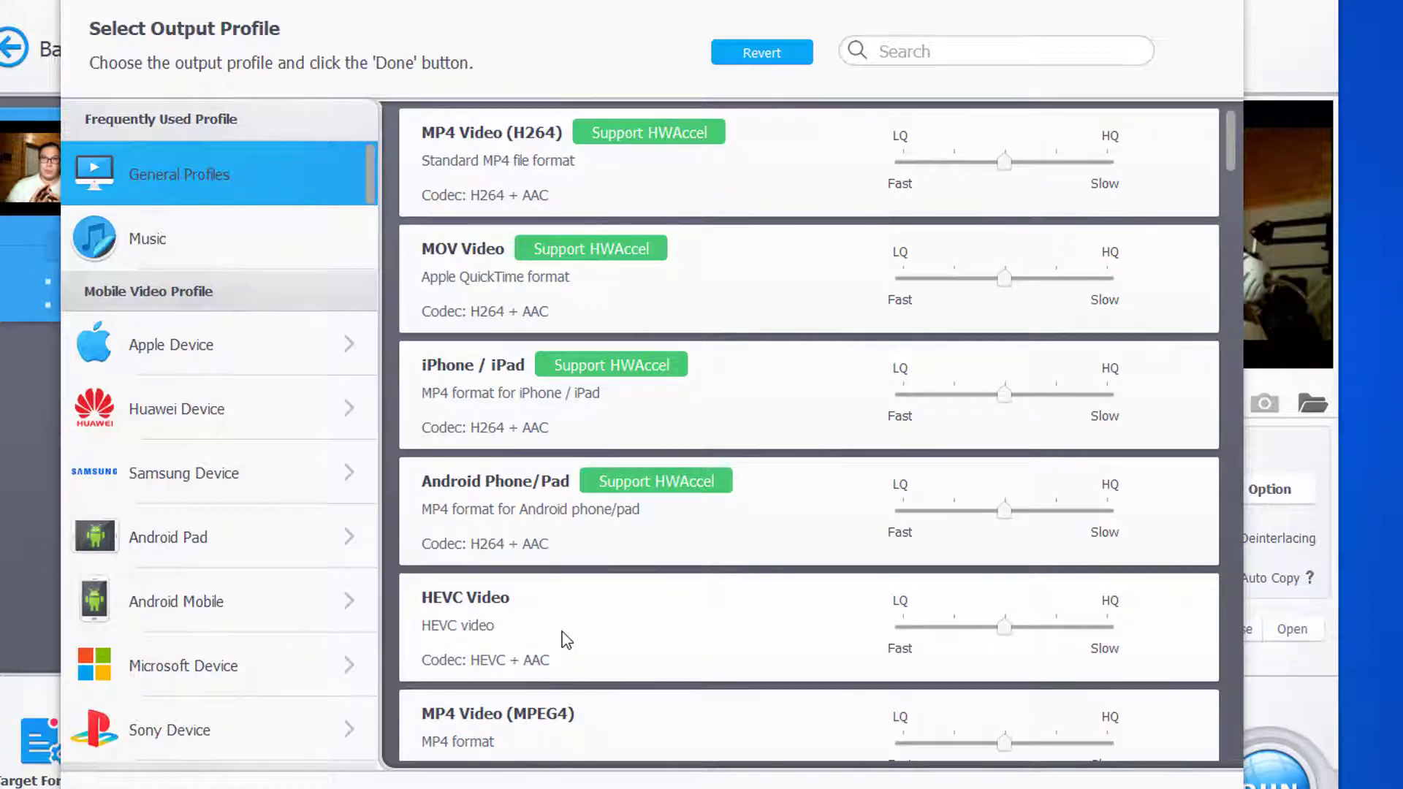
pyautogui.click(147, 238)
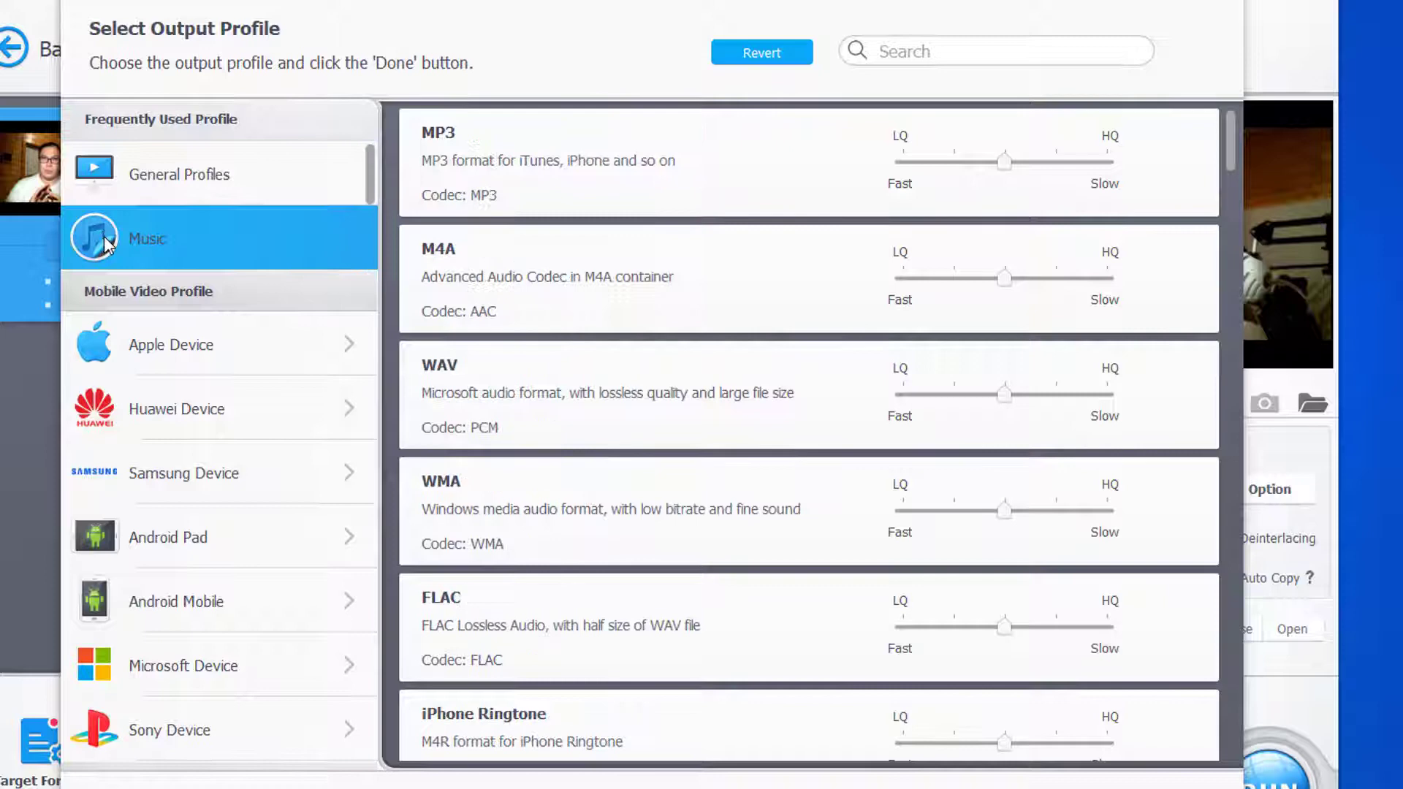
pyautogui.moveTo(561, 329)
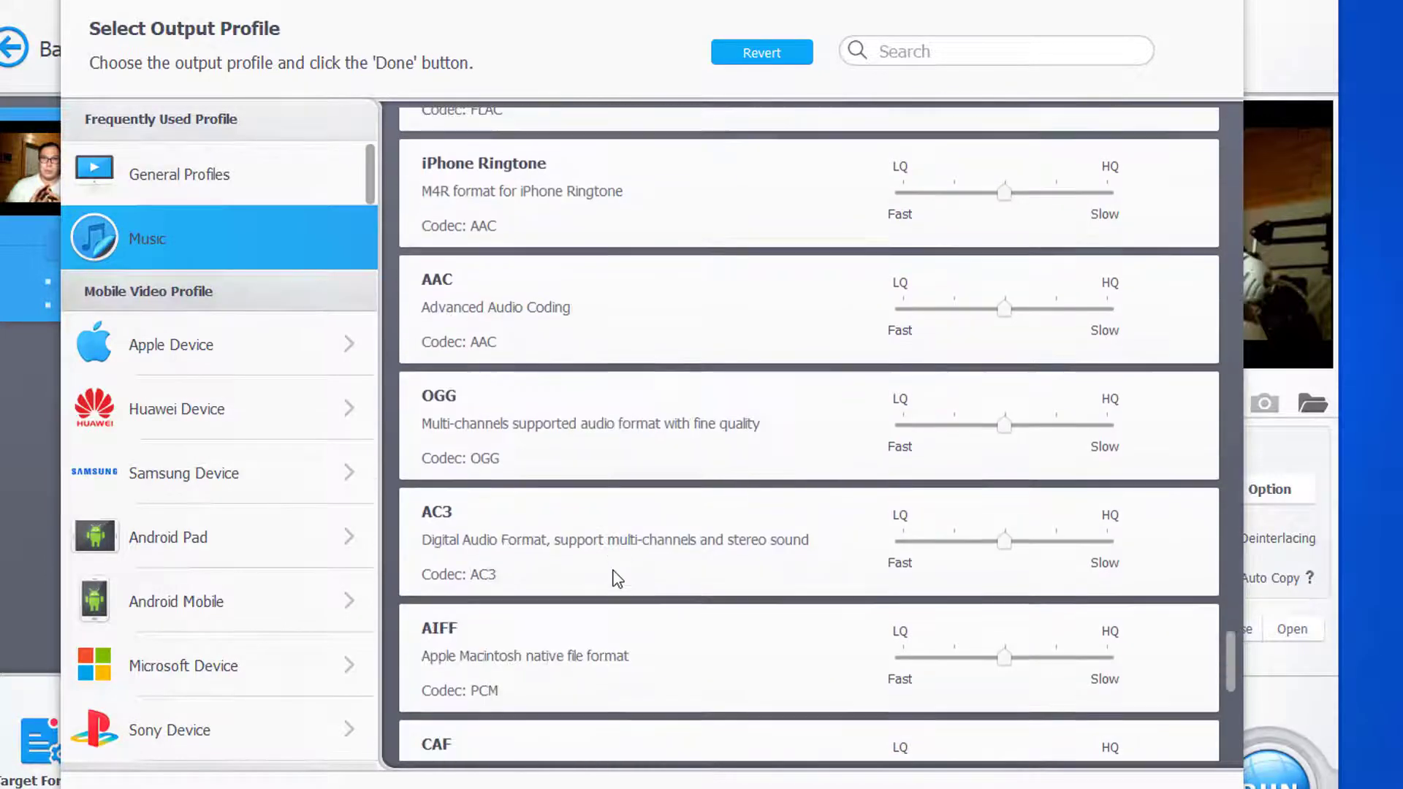
pyautogui.scroll(-3)
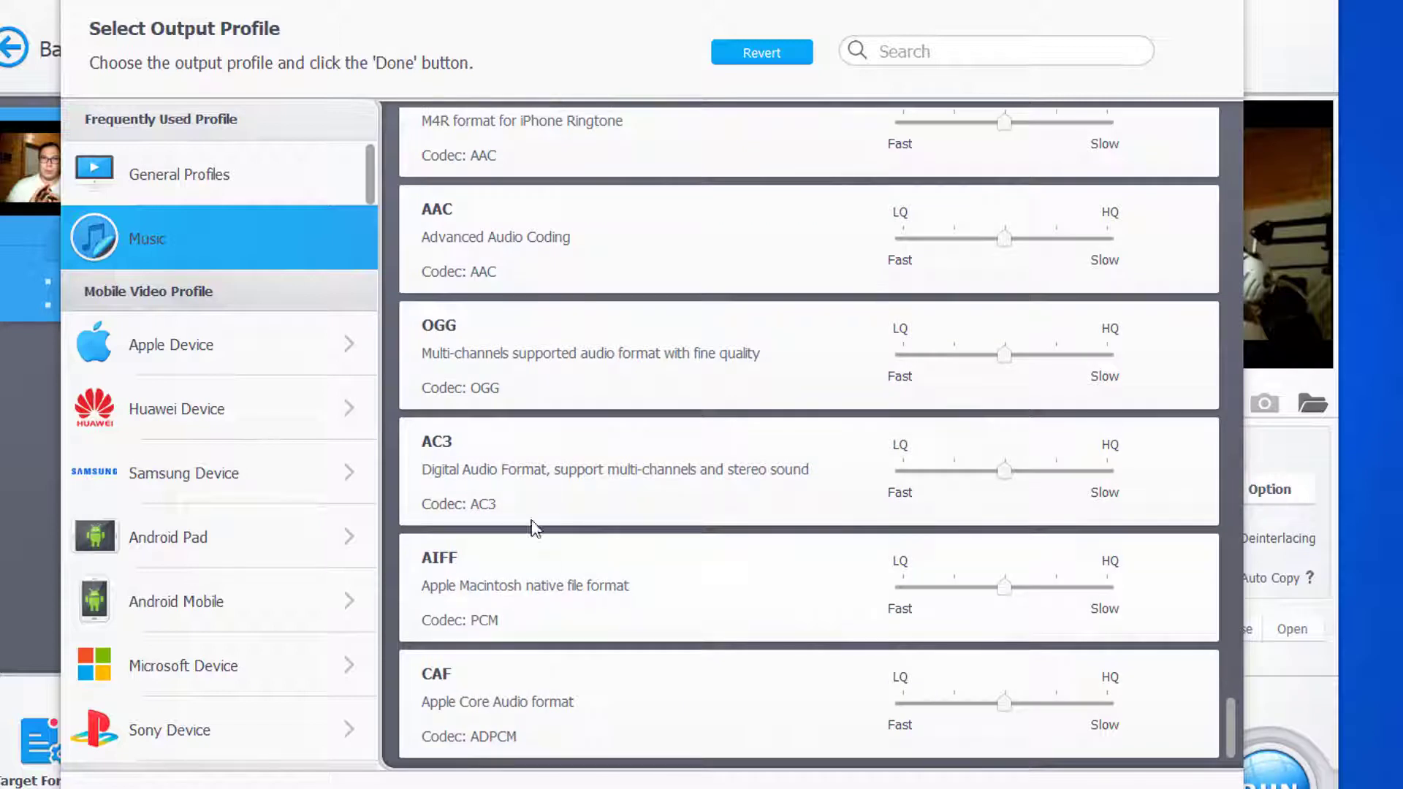
pyautogui.click(171, 345)
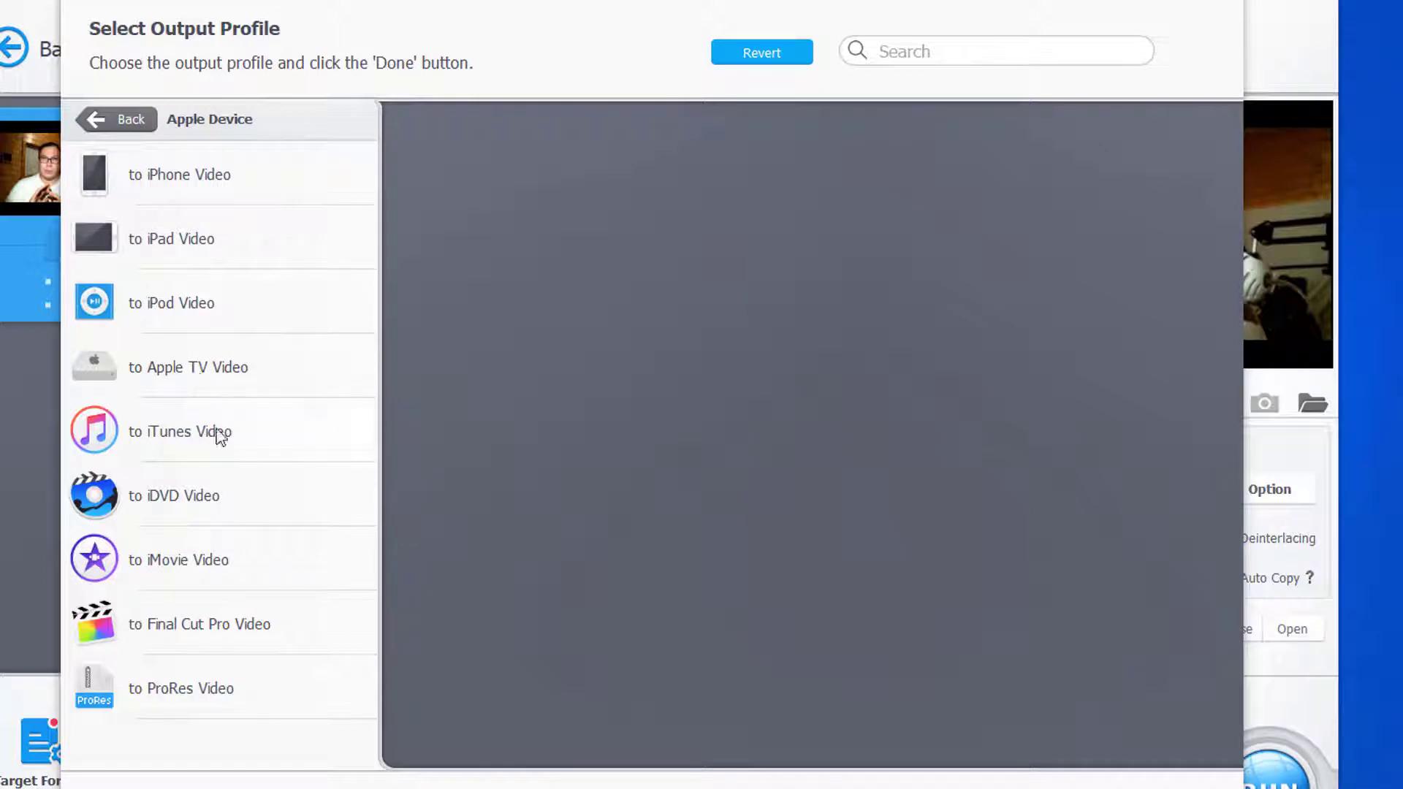
pyautogui.moveTo(209, 523)
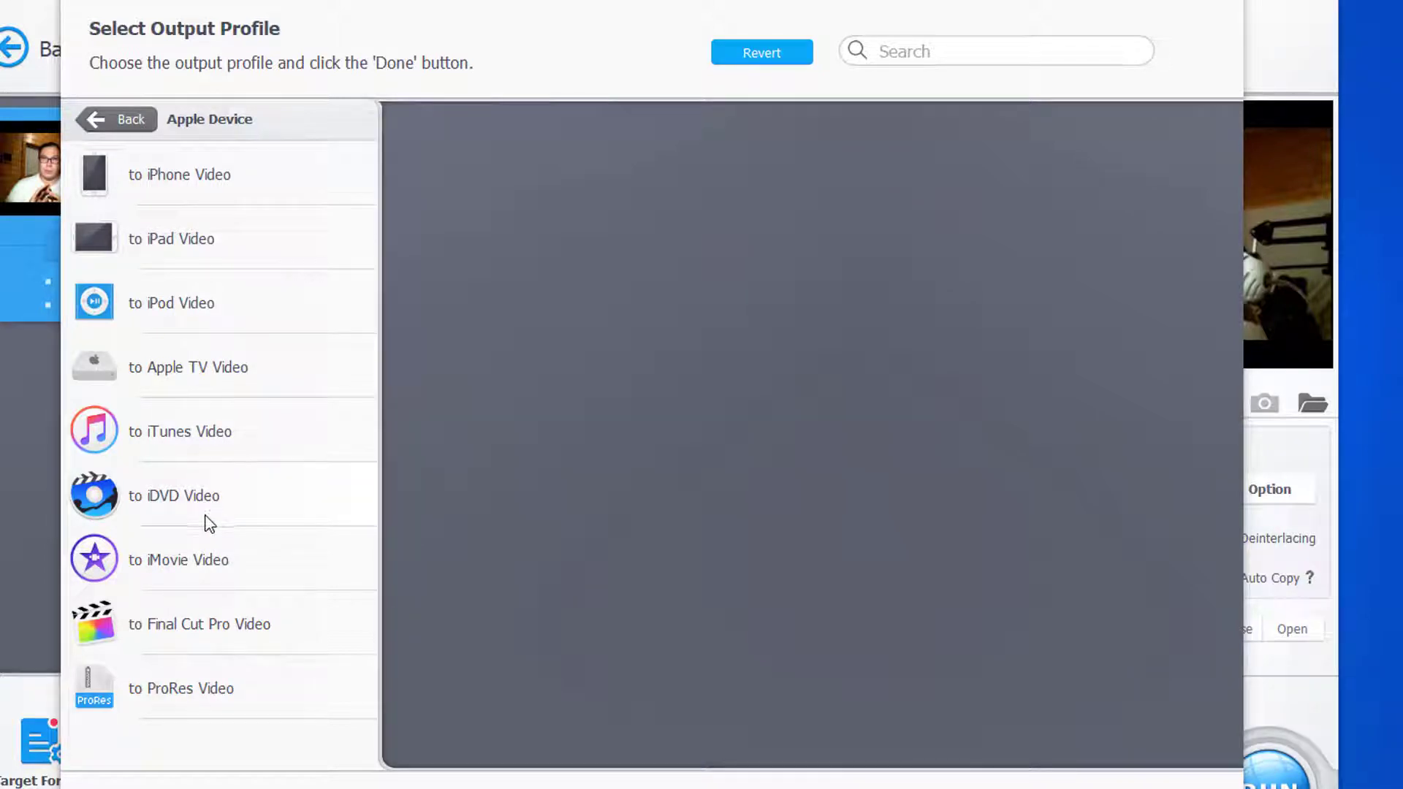
pyautogui.moveTo(190, 565)
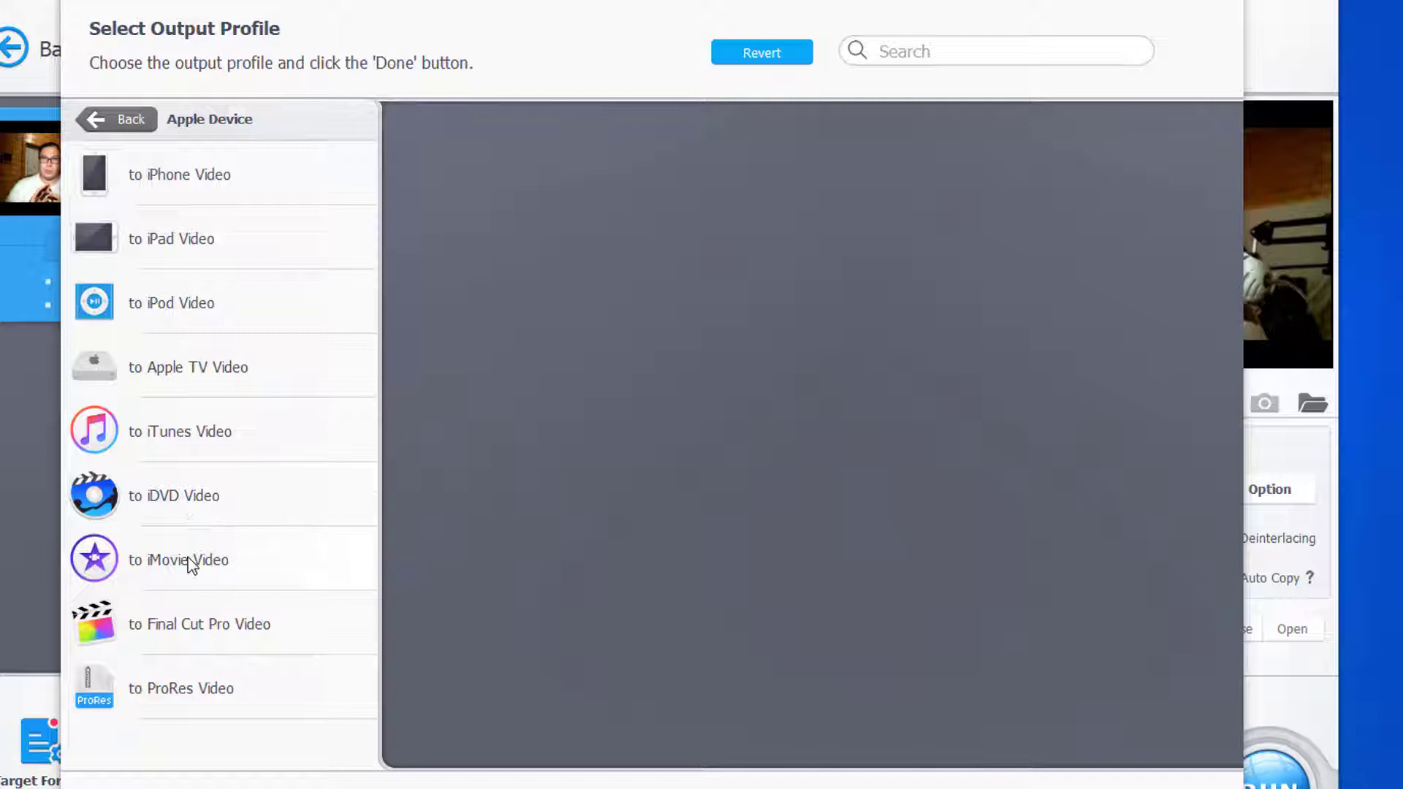
pyautogui.moveTo(183, 640)
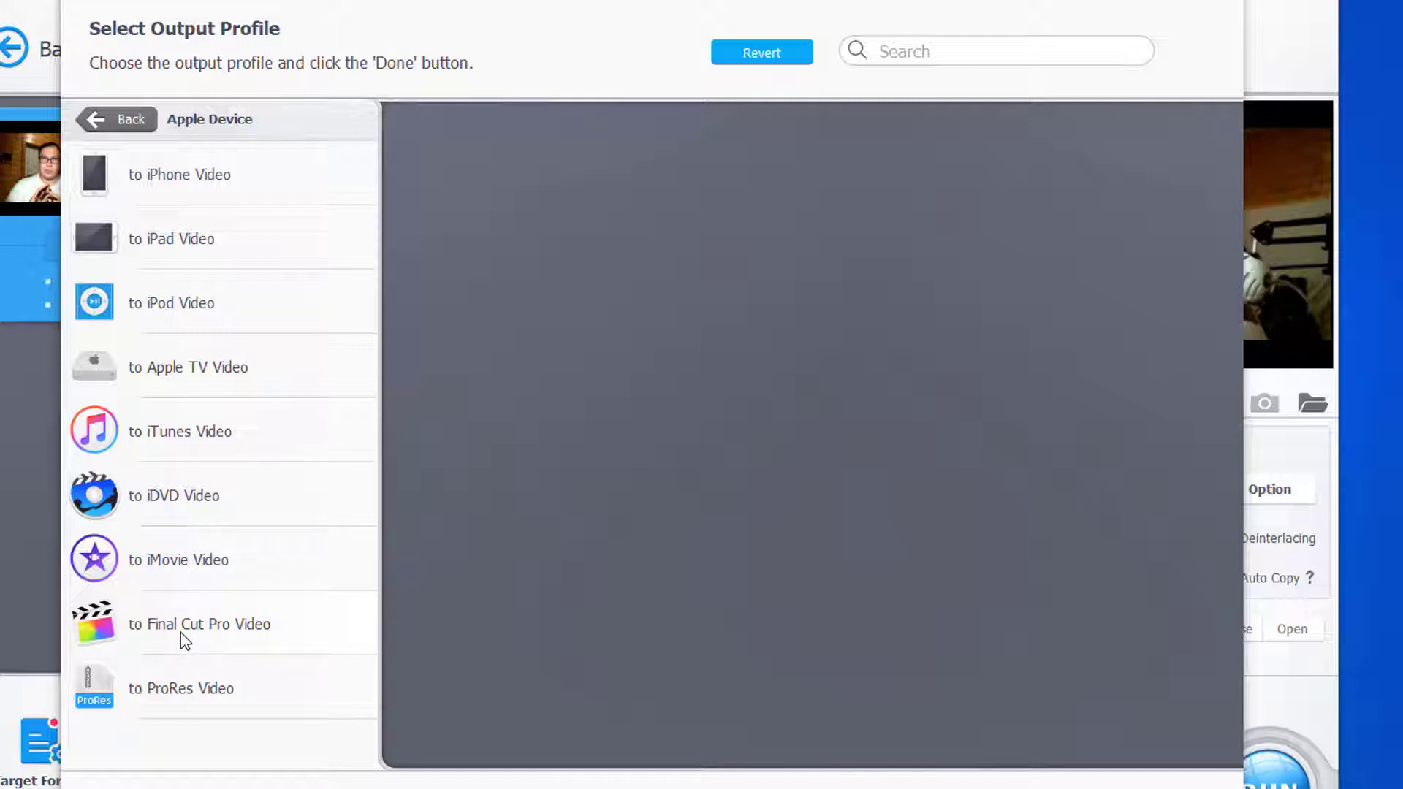
pyautogui.moveTo(195, 703)
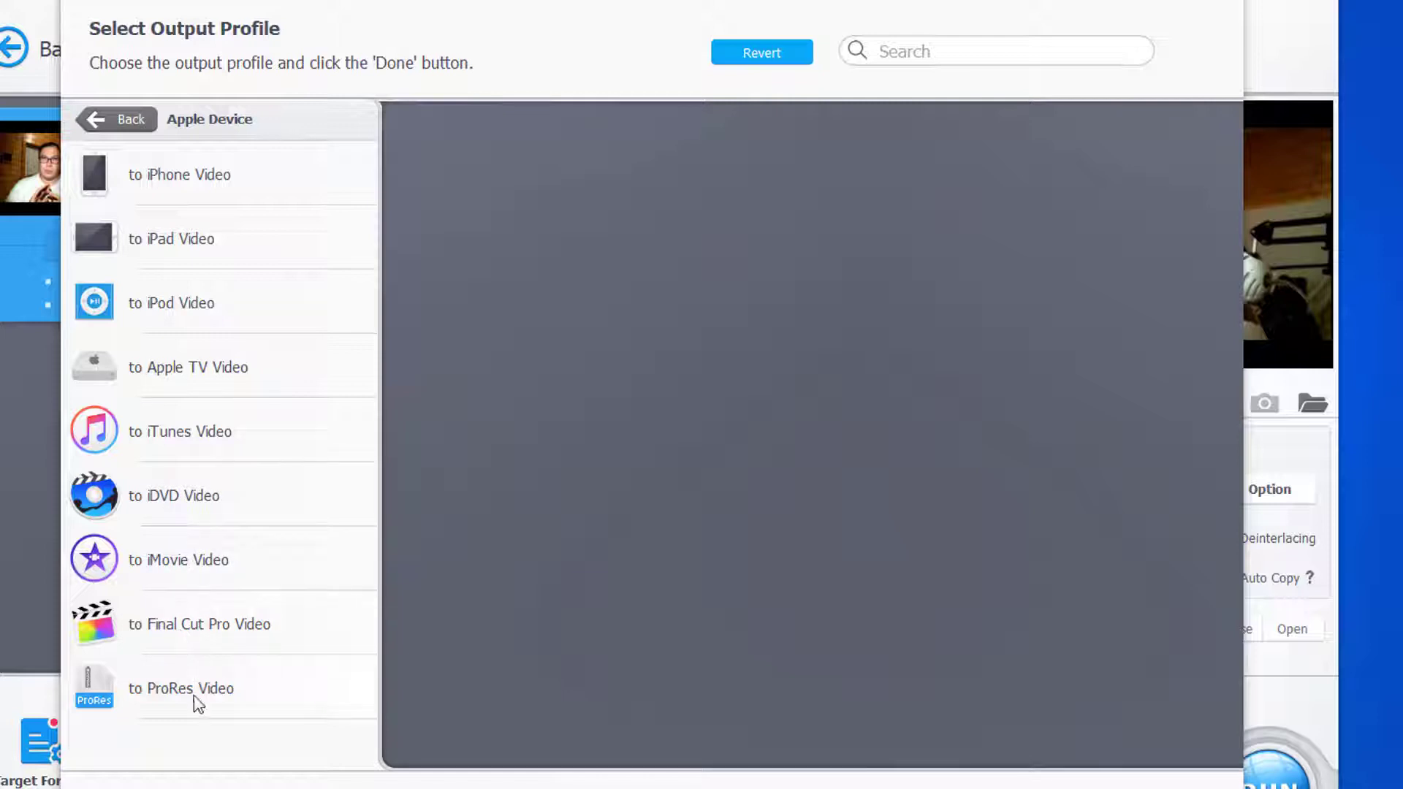
# - Browse the Huawei Device mobile video formats and return to the main categories
pyautogui.click(117, 119)
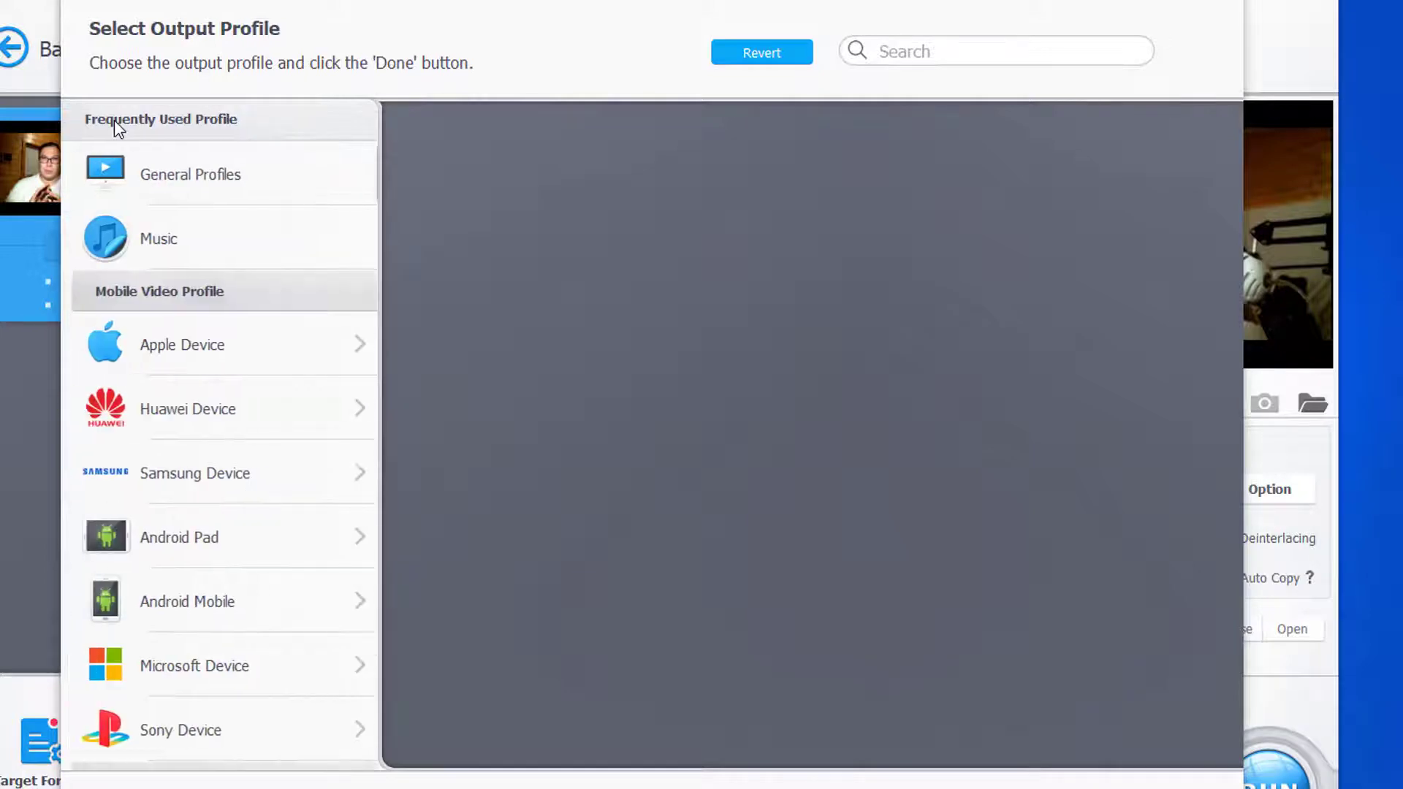
pyautogui.click(224, 409)
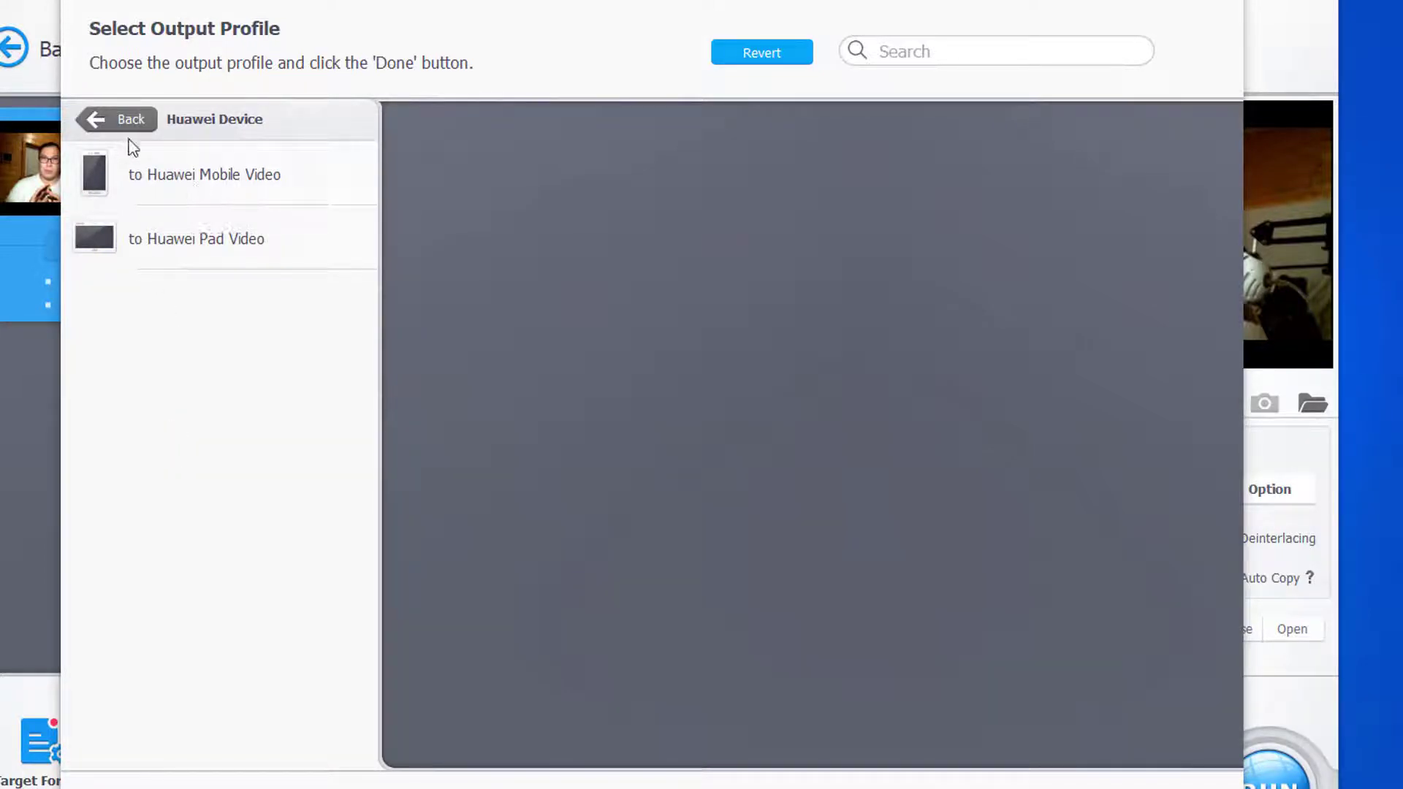
pyautogui.click(205, 174)
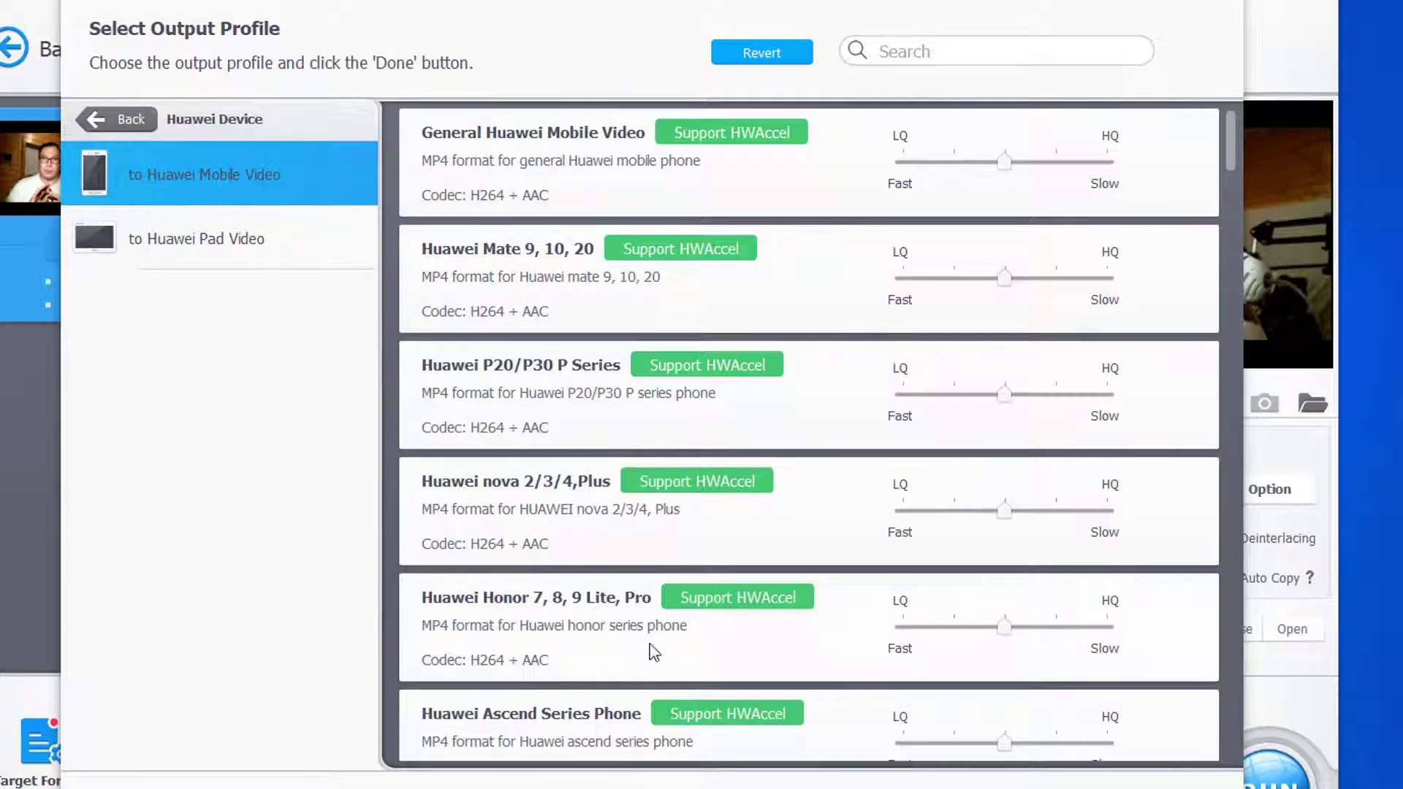
pyautogui.scroll(-3)
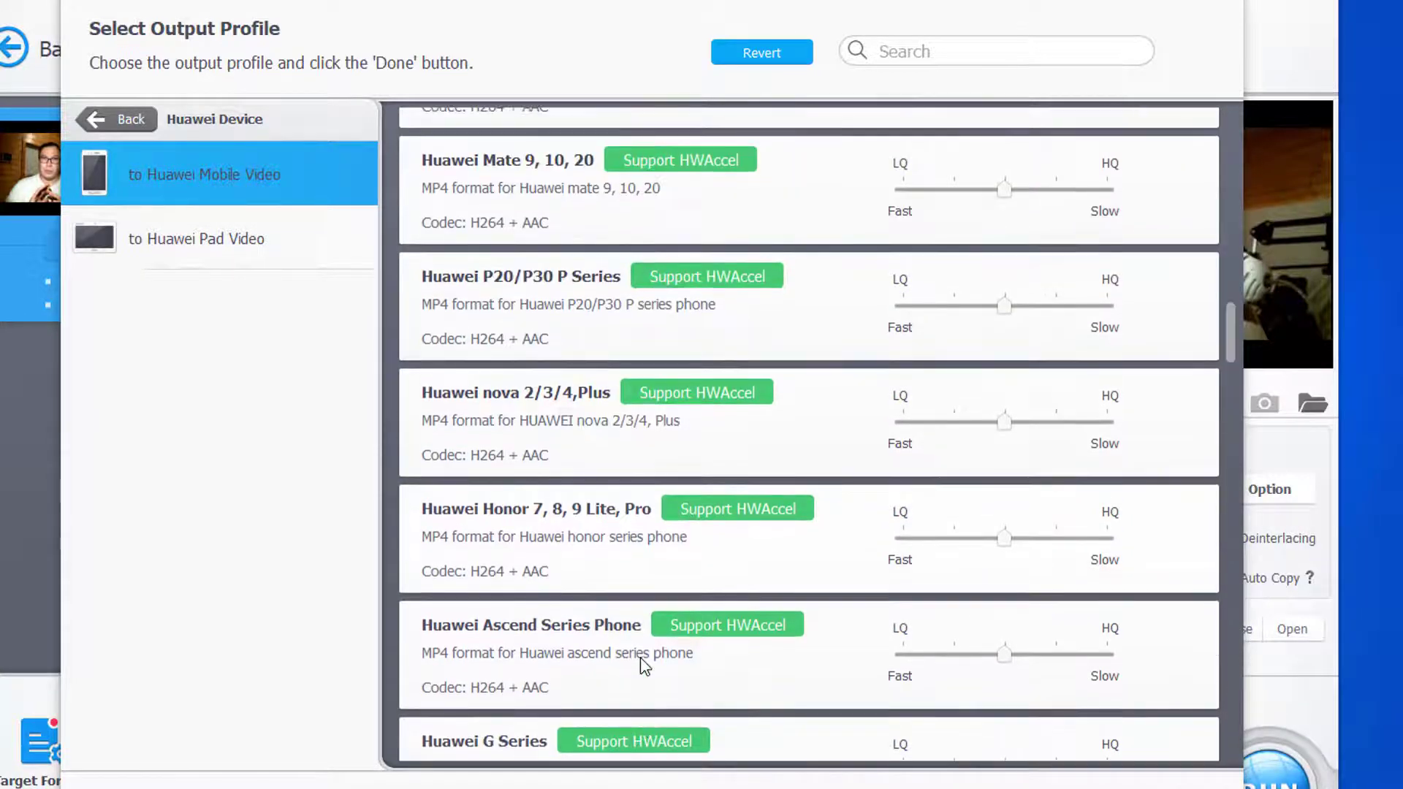
pyautogui.click(195, 239)
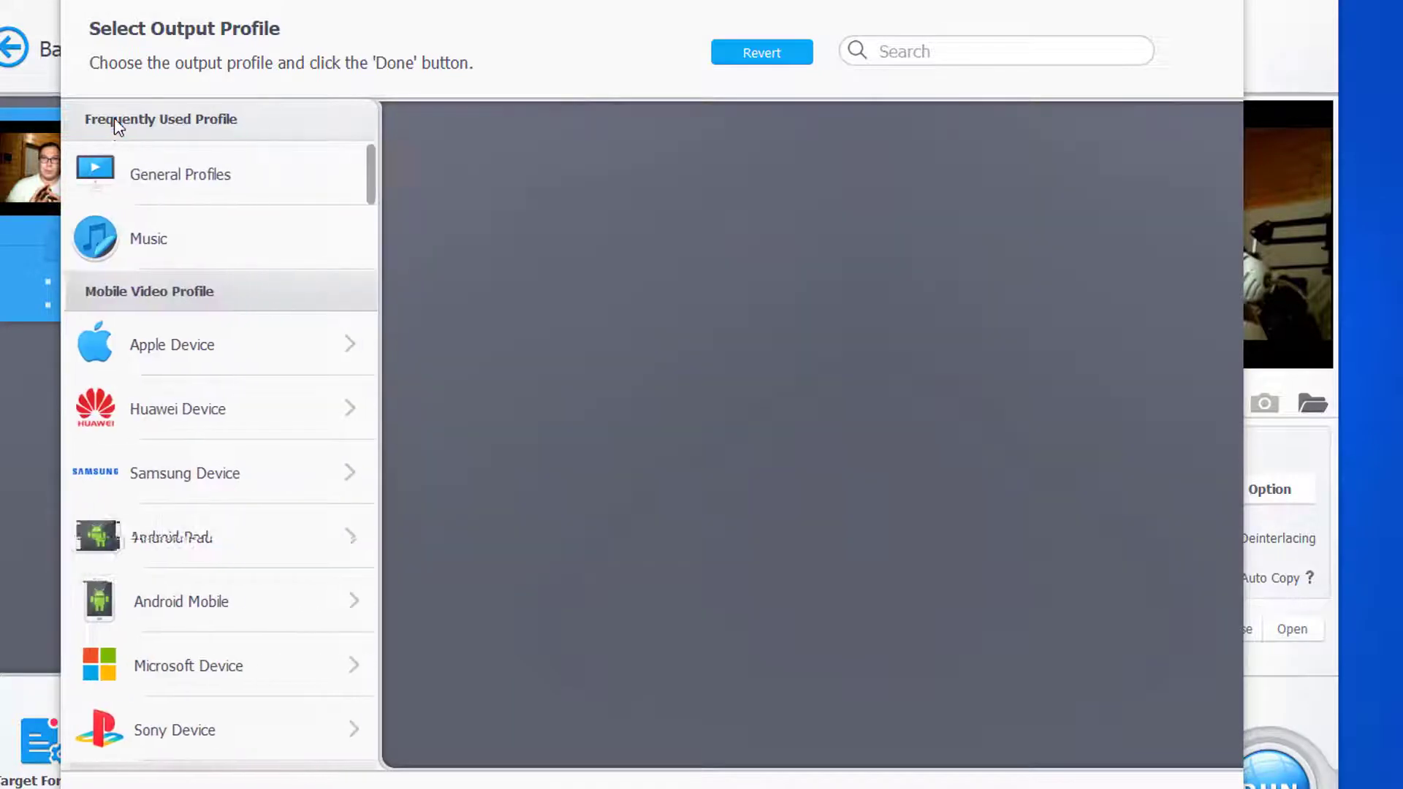
# - Browse the Samsung Device mobile video formats, then scroll down to Web Video Profile
pyautogui.click(186, 474)
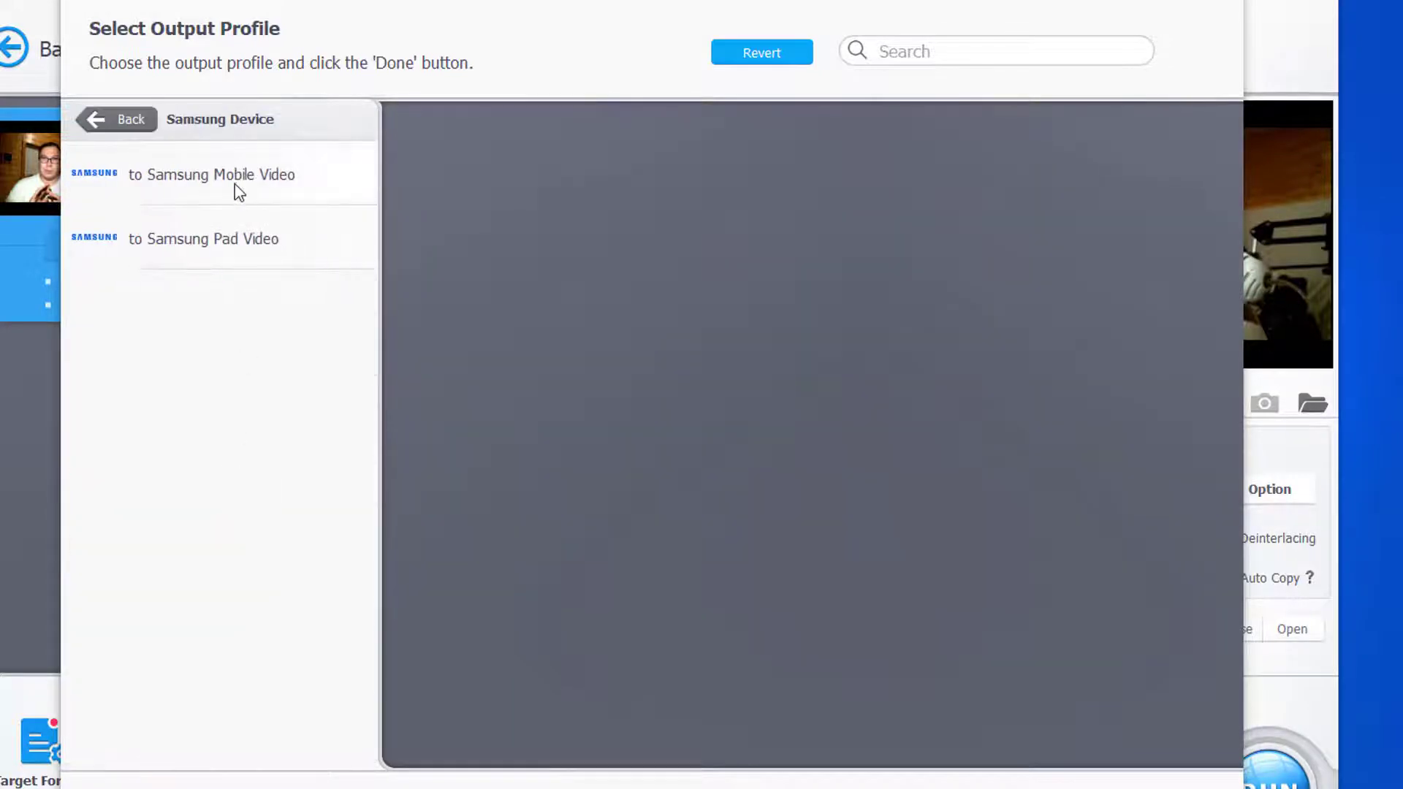
pyautogui.click(212, 174)
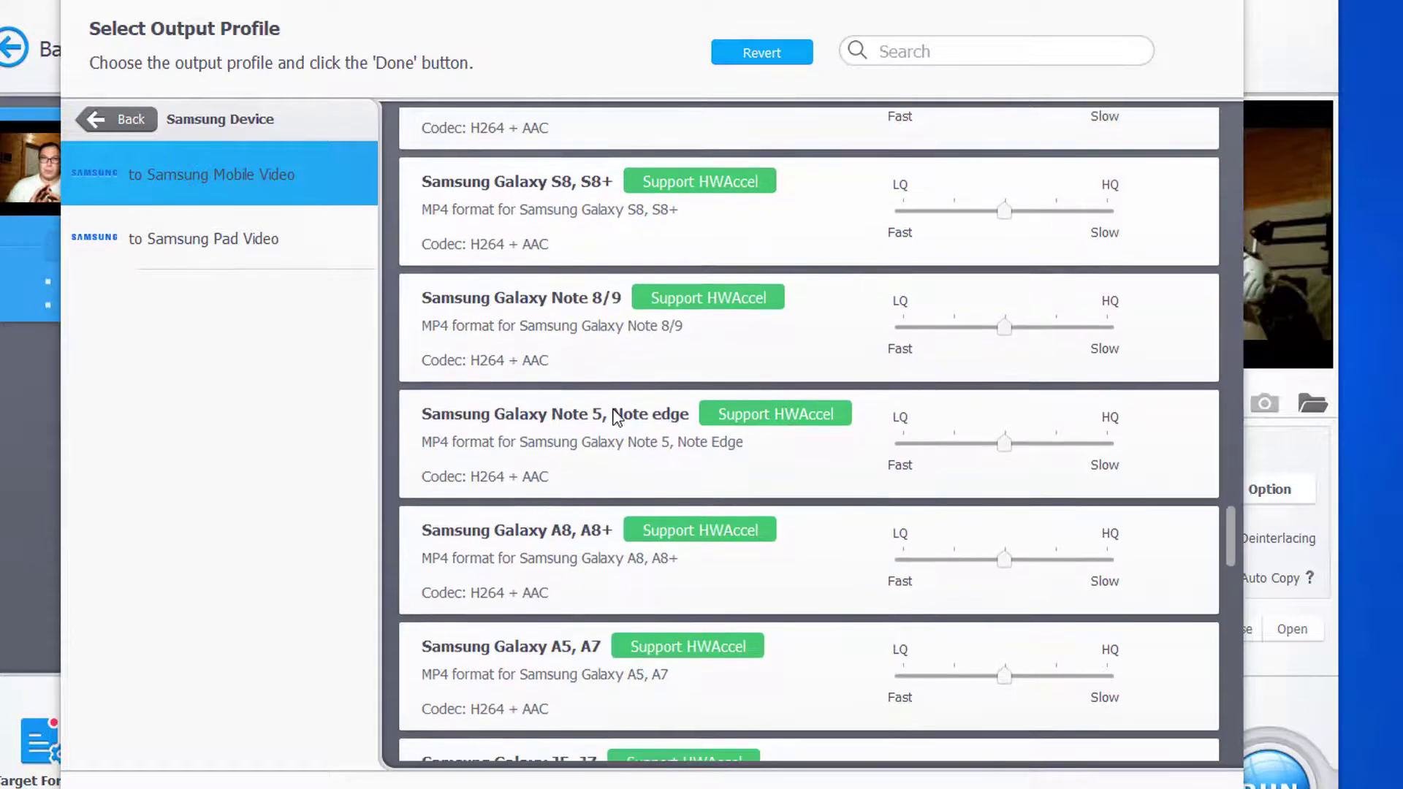
pyautogui.click(113, 119)
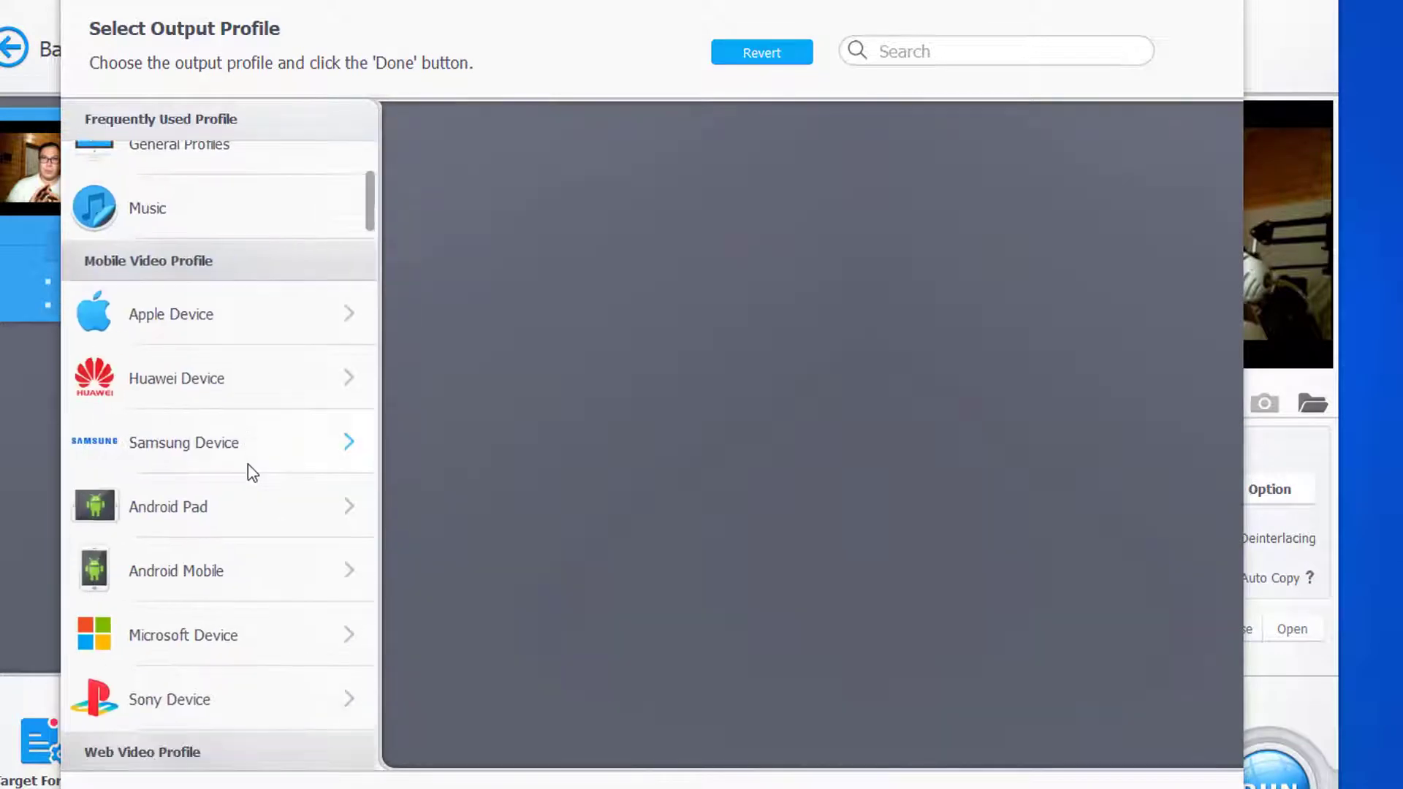
pyautogui.scroll(-3)
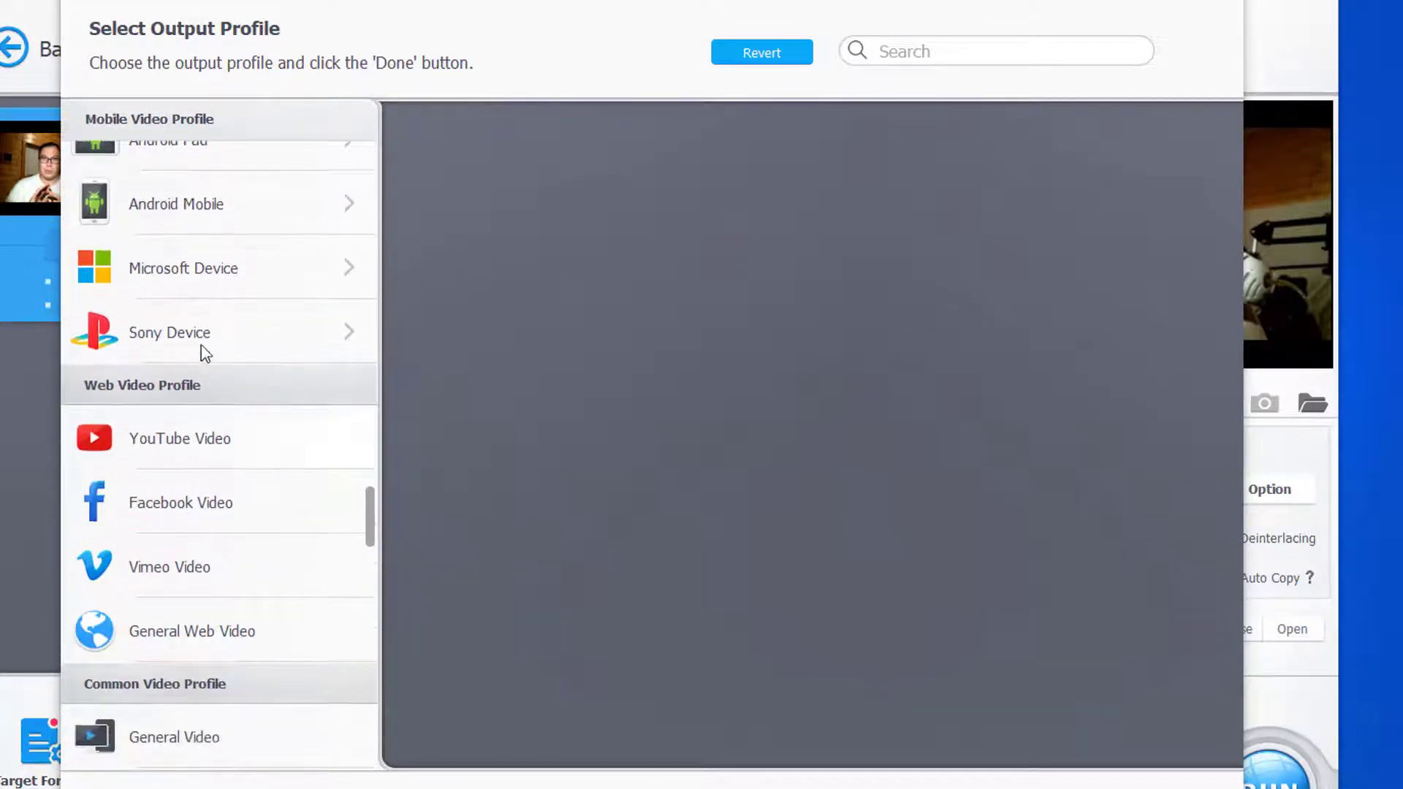
pyautogui.moveTo(174, 447)
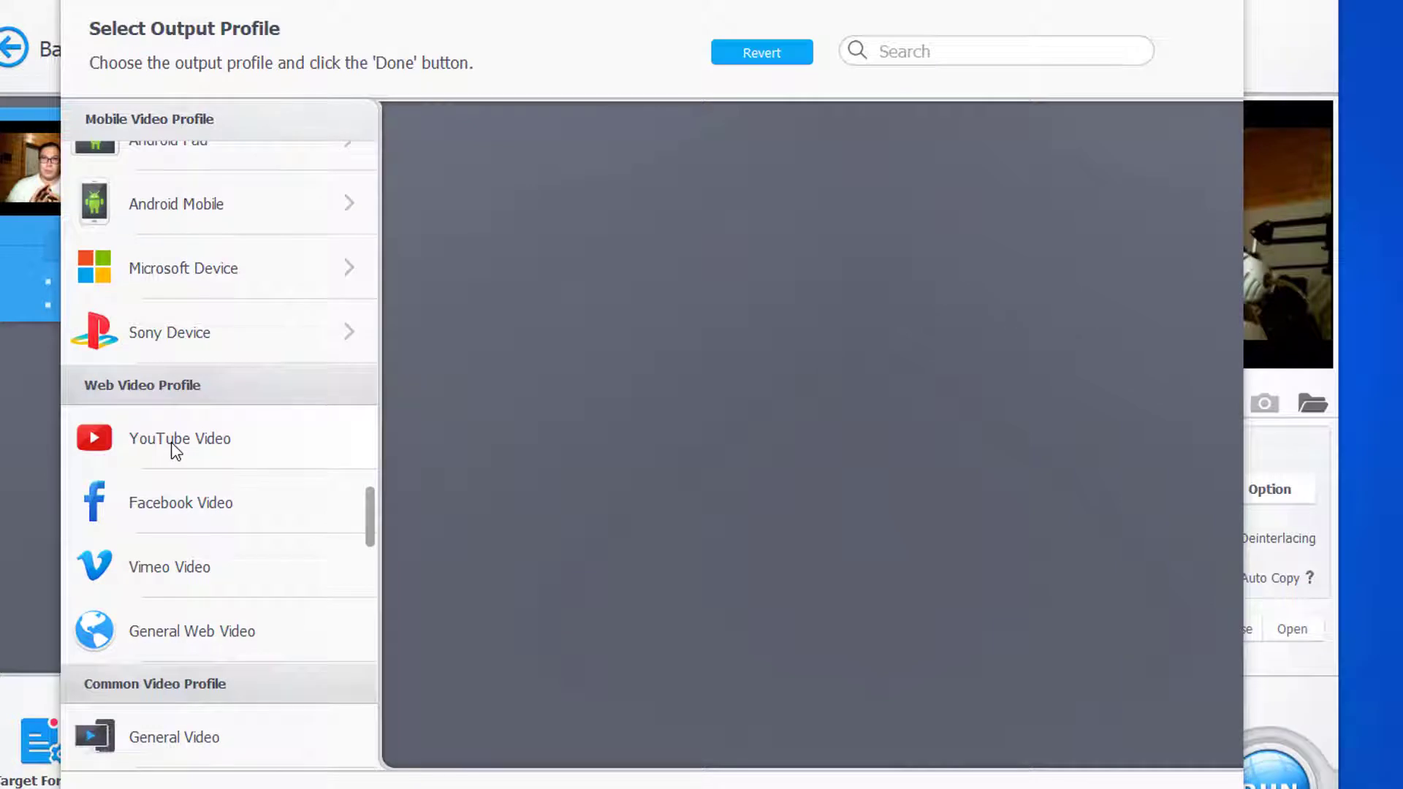
# - Show the YouTube Video formats under Web Video Profile
pyautogui.click(178, 438)
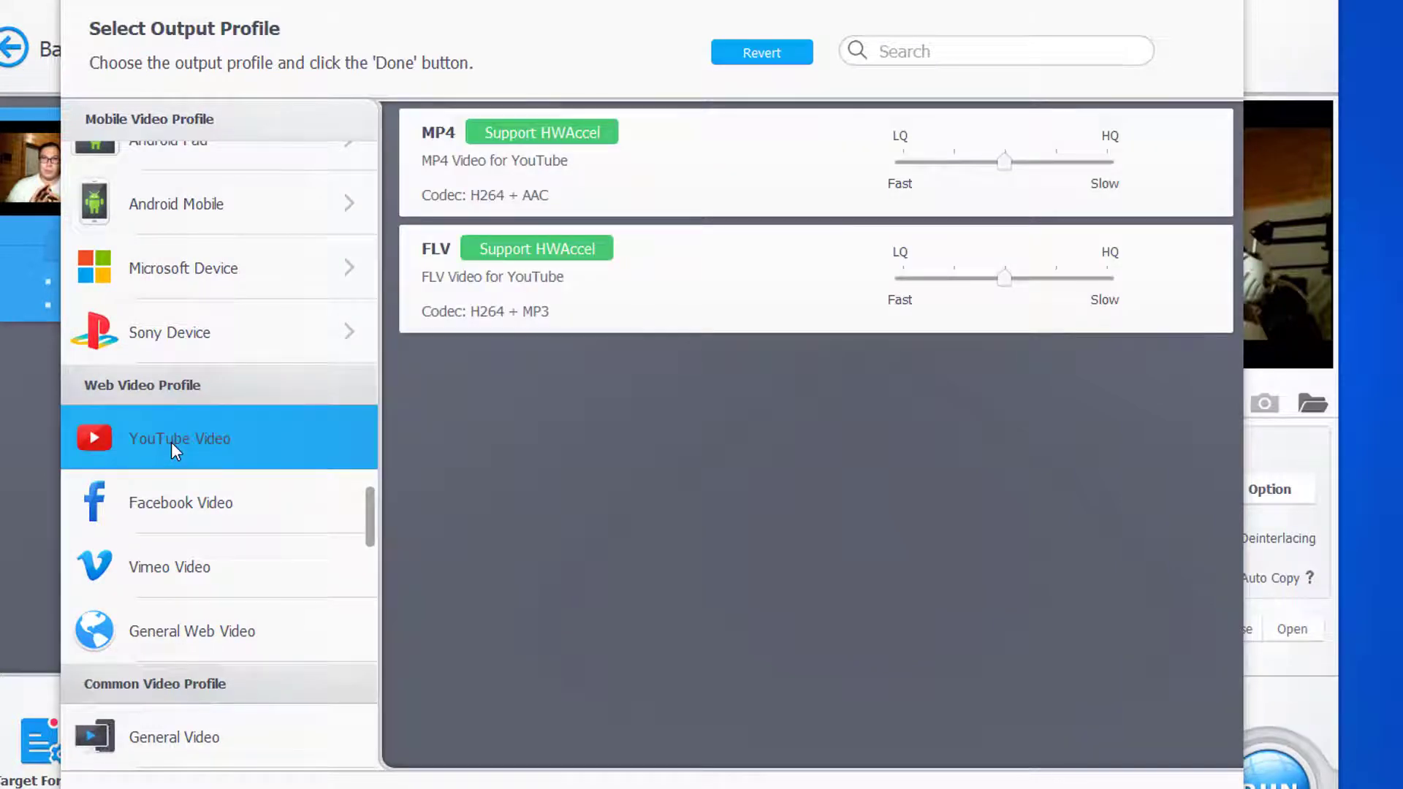
pyautogui.moveTo(496, 285)
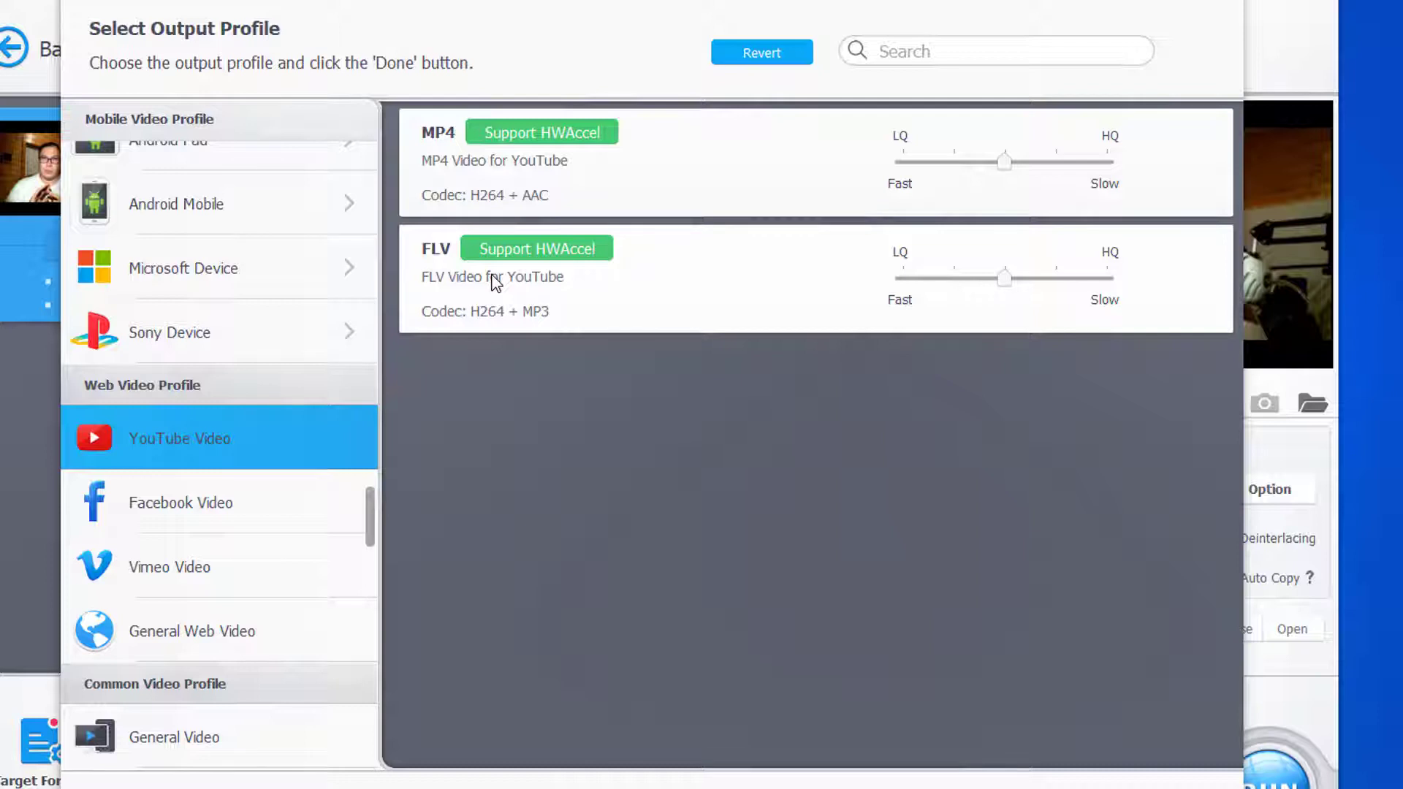
pyautogui.moveTo(1124, 296)
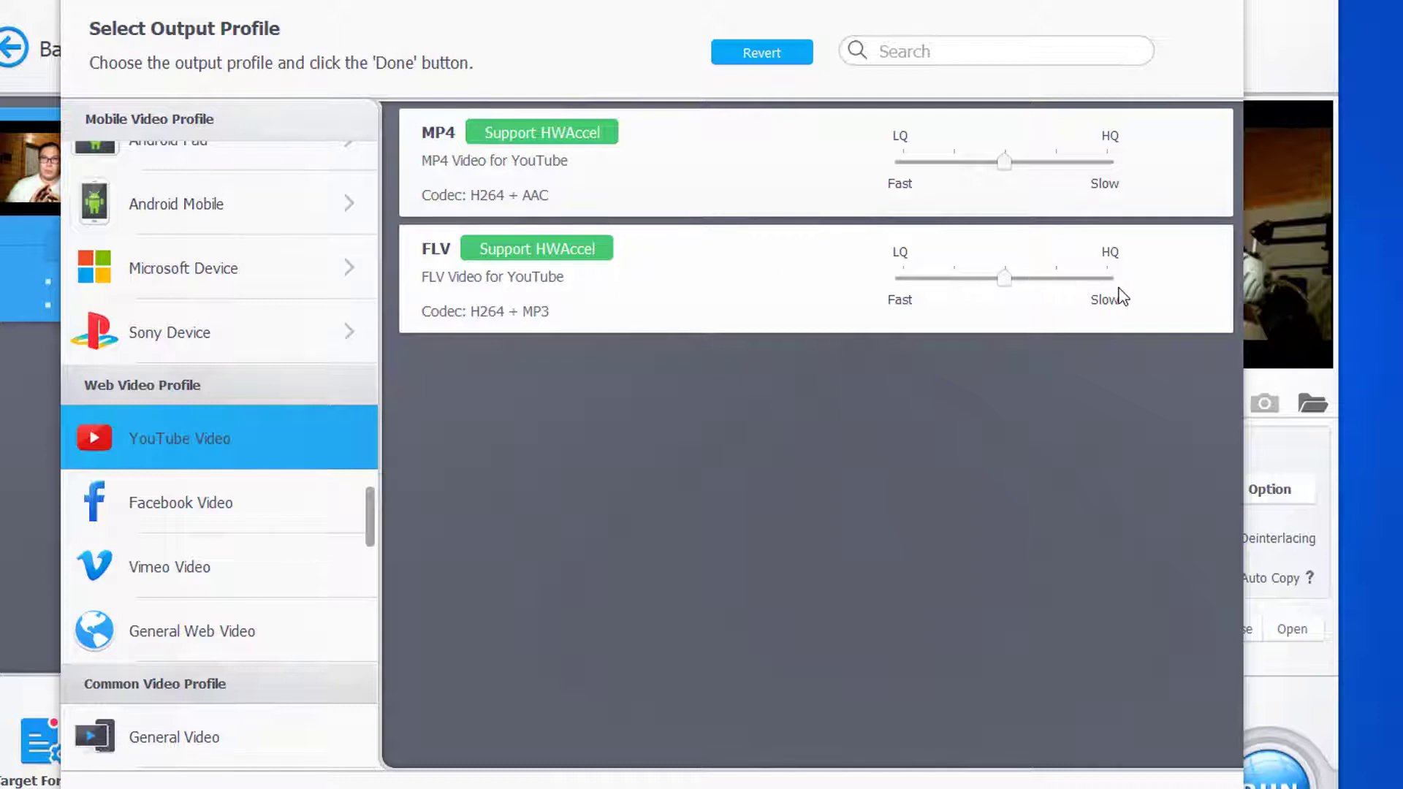
pyautogui.moveTo(505, 184)
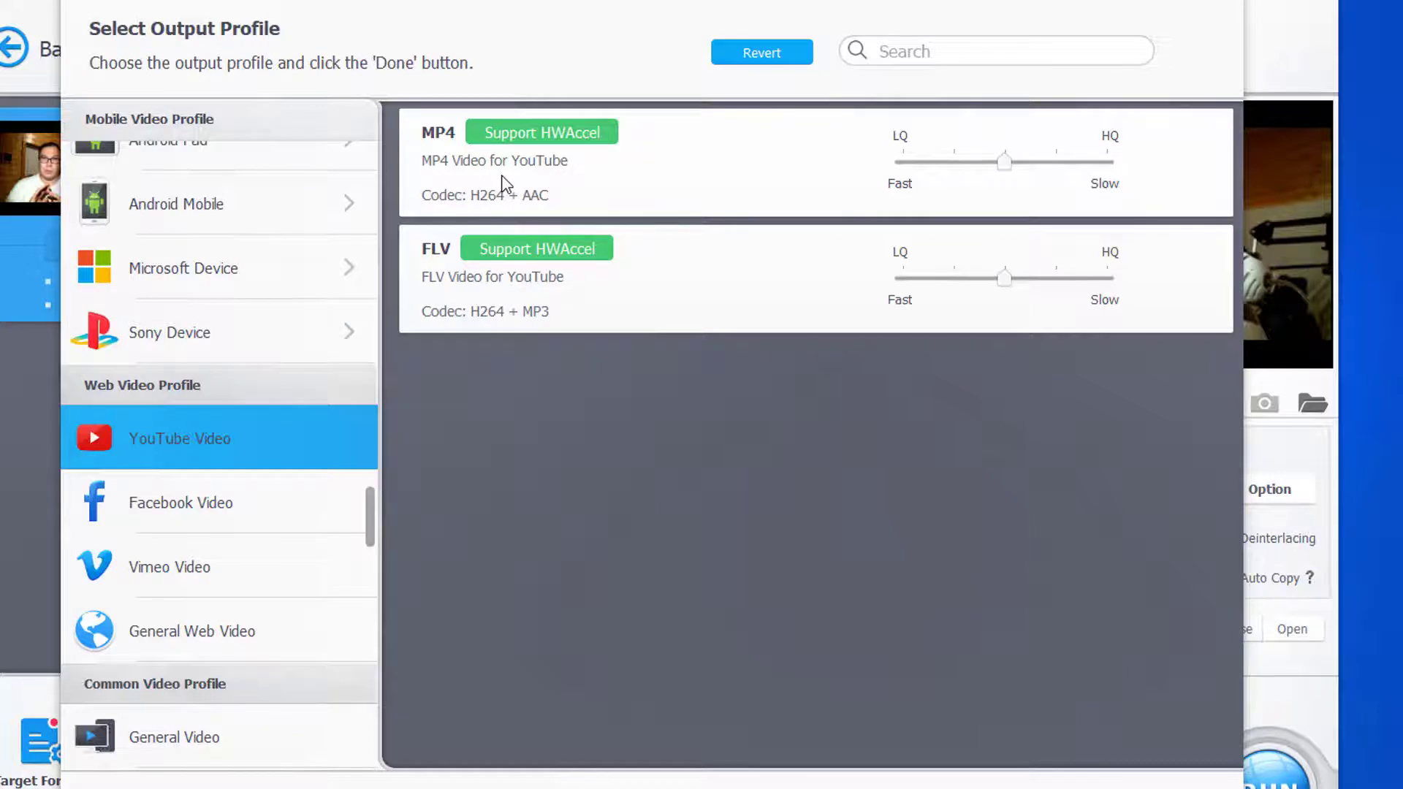
pyautogui.moveTo(513, 176)
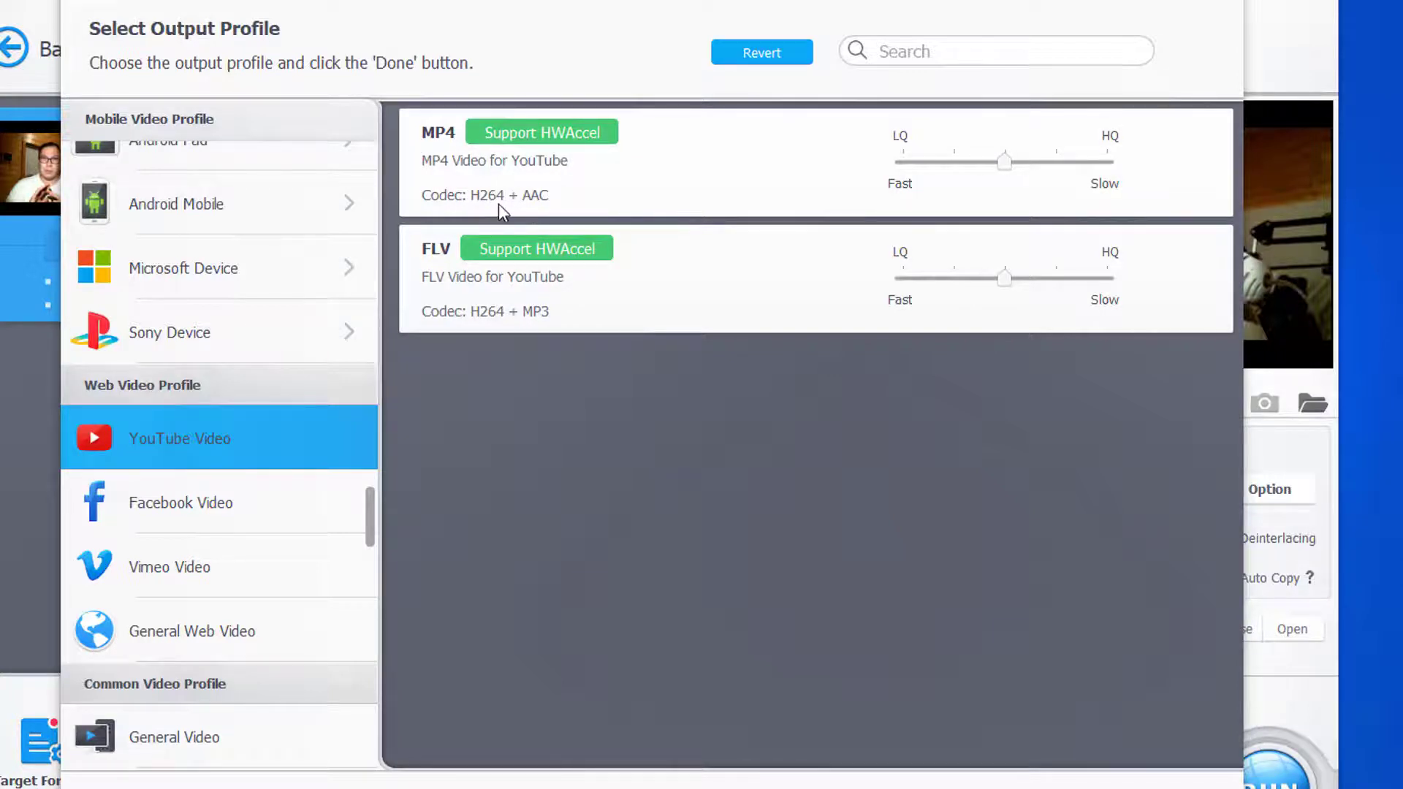
pyautogui.moveTo(520, 324)
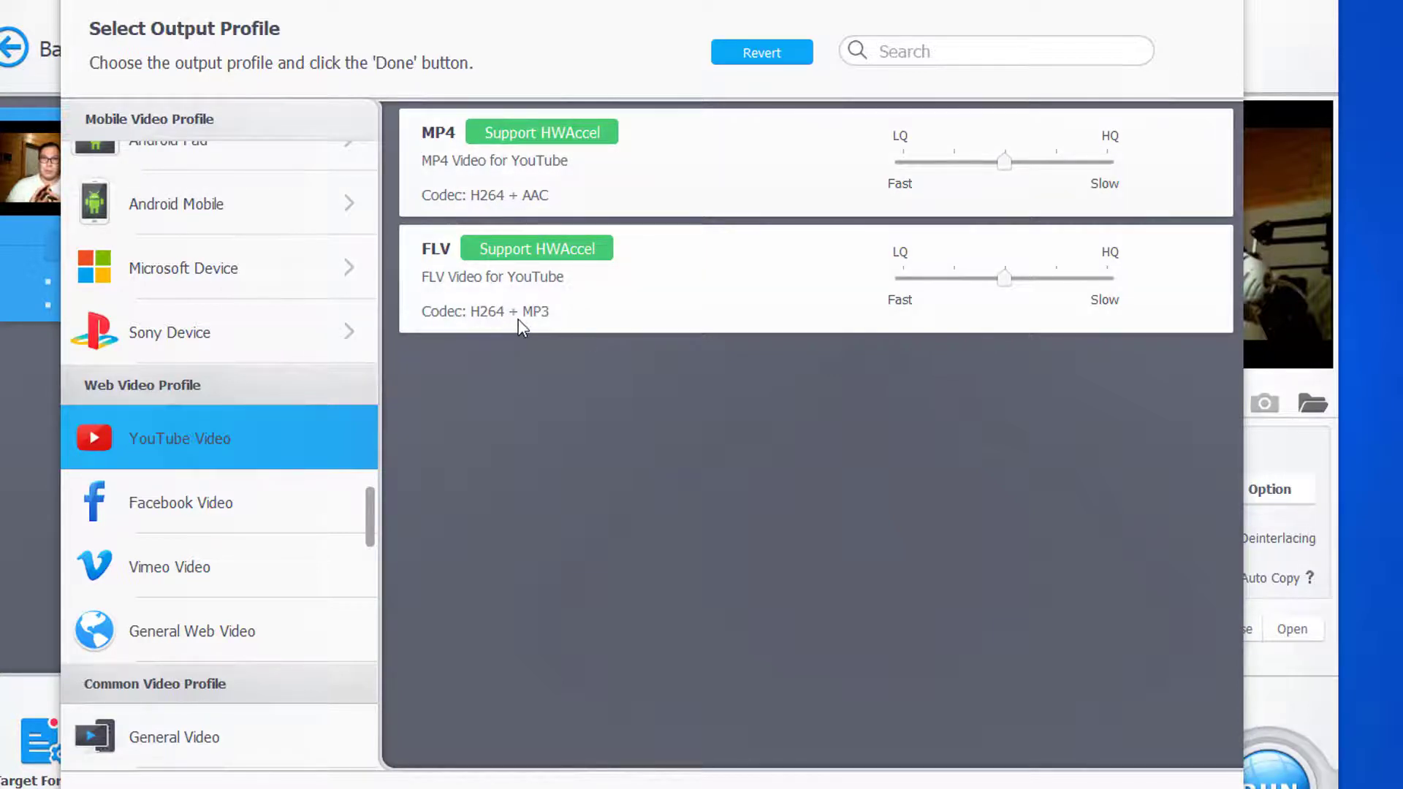
pyautogui.moveTo(545, 338)
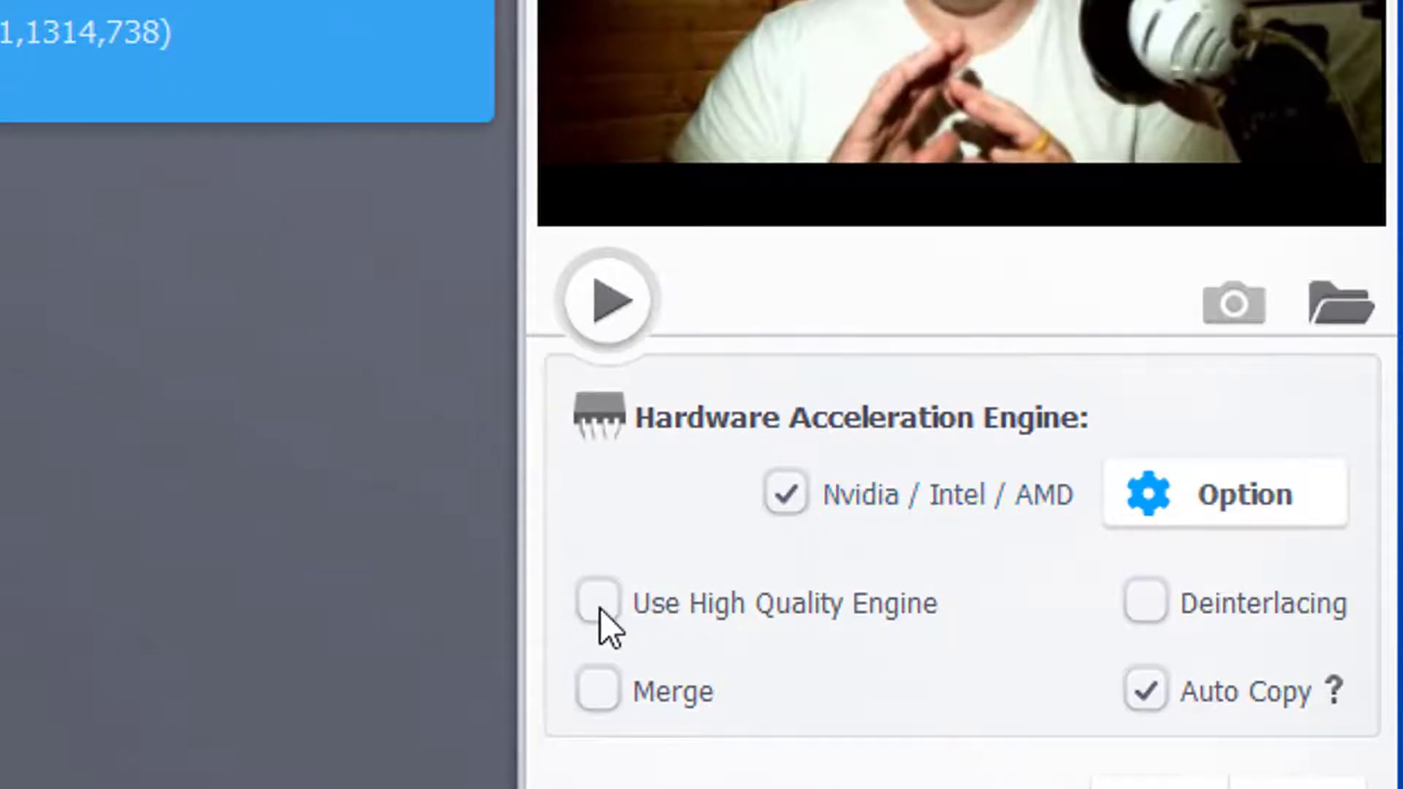
# - Enable 'Use High Quality Engine' under Hardware Acceleration Engine
pyautogui.click(598, 602)
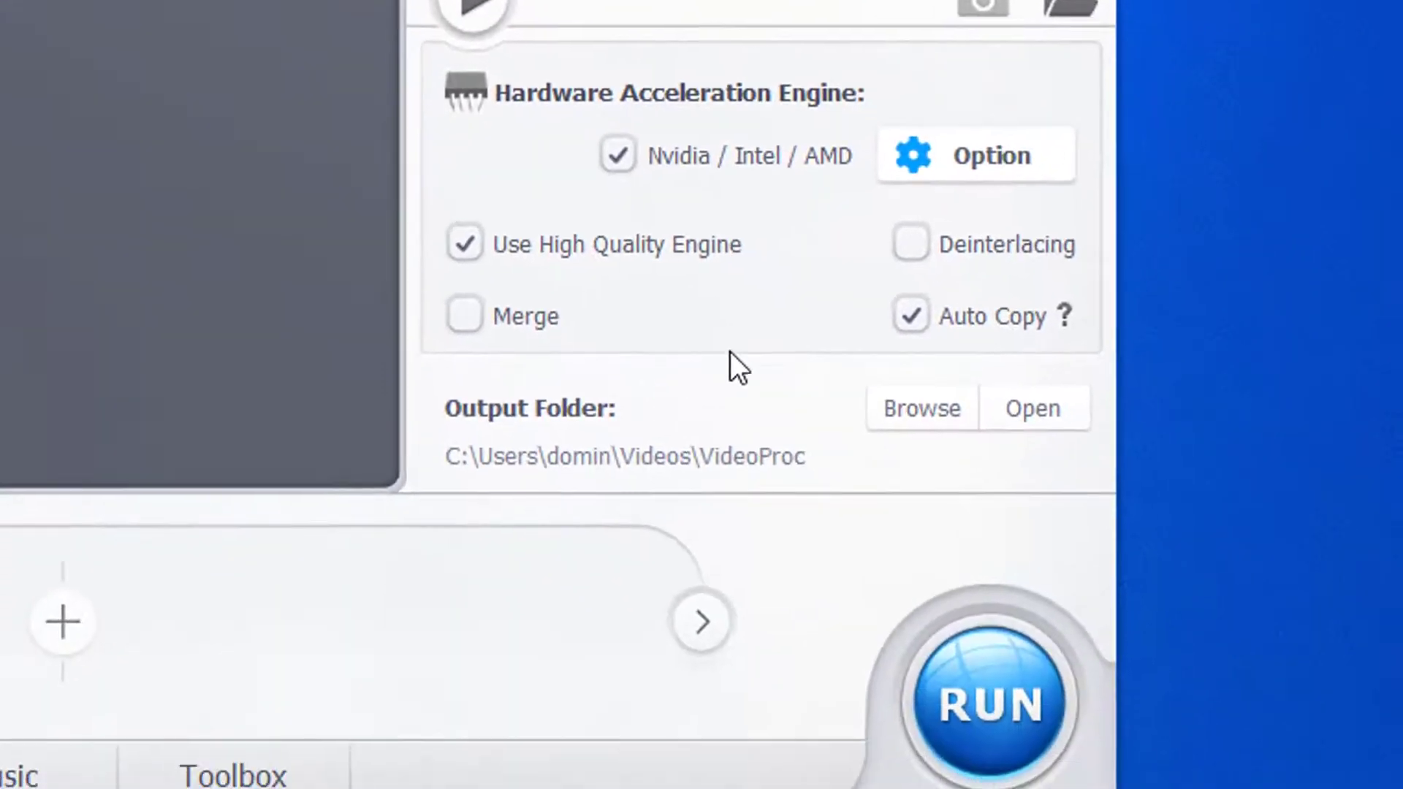
pyautogui.moveTo(990, 268)
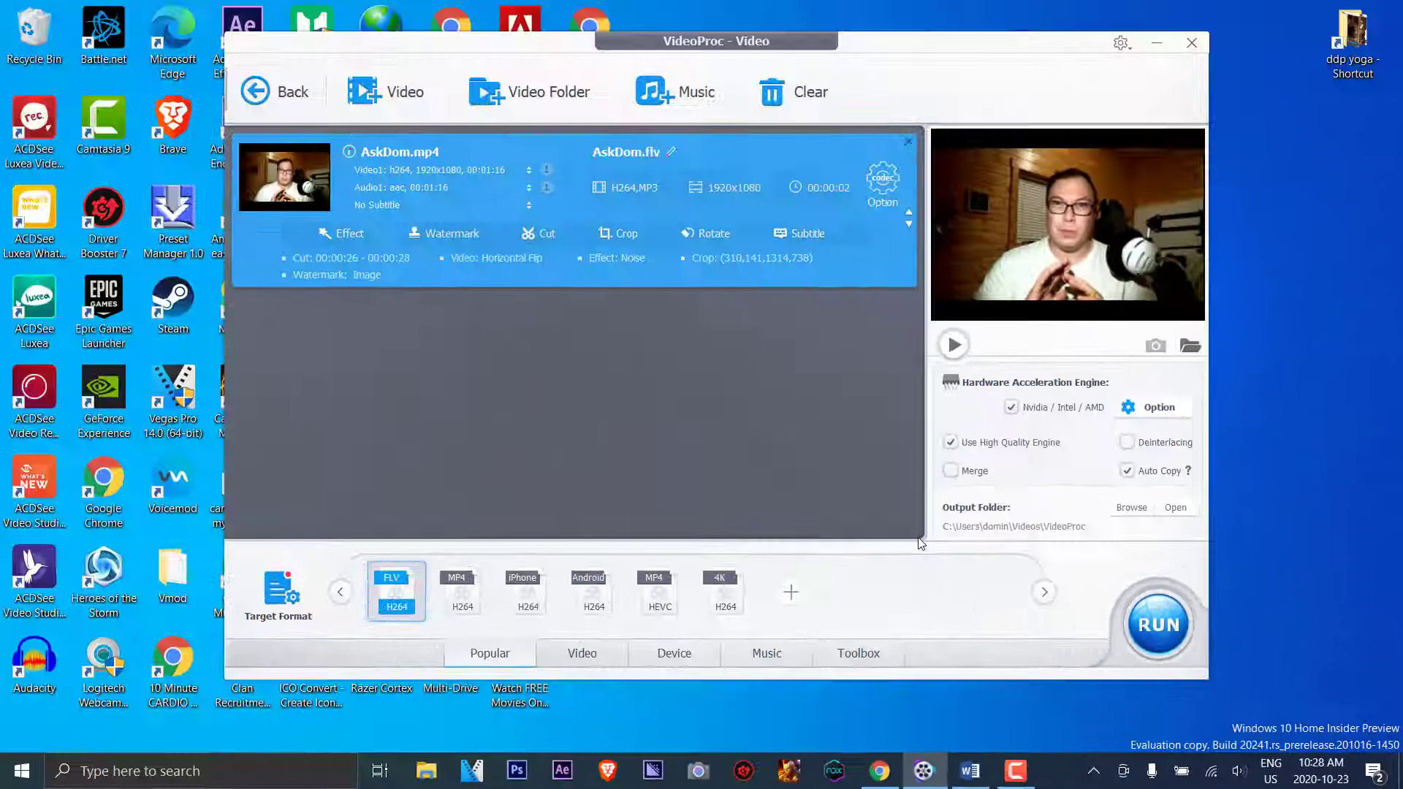
# - Run the conversion of AskDom.mp4 to AskDom.flv
pyautogui.click(1157, 624)
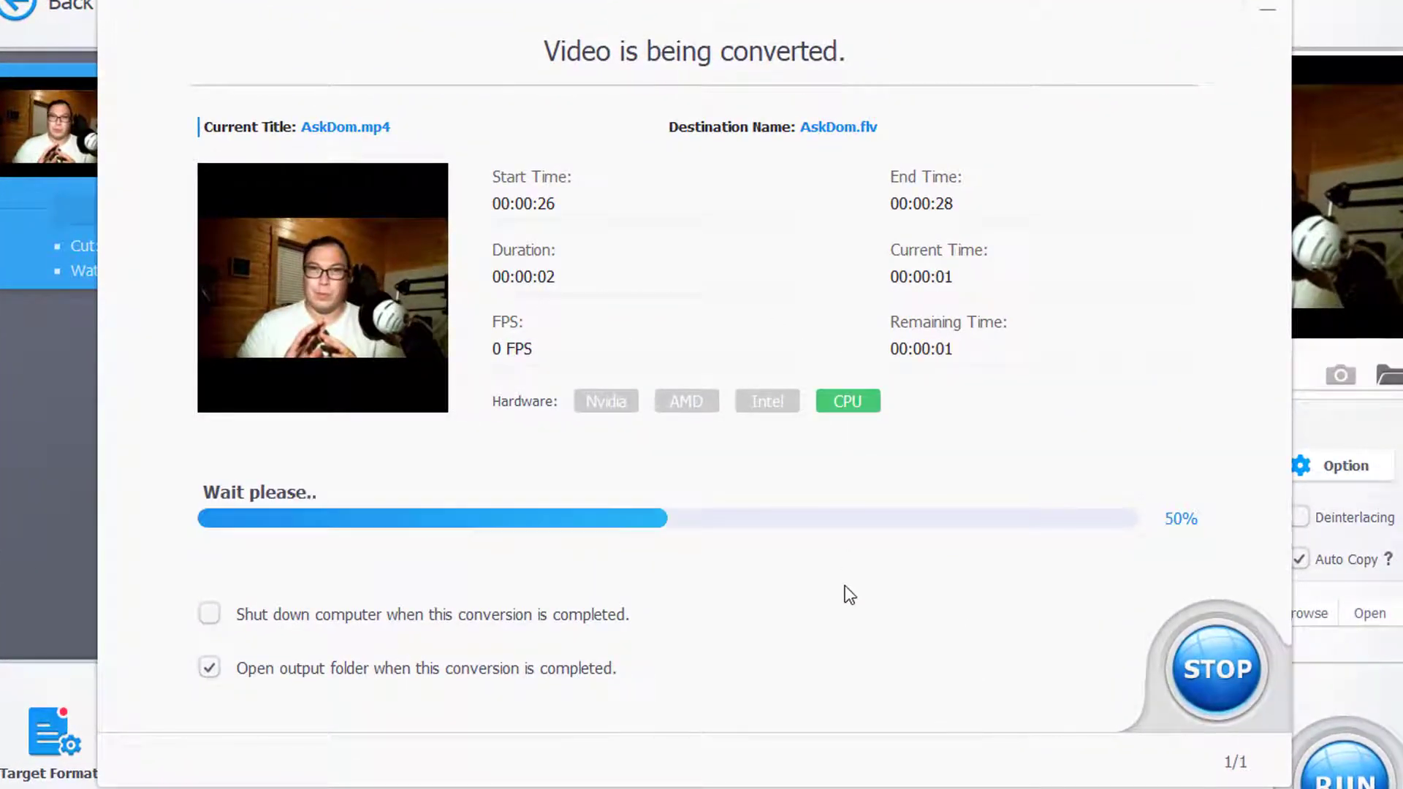
pyautogui.moveTo(837, 589)
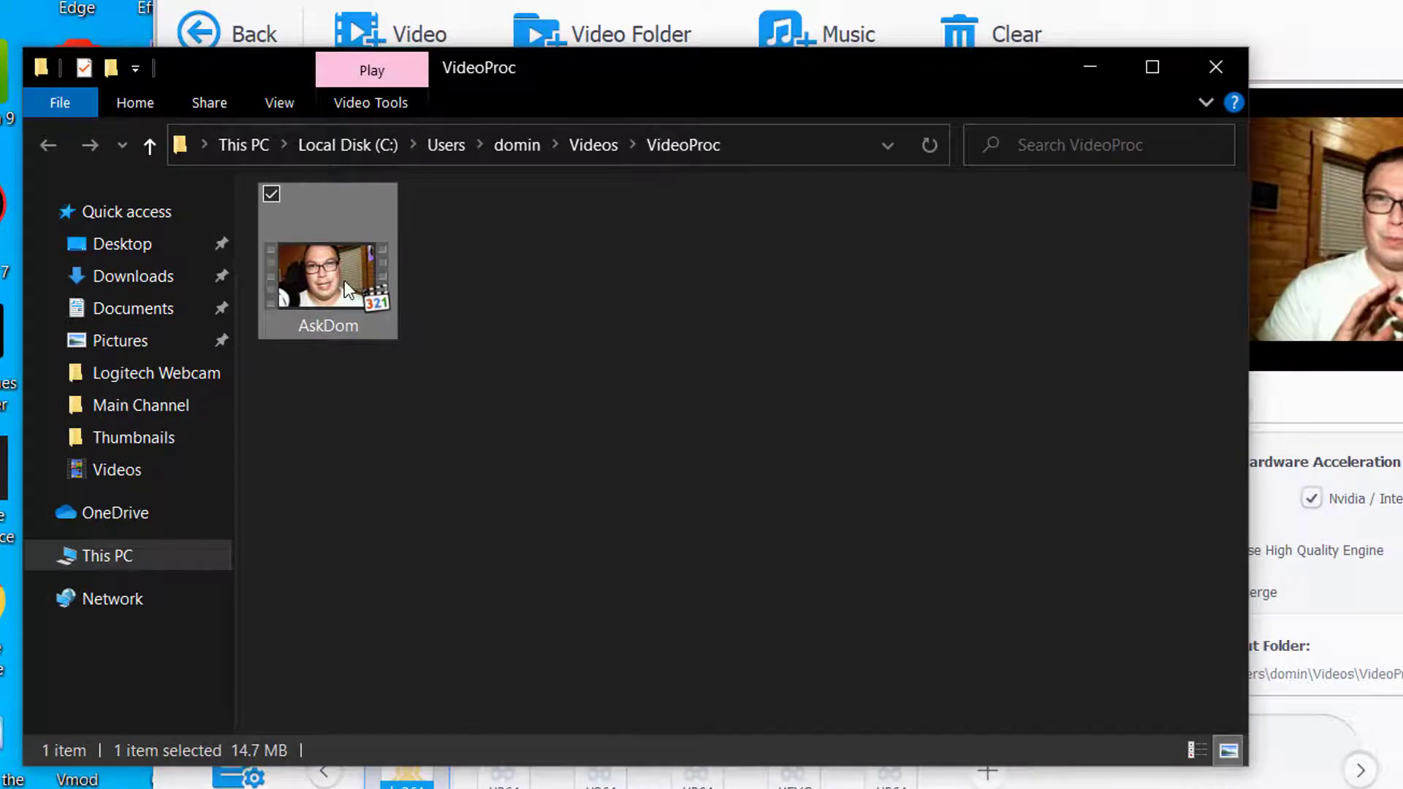
# - Play the converted AskDom file with MPC-HC from its context menu
pyautogui.rightClick(328, 278)
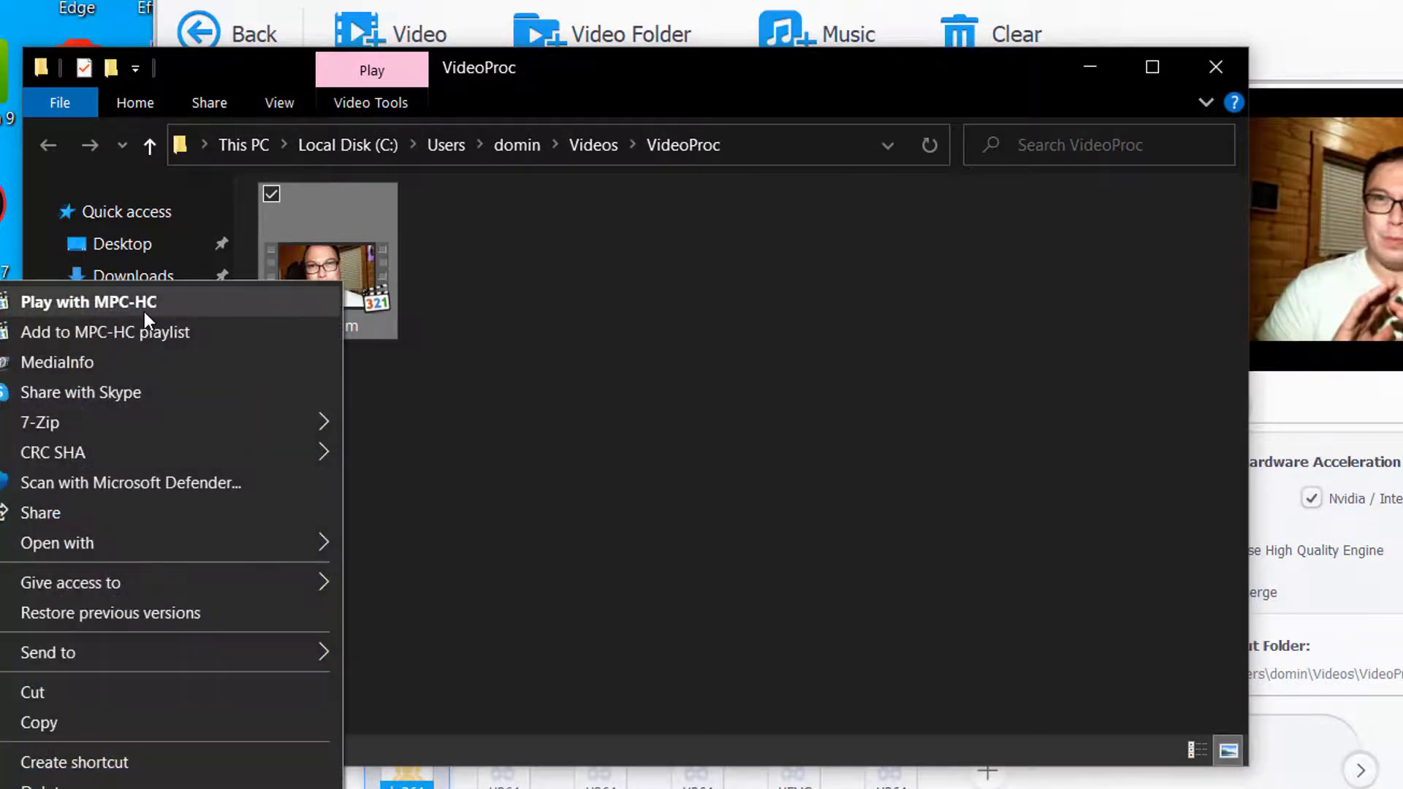
pyautogui.click(57, 543)
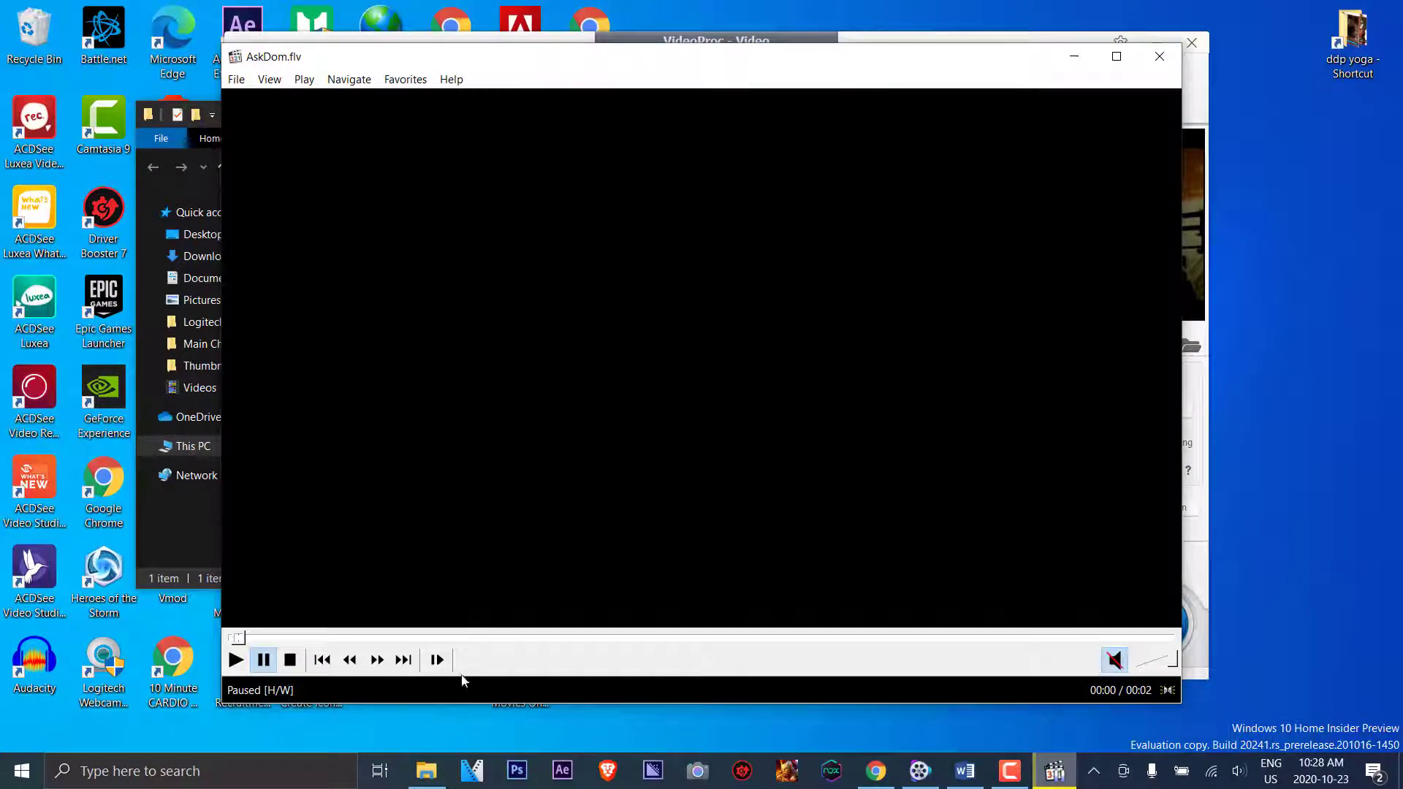
# - Play the two-second AskDom.flv in MPC-HC
pyautogui.click(235, 660)
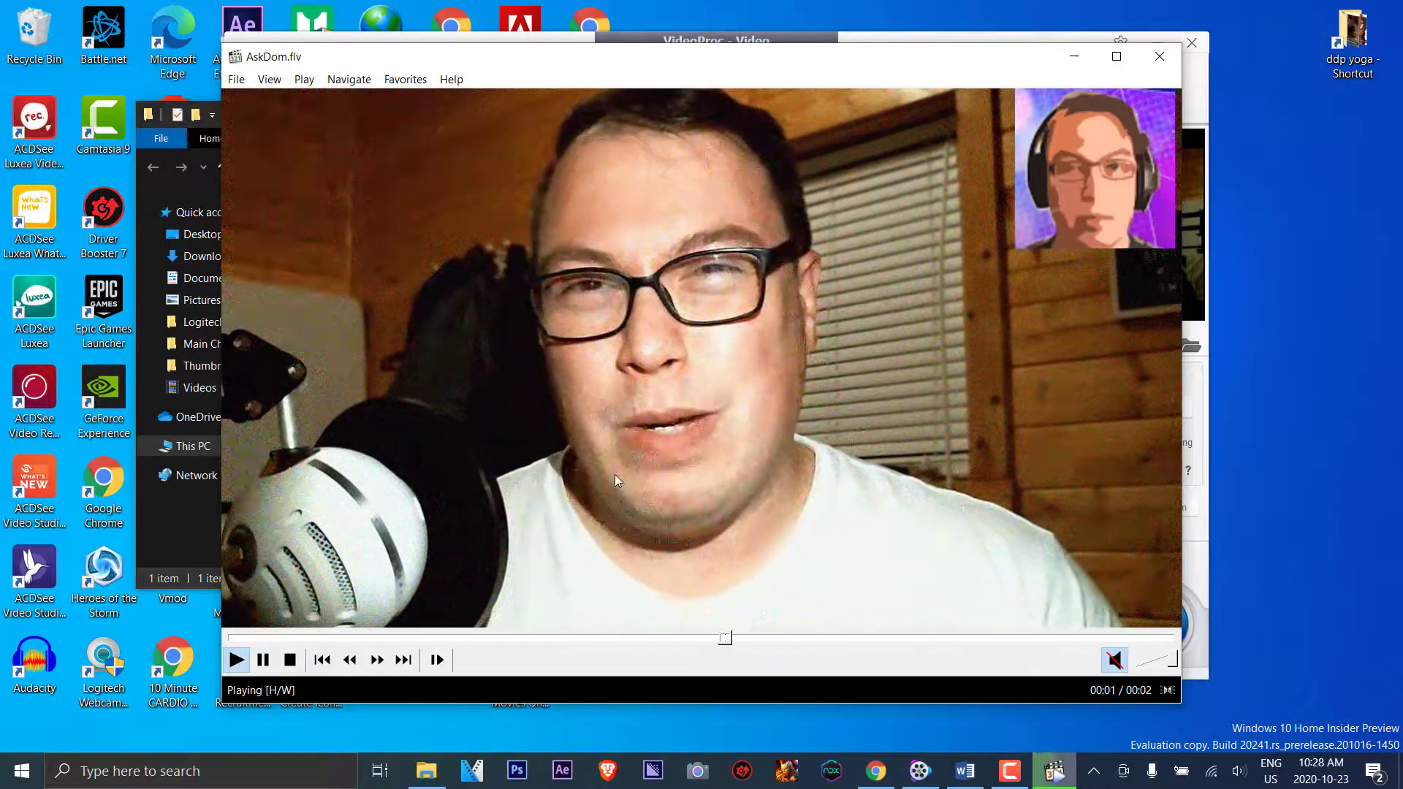
pyautogui.click(237, 659)
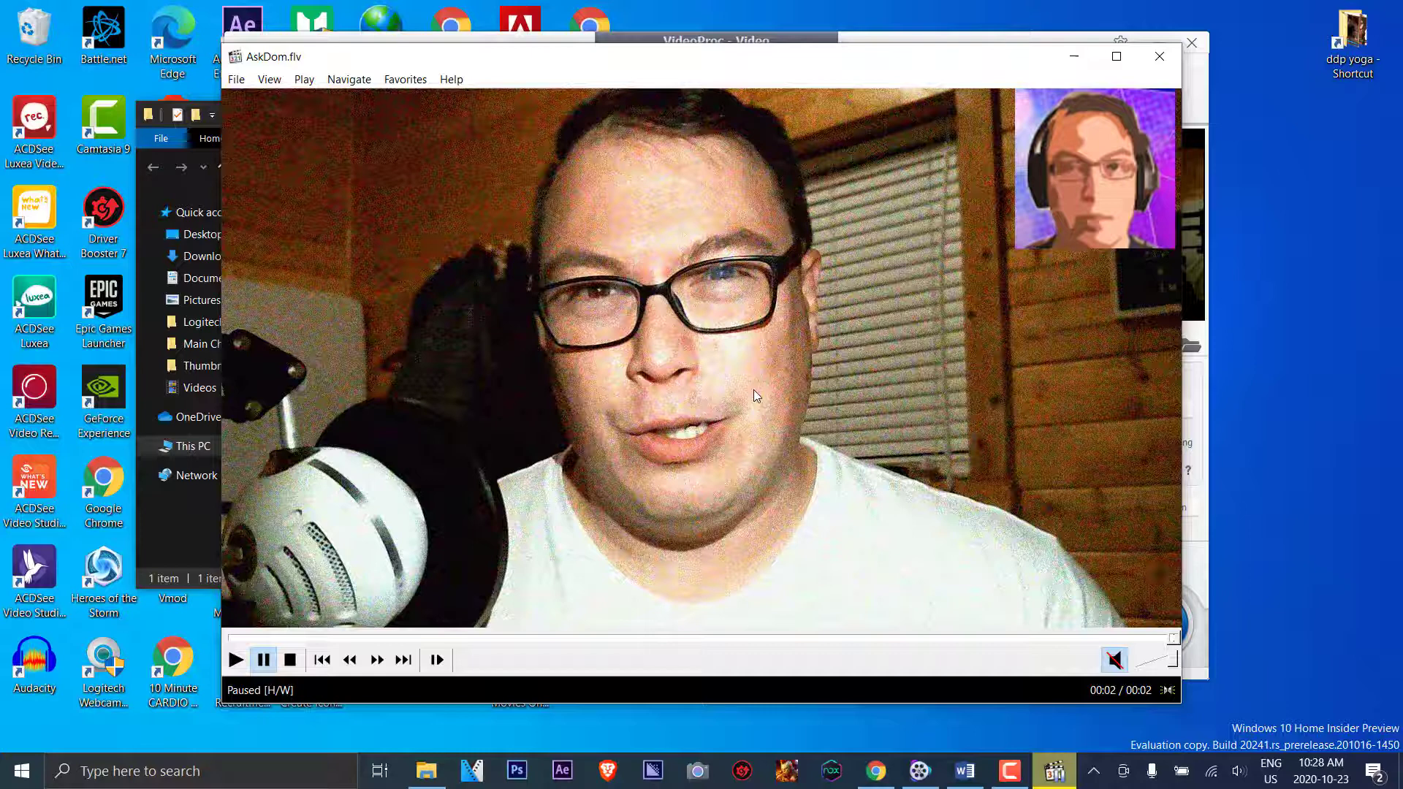
pyautogui.moveTo(1116, 206)
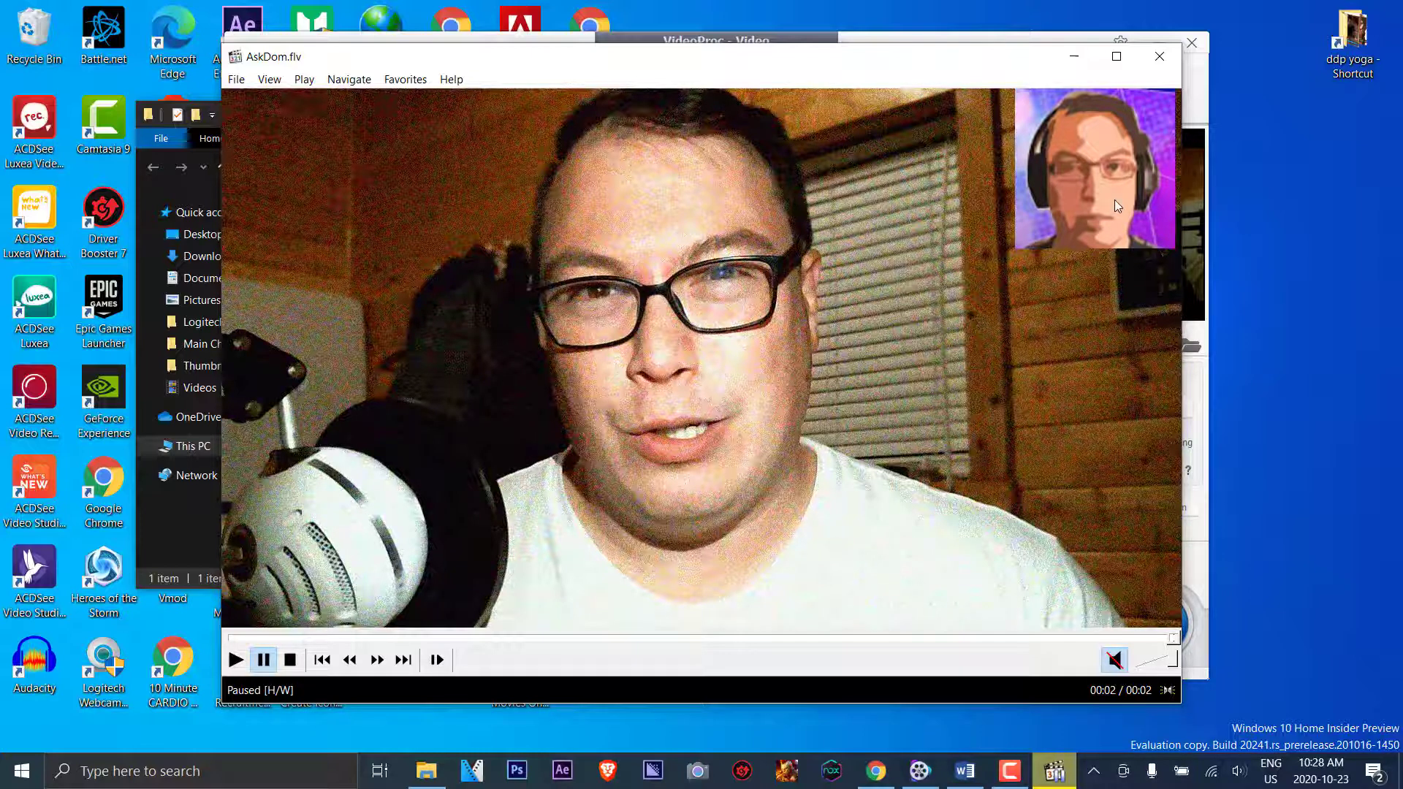
pyautogui.moveTo(859, 437)
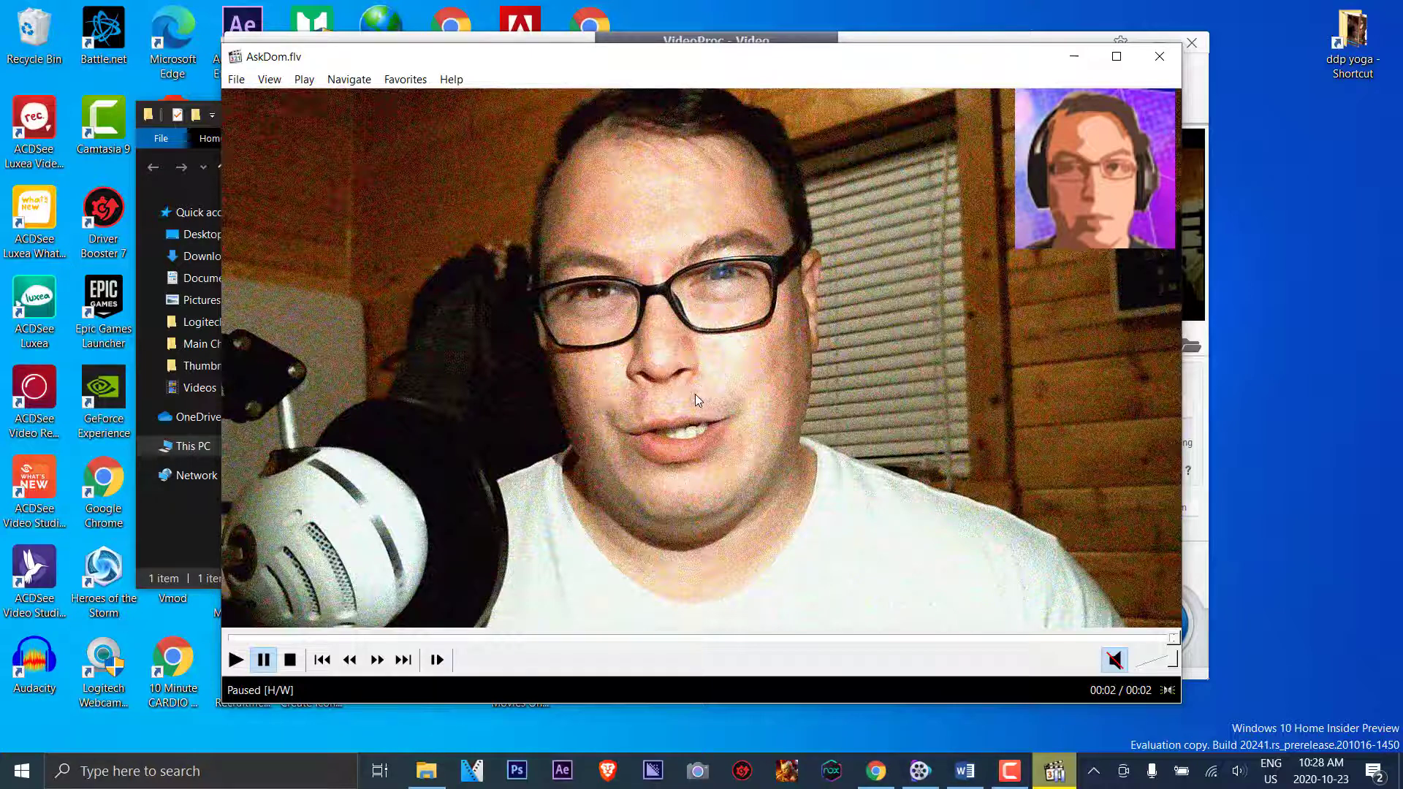
pyautogui.moveTo(881, 401)
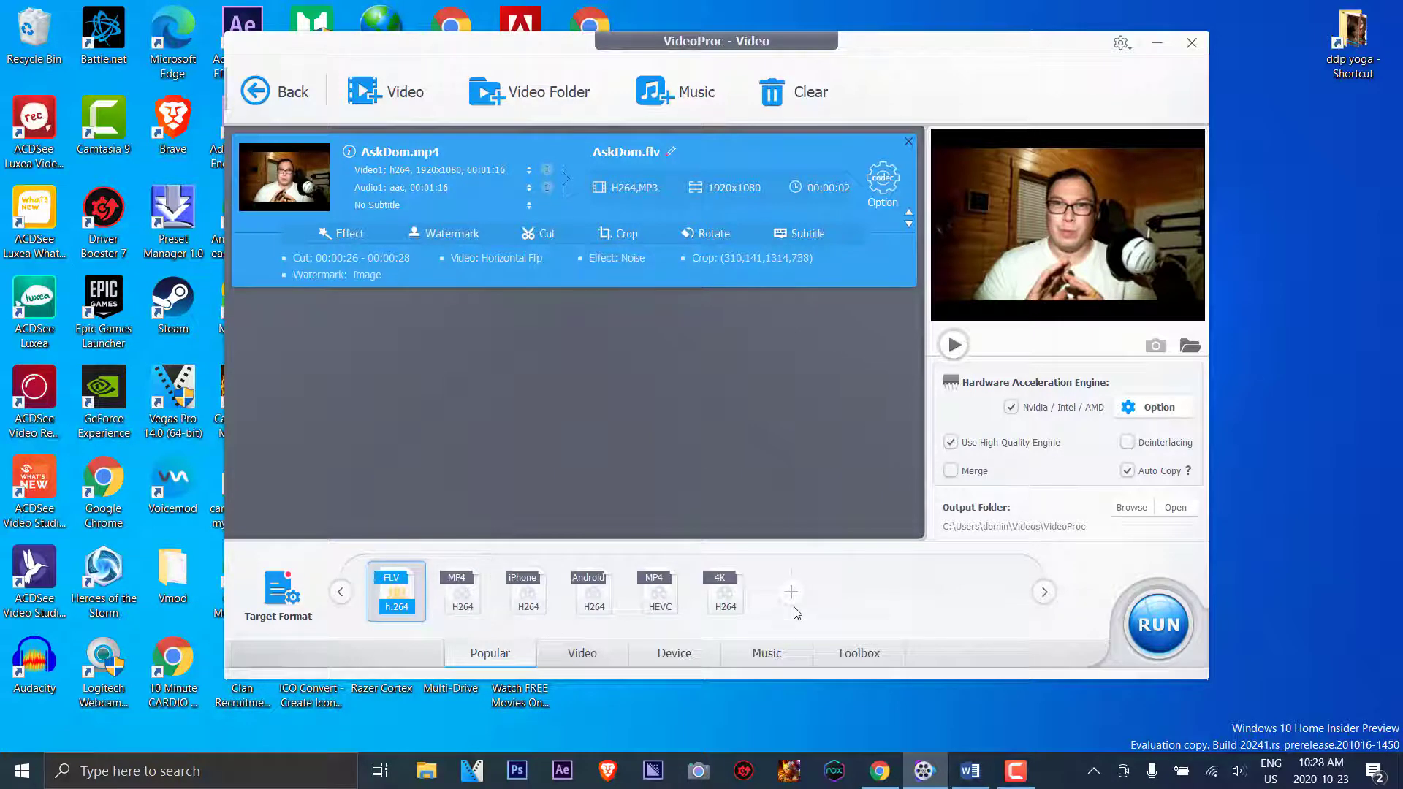
pyautogui.moveTo(1208, 101)
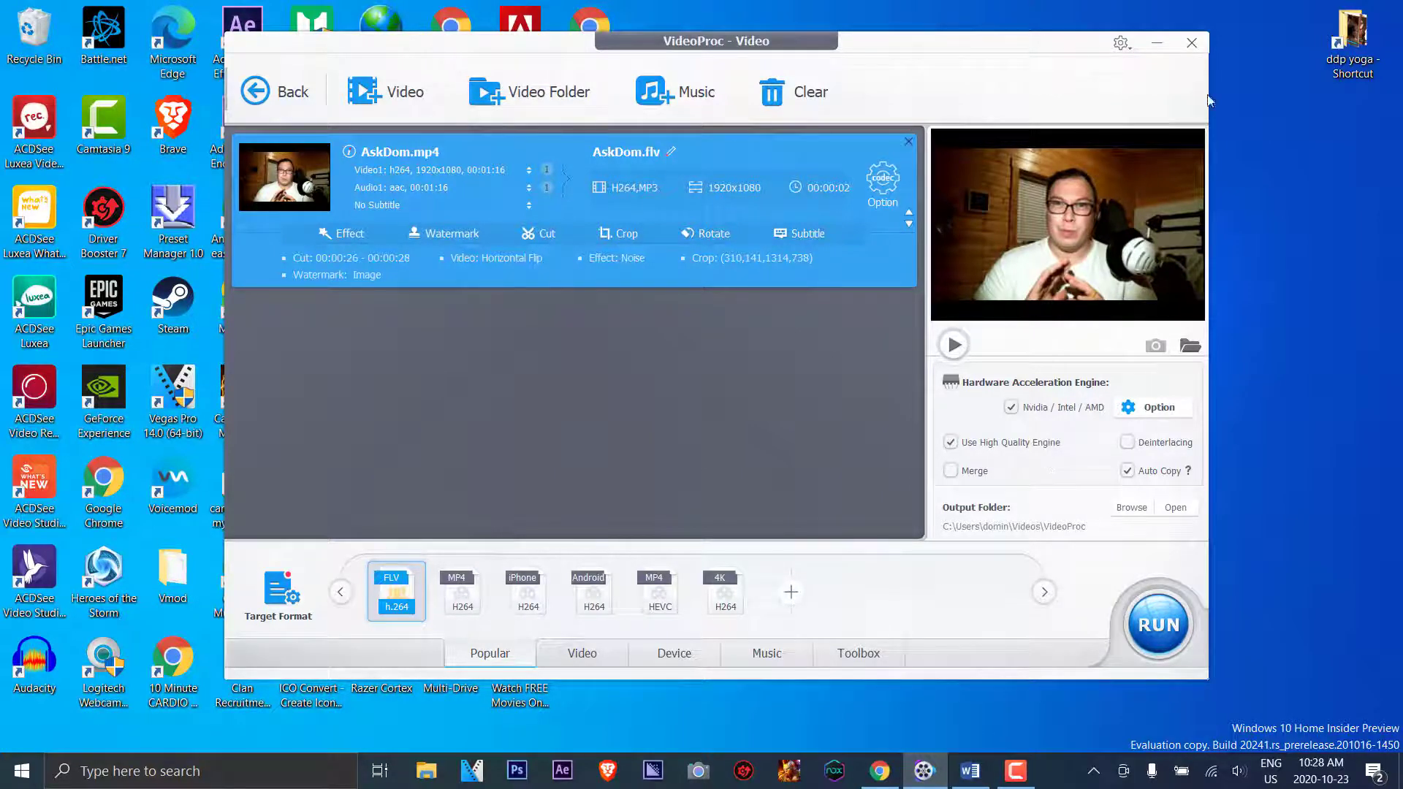
# - Go back from the Video module, confirming the warning to clear the media list
pyautogui.click(275, 91)
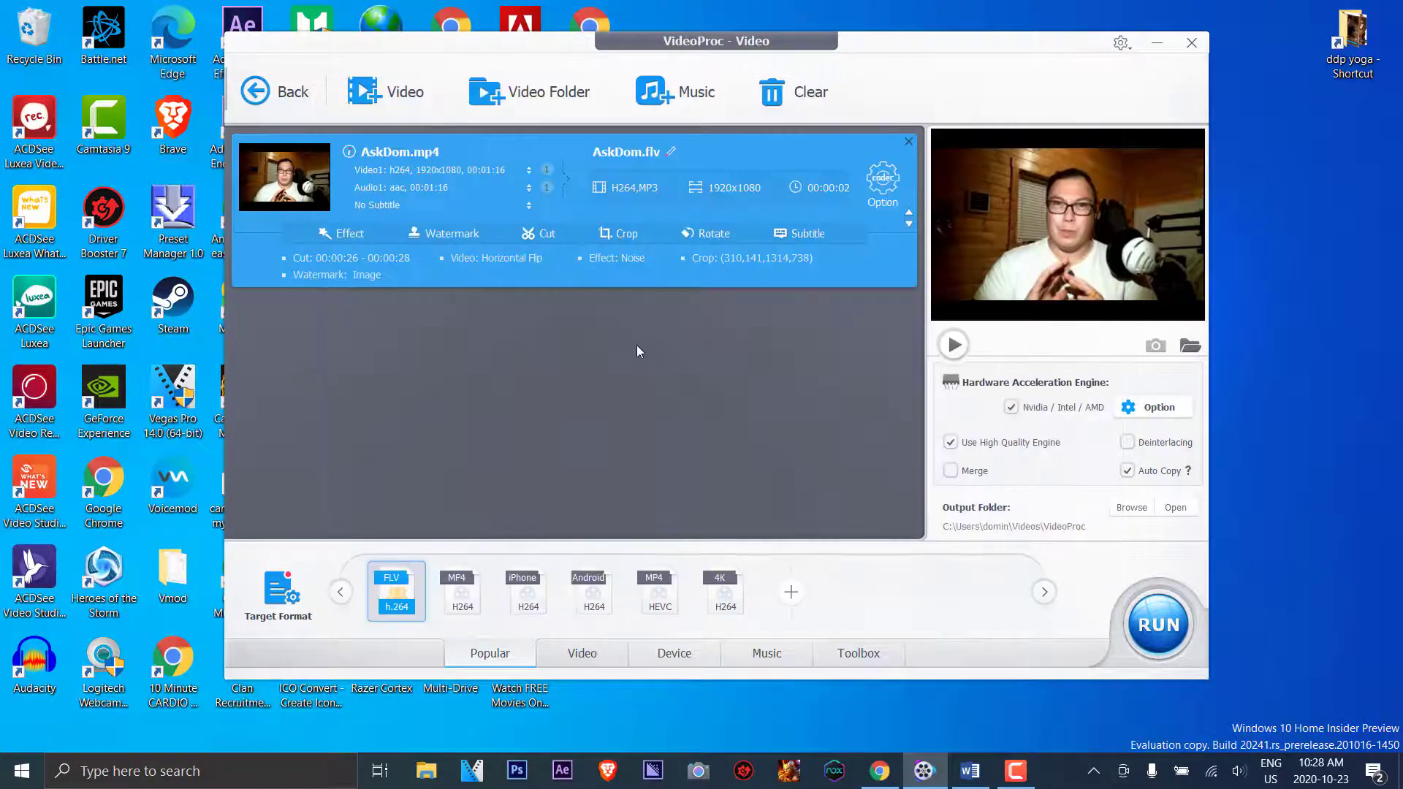
pyautogui.click(277, 91)
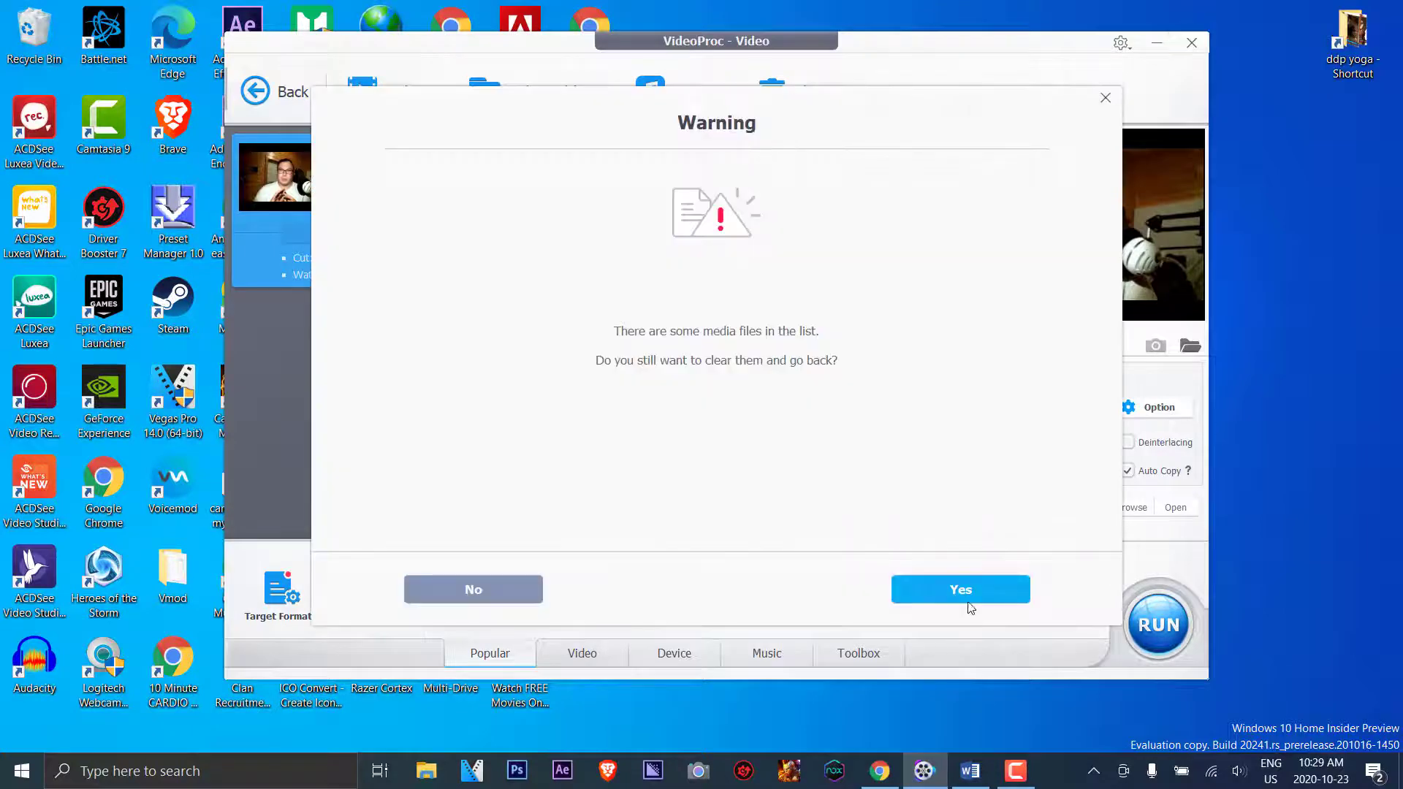
pyautogui.click(958, 589)
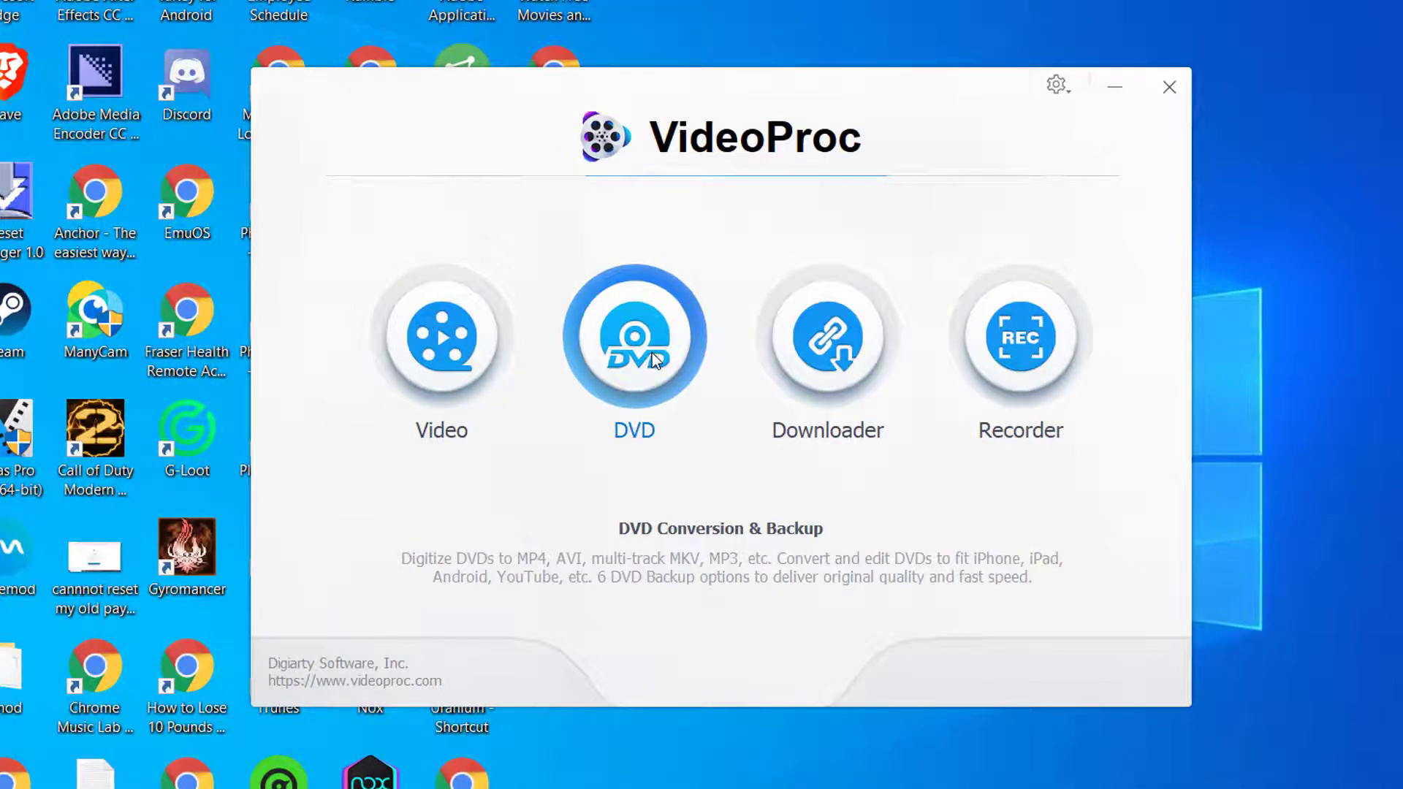
# - Open the Downloader module from the start screen
pyautogui.click(827, 336)
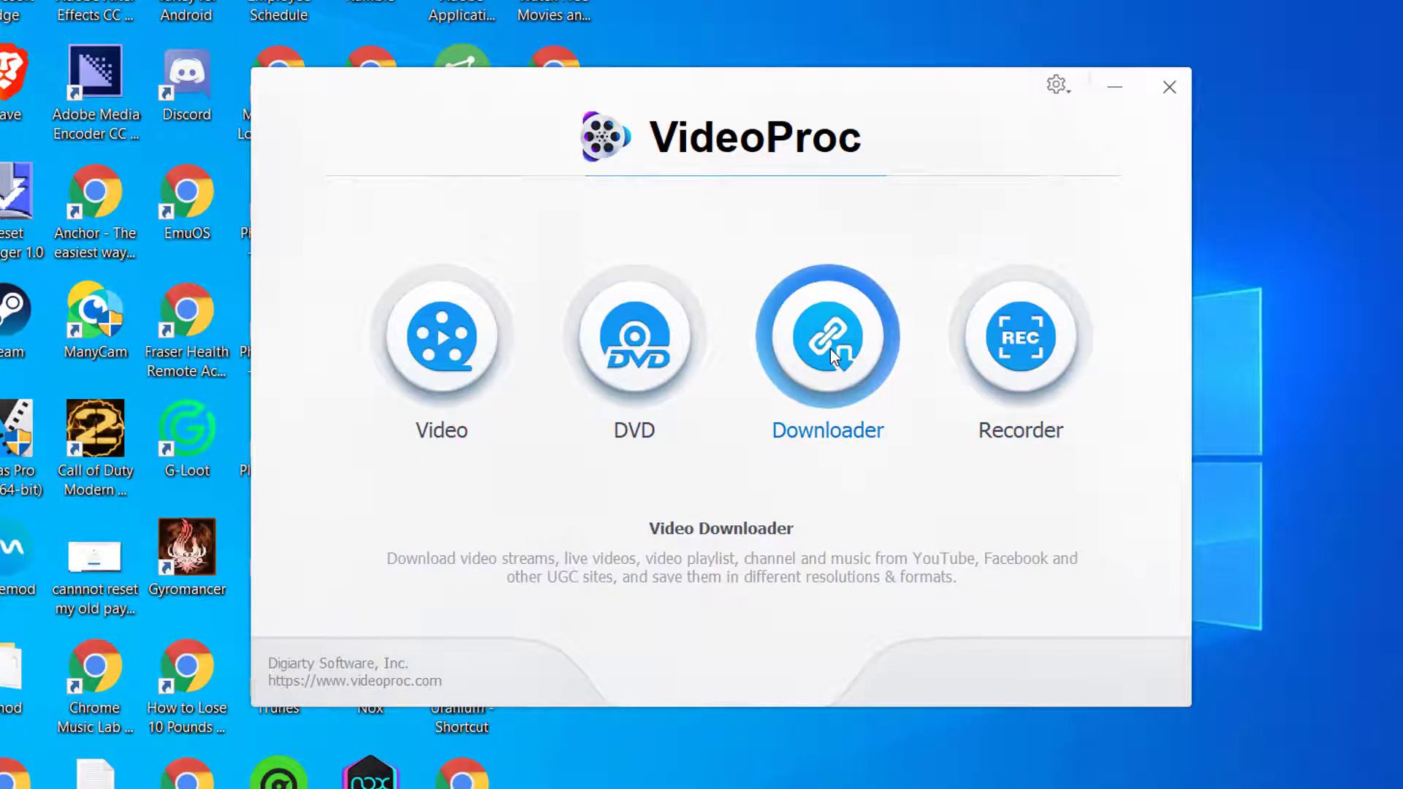
pyautogui.click(827, 336)
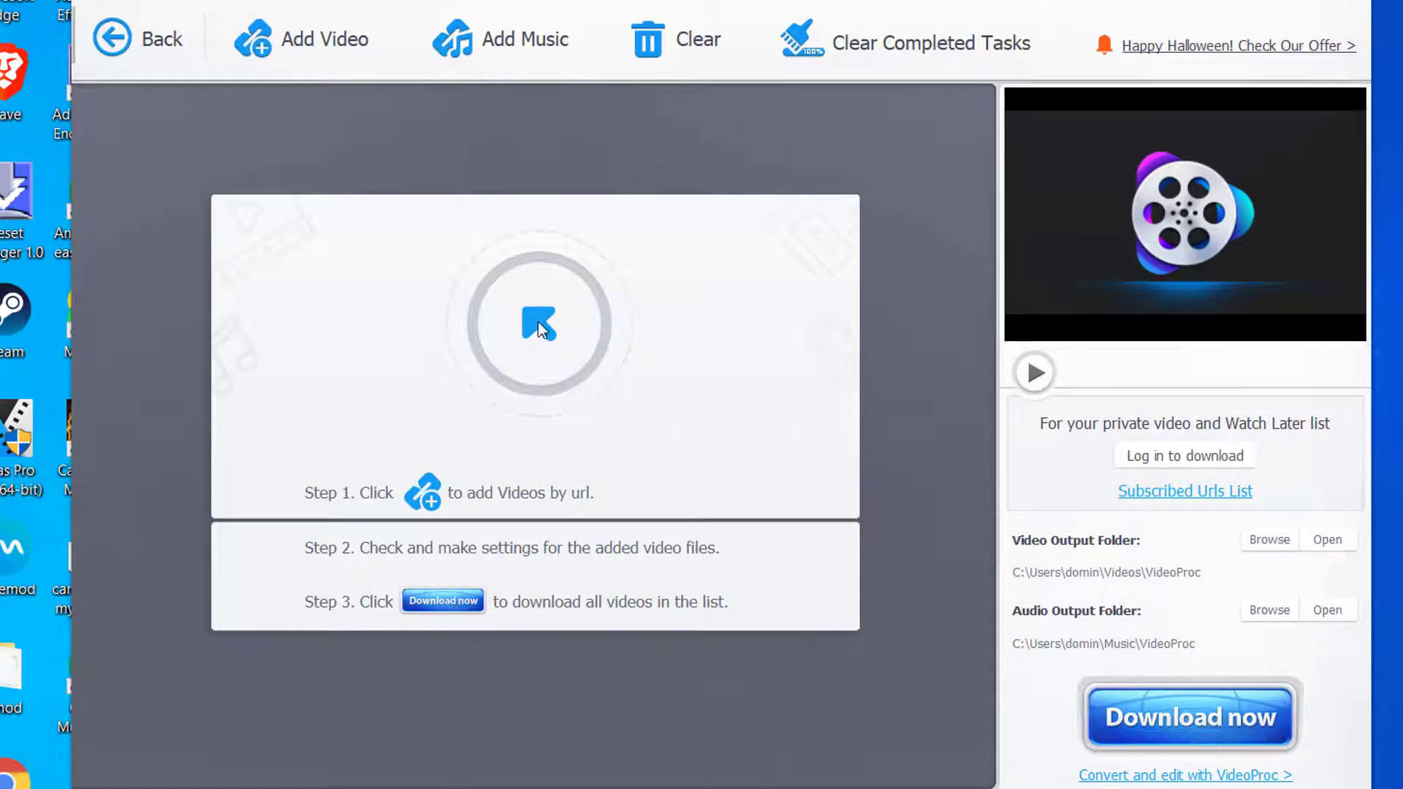
pyautogui.moveTo(513, 485)
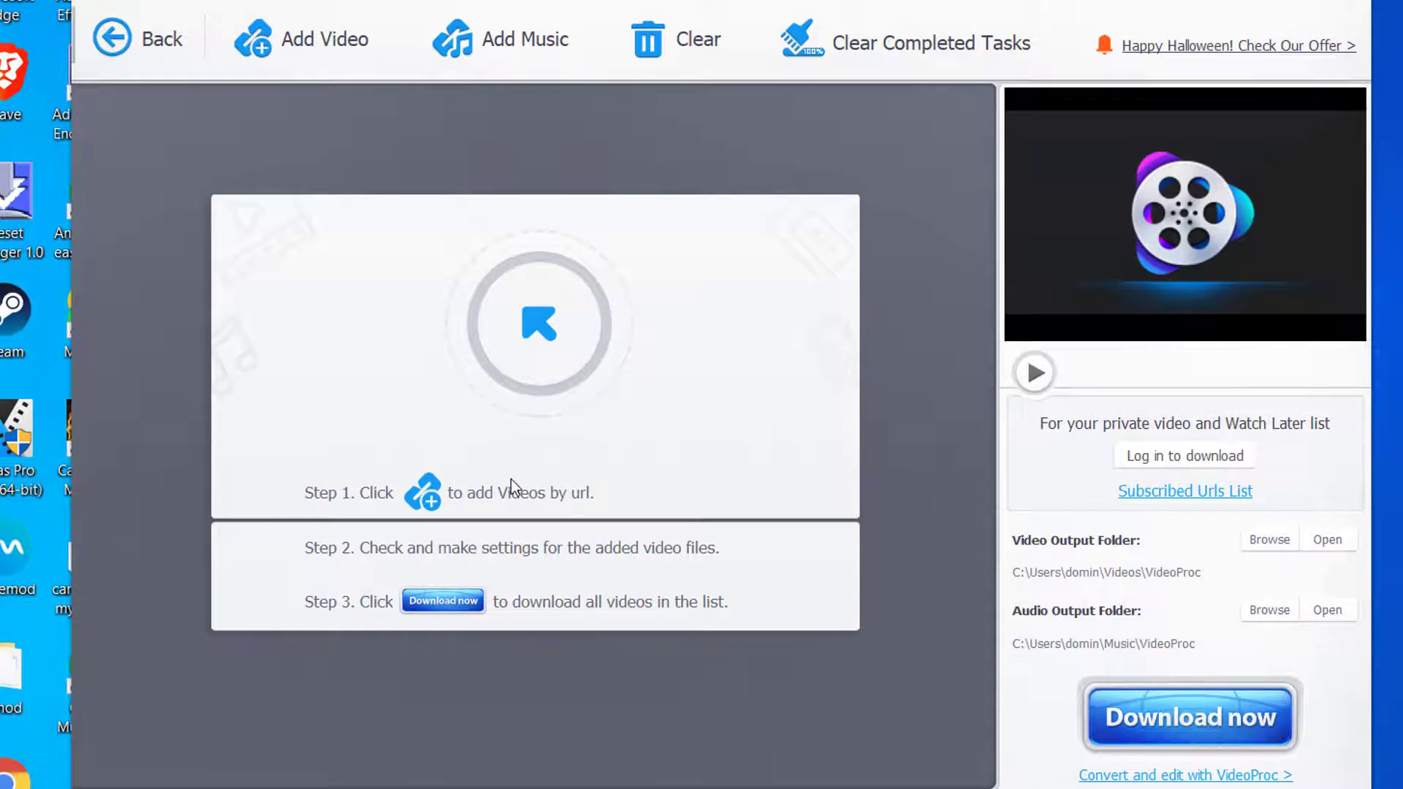
pyautogui.moveTo(1189, 716)
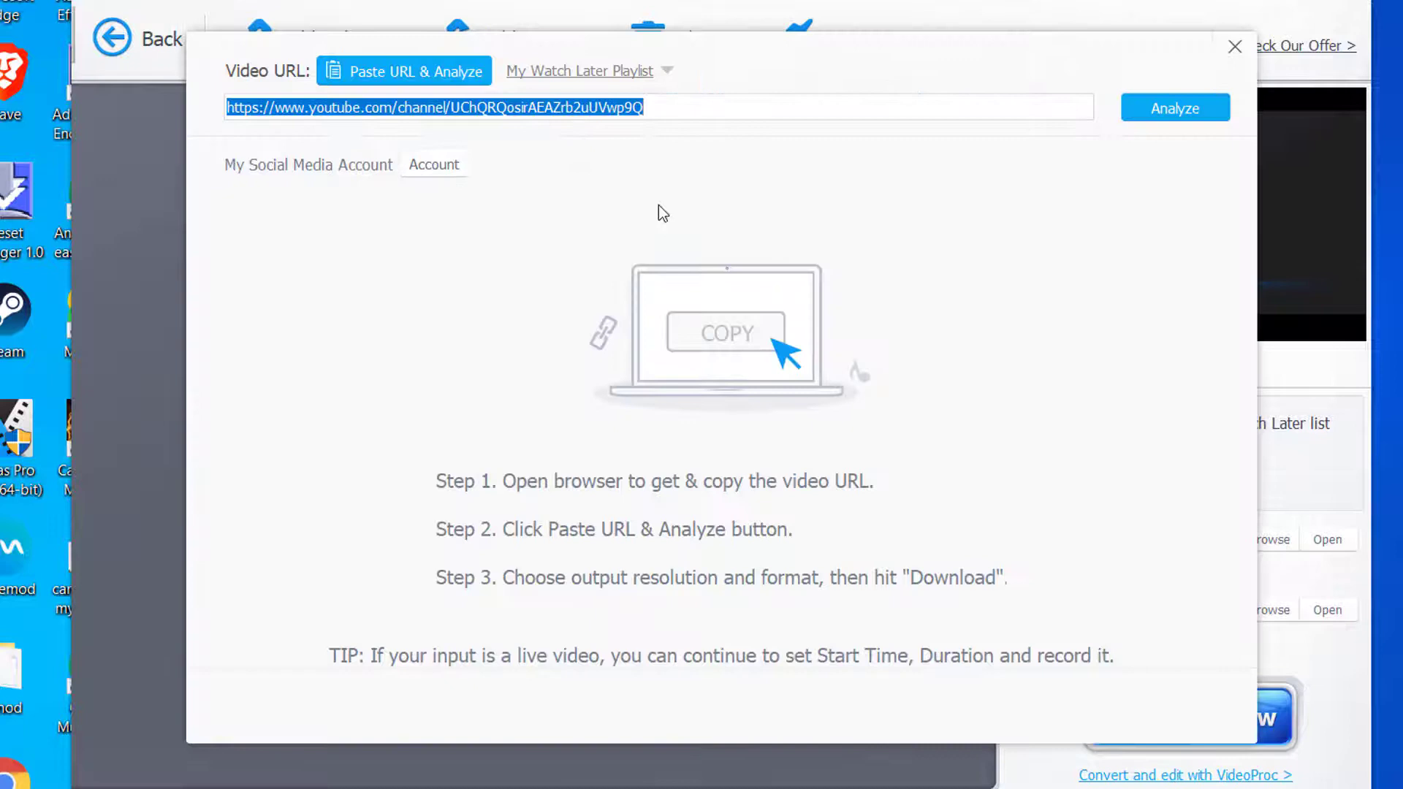
pyautogui.moveTo(492, 252)
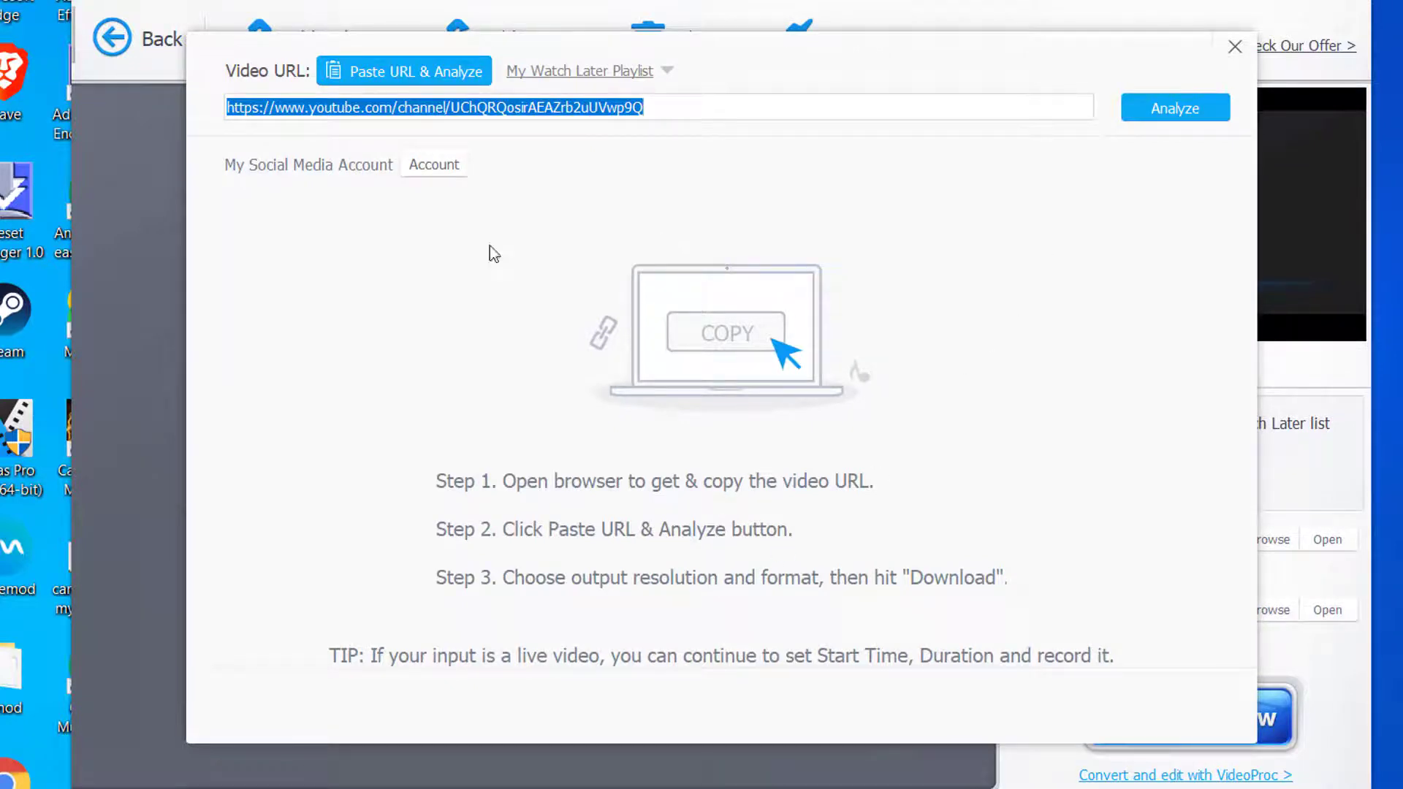
# - Analyze the pasted YouTube channel URL
pyautogui.click(1175, 107)
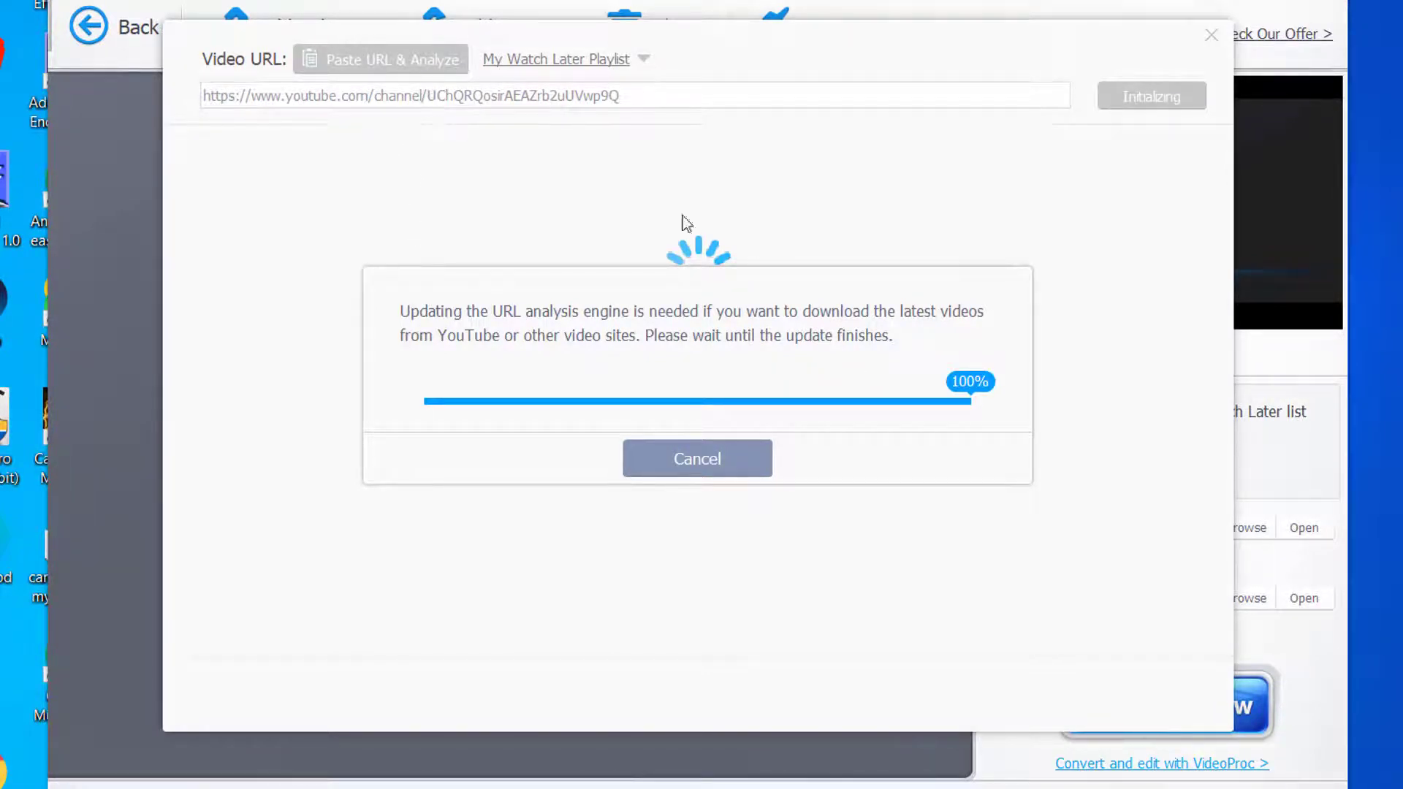
pyautogui.moveTo(893, 410)
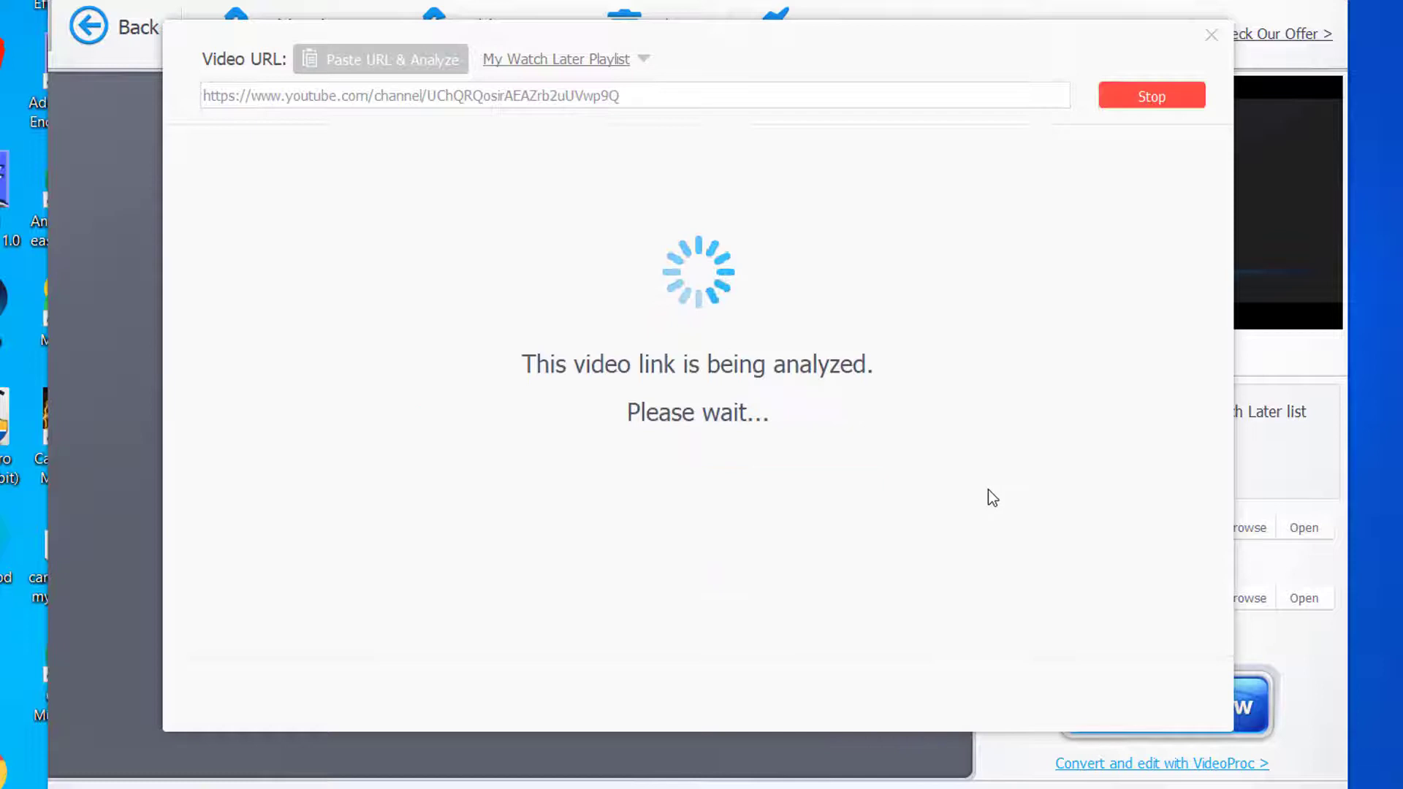
pyautogui.moveTo(732, 532)
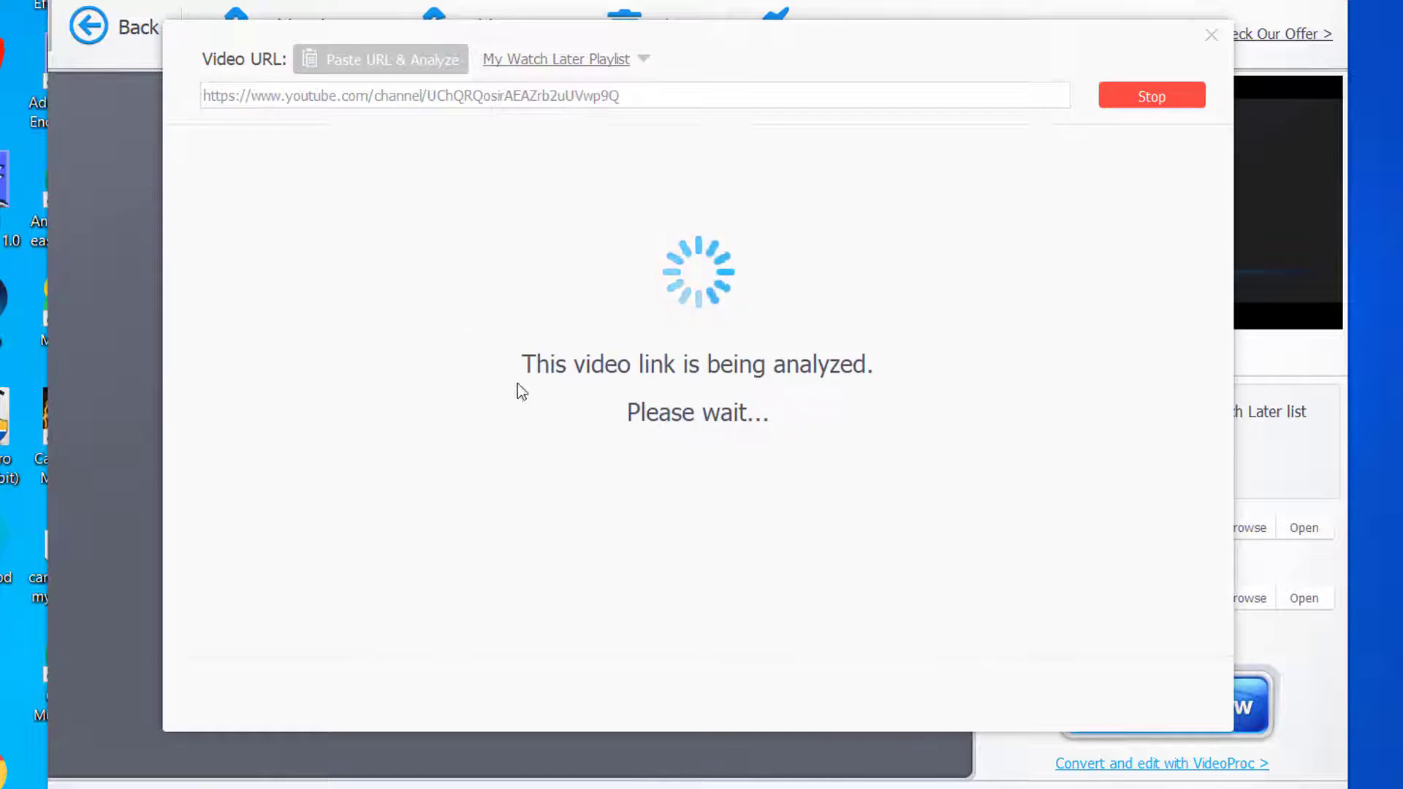
pyautogui.moveTo(847, 396)
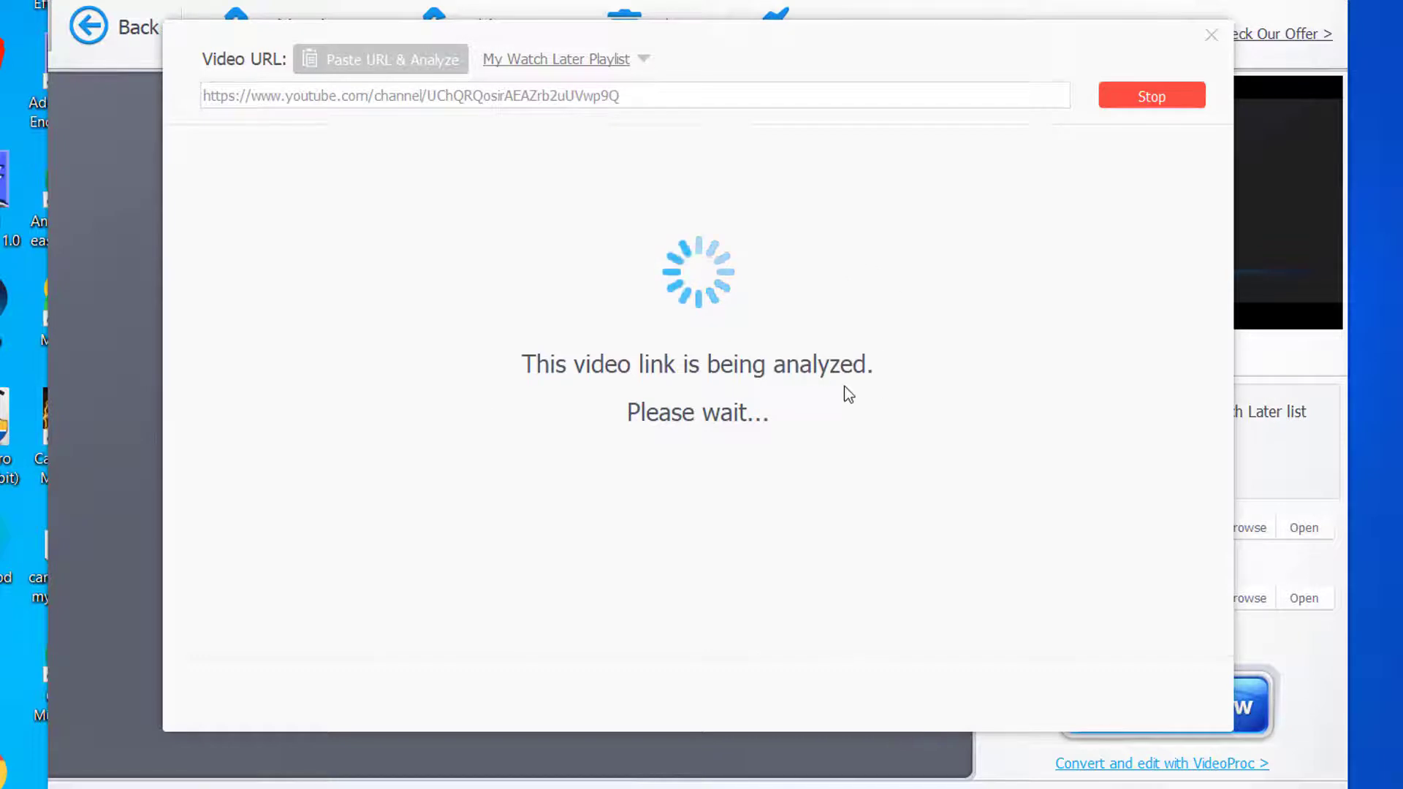
pyautogui.moveTo(1009, 683)
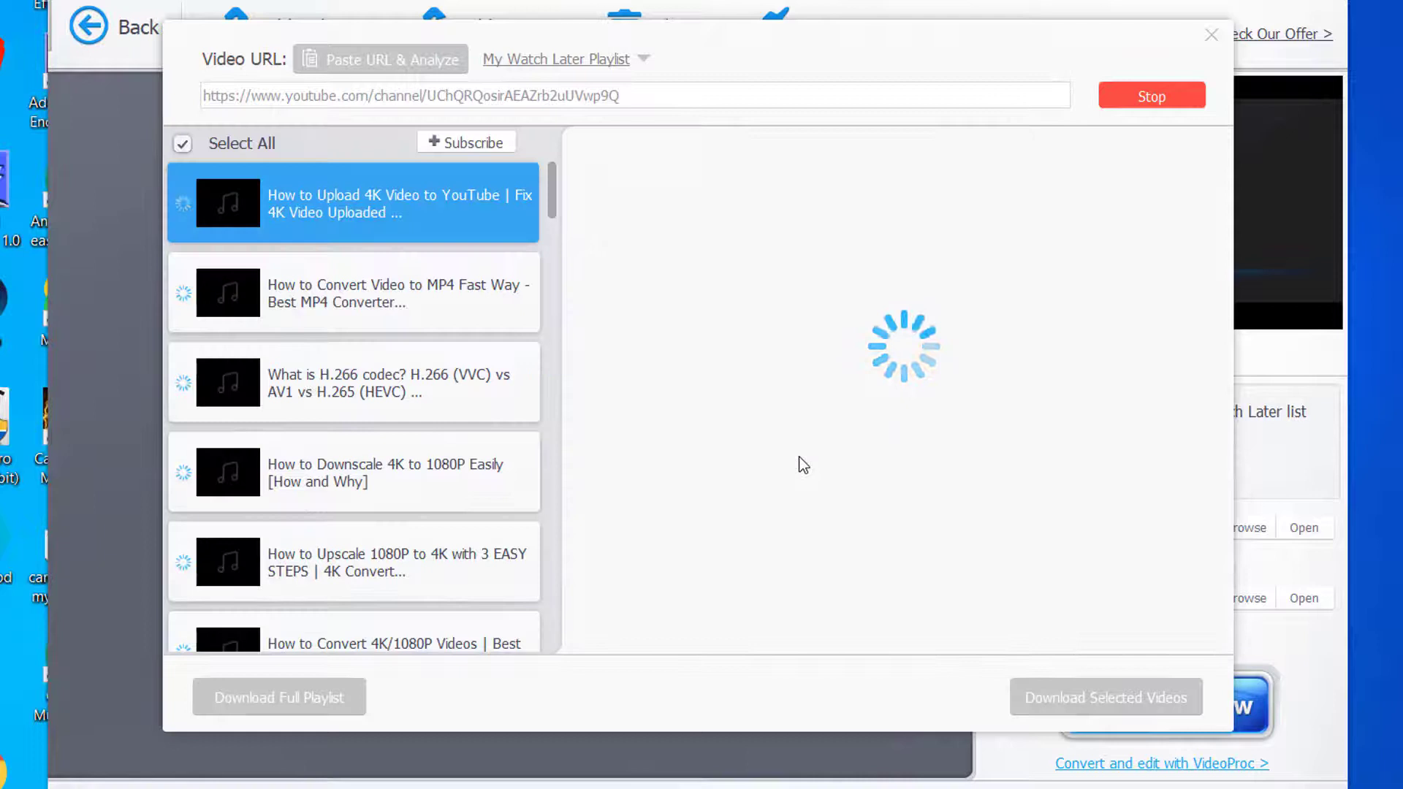
pyautogui.moveTo(326, 326)
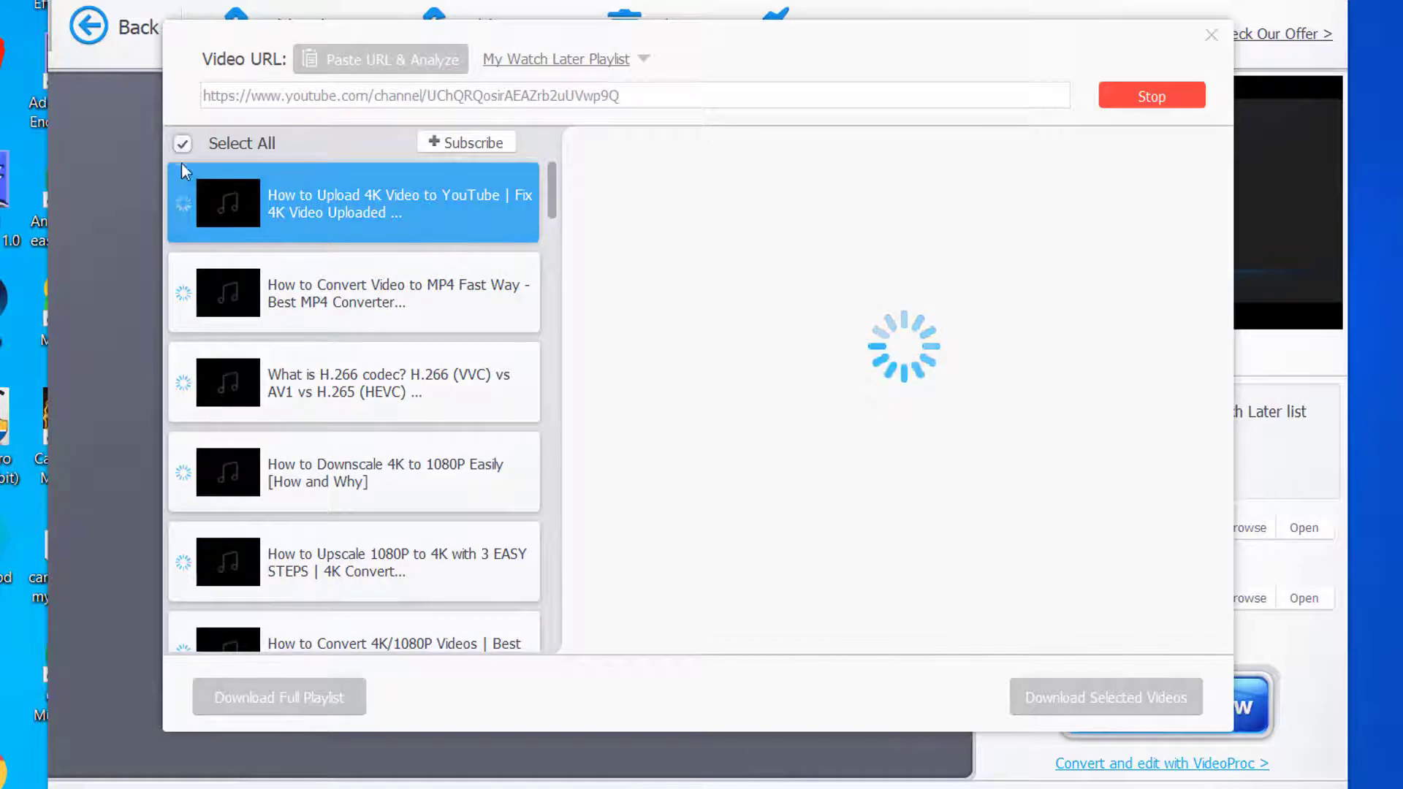
# - Deselect all channel videos, stop the analysis leaving 26 invalid URLs, and close the window
pyautogui.click(182, 143)
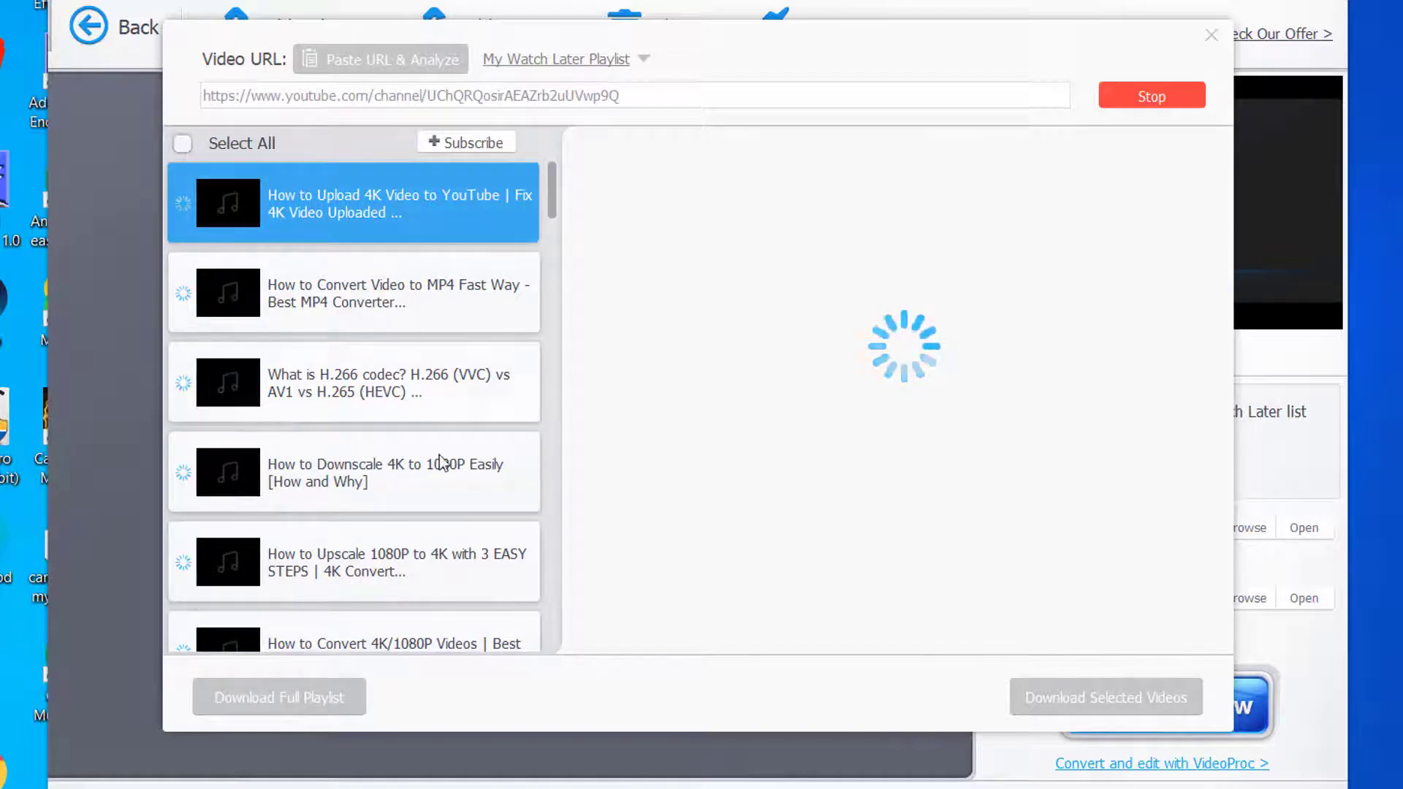
pyautogui.scroll(-3)
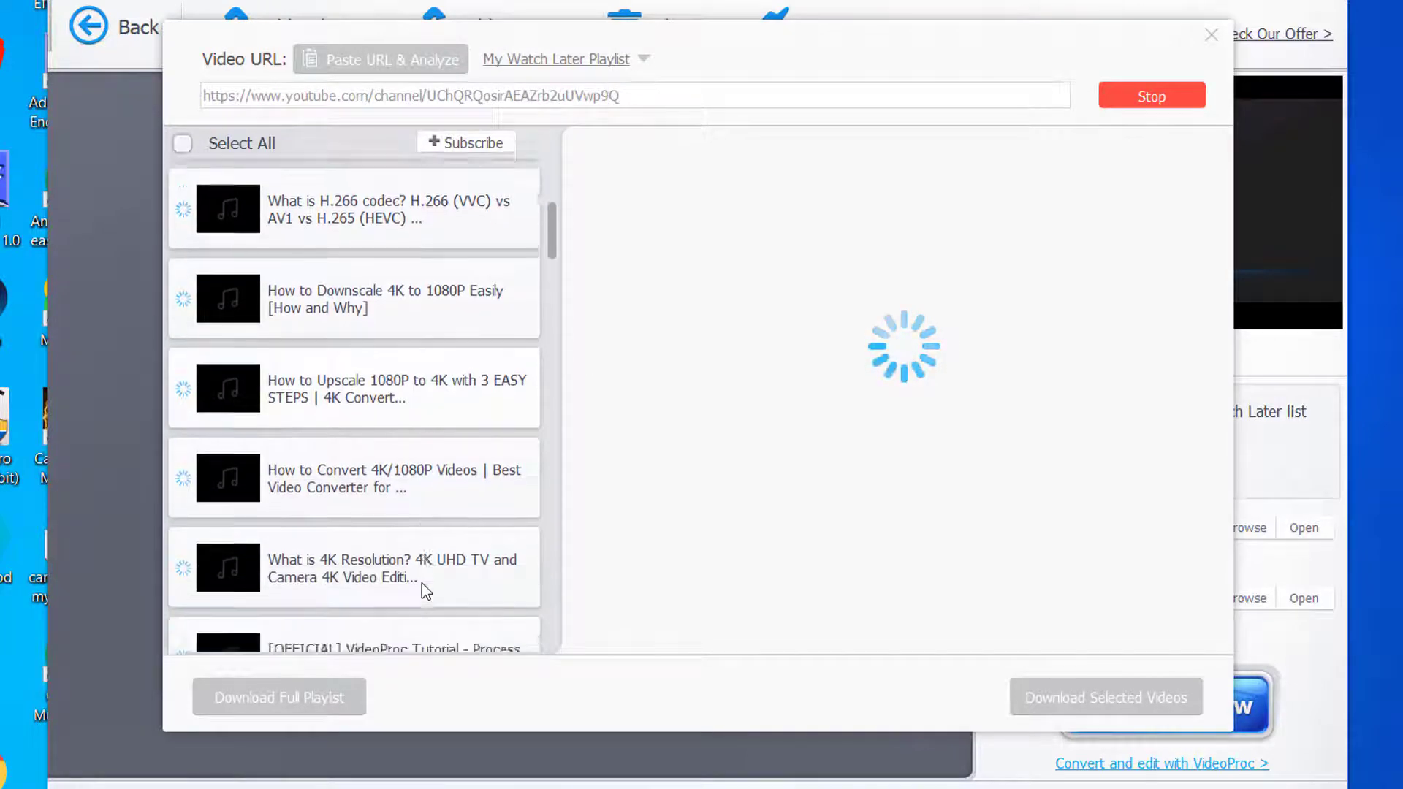
pyautogui.scroll(-3)
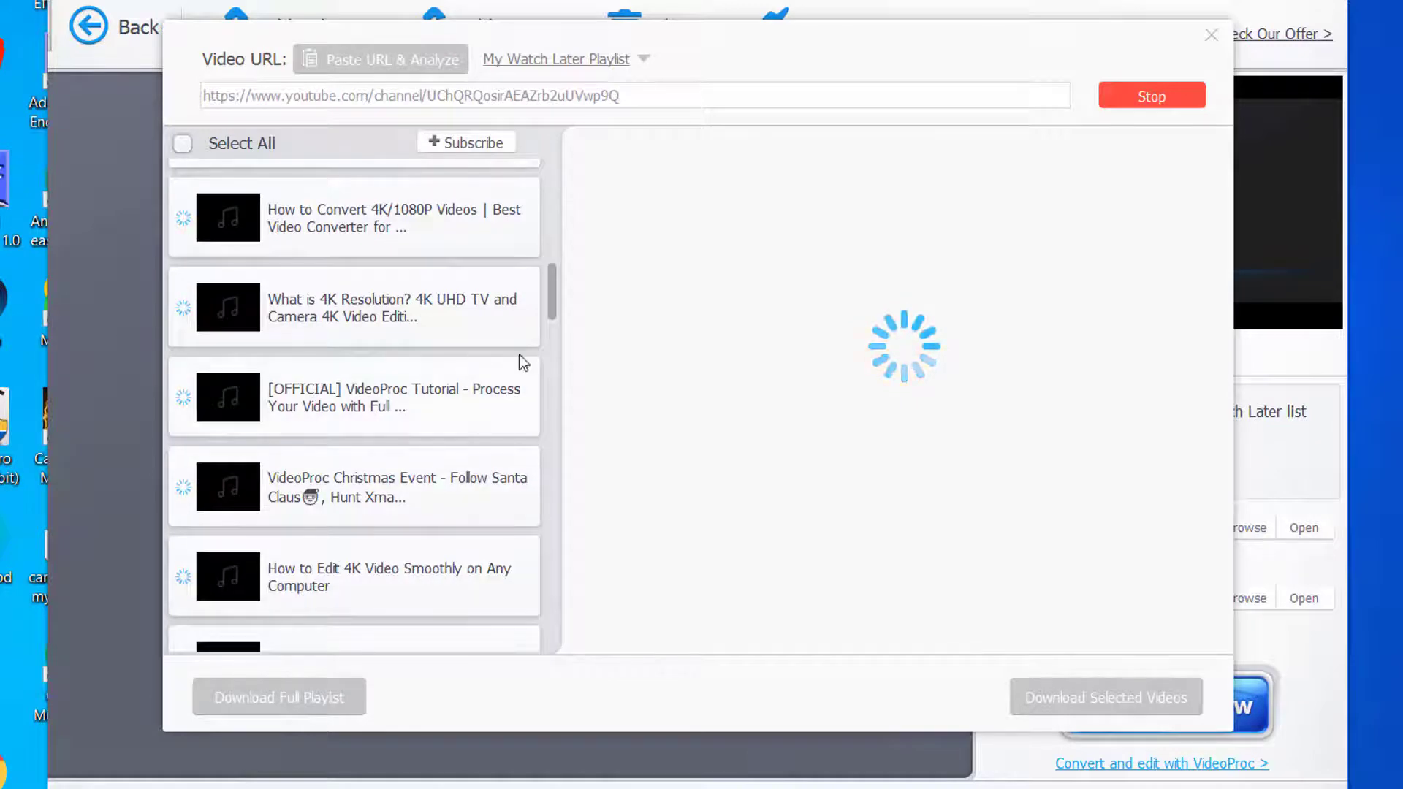
pyautogui.scroll(-3)
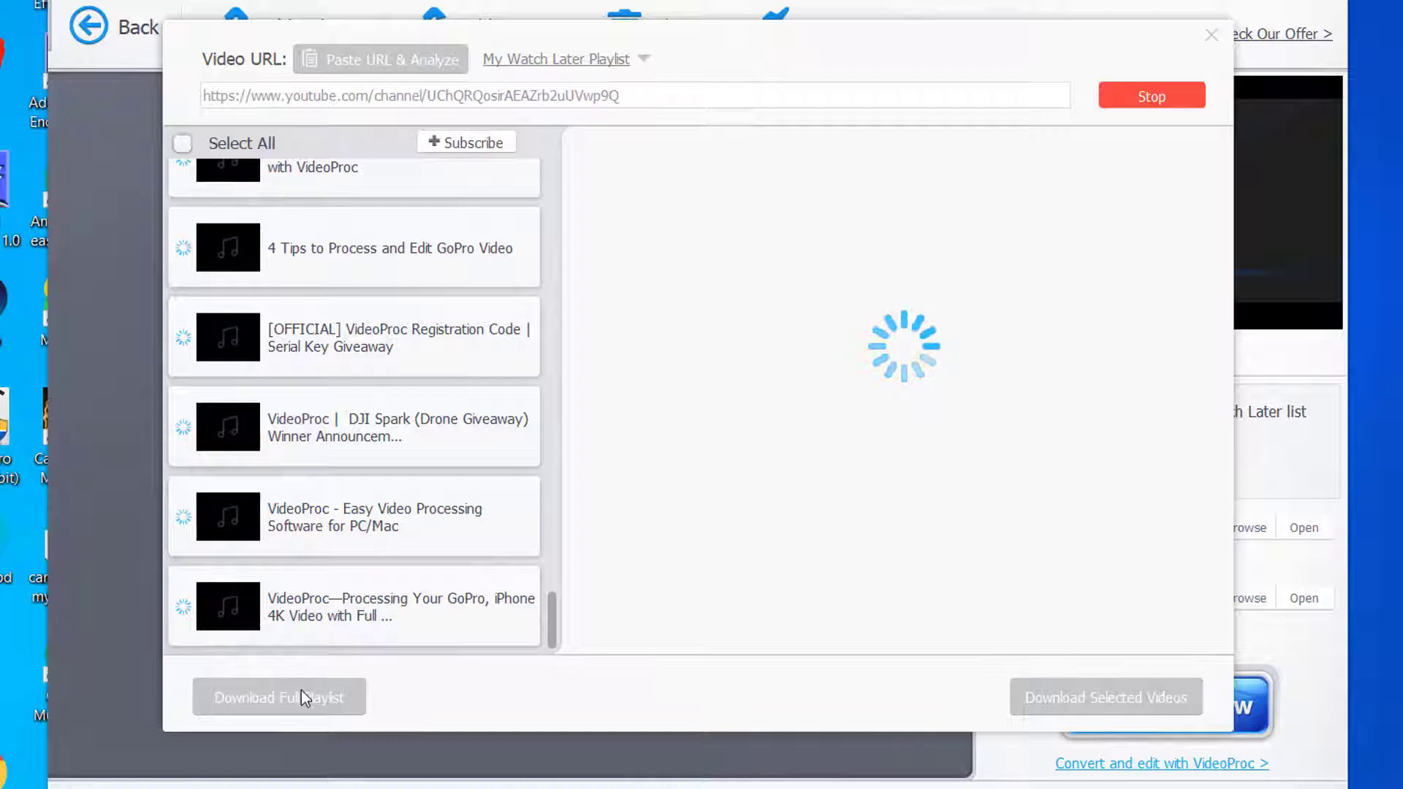
pyautogui.click(1150, 96)
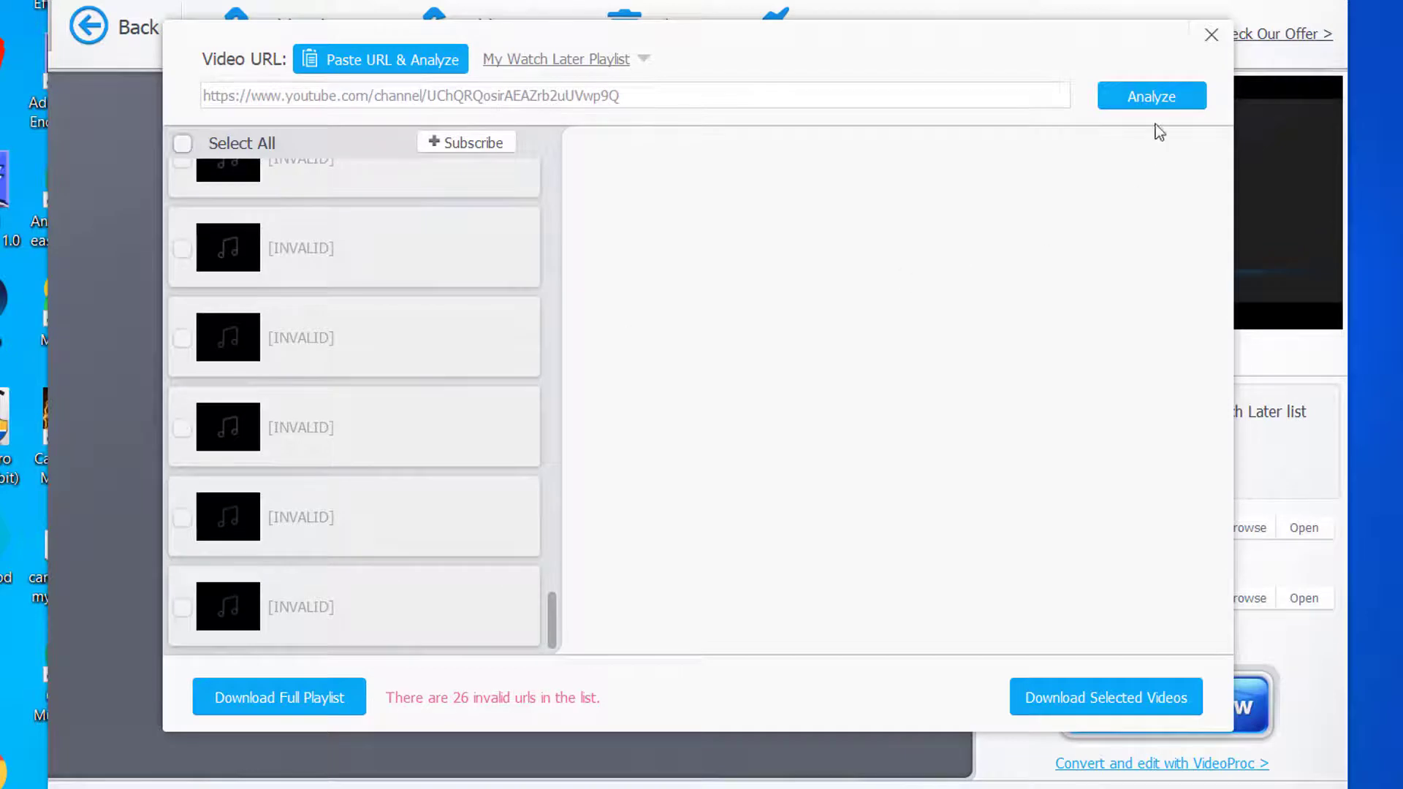
pyautogui.click(1211, 34)
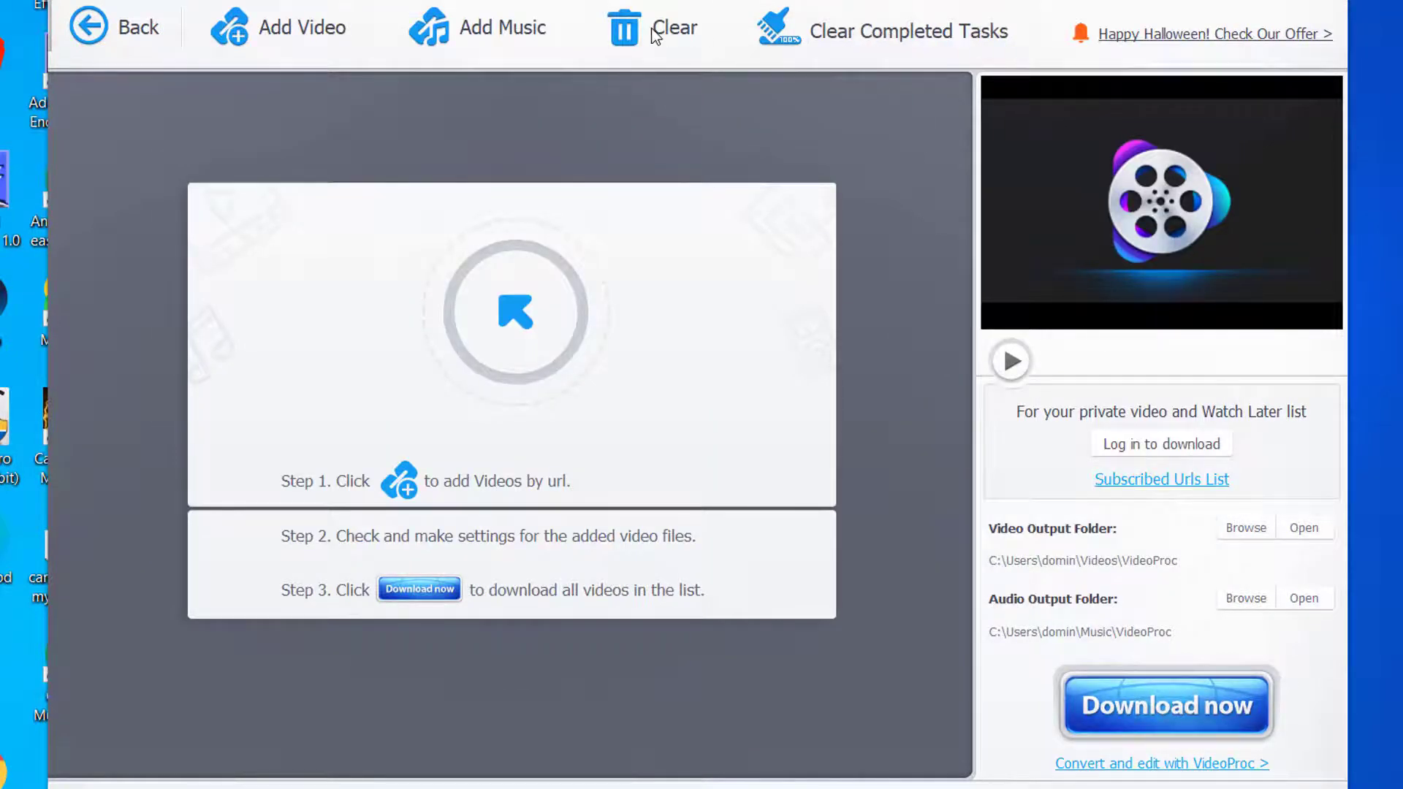
pyautogui.moveTo(1202, 50)
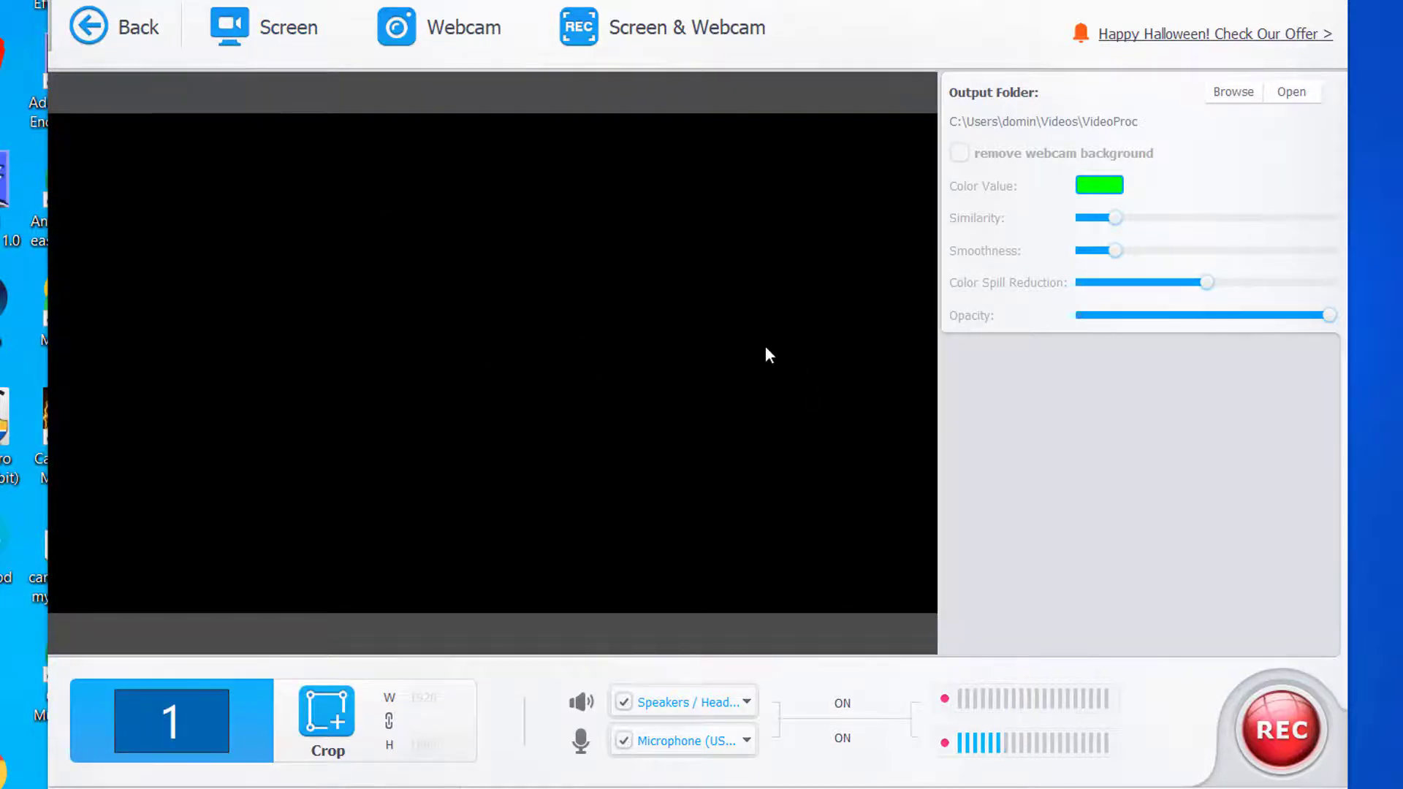
pyautogui.moveTo(458, 473)
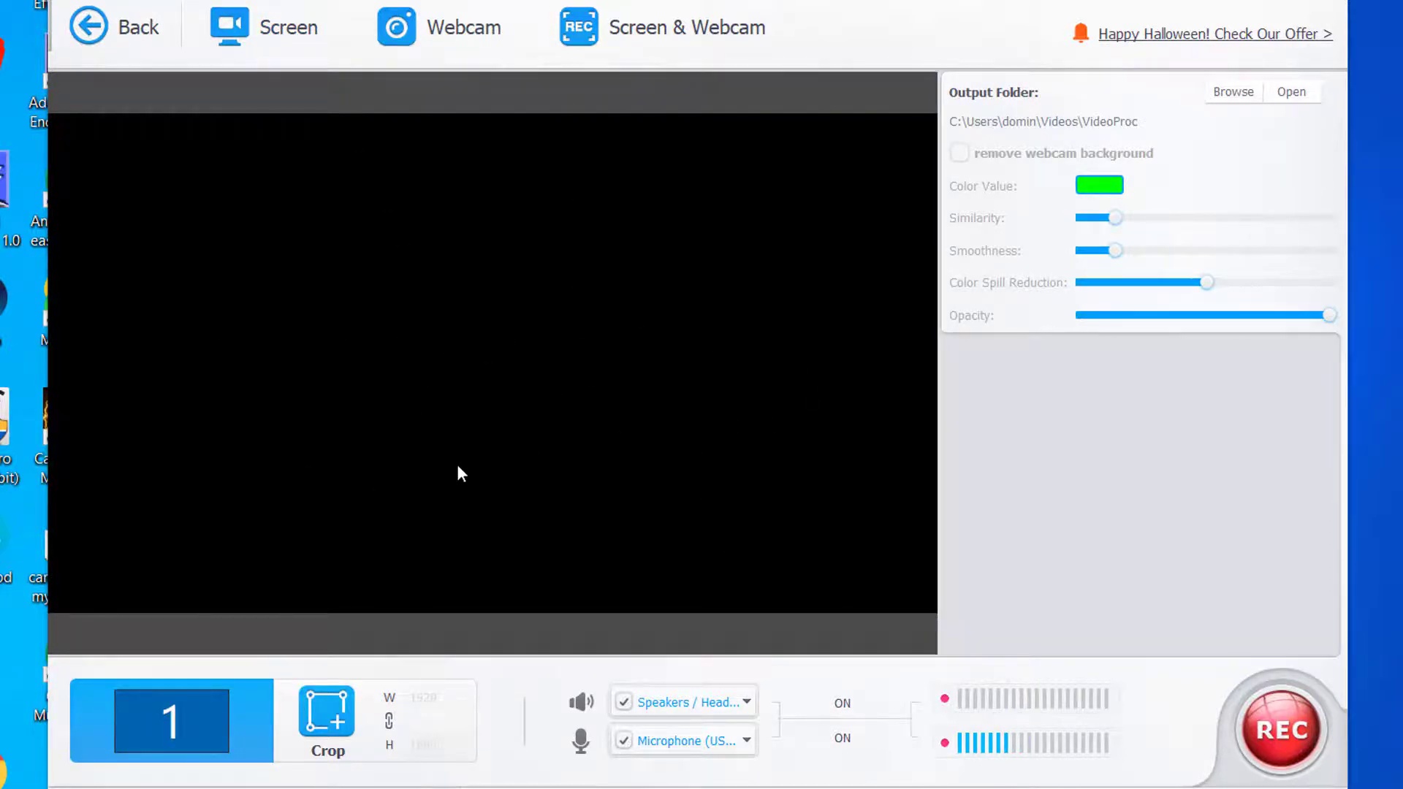
pyautogui.moveTo(281, 285)
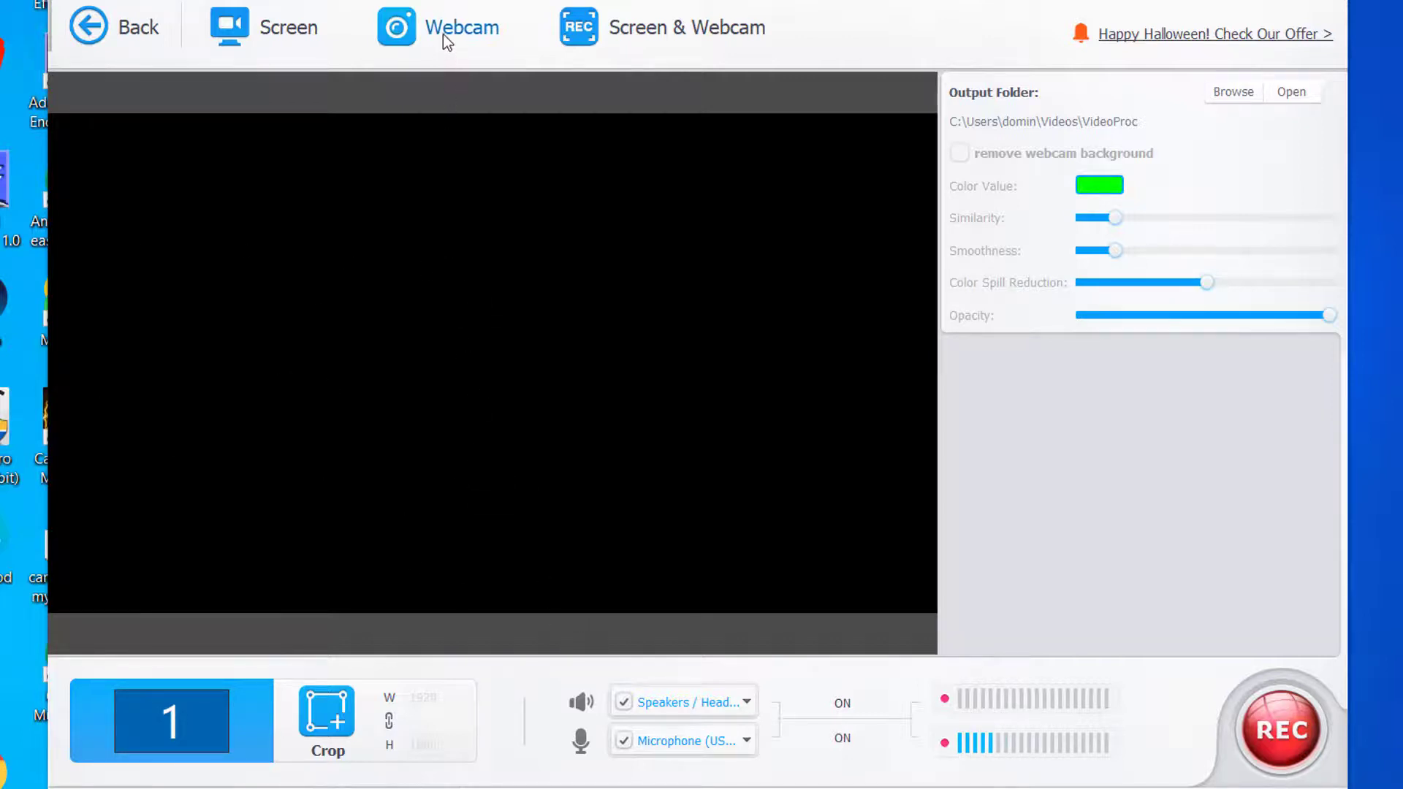
# - View the Webcam and Screen & Webcam recording modes, then return to the home page
pyautogui.click(439, 27)
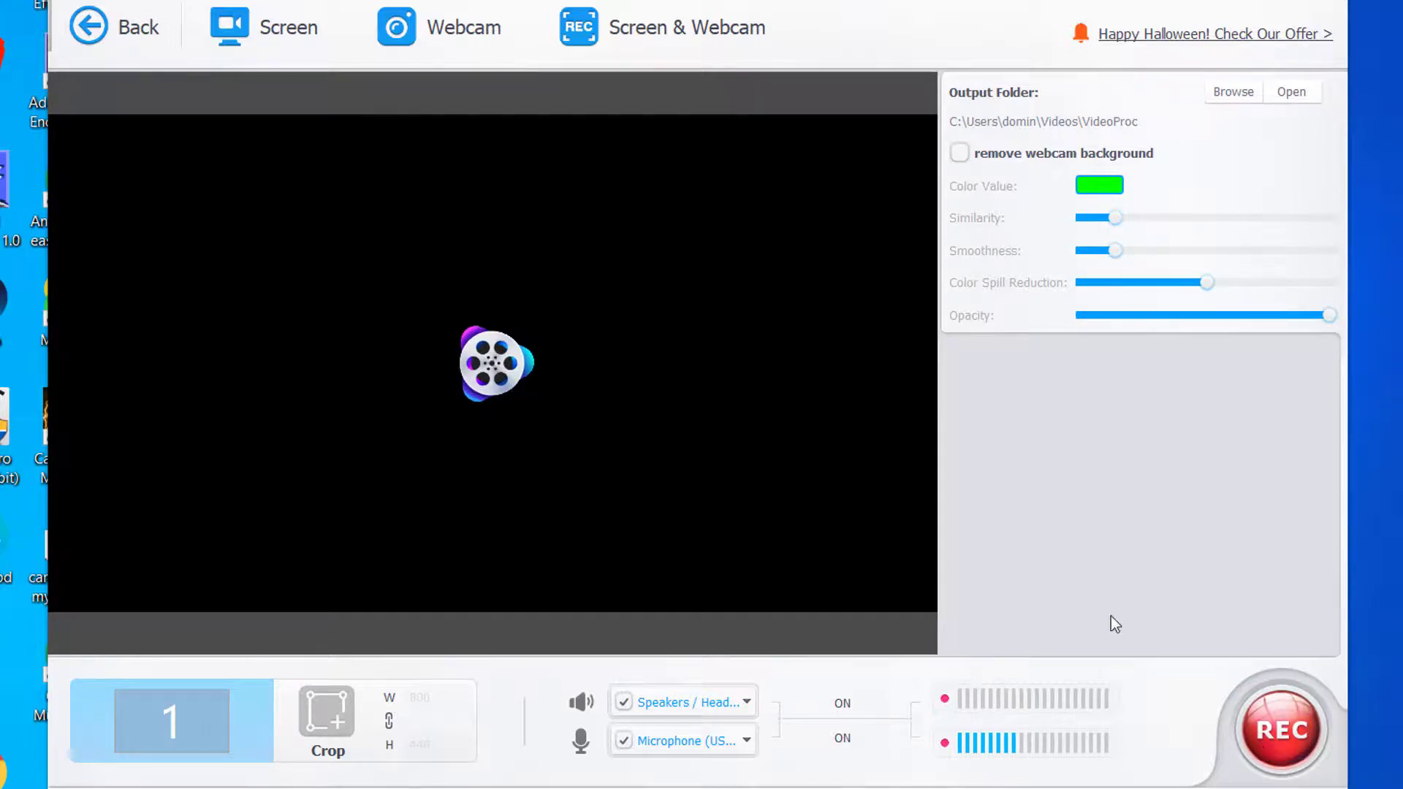
pyautogui.click(687, 26)
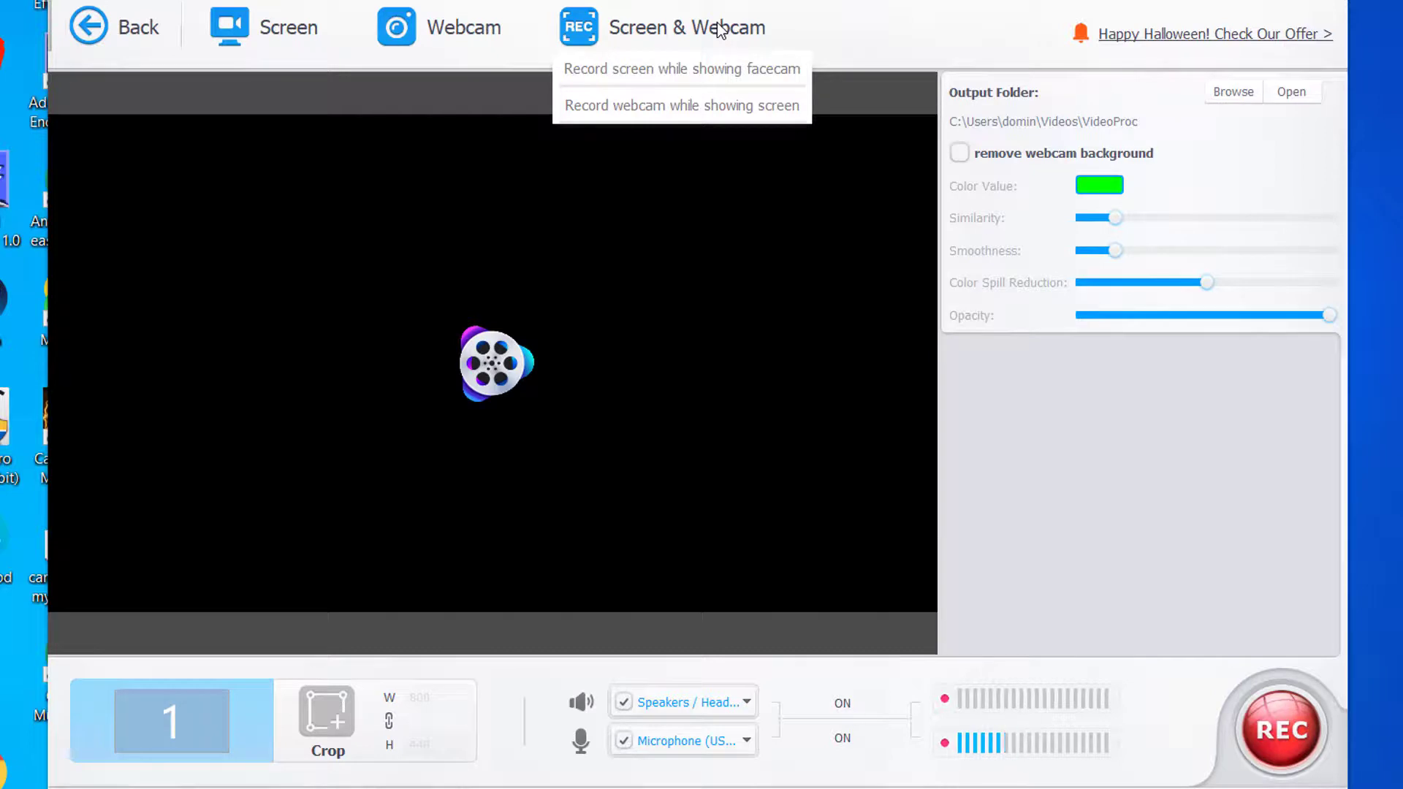
pyautogui.moveTo(689, 69)
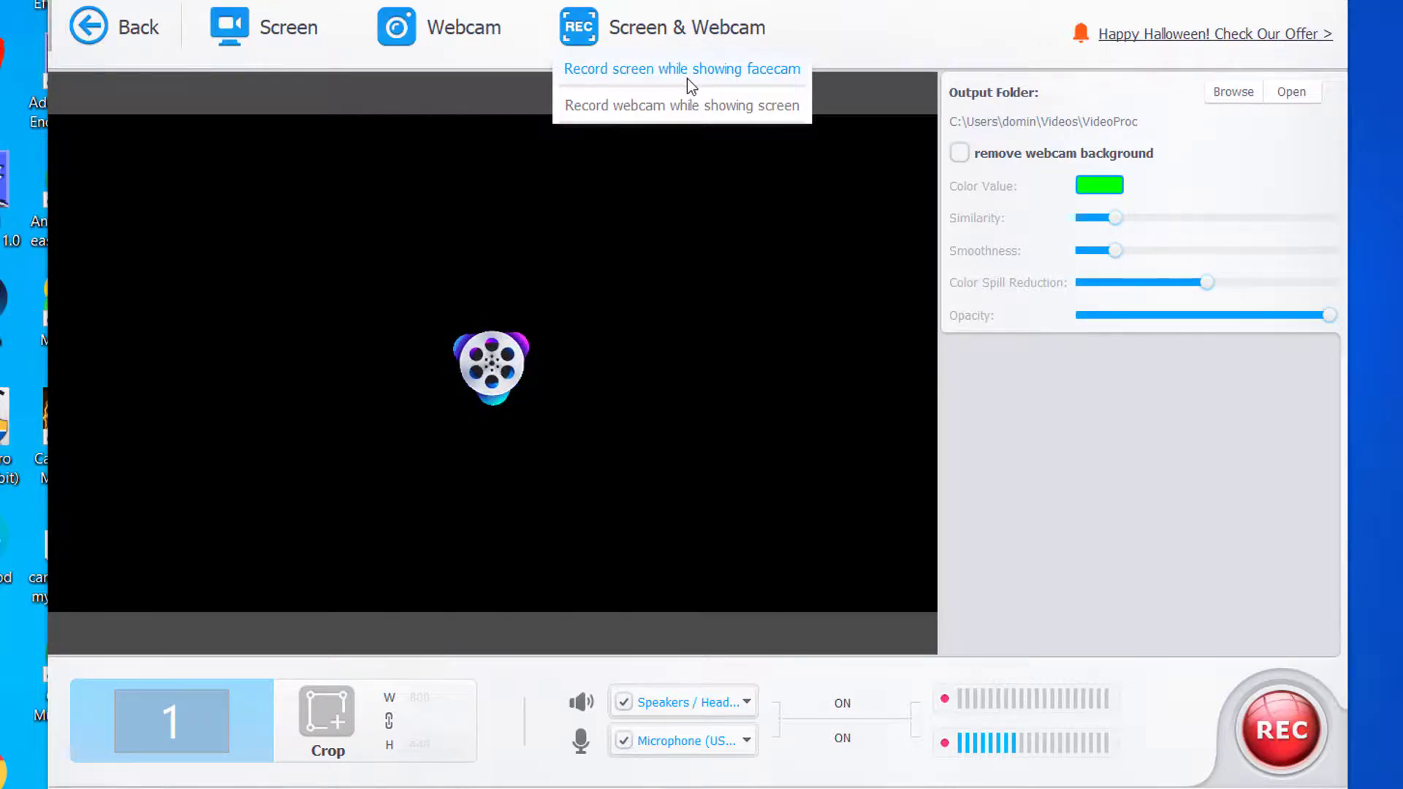
pyautogui.moveTo(675, 121)
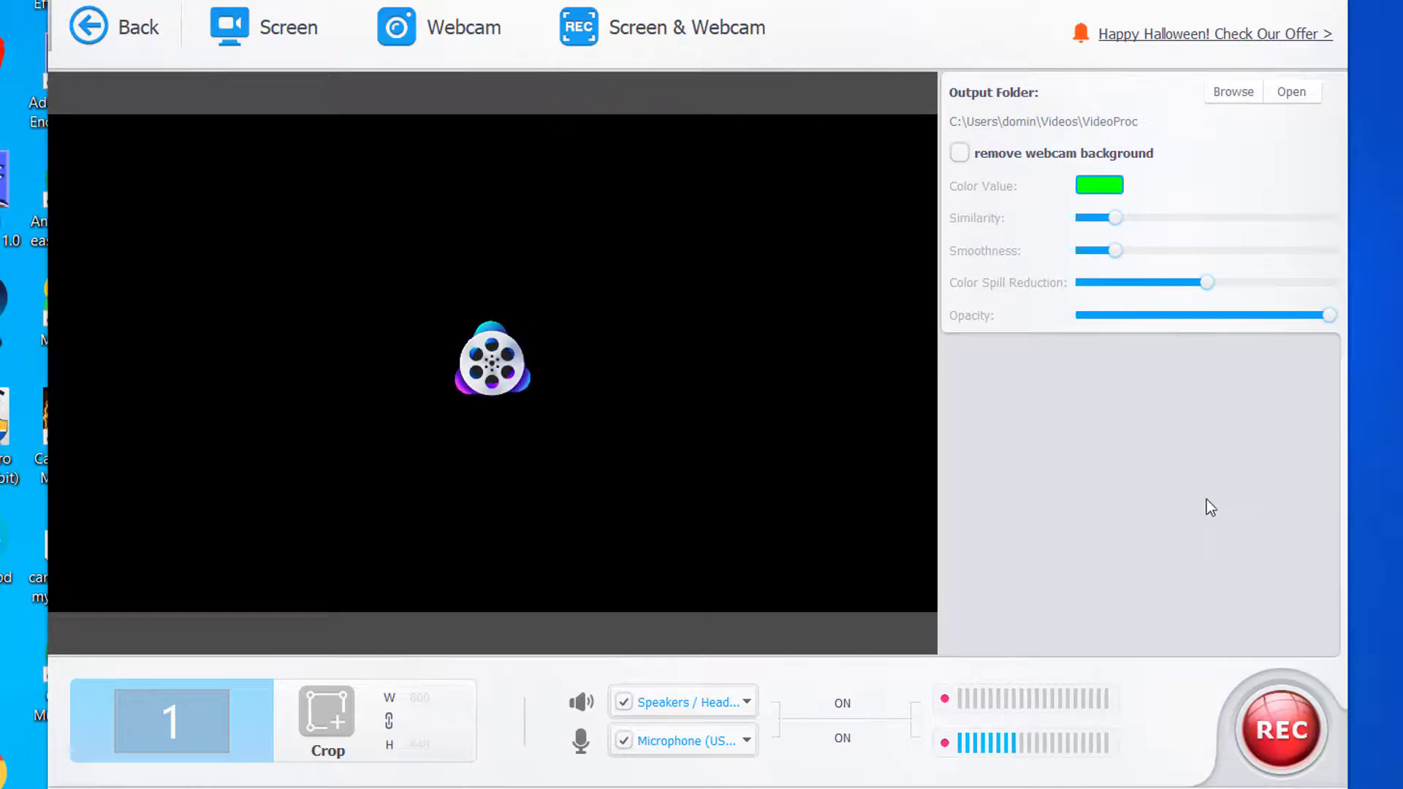
pyautogui.moveTo(389, 611)
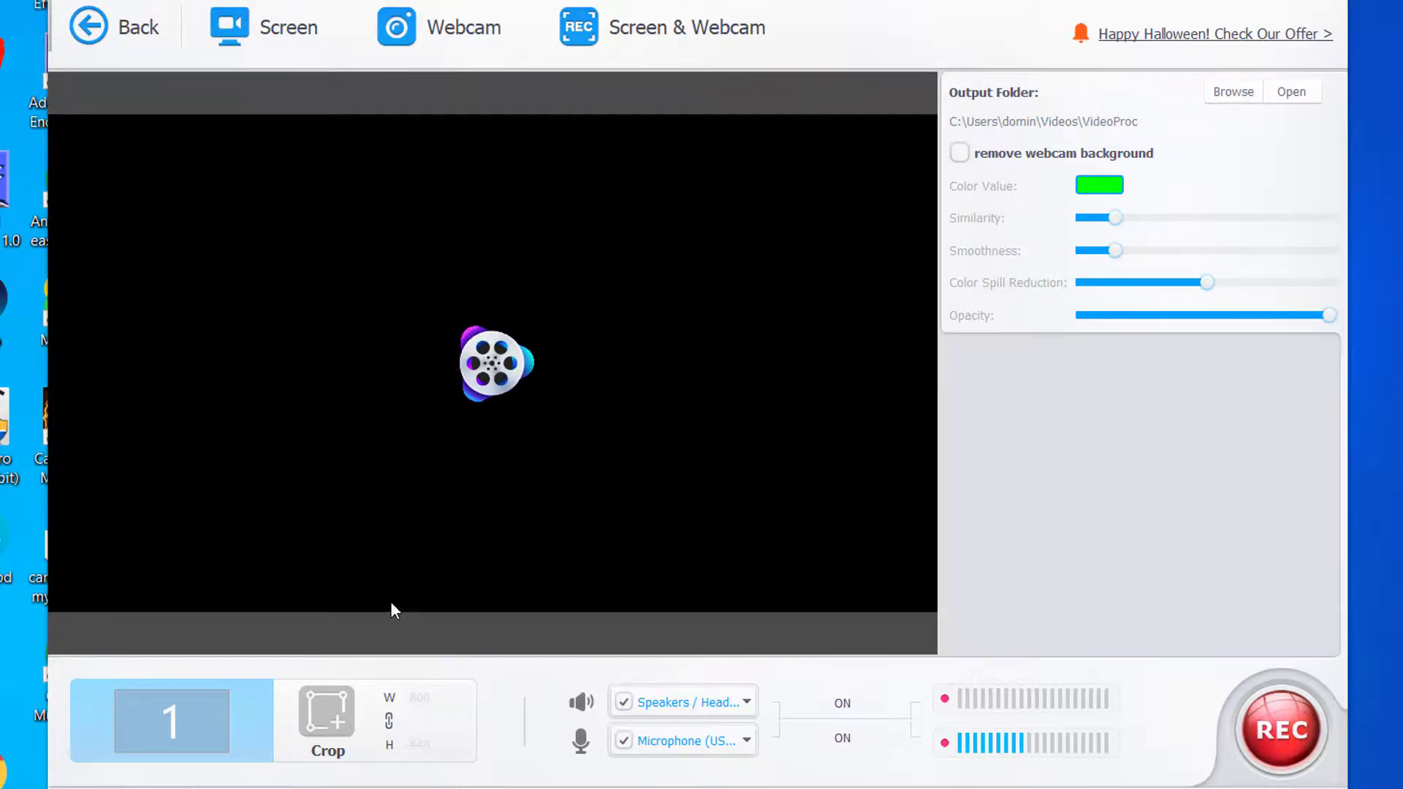
pyautogui.moveTo(87, 25)
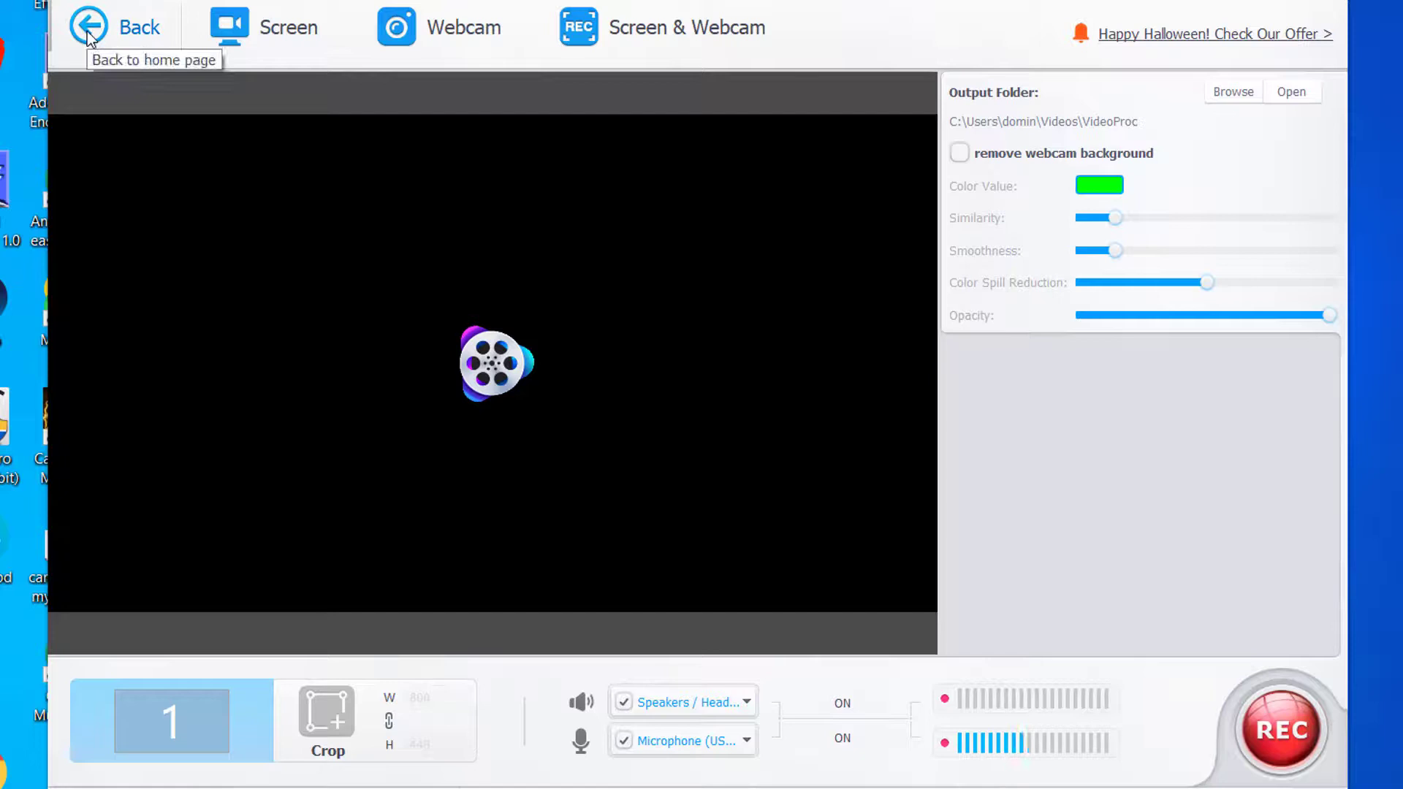
pyautogui.moveTo(512, 552)
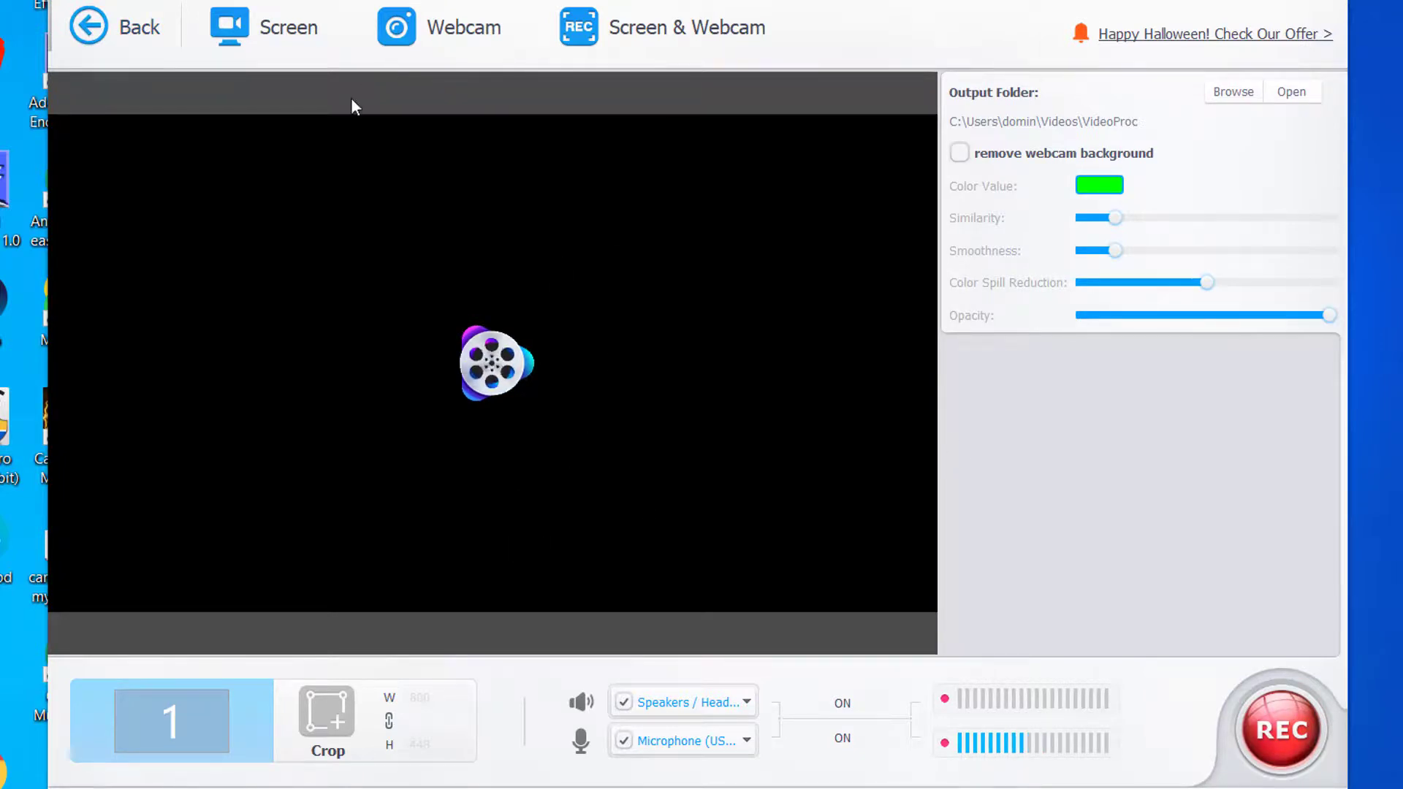
pyautogui.click(114, 26)
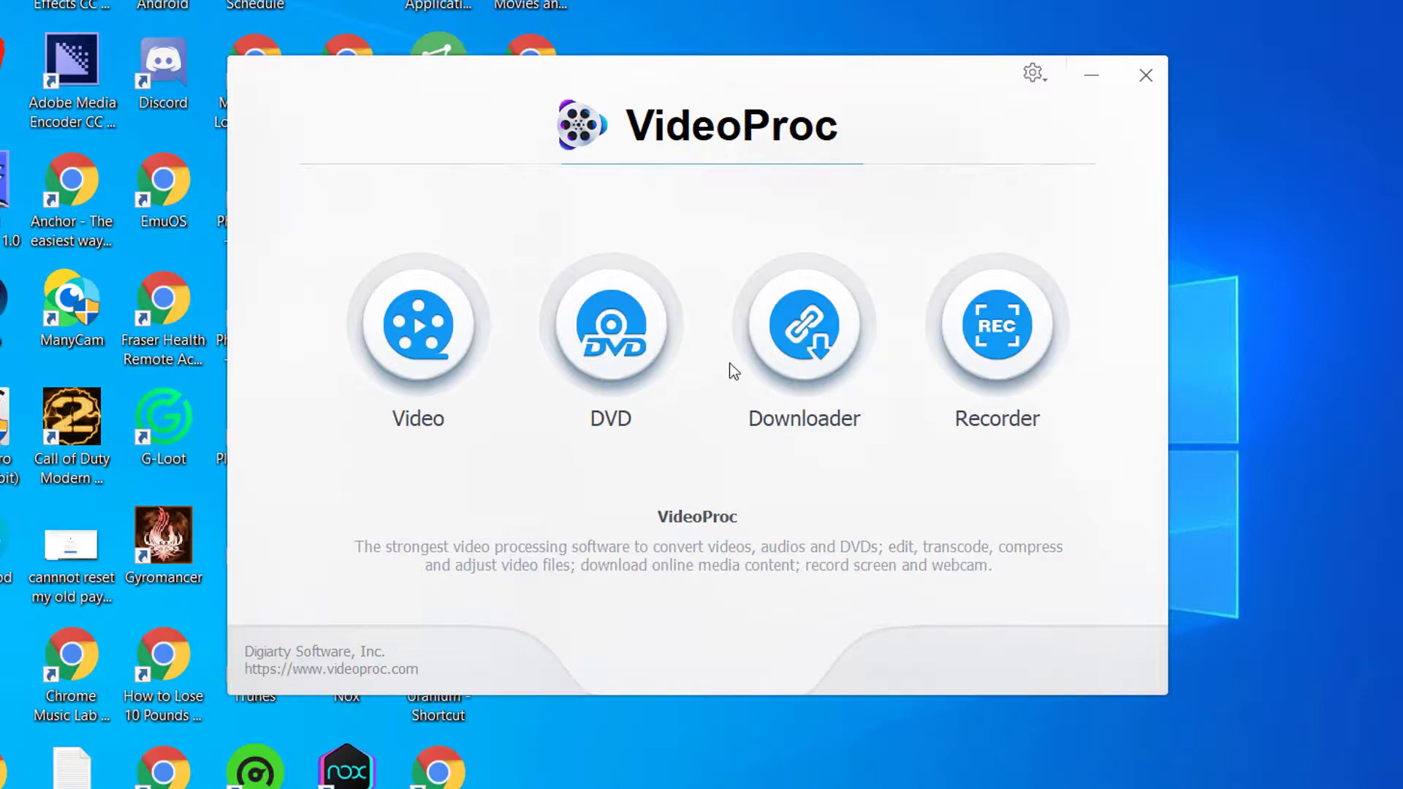
# - Enter the DVD conversion module from the home screen
pyautogui.click(609, 325)
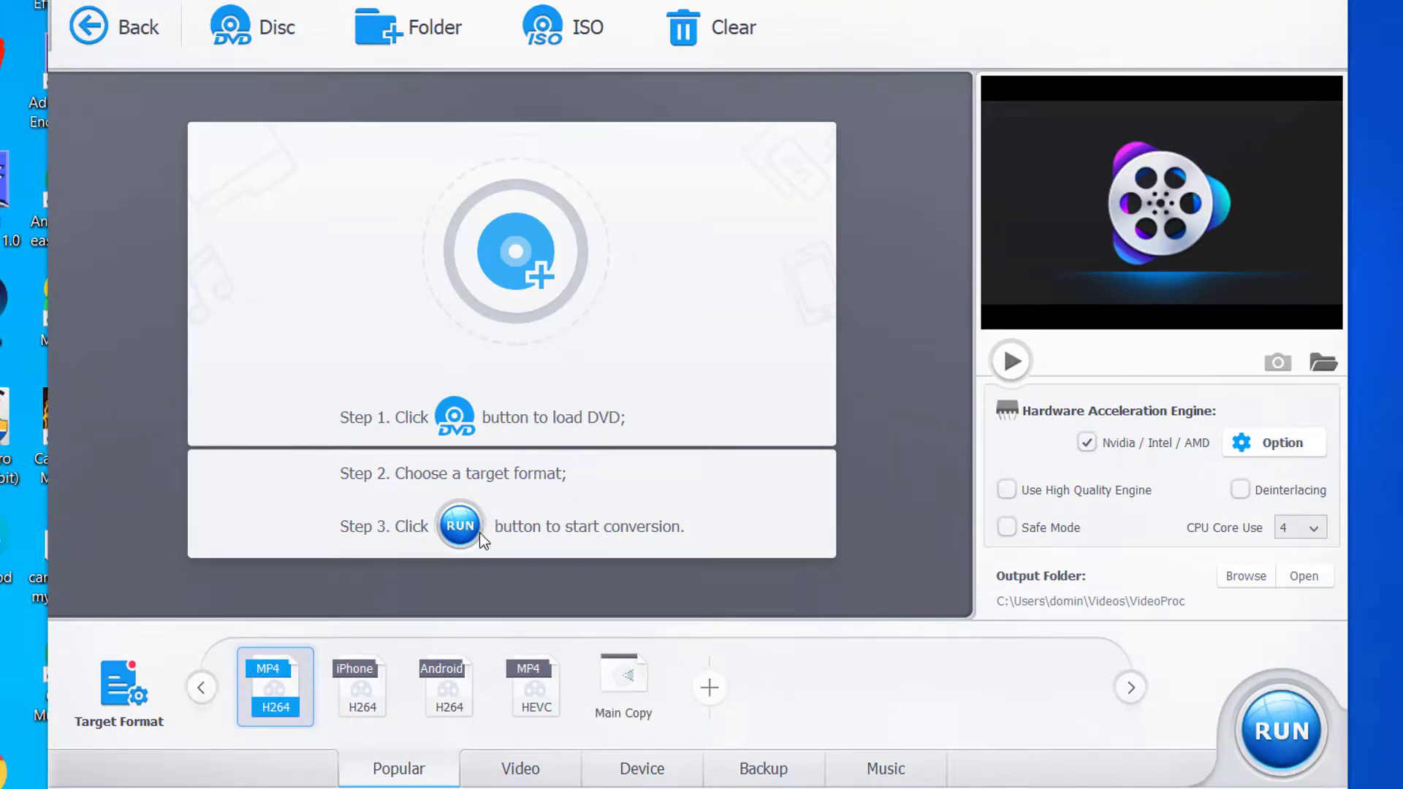
pyautogui.moveTo(583, 592)
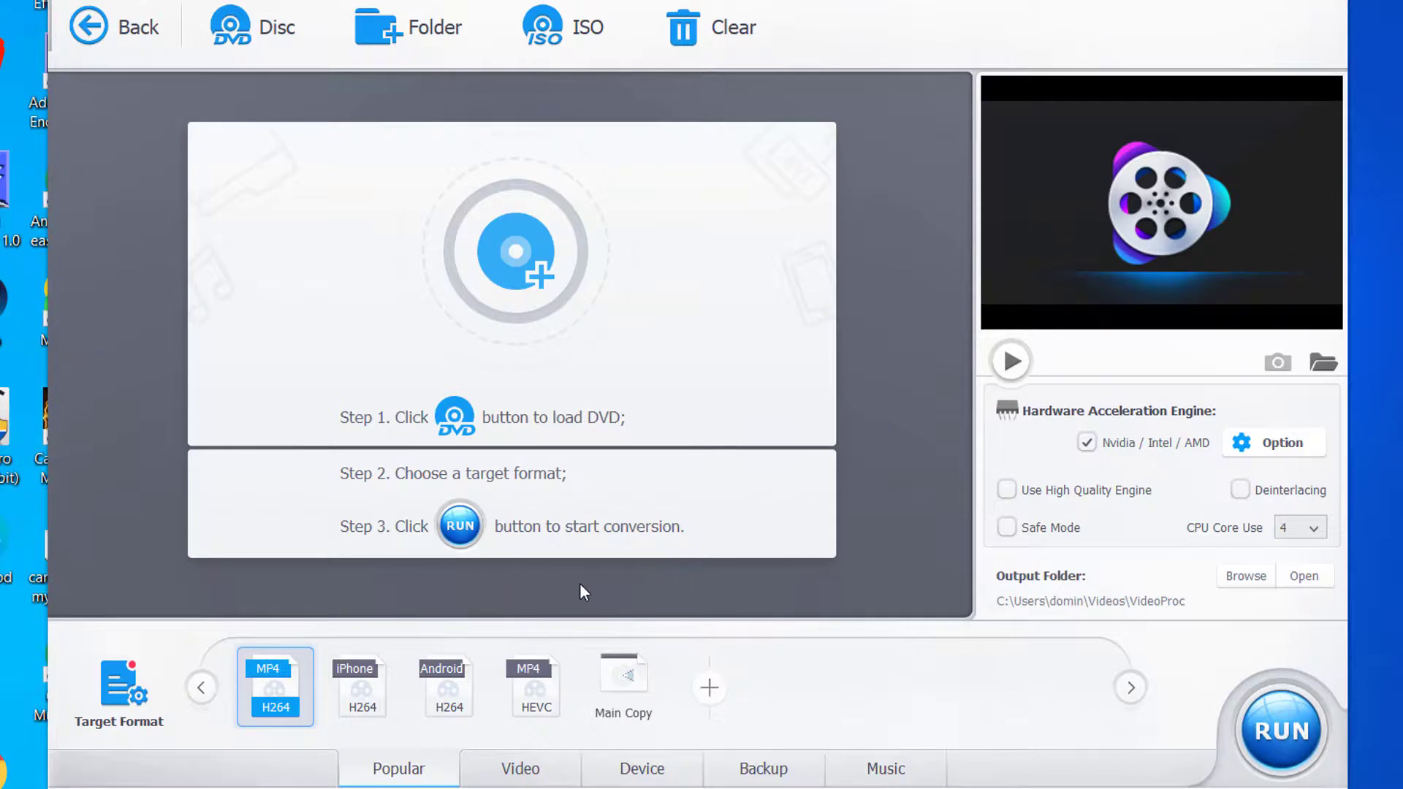
pyautogui.moveTo(846, 592)
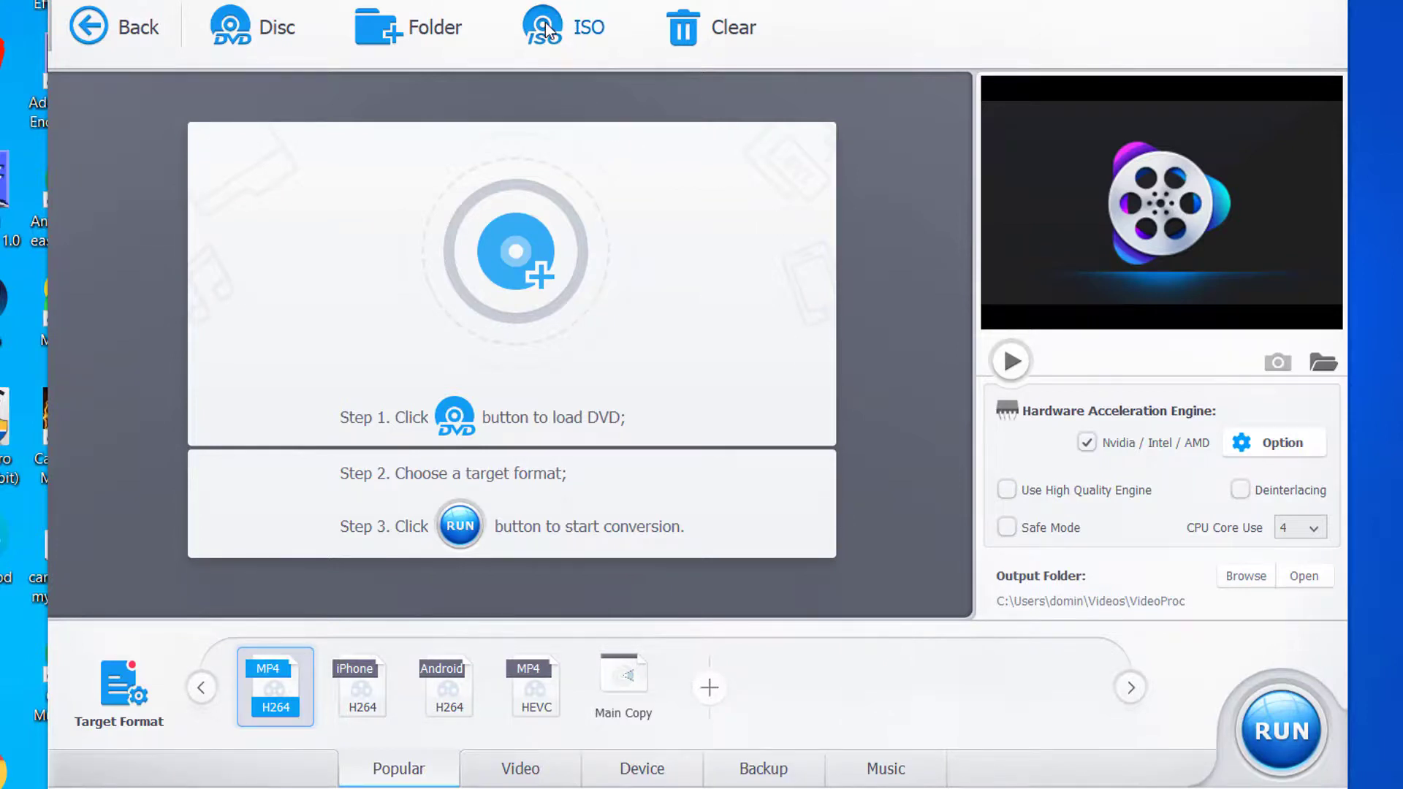
pyautogui.click(541, 24)
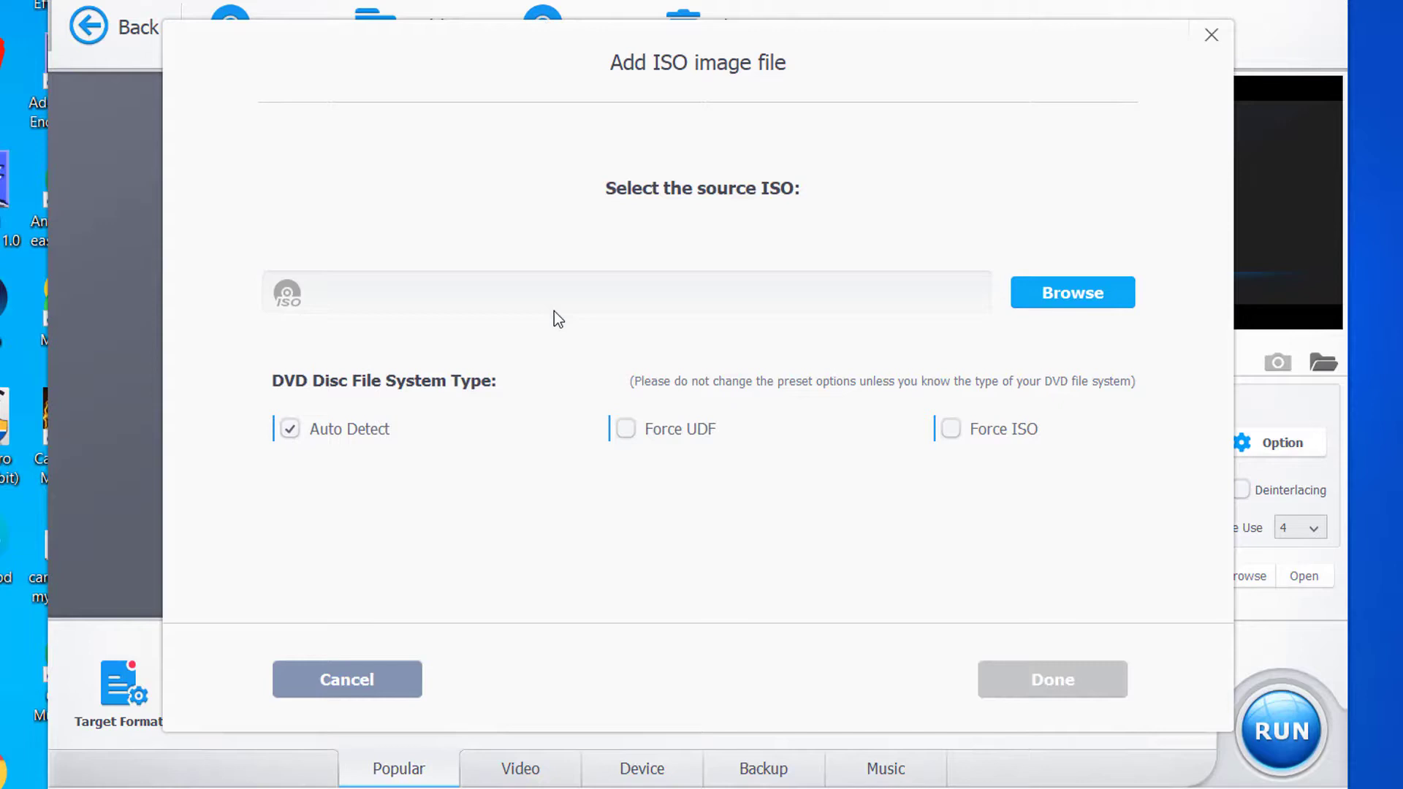
pyautogui.click(346, 680)
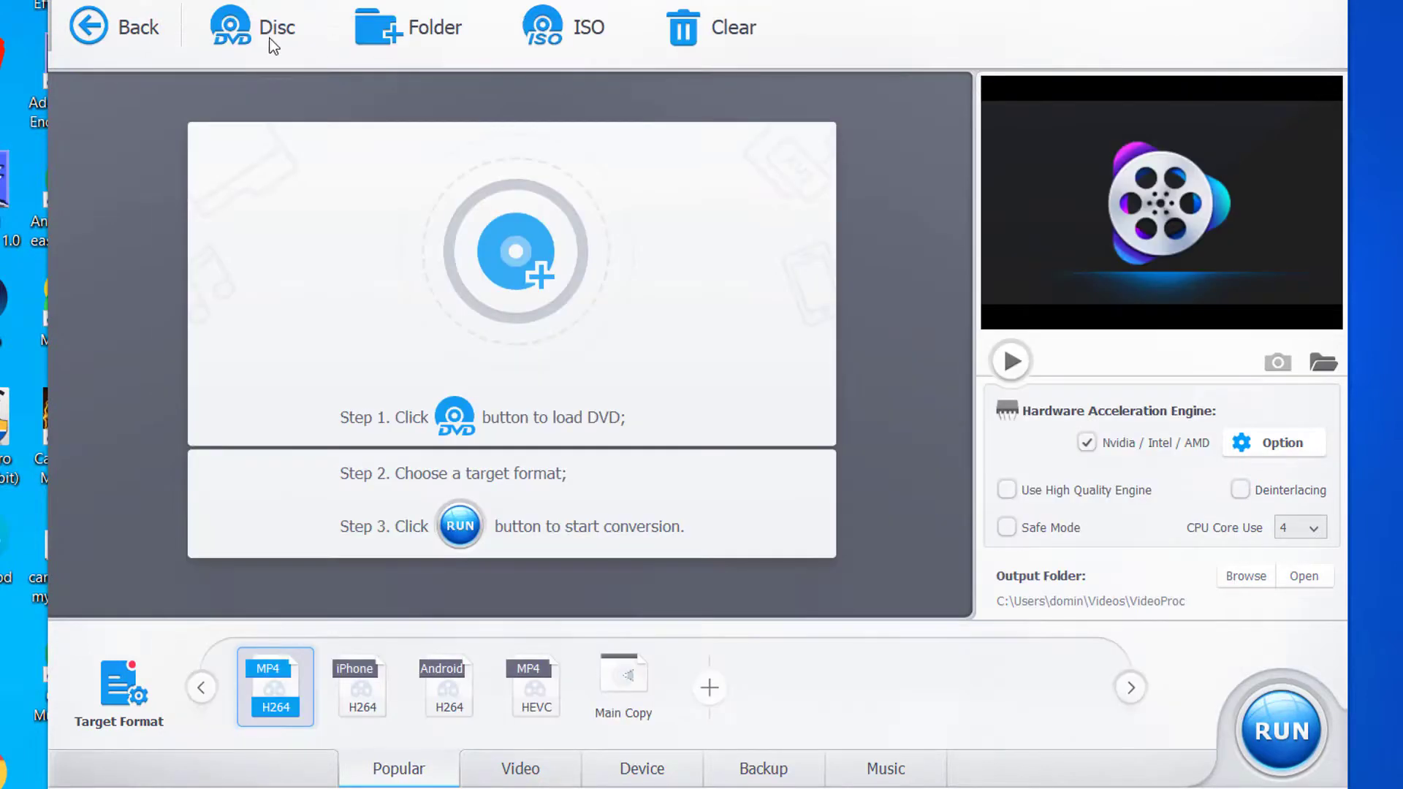
pyautogui.click(231, 26)
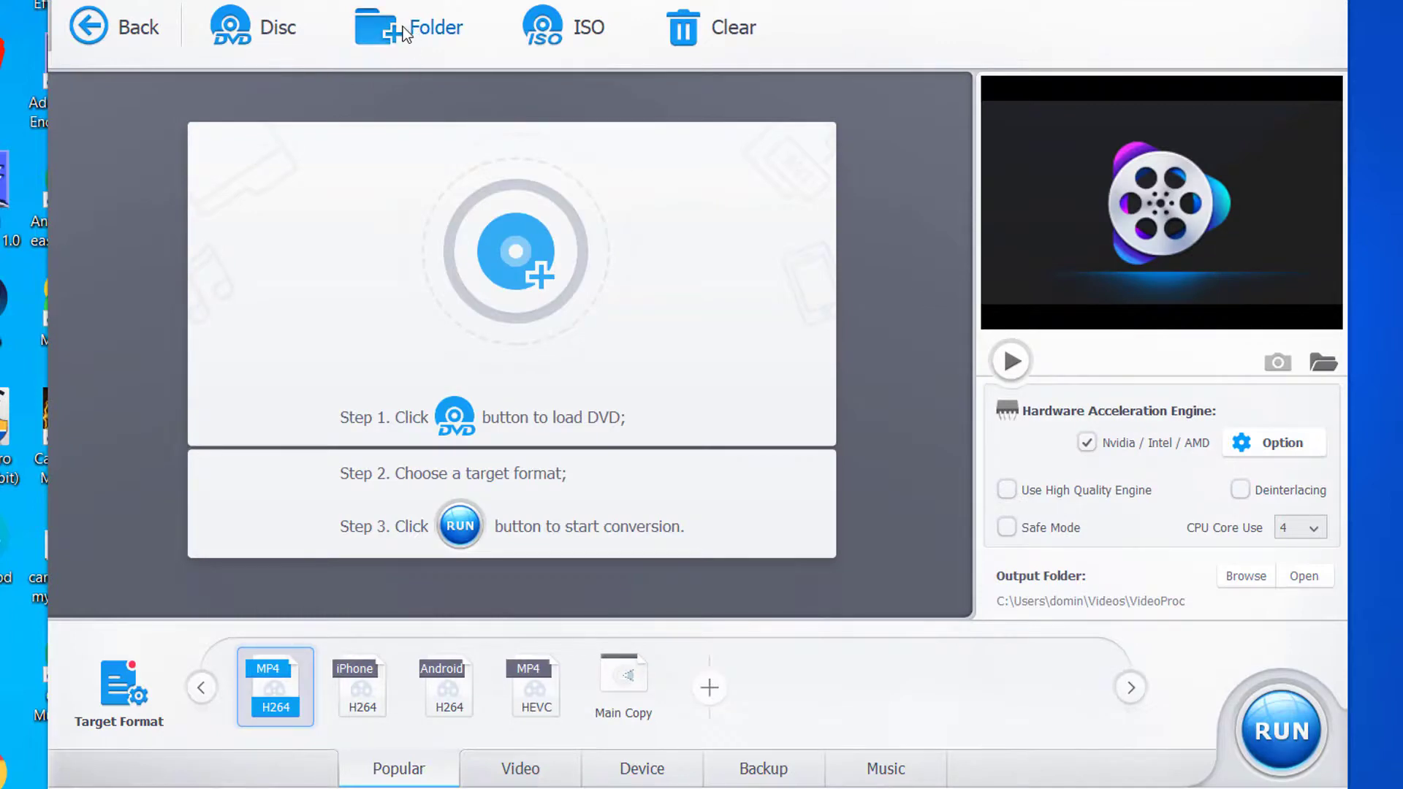
pyautogui.click(434, 26)
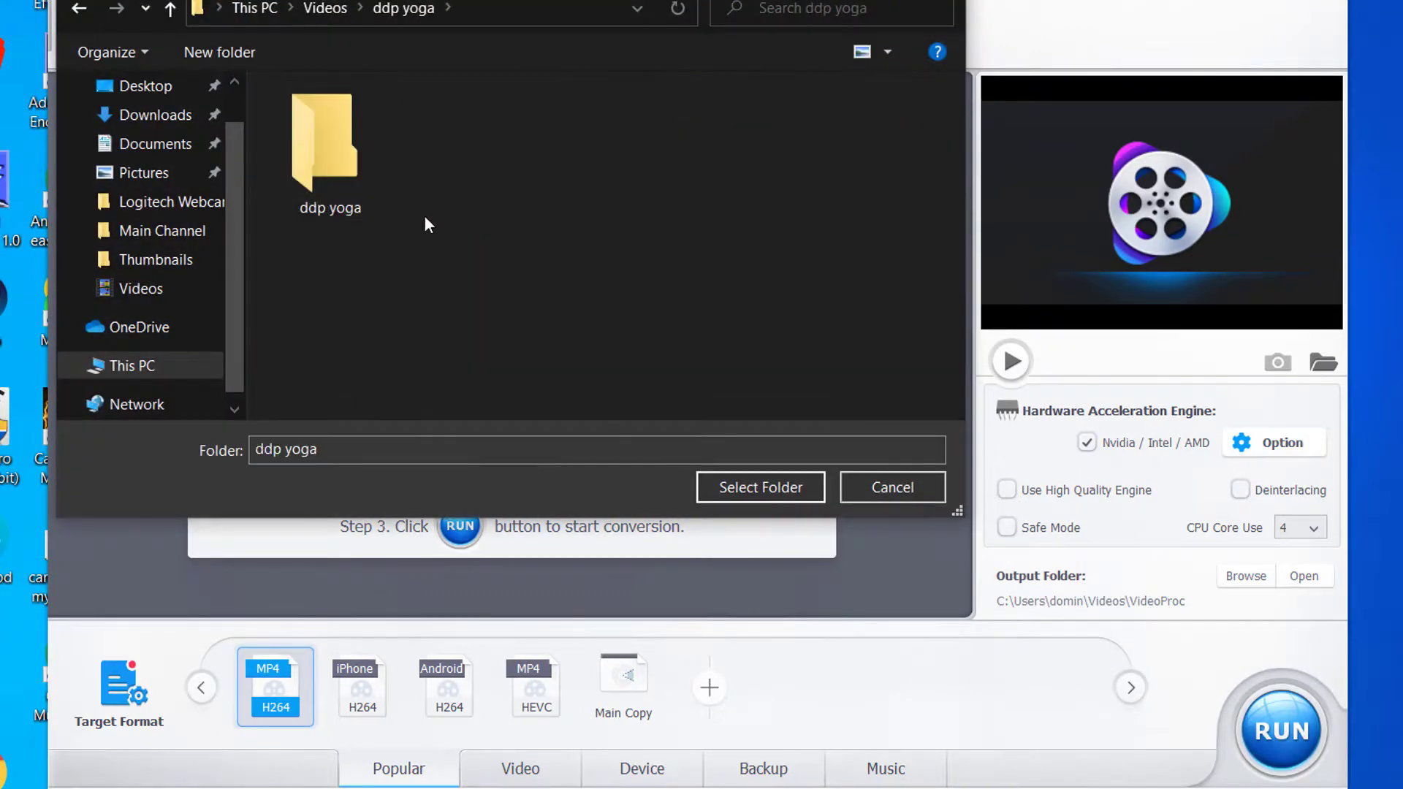
pyautogui.doubleClick(329, 143)
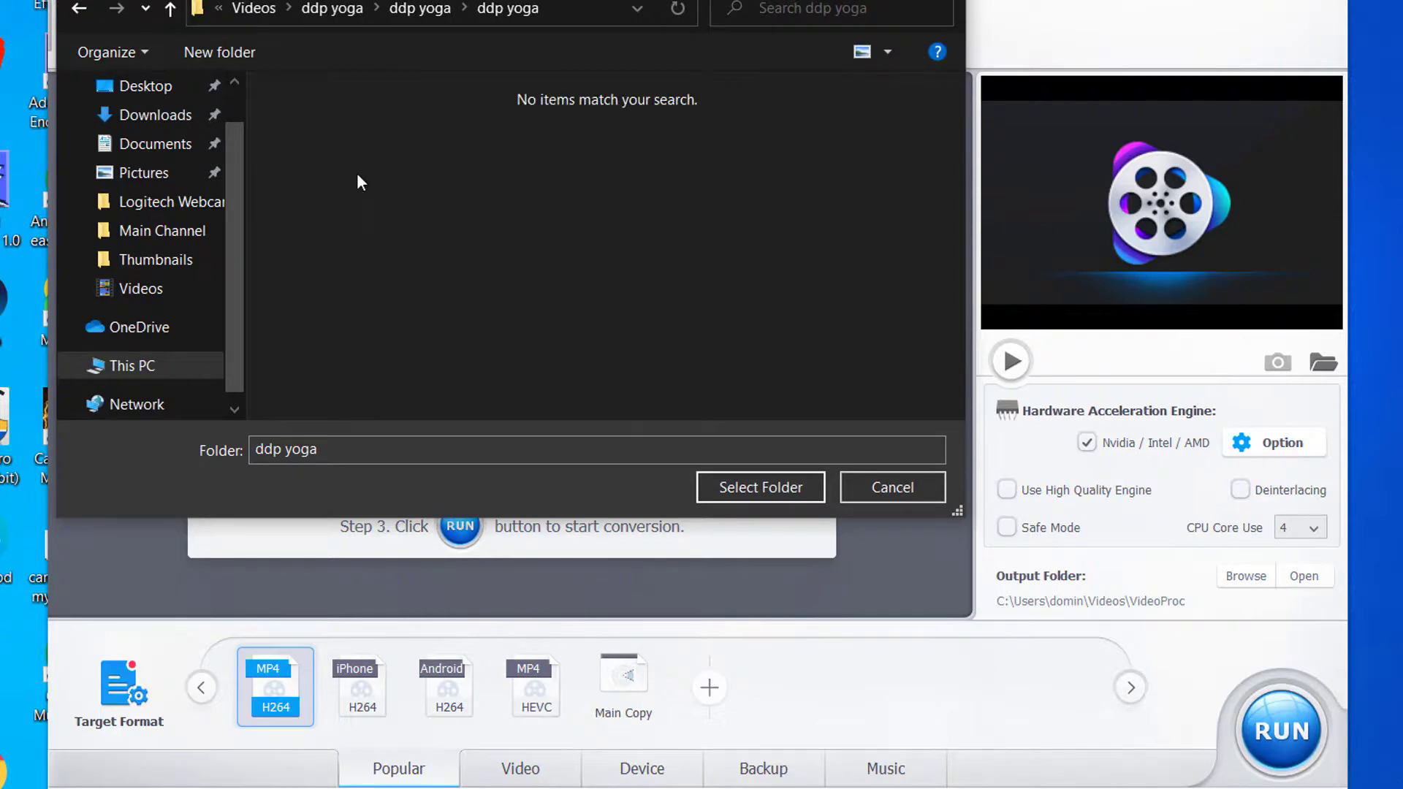
pyautogui.click(891, 486)
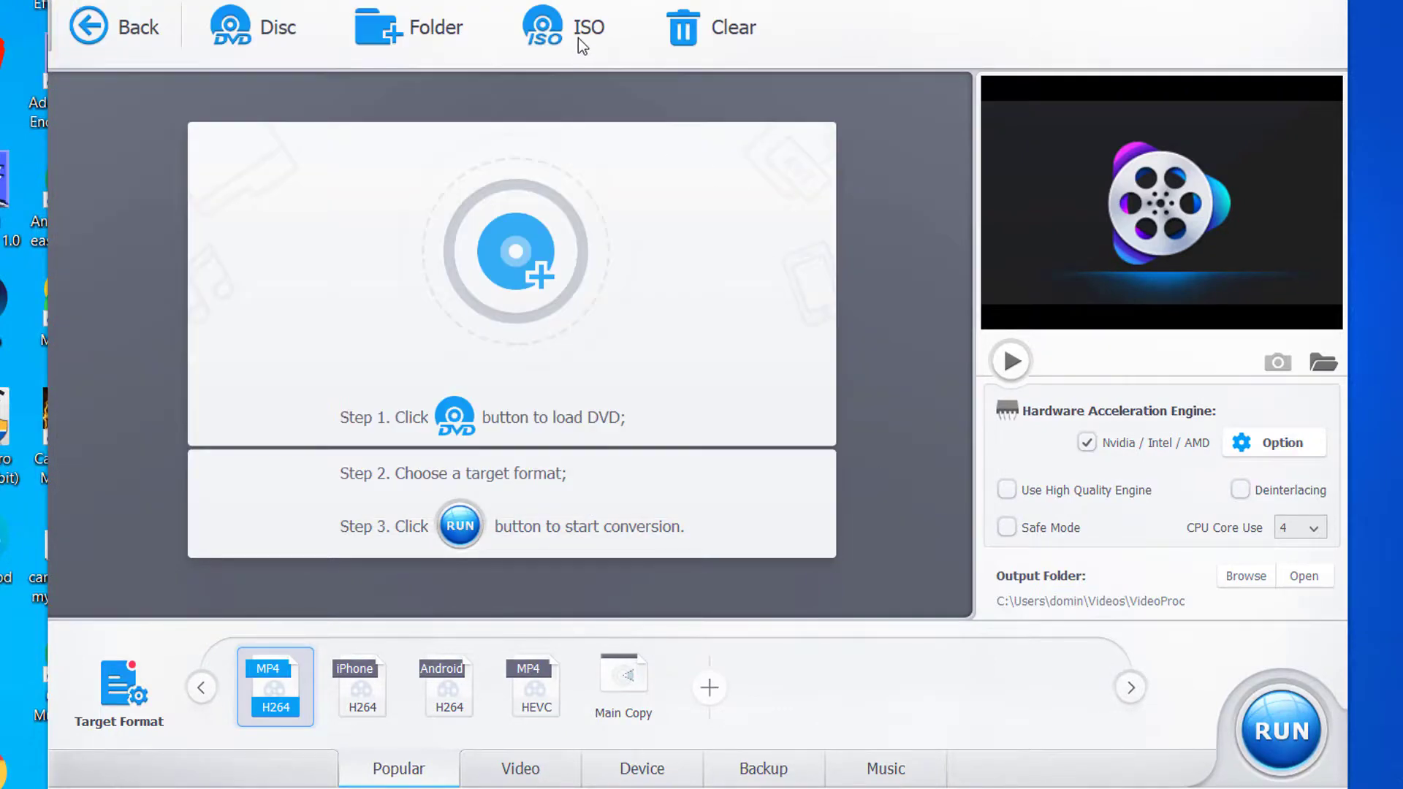
pyautogui.moveTo(973, 259)
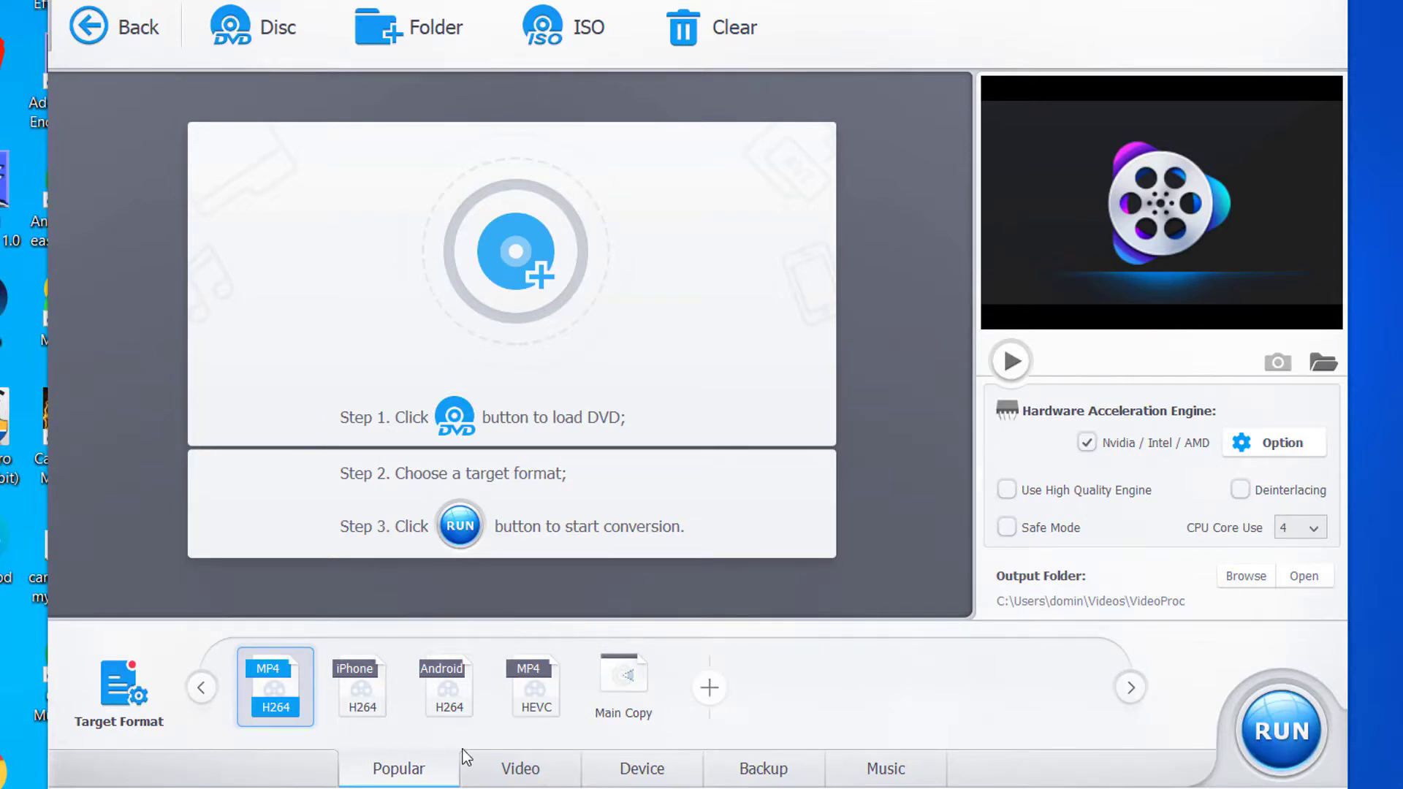
# - Browse the Device, Backup and Music target format categories, ending on audio formats like MP3 and FLAC
pyautogui.click(640, 769)
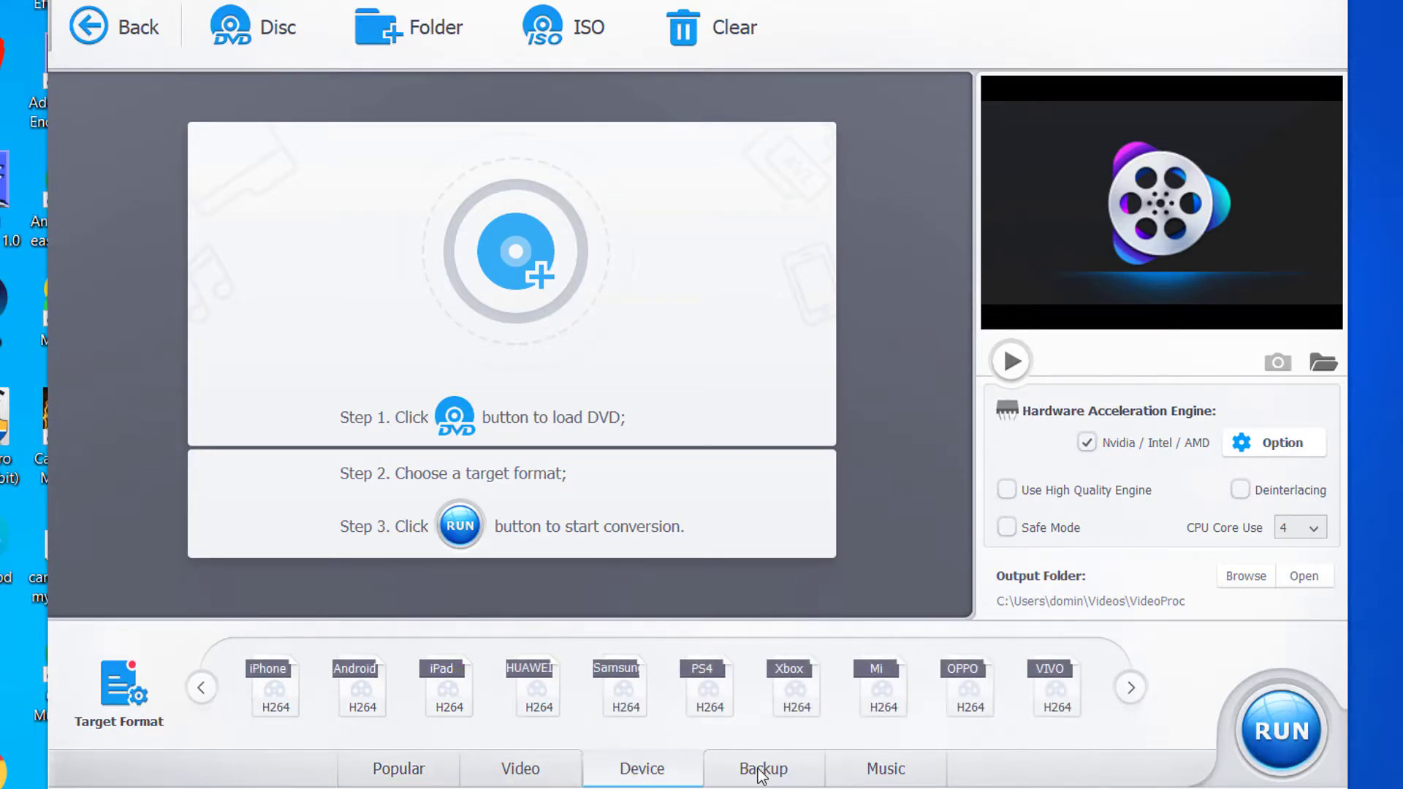
pyautogui.click(762, 768)
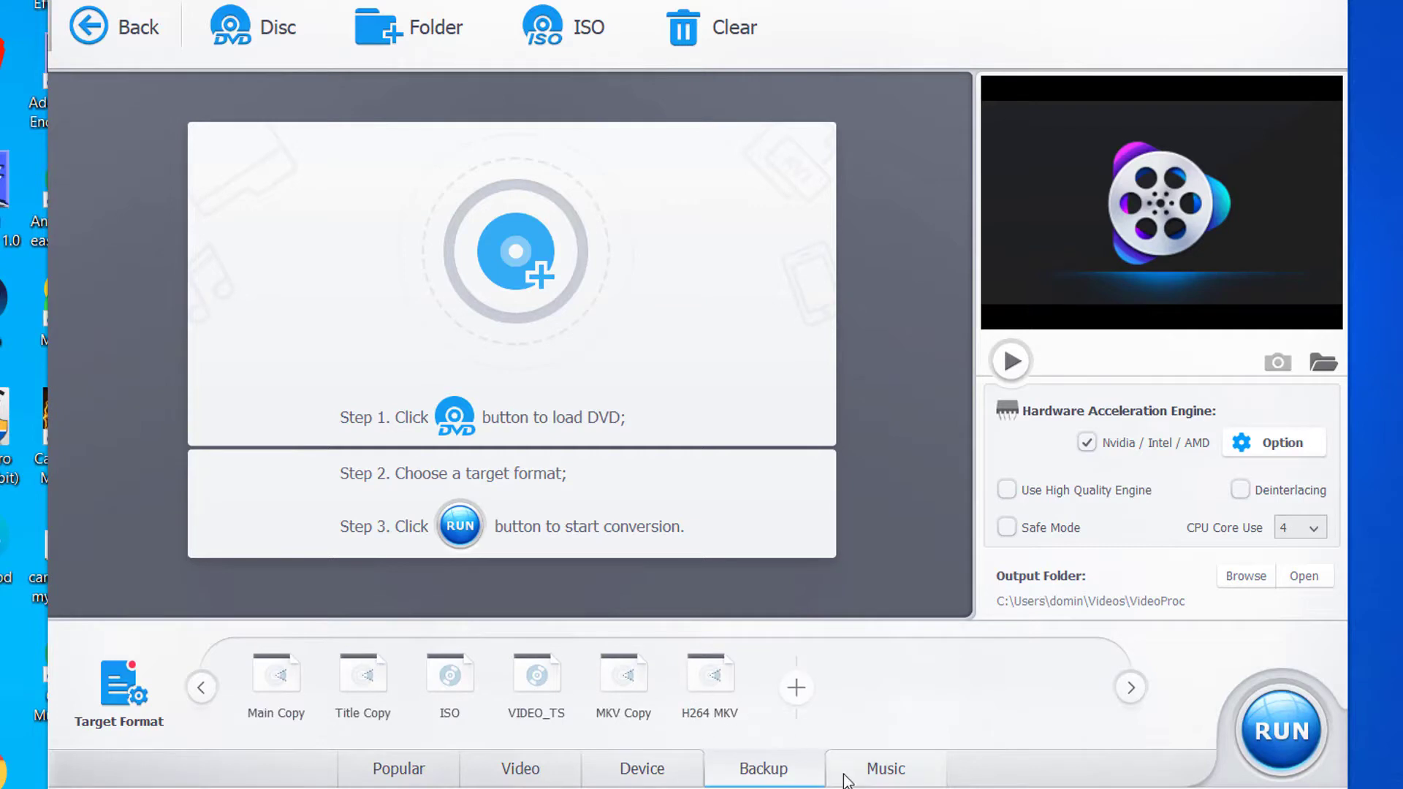
pyautogui.click(885, 768)
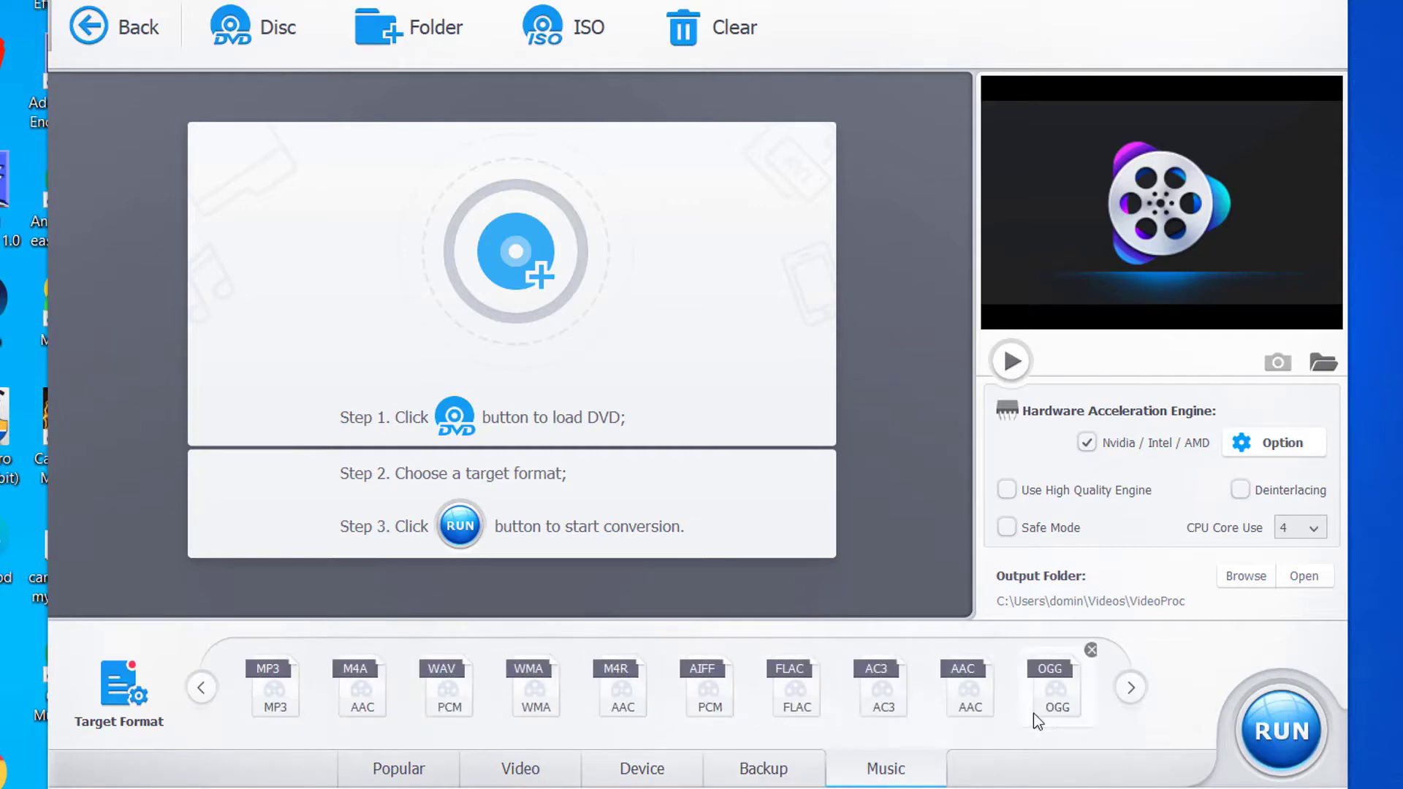